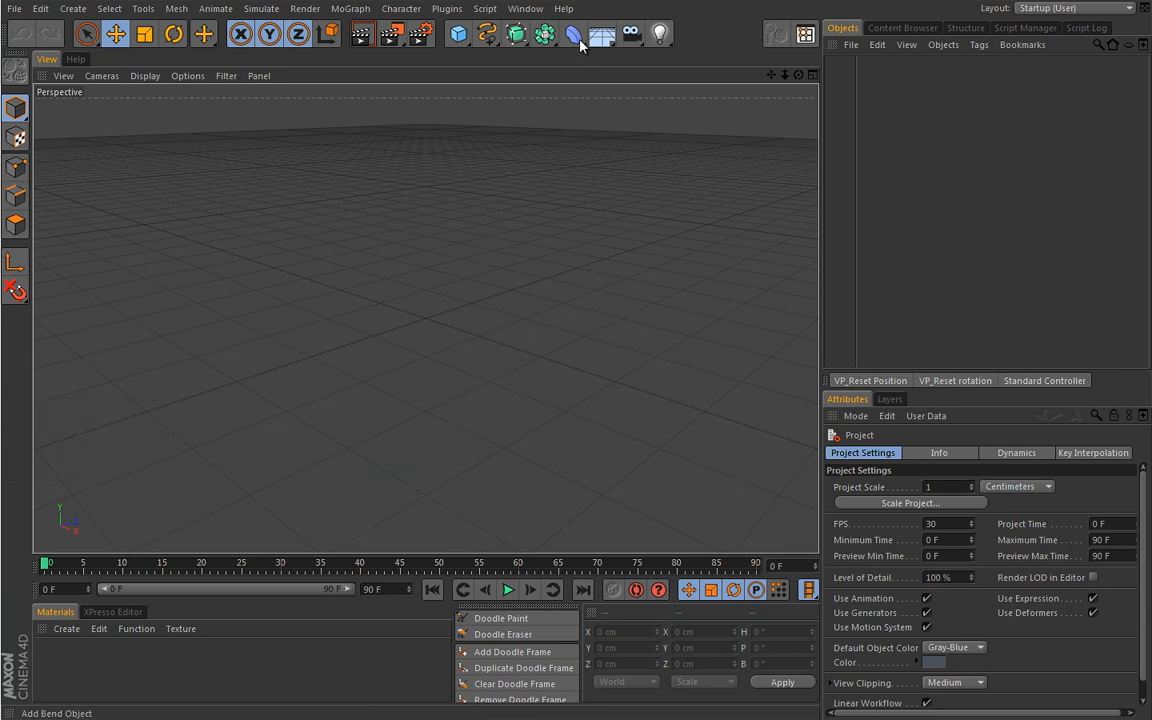
# Add a Displacer deformer from the deformer palette into the empty scene
pyautogui.click(572, 34)
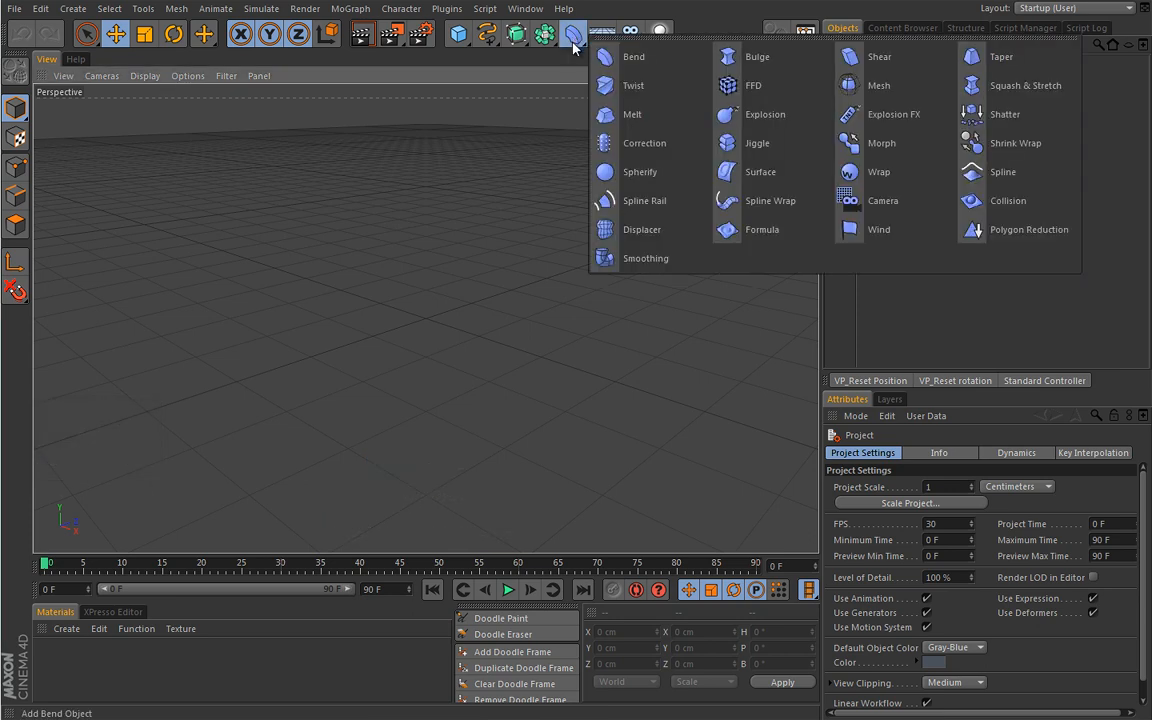
pyautogui.moveTo(642, 228)
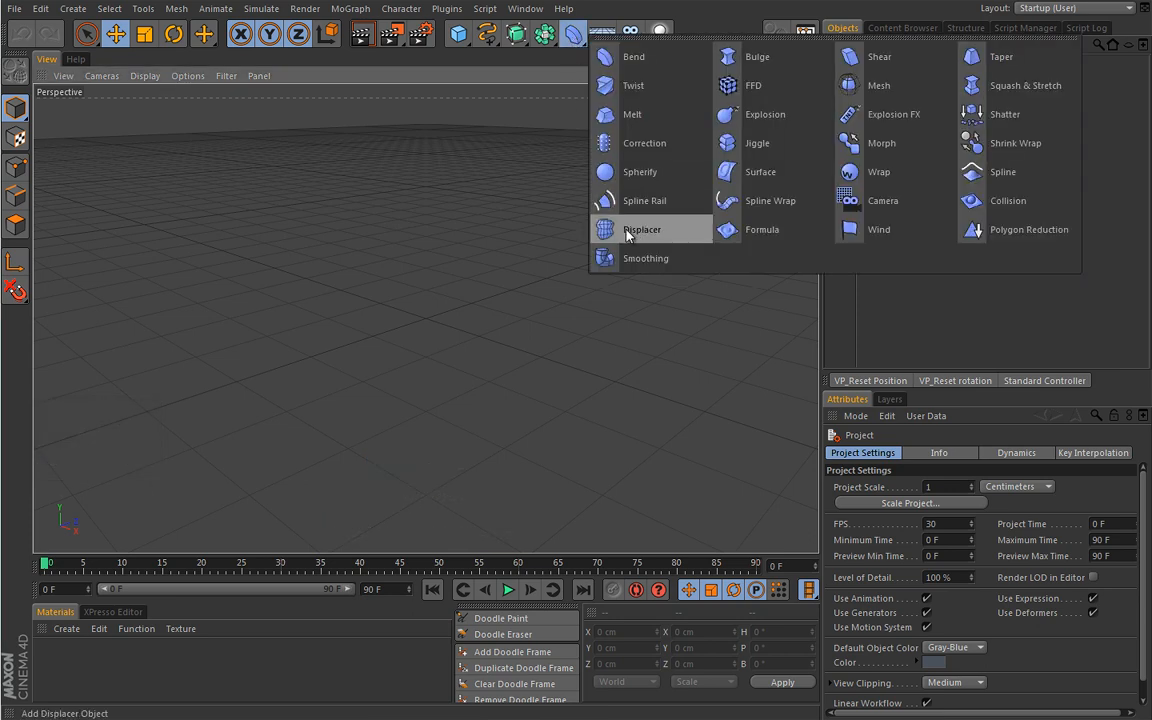
pyautogui.click(642, 228)
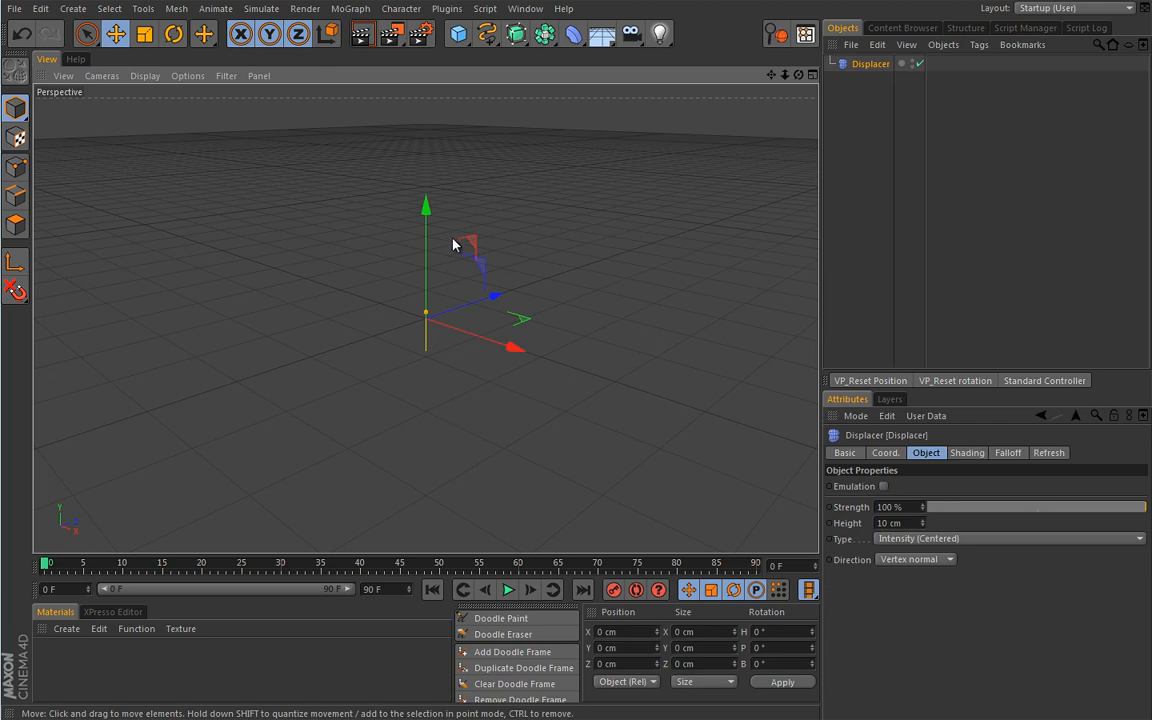
pyautogui.moveTo(424, 364)
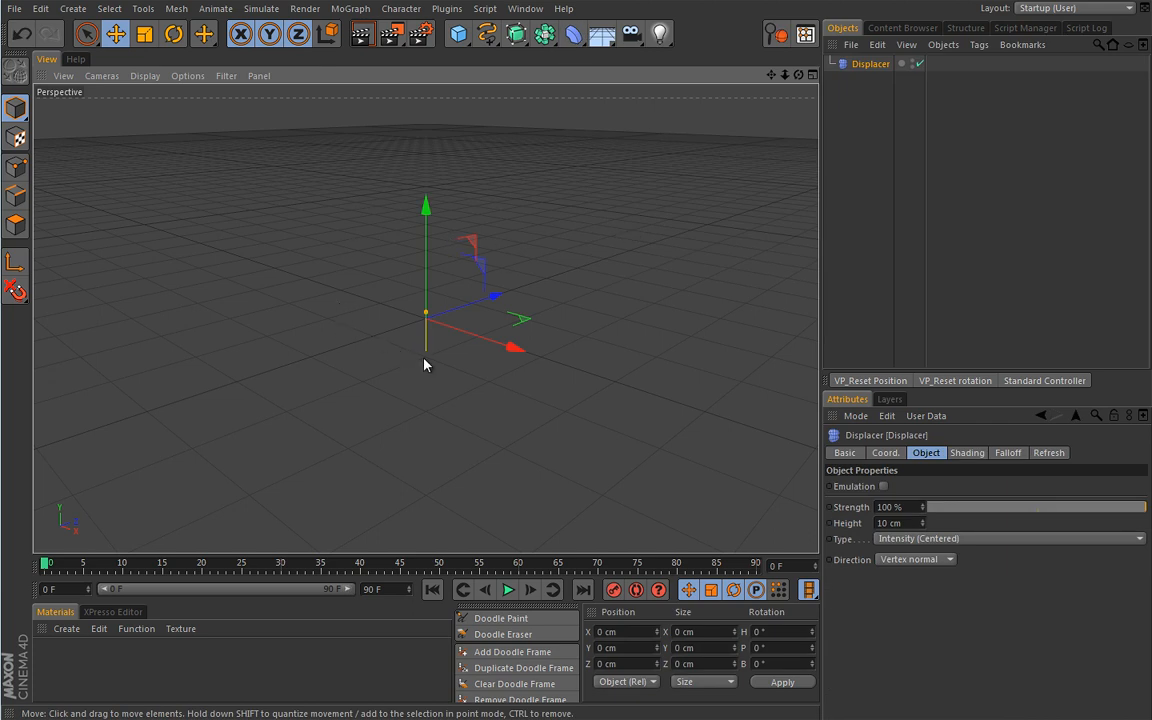
pyautogui.moveTo(516, 206)
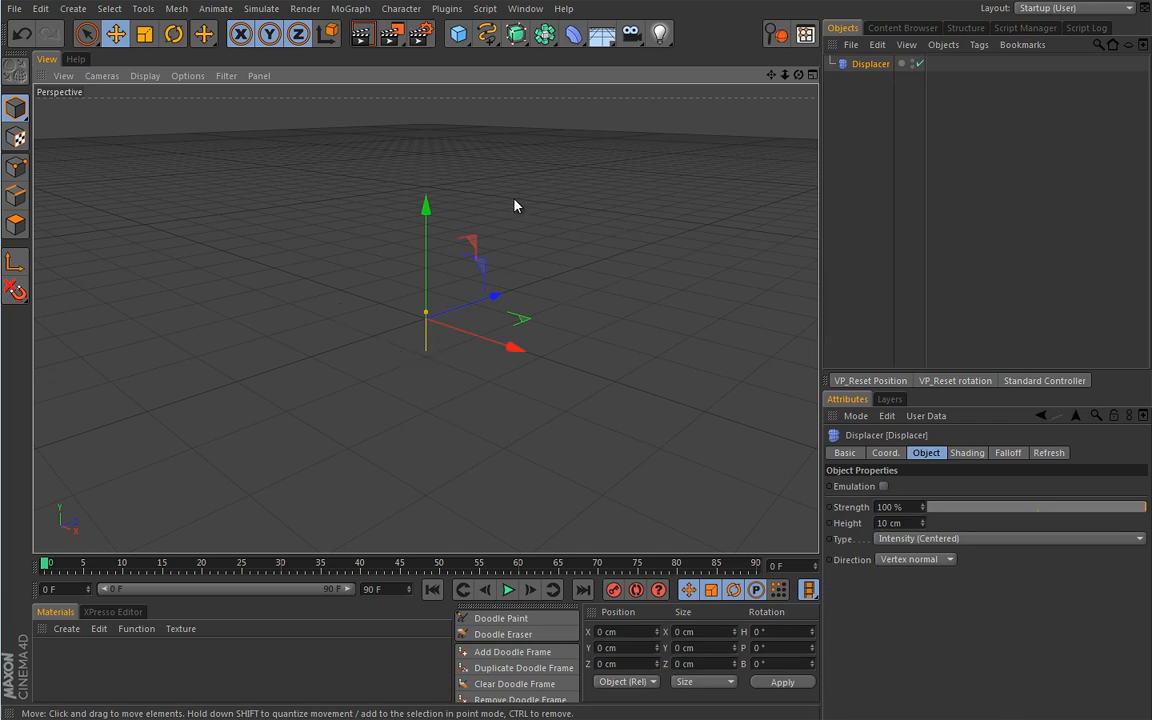
pyautogui.moveTo(364, 330)
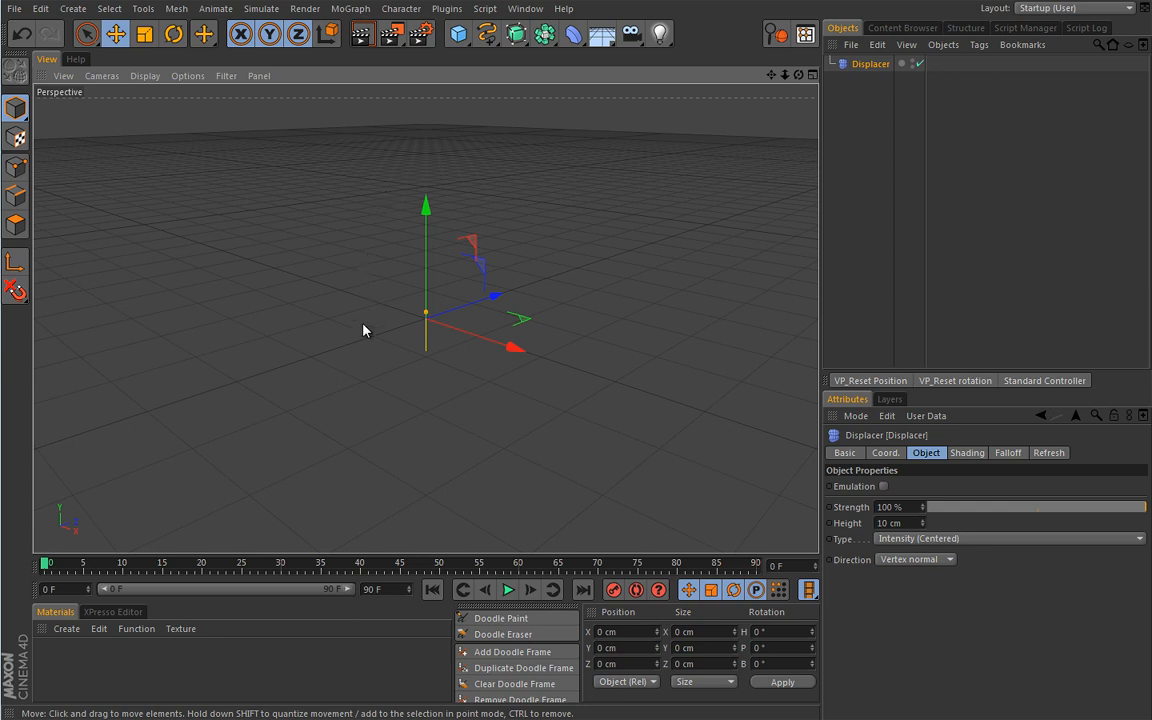
pyautogui.moveTo(454, 296)
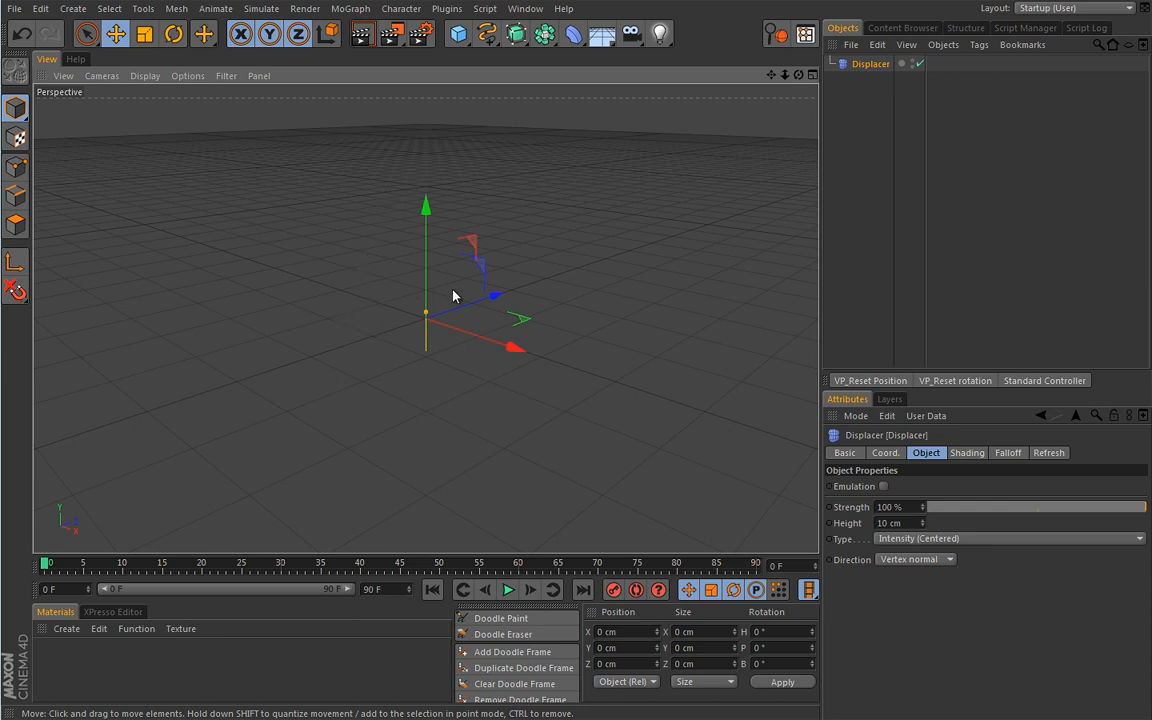
pyautogui.moveTo(396, 206)
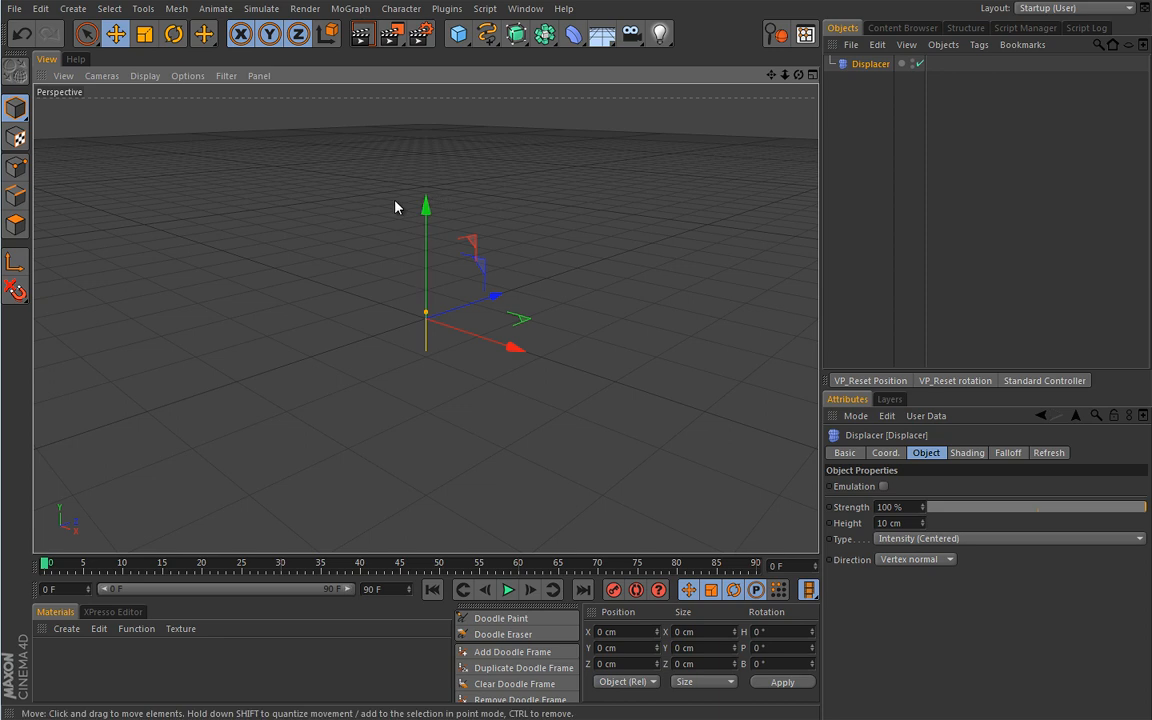
pyautogui.moveTo(362, 356)
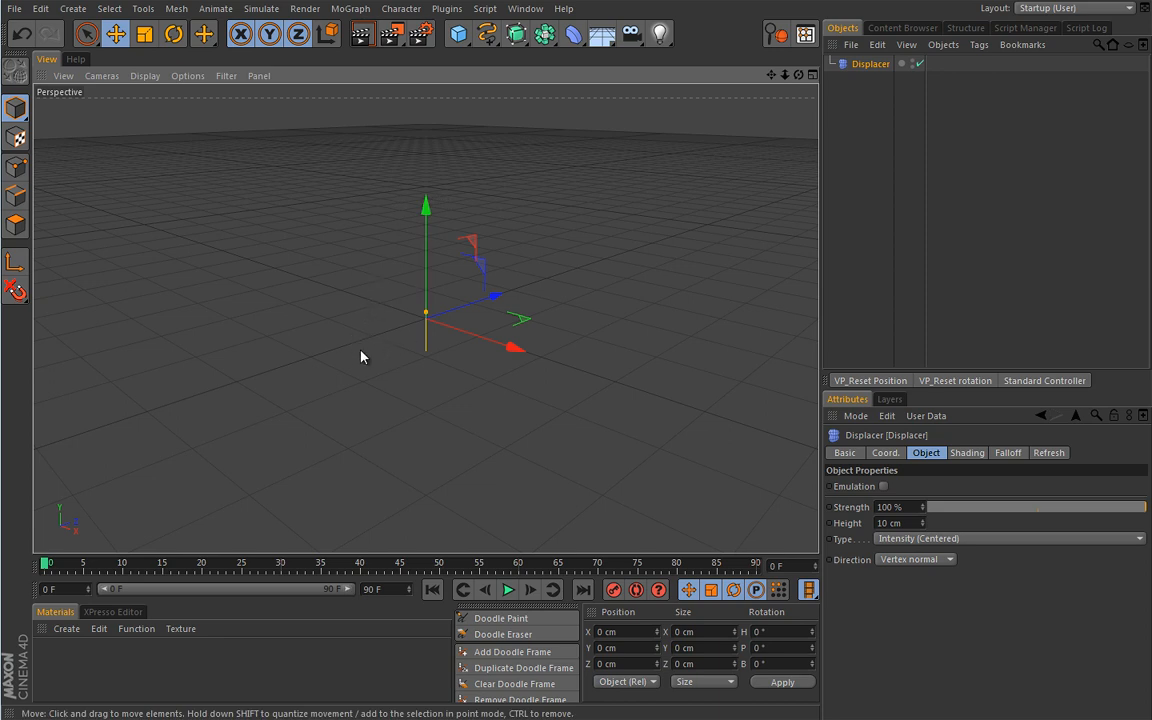
pyautogui.moveTo(396, 344)
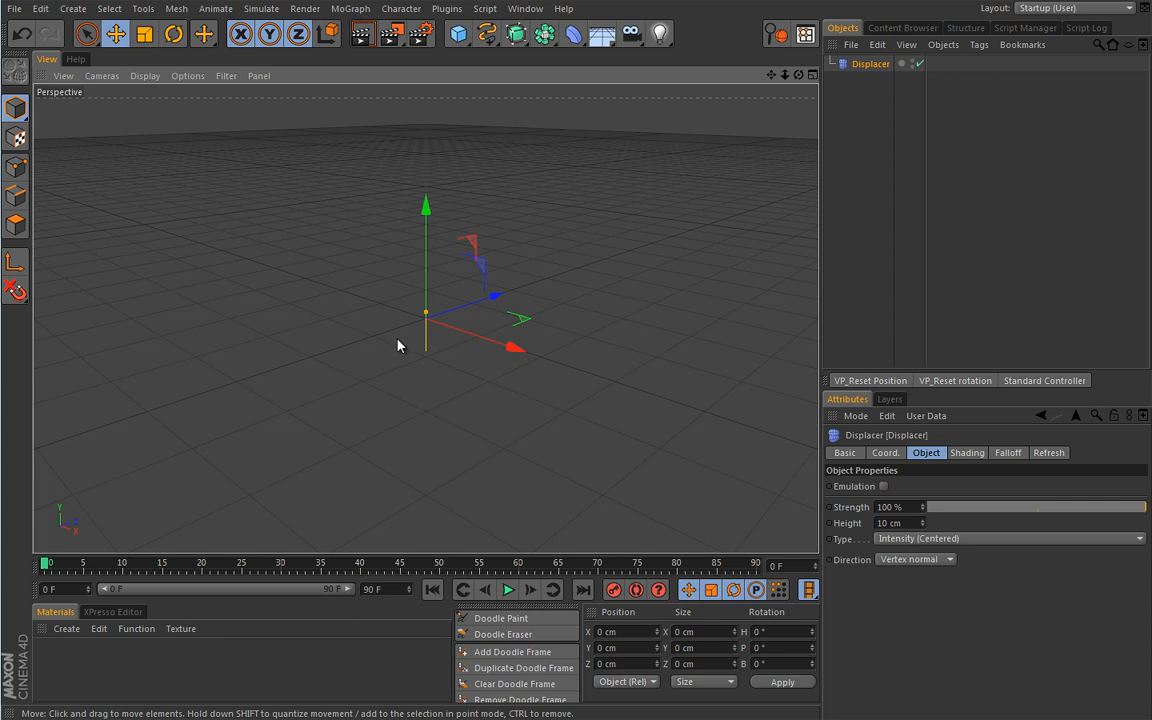
pyautogui.moveTo(444, 358)
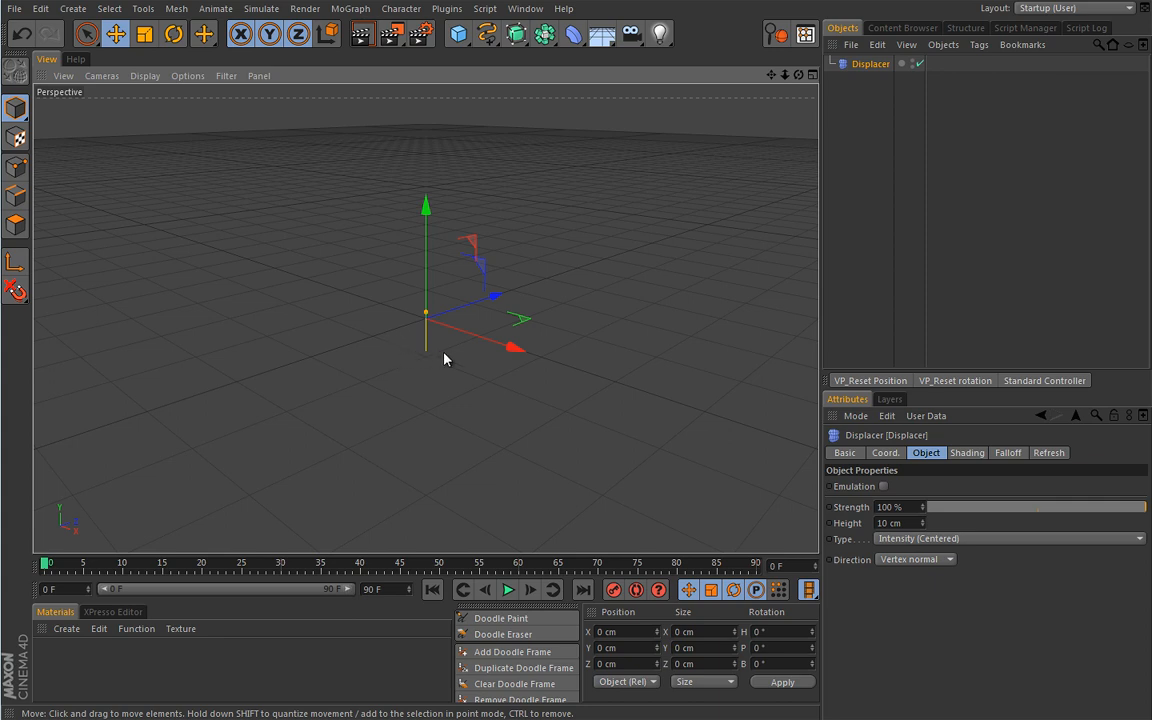
pyautogui.moveTo(458, 370)
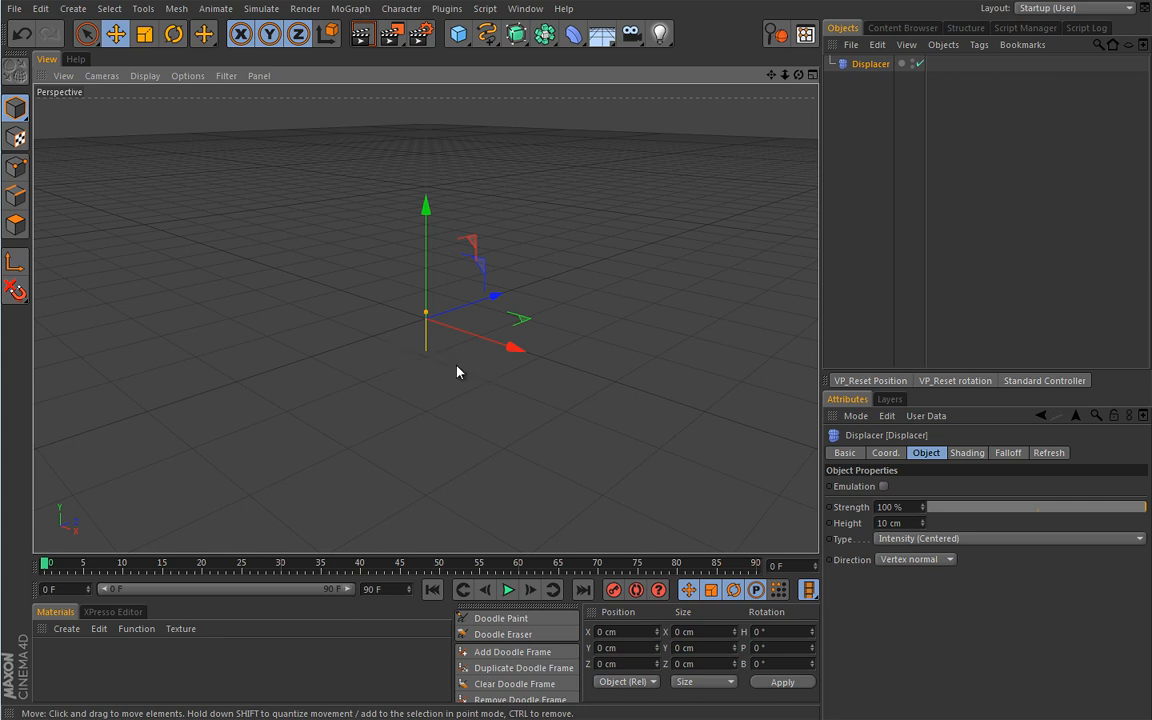
pyautogui.moveTo(456, 376)
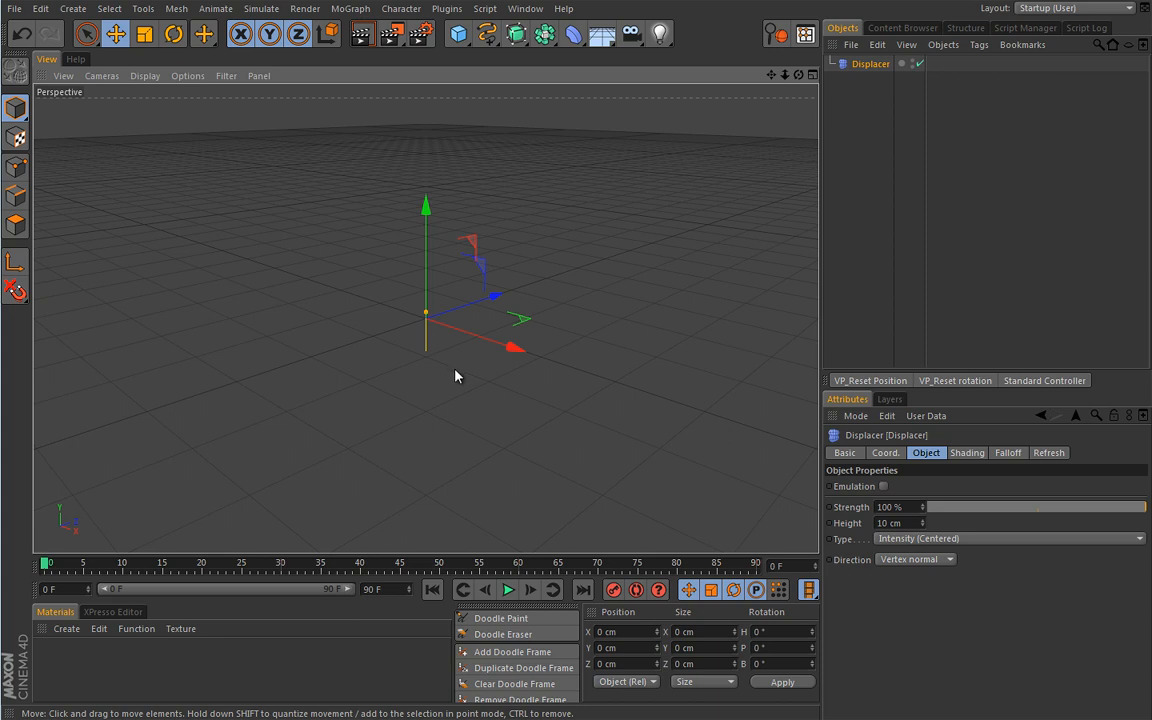
pyautogui.moveTo(460, 374)
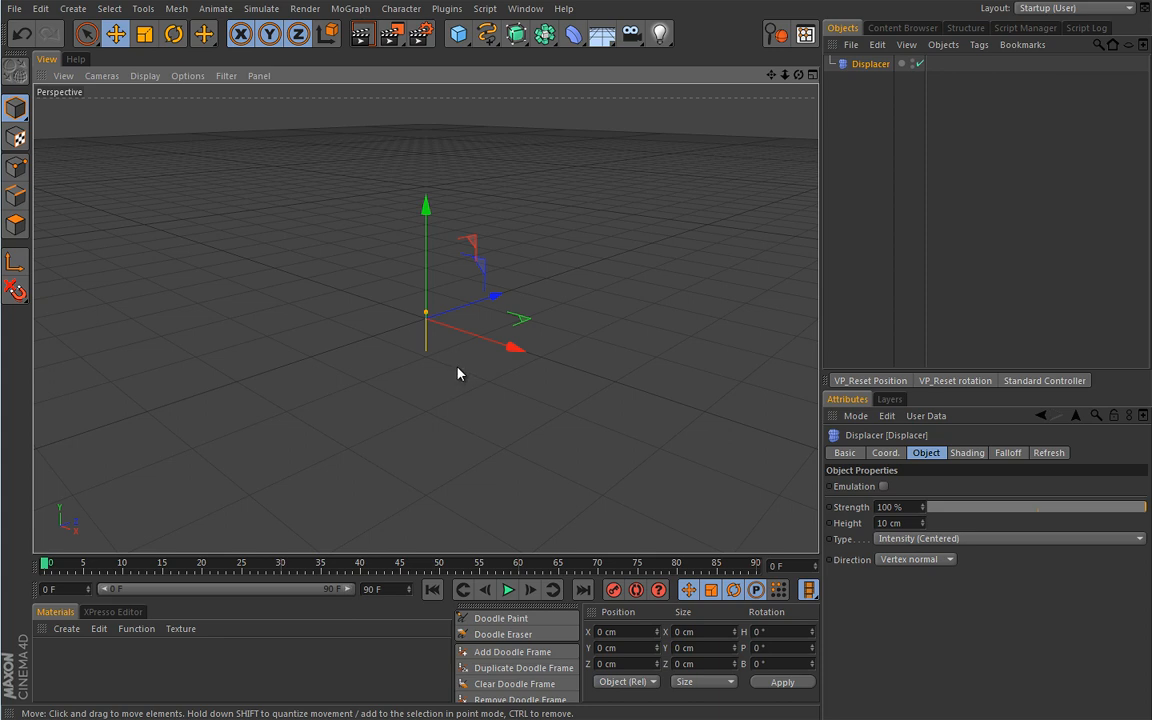
pyautogui.moveTo(528, 220)
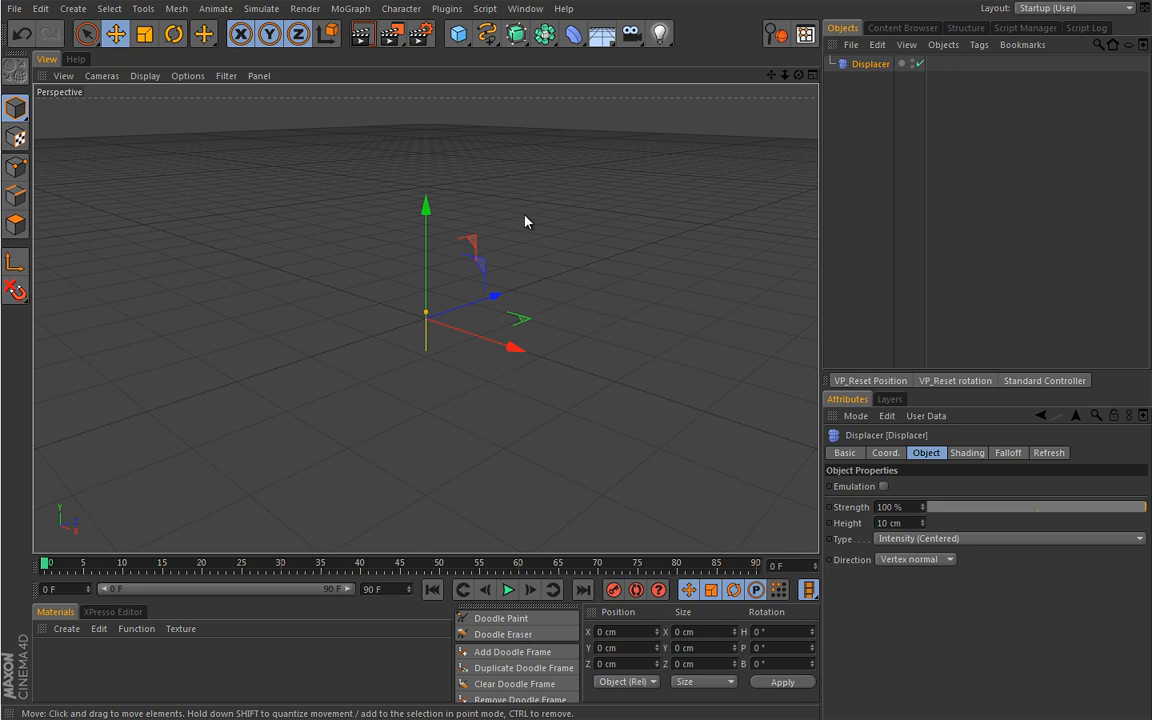
pyautogui.moveTo(540, 224)
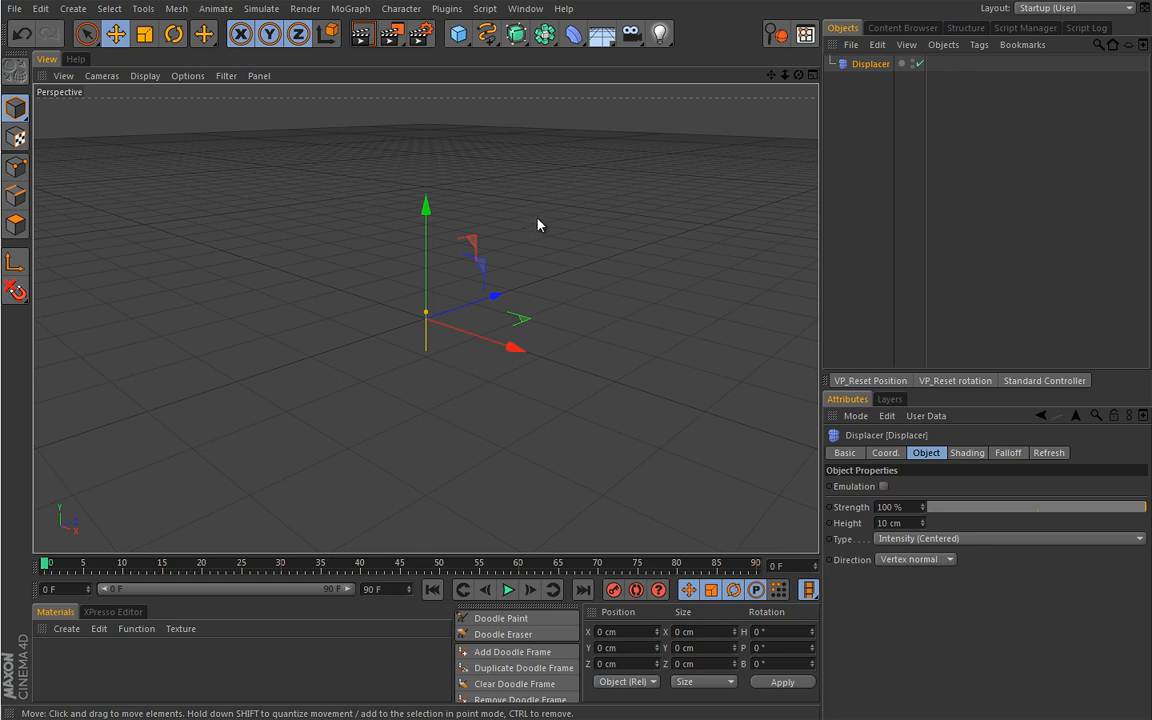
pyautogui.moveTo(536, 224)
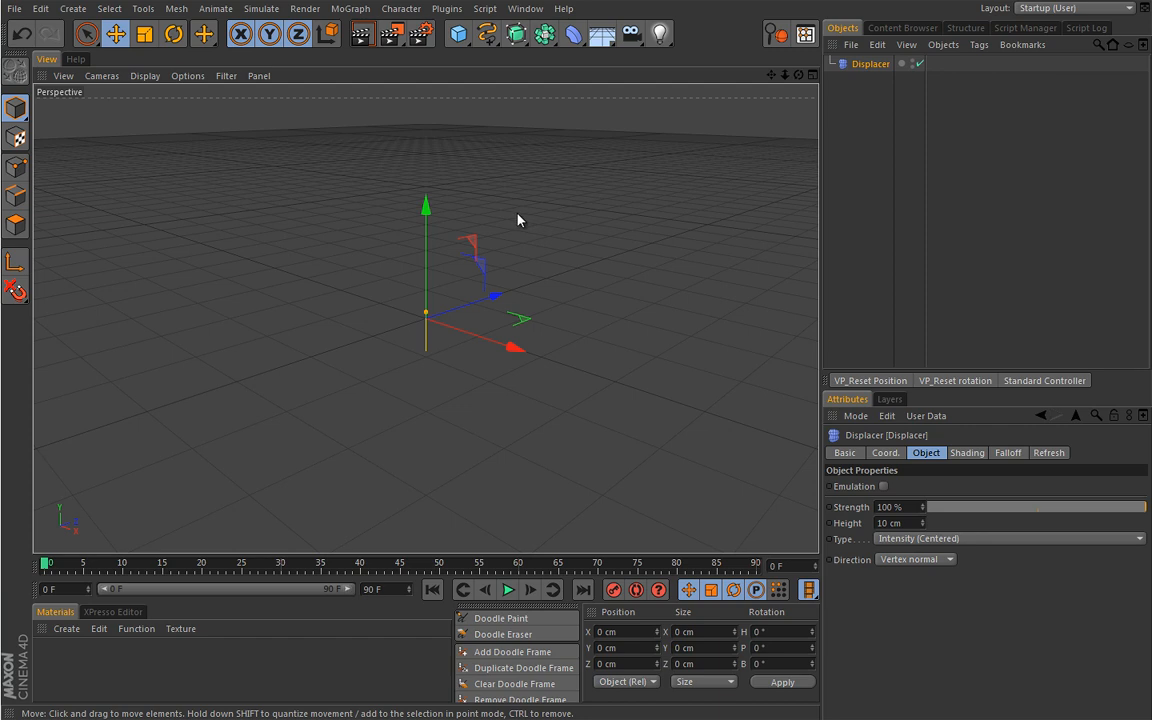
pyautogui.moveTo(548, 228)
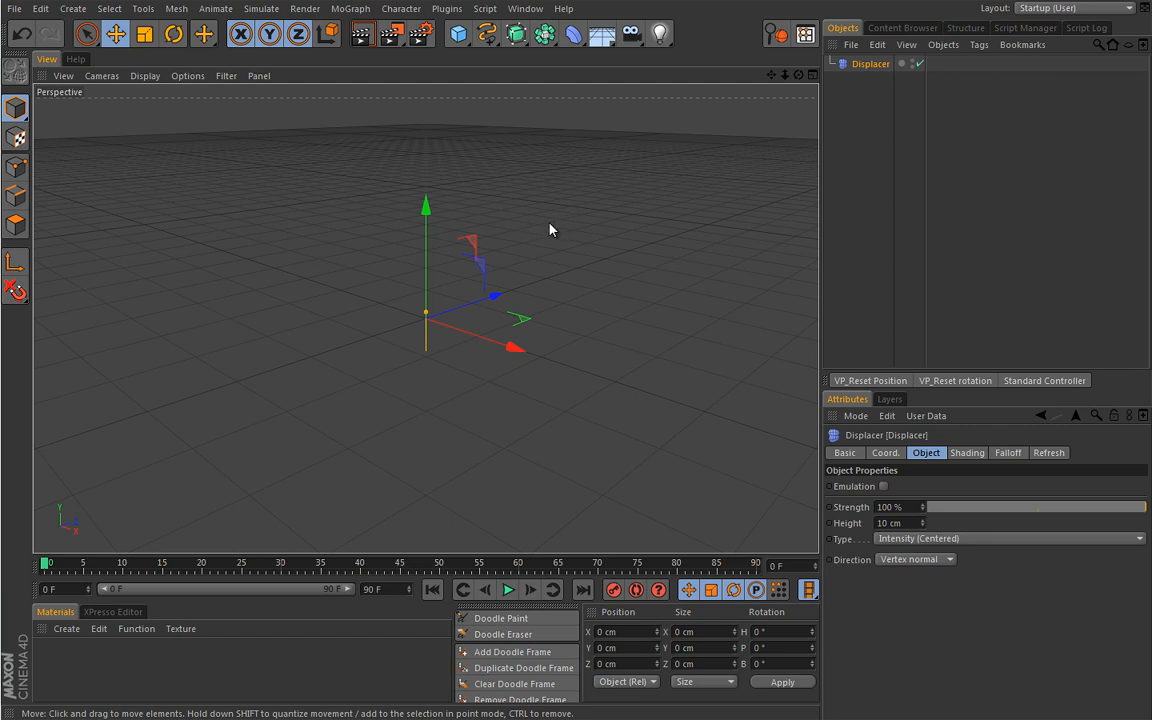
pyautogui.moveTo(520, 228)
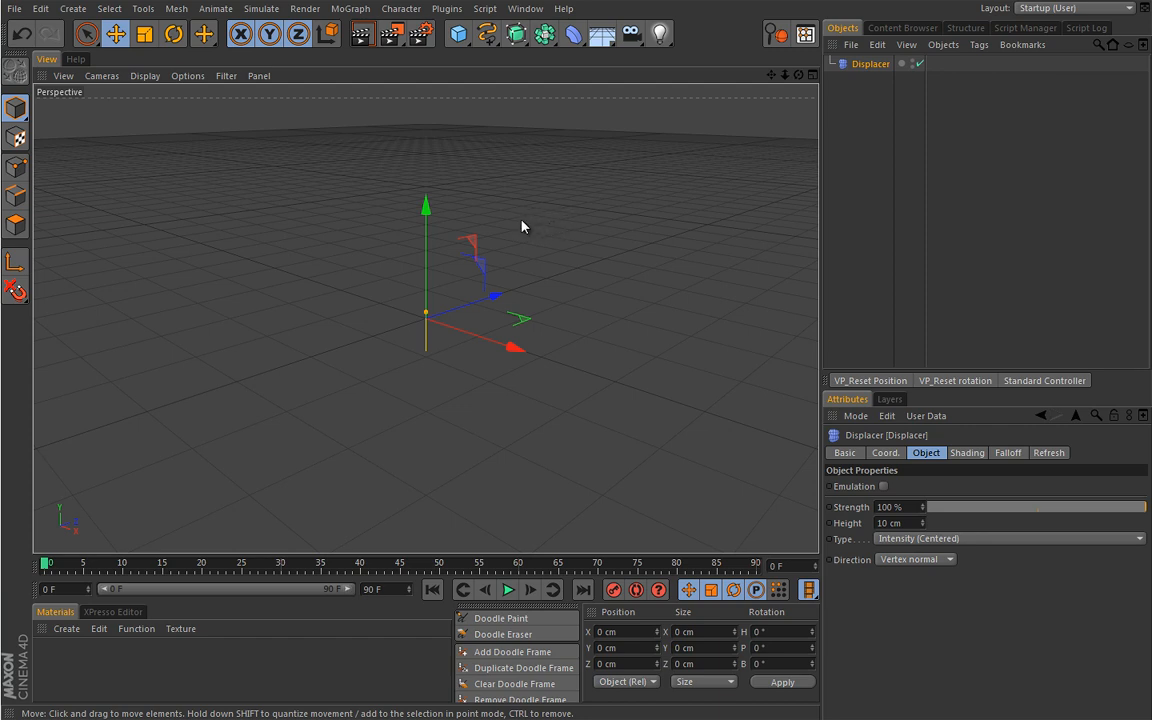
pyautogui.moveTo(504, 382)
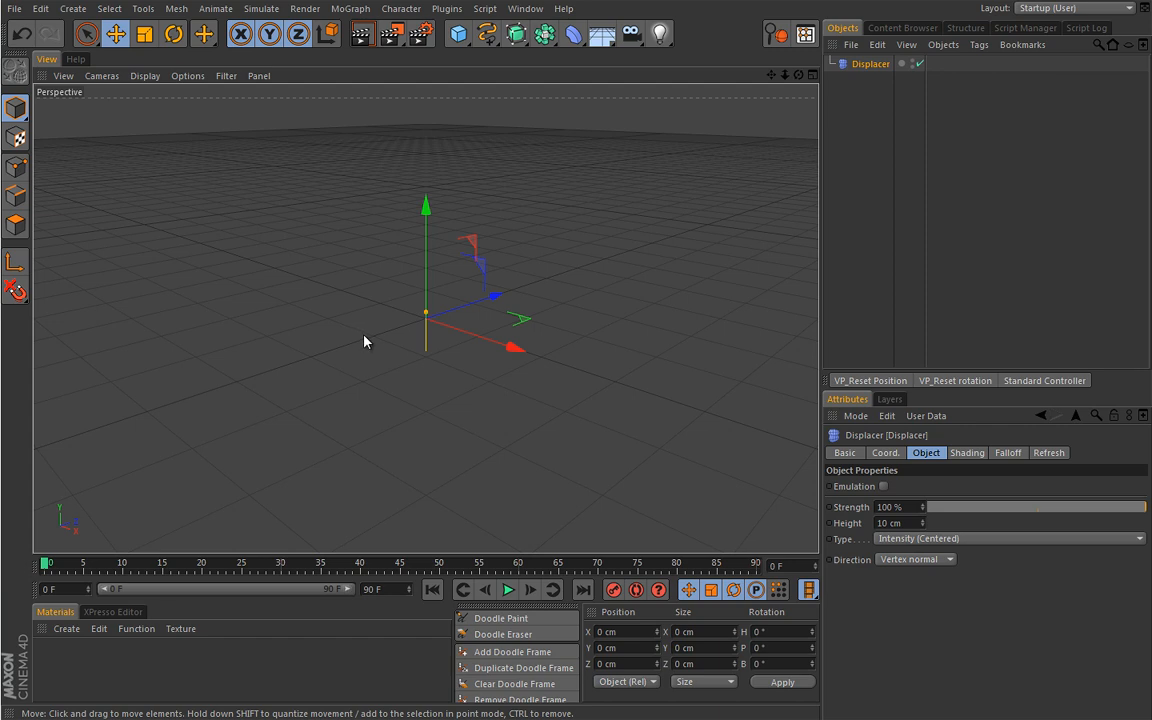
pyautogui.moveTo(340, 384)
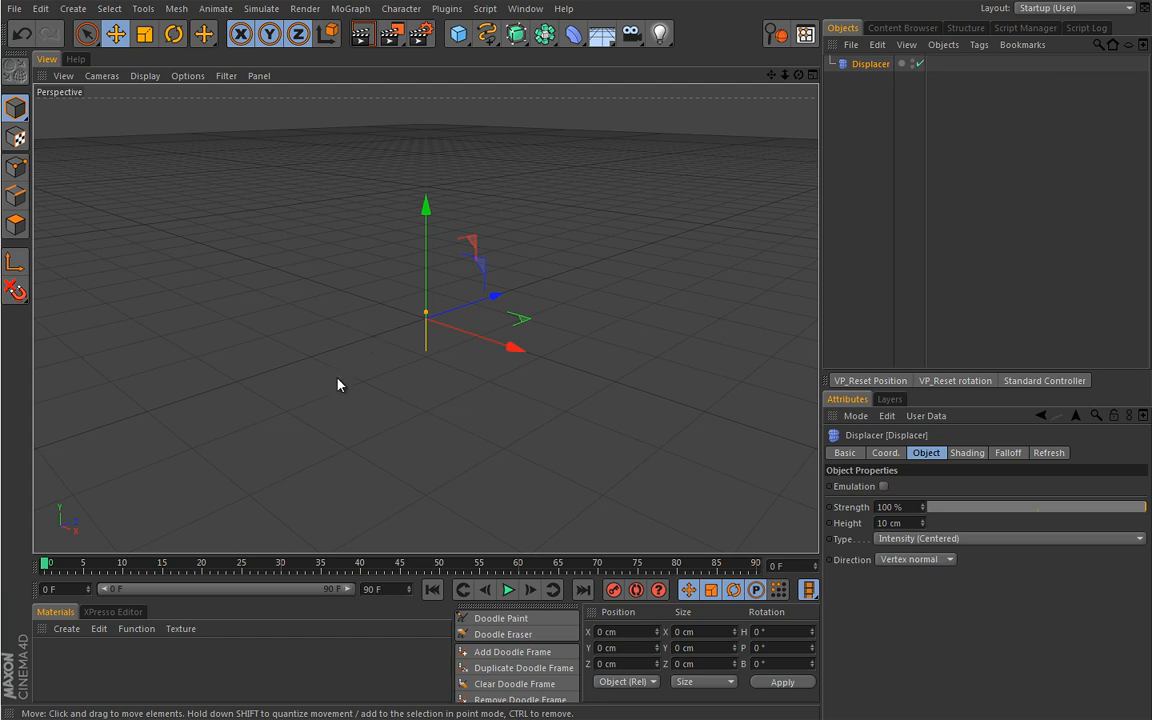
pyautogui.moveTo(464, 92)
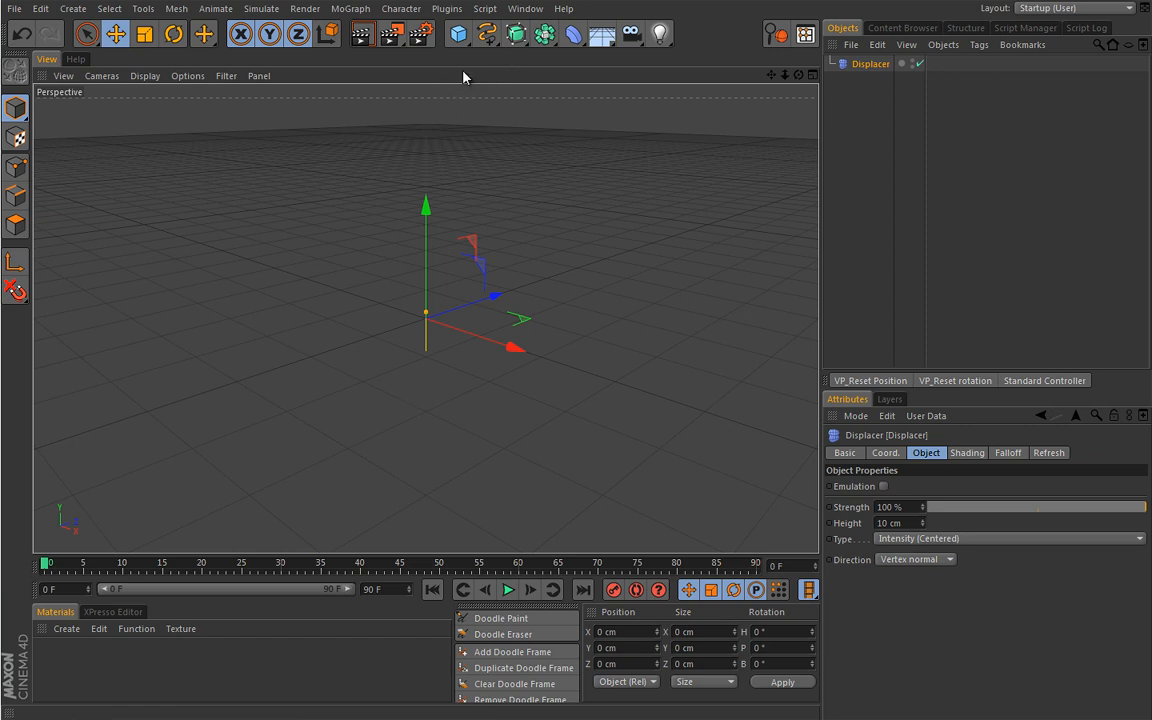
# Add a MoText object reading 'Displacer' with Align set to Middle
pyautogui.click(350, 8)
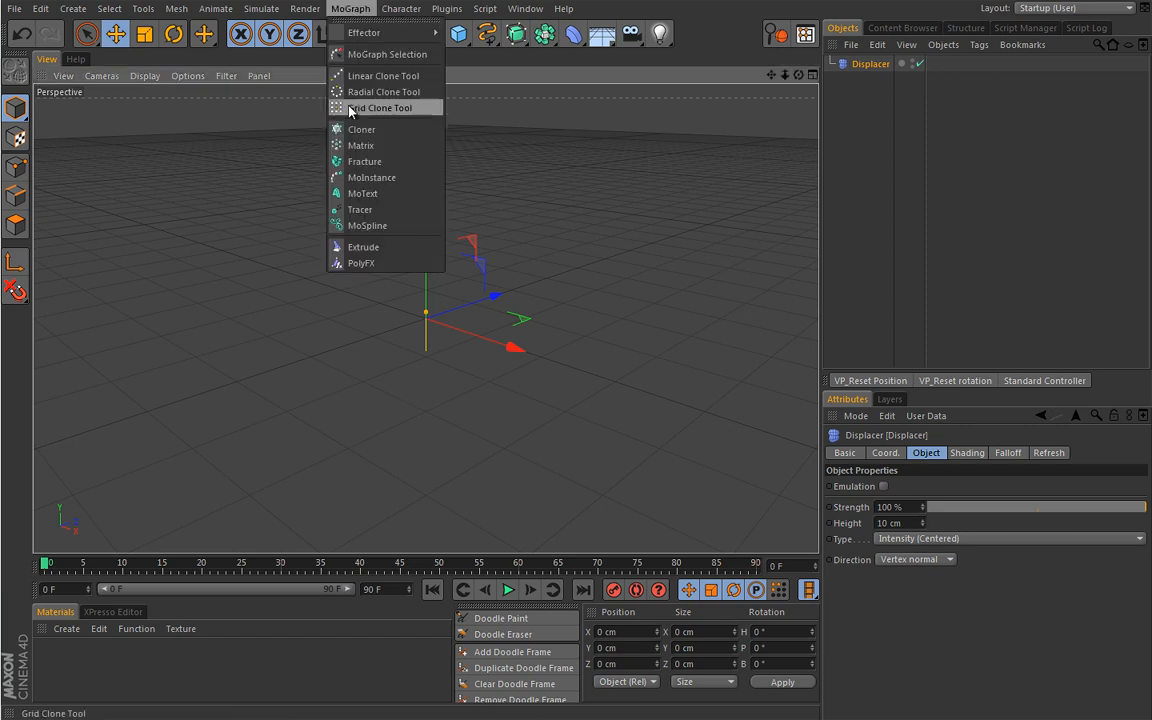
pyautogui.click(362, 192)
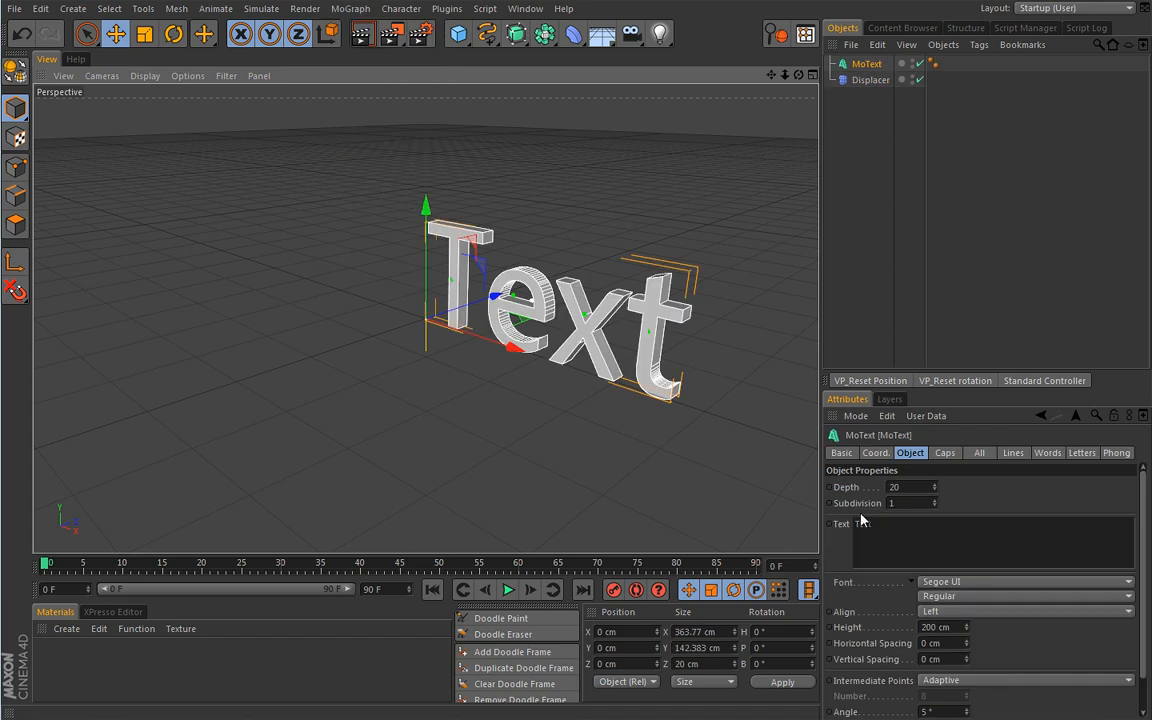
pyautogui.write('Displacer')
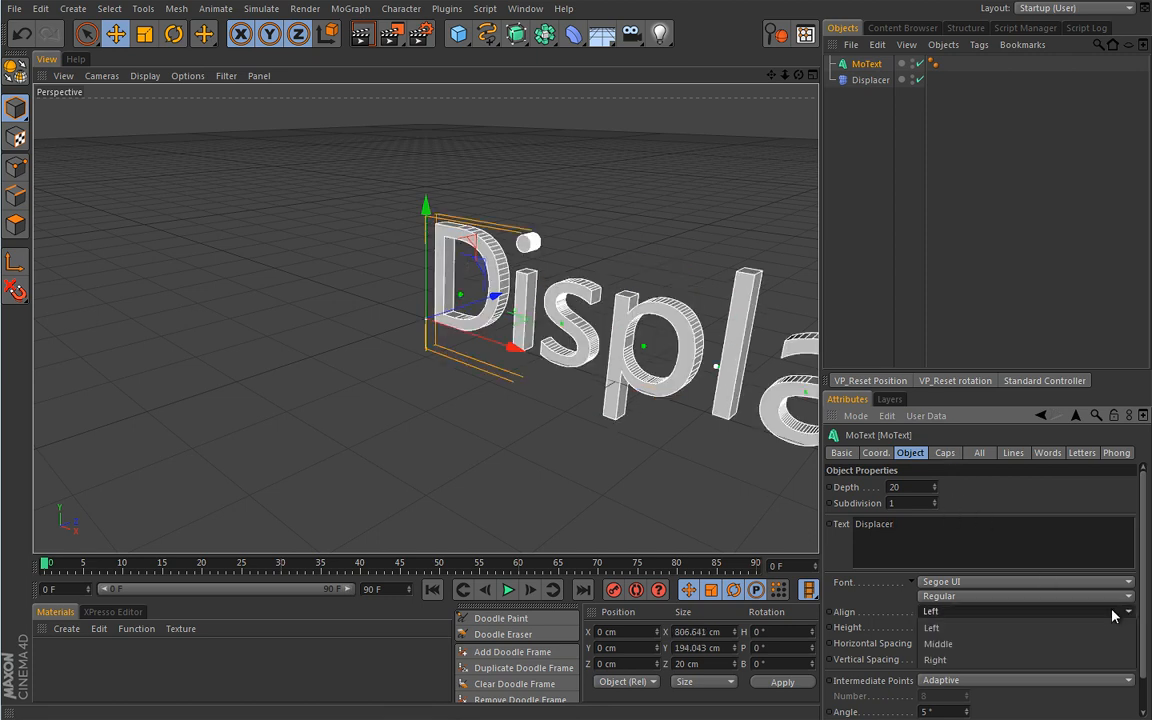
pyautogui.click(938, 644)
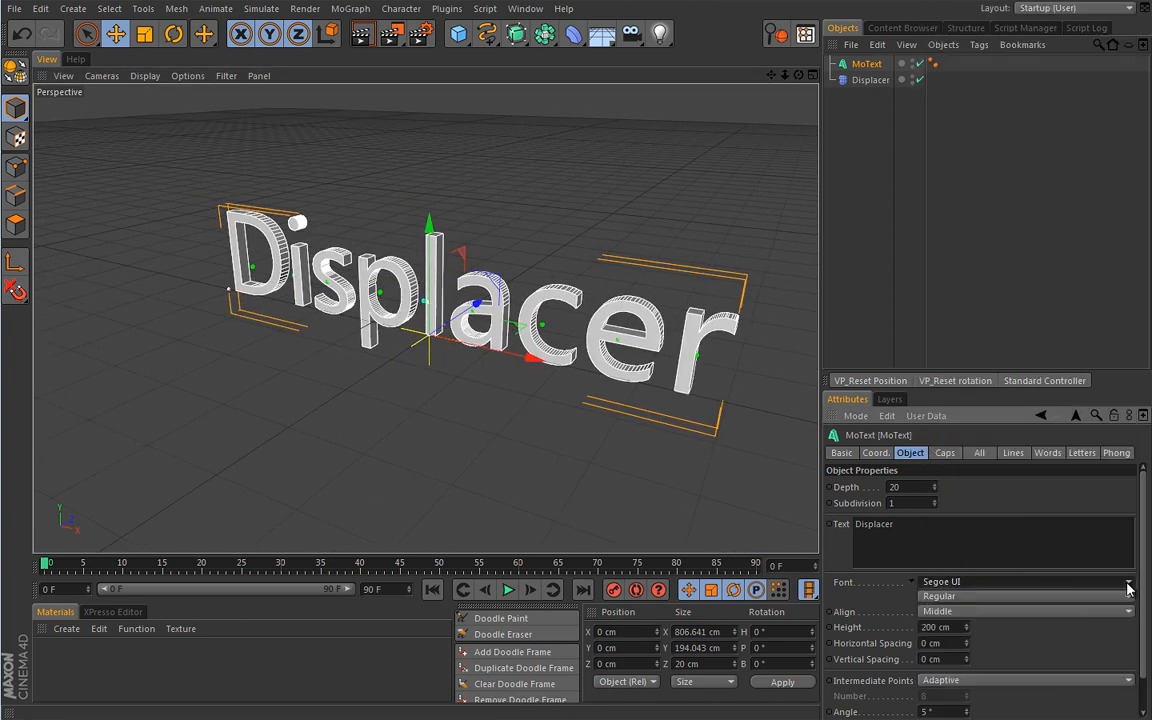
pyautogui.click(1128, 582)
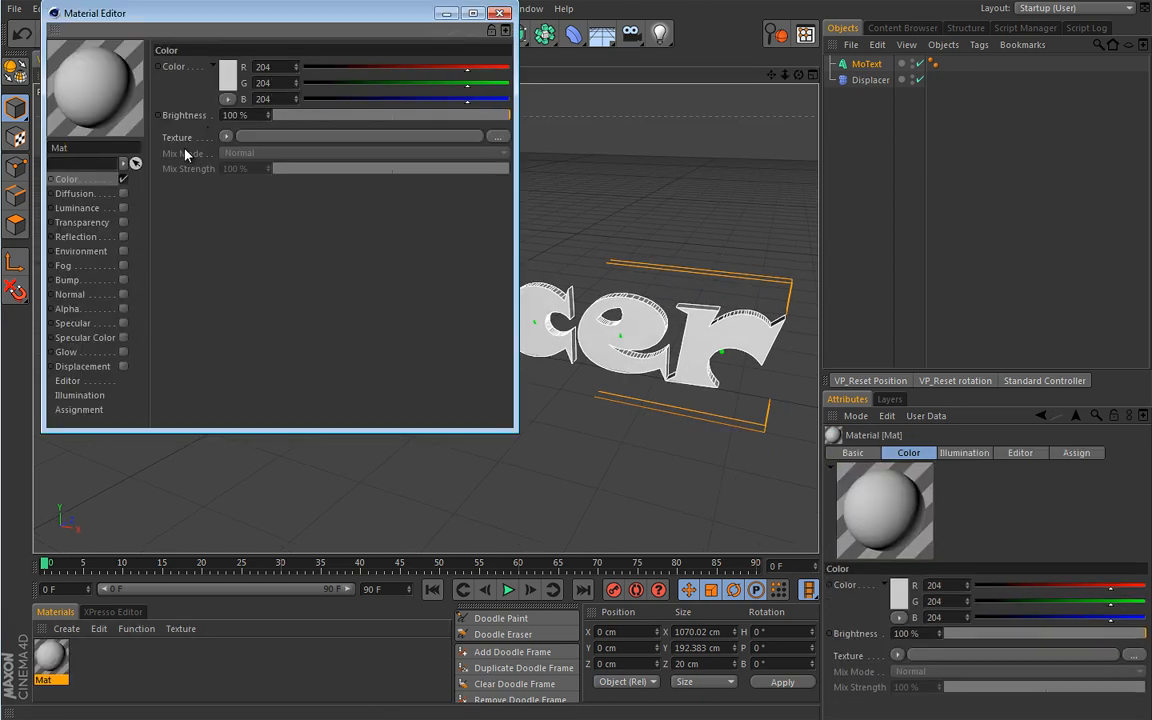
# Load a Gradient shader with 100% Turbulence into the material's Color channel and apply it to the text
pyautogui.click(226, 136)
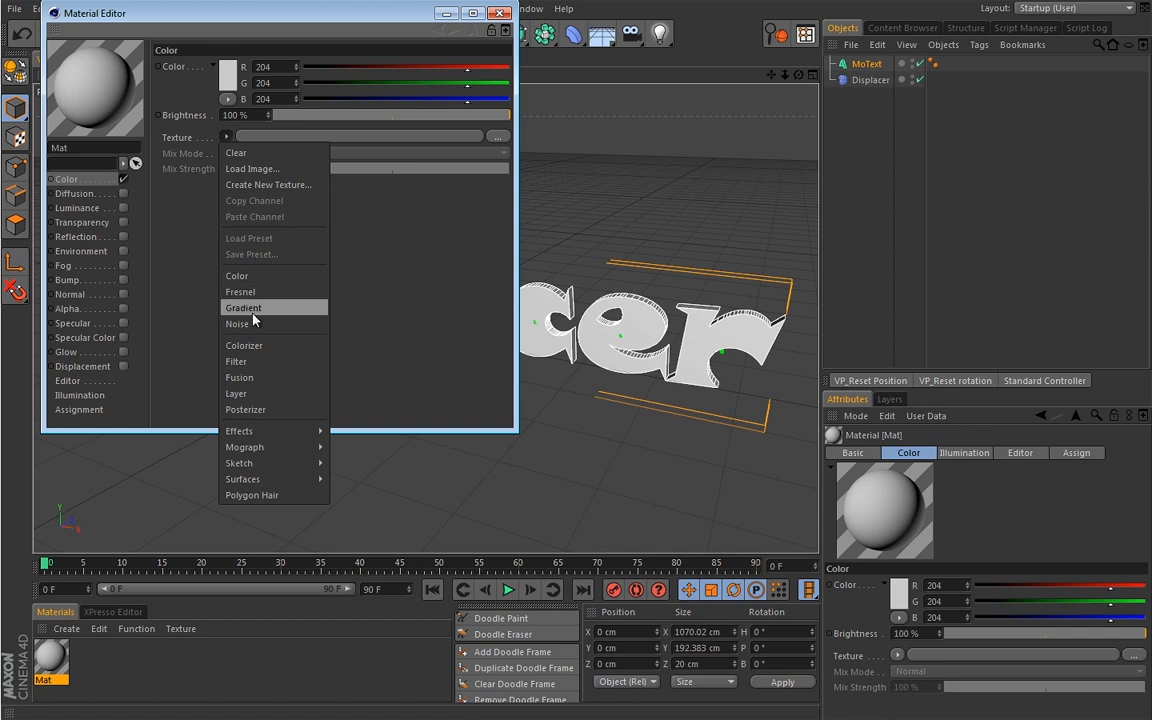
pyautogui.click(244, 308)
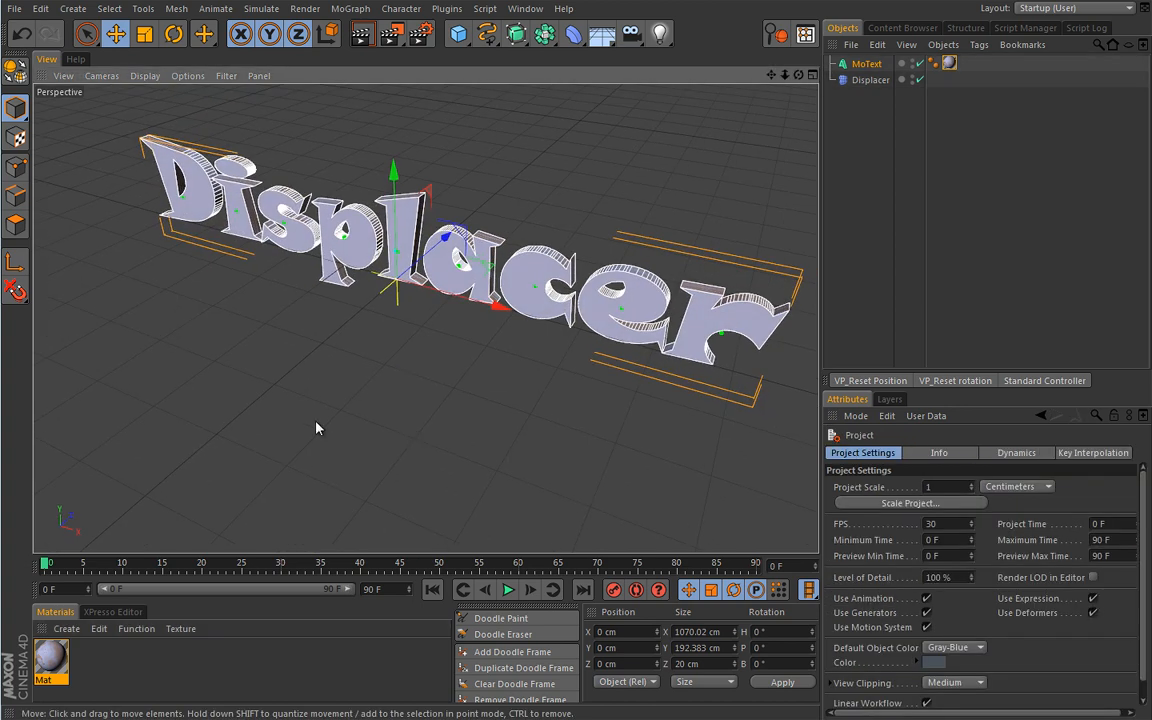
pyautogui.doubleClick(50, 658)
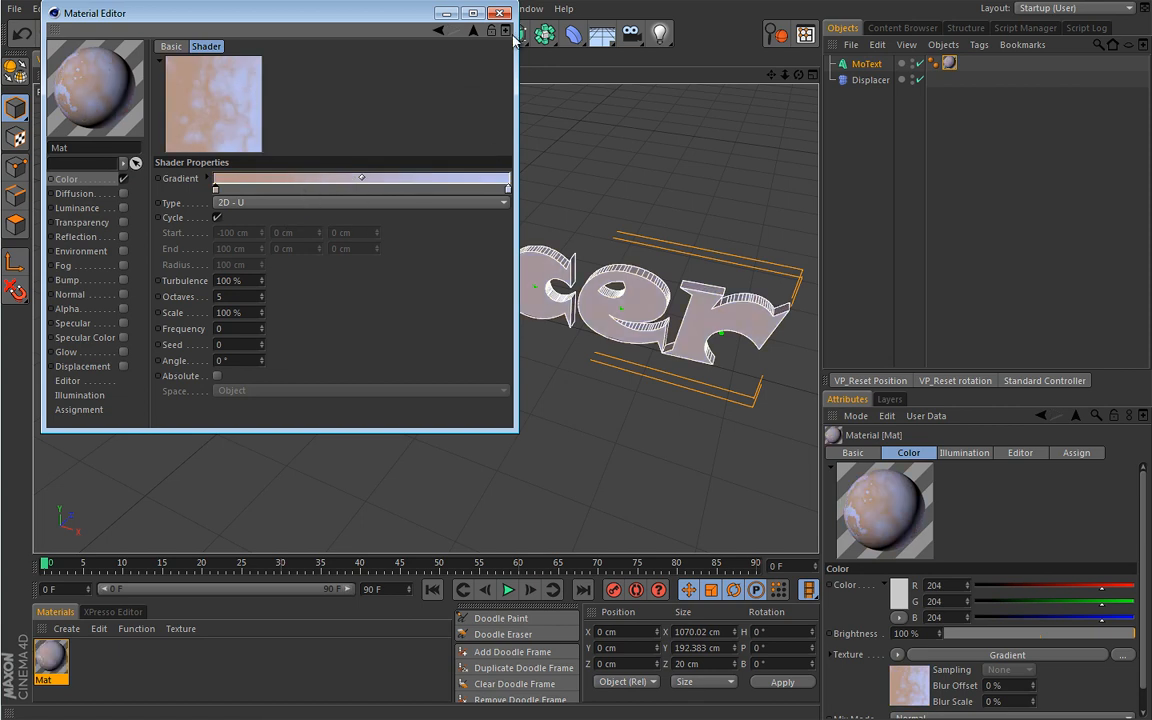
pyautogui.click(500, 12)
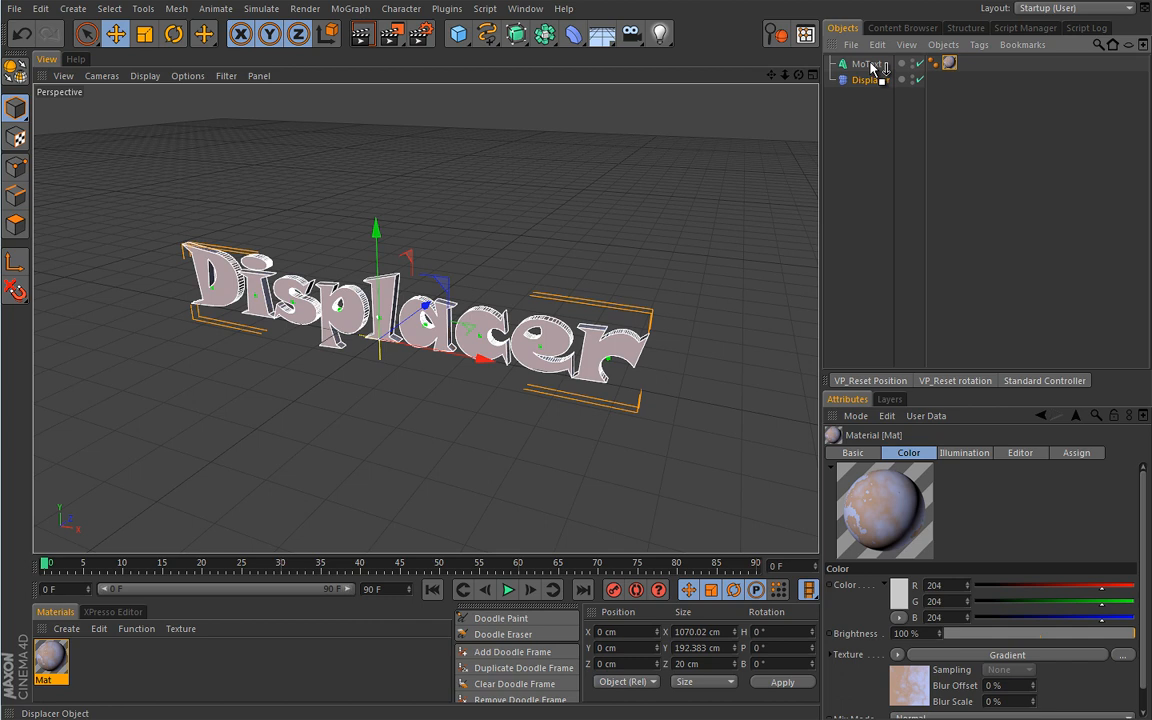
# Select the Displacer and review its Shading and Object settings
pyautogui.click(880, 80)
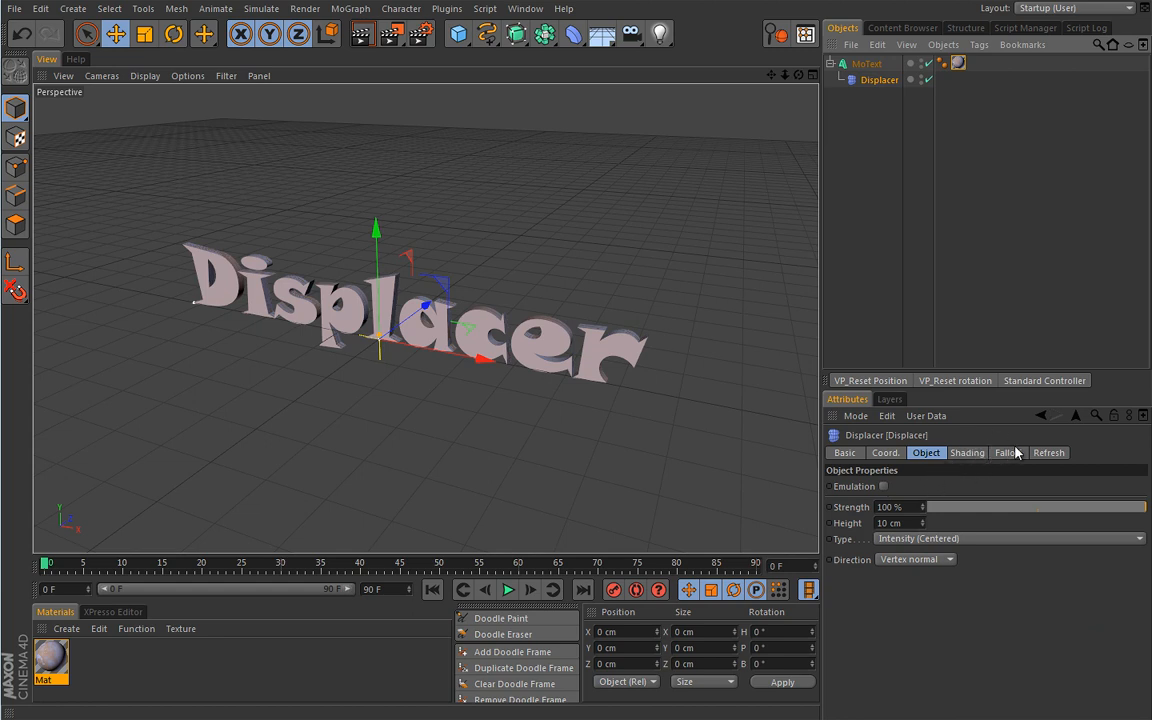
pyautogui.click(966, 452)
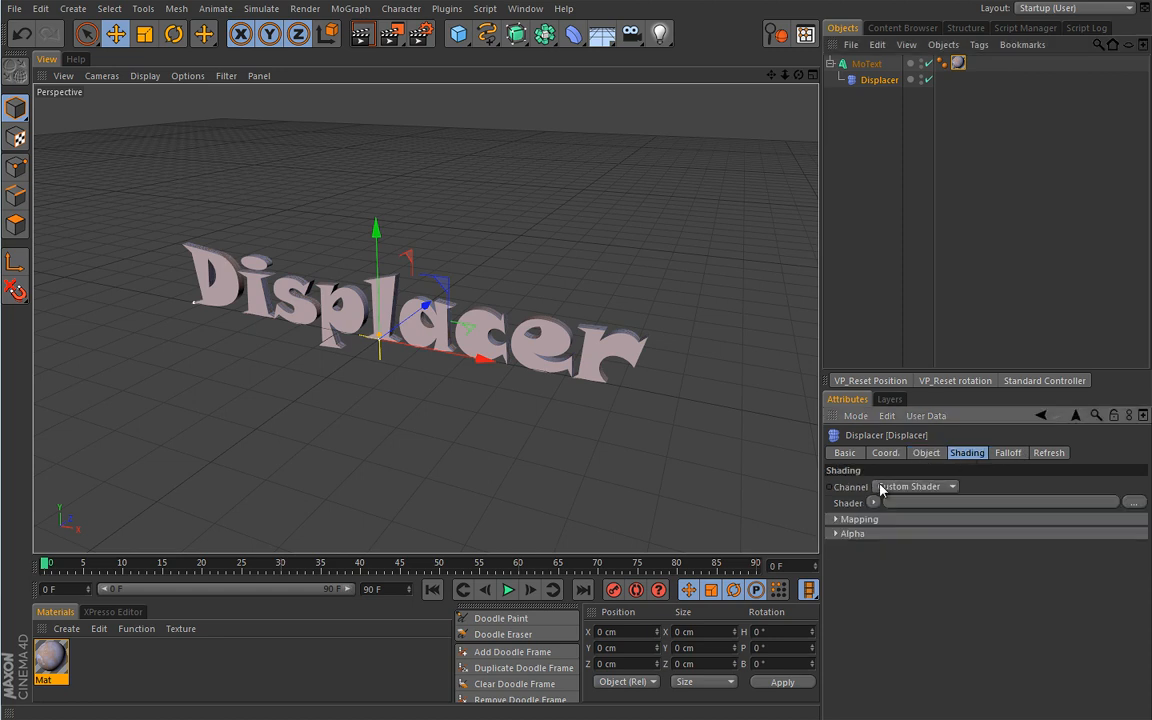
pyautogui.click(924, 452)
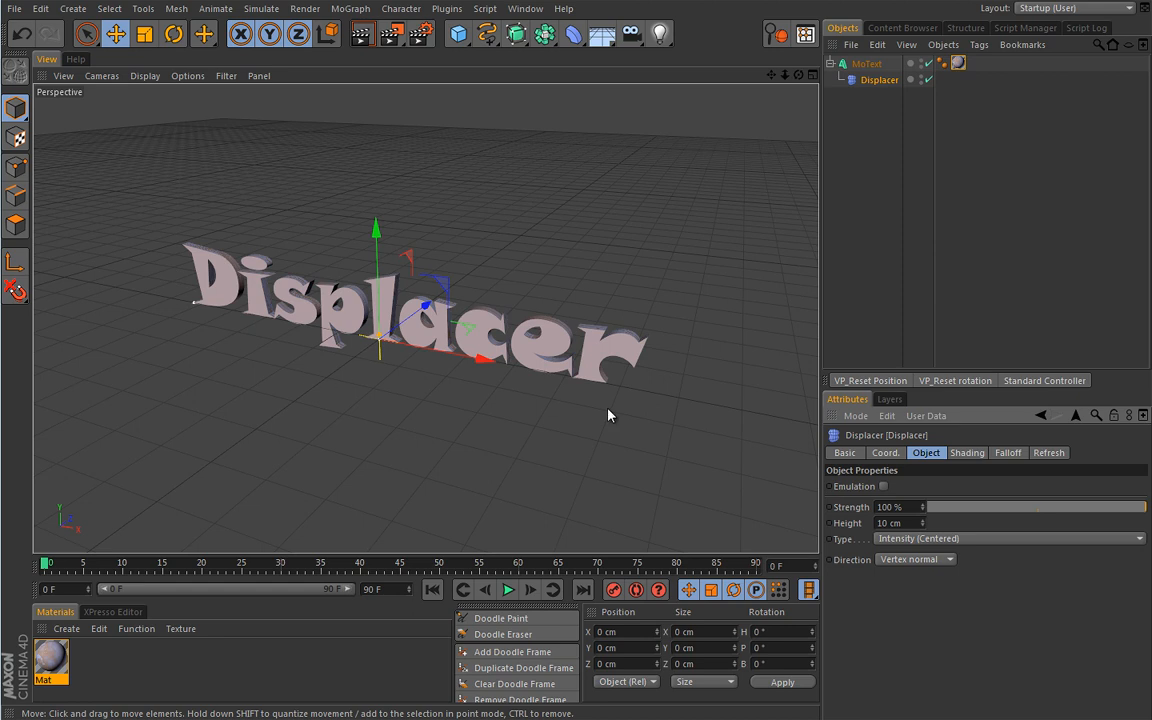
pyautogui.moveTo(878, 80)
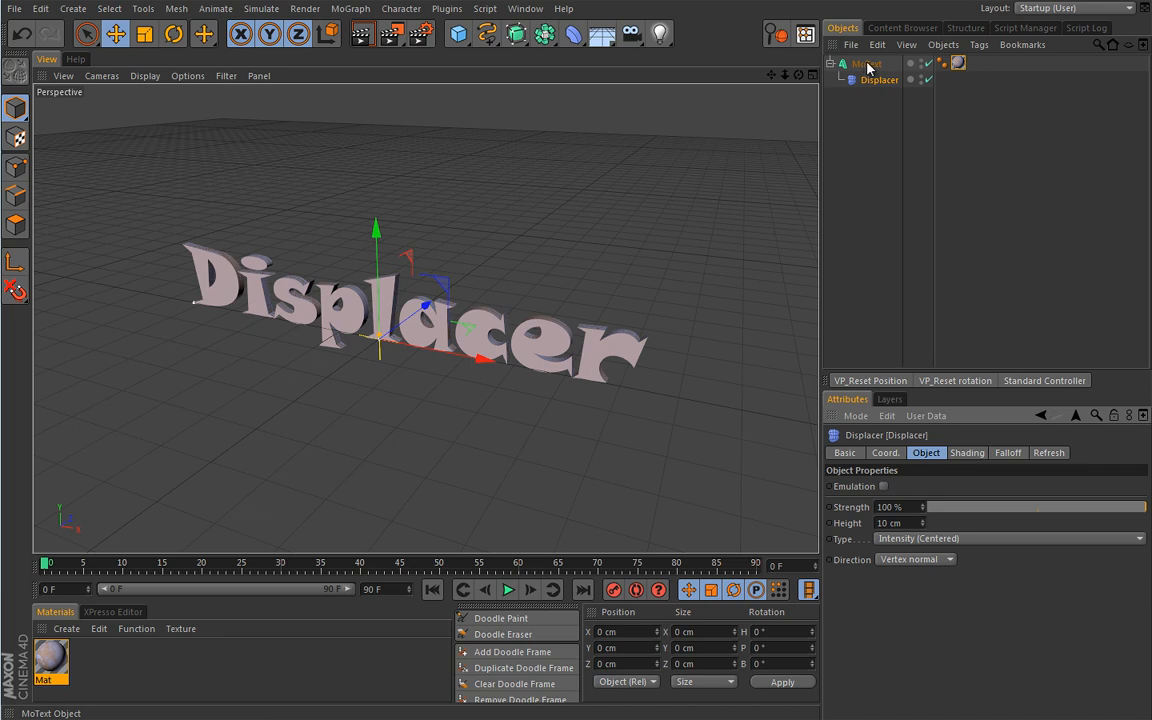
pyautogui.moveTo(868, 68)
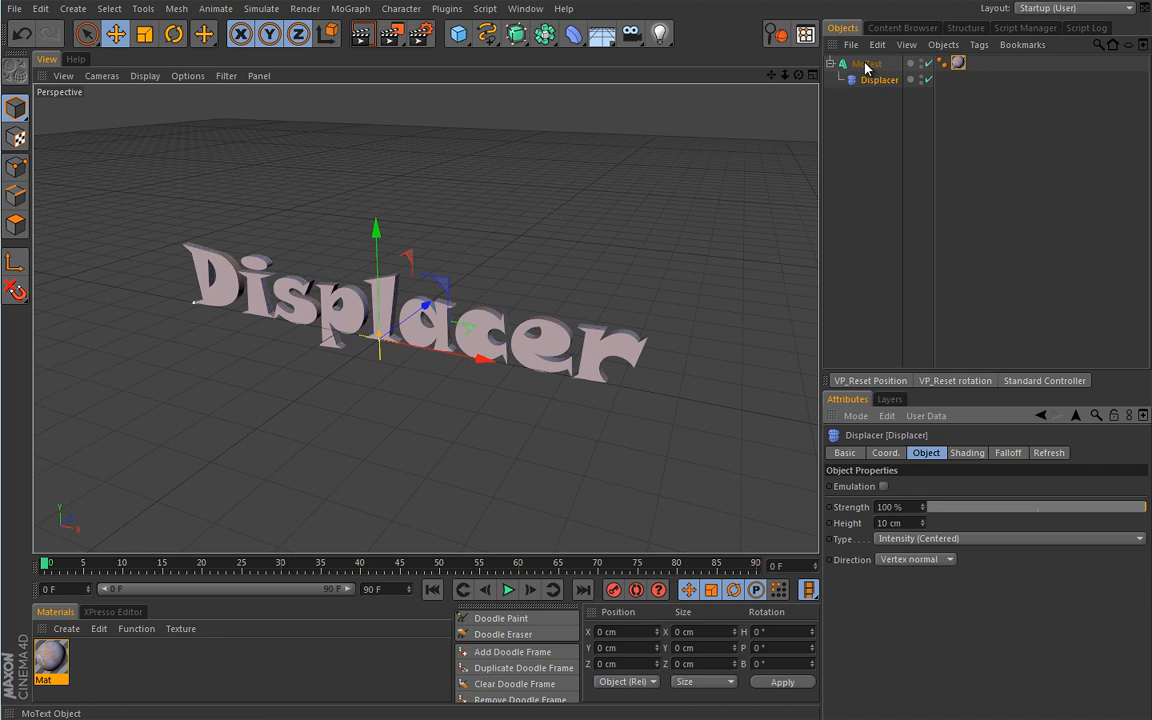
pyautogui.moveTo(940, 480)
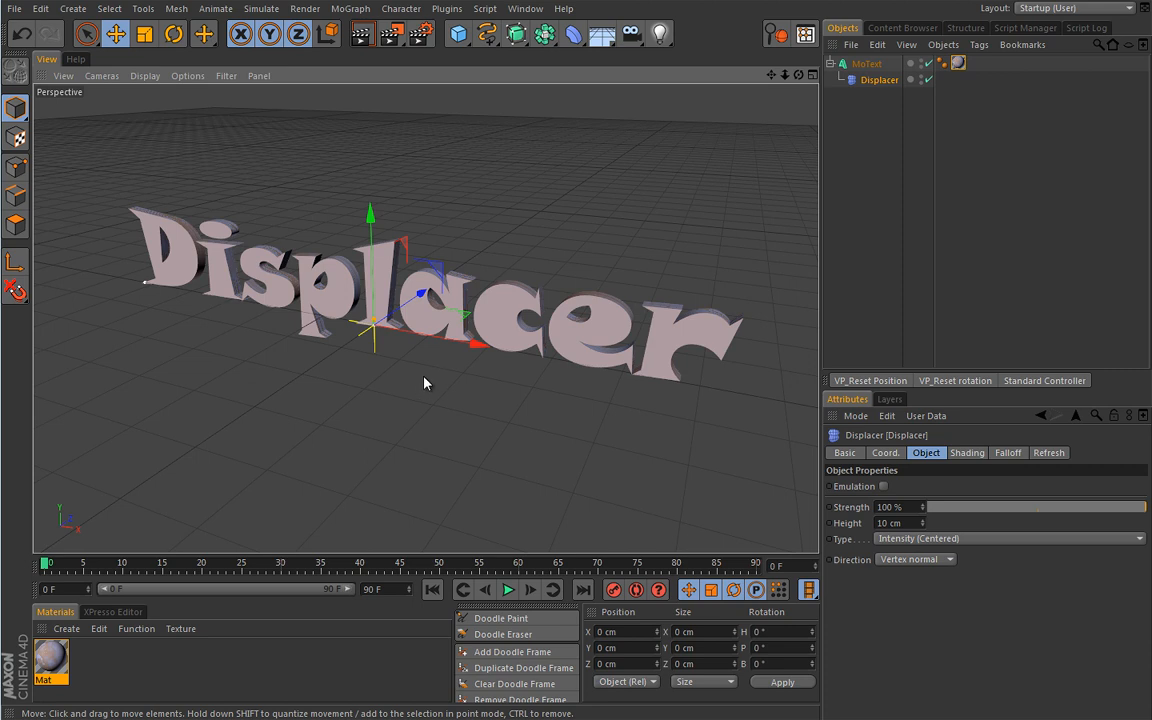
pyautogui.moveTo(438, 382)
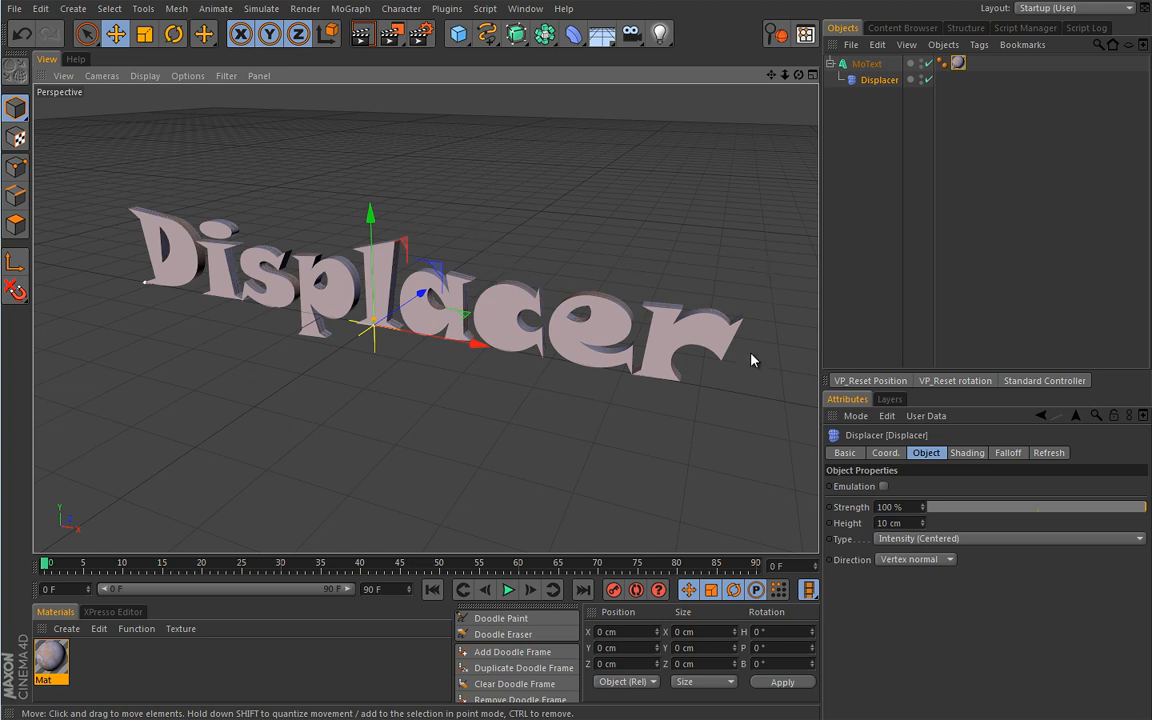
# Raise the MoText's depth Subdivision for denser extrusion geometry
pyautogui.click(868, 62)
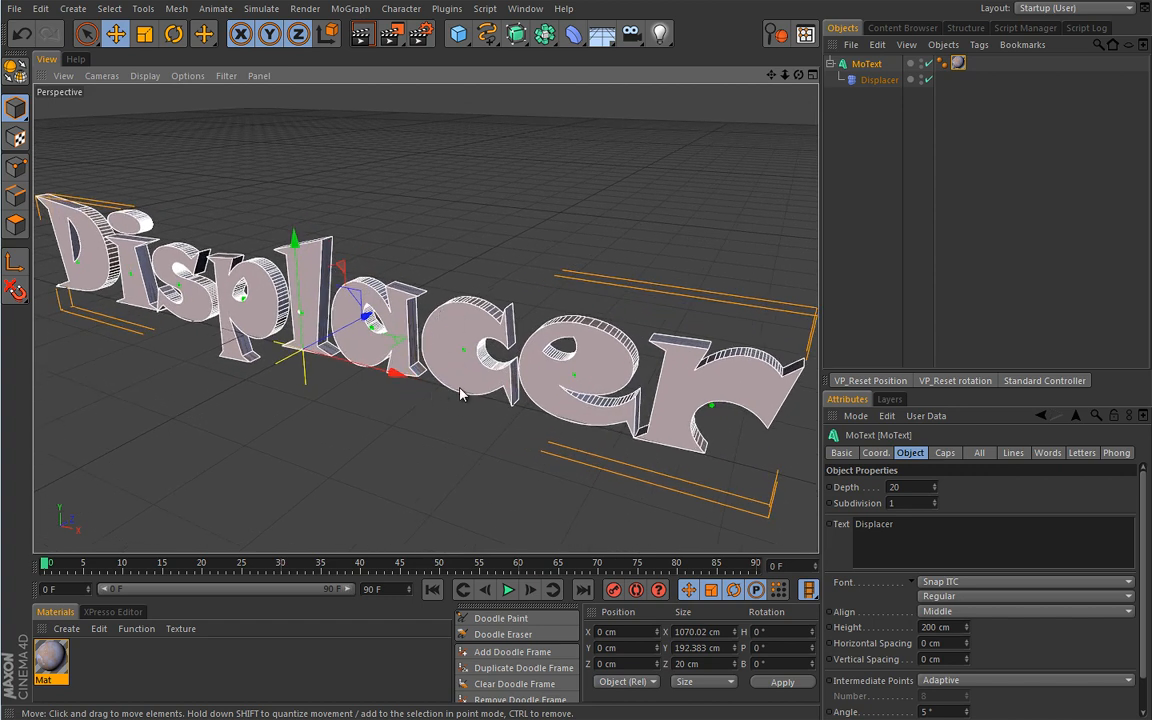
pyautogui.moveTo(490, 390)
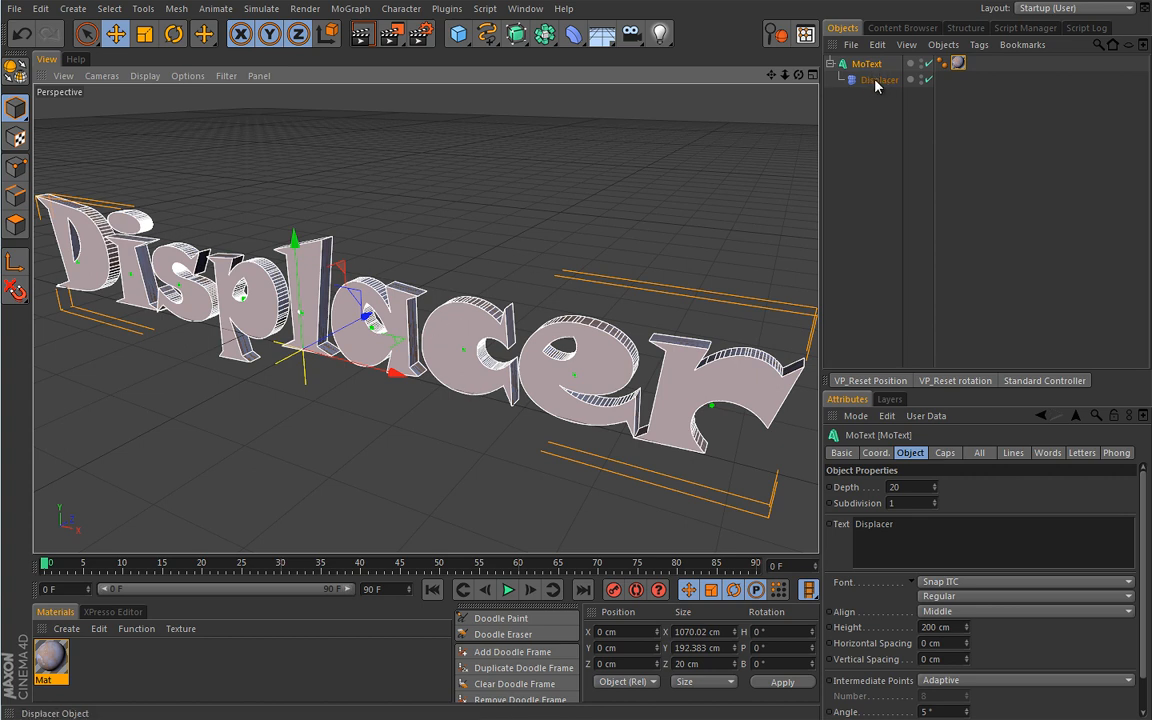
pyautogui.moveTo(858, 220)
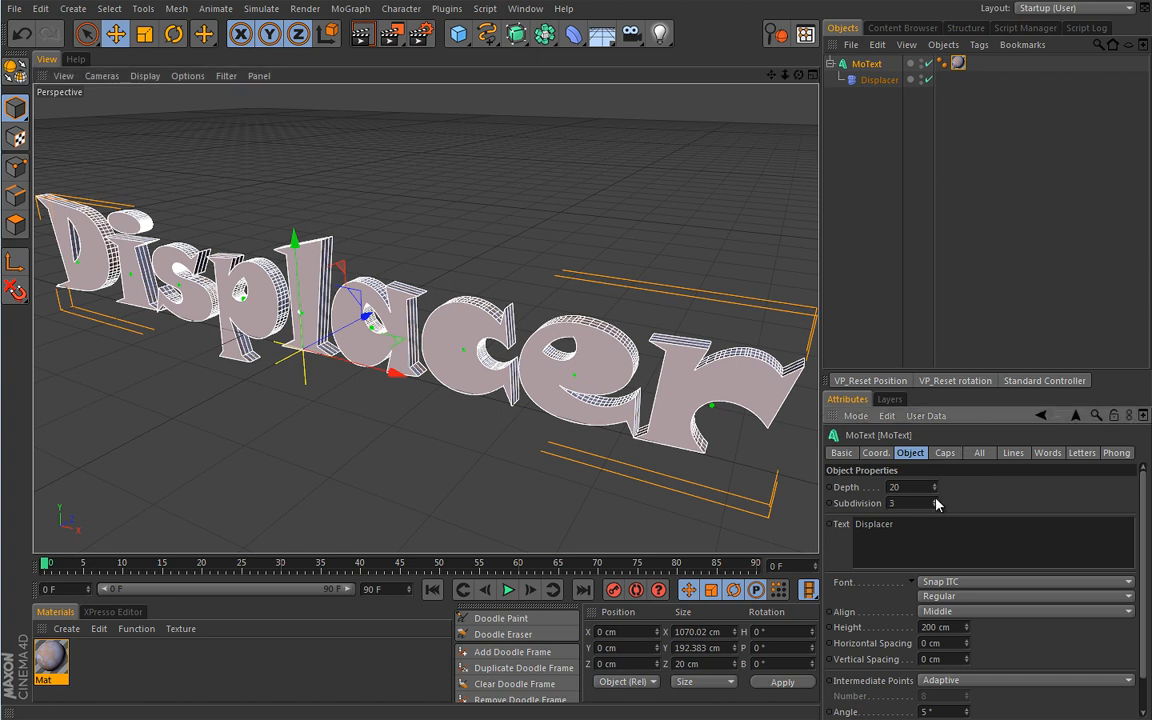
pyautogui.click(936, 506)
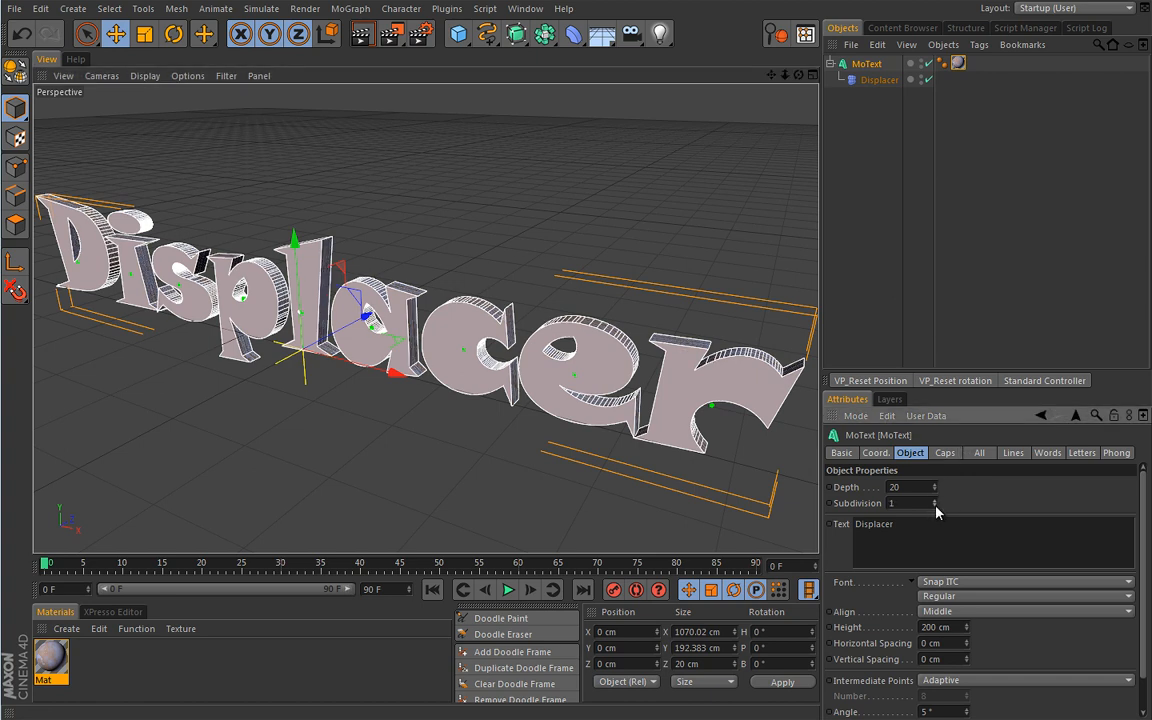
pyautogui.click(944, 452)
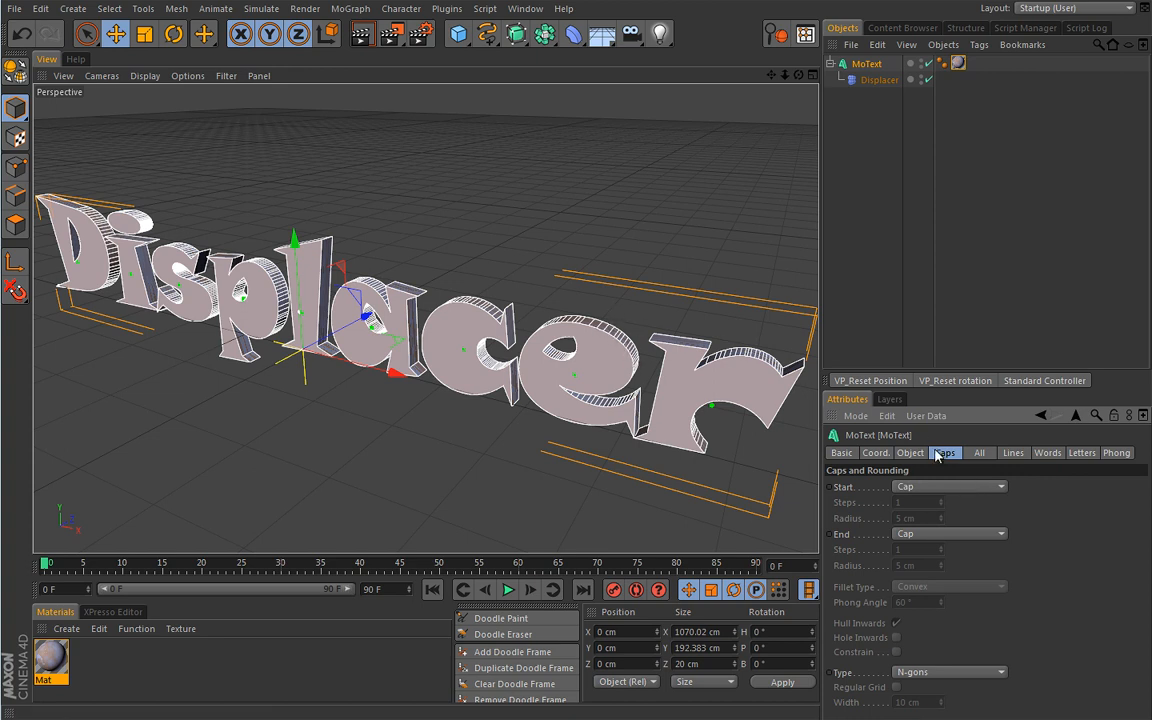
pyautogui.click(910, 452)
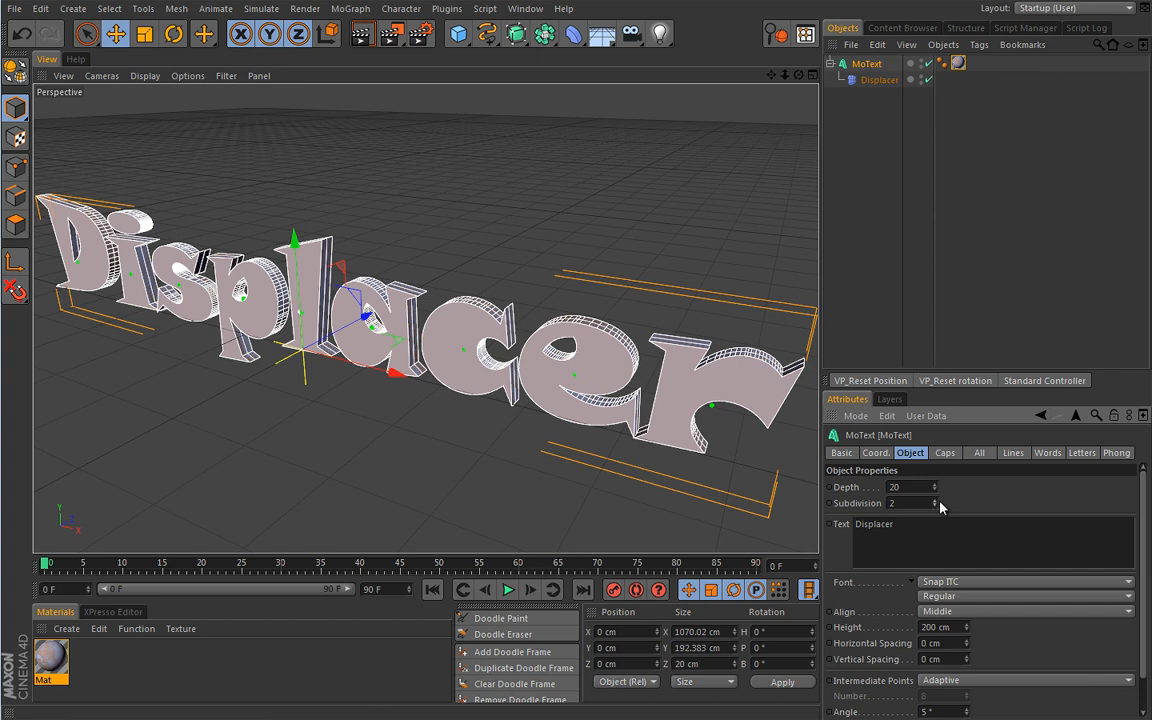
pyautogui.click(940, 500)
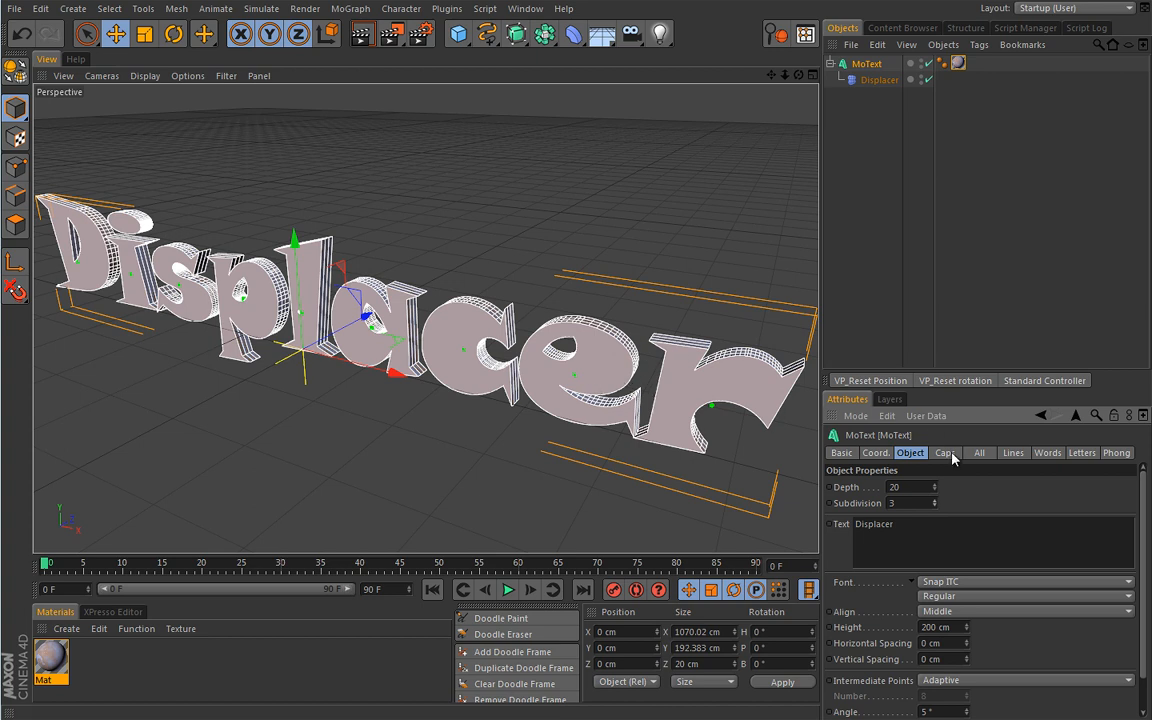
# Set the caps Type to Quadrangles on a Regular Grid with 3 cm width
pyautogui.click(944, 452)
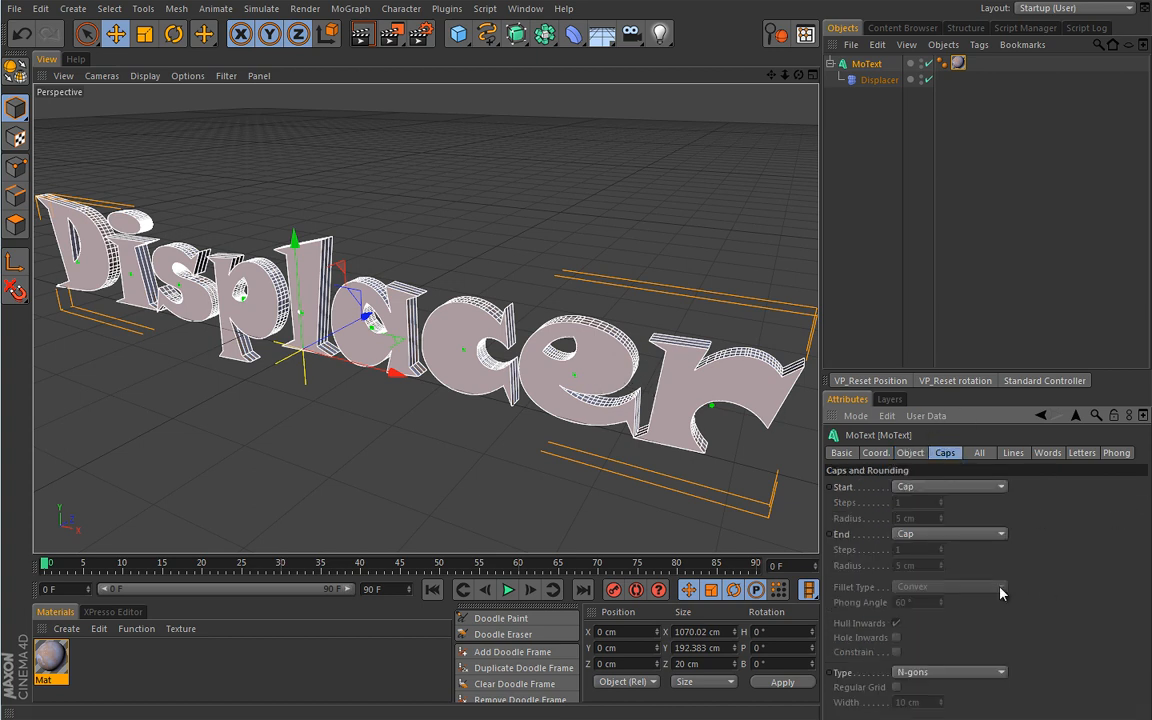
pyautogui.click(948, 672)
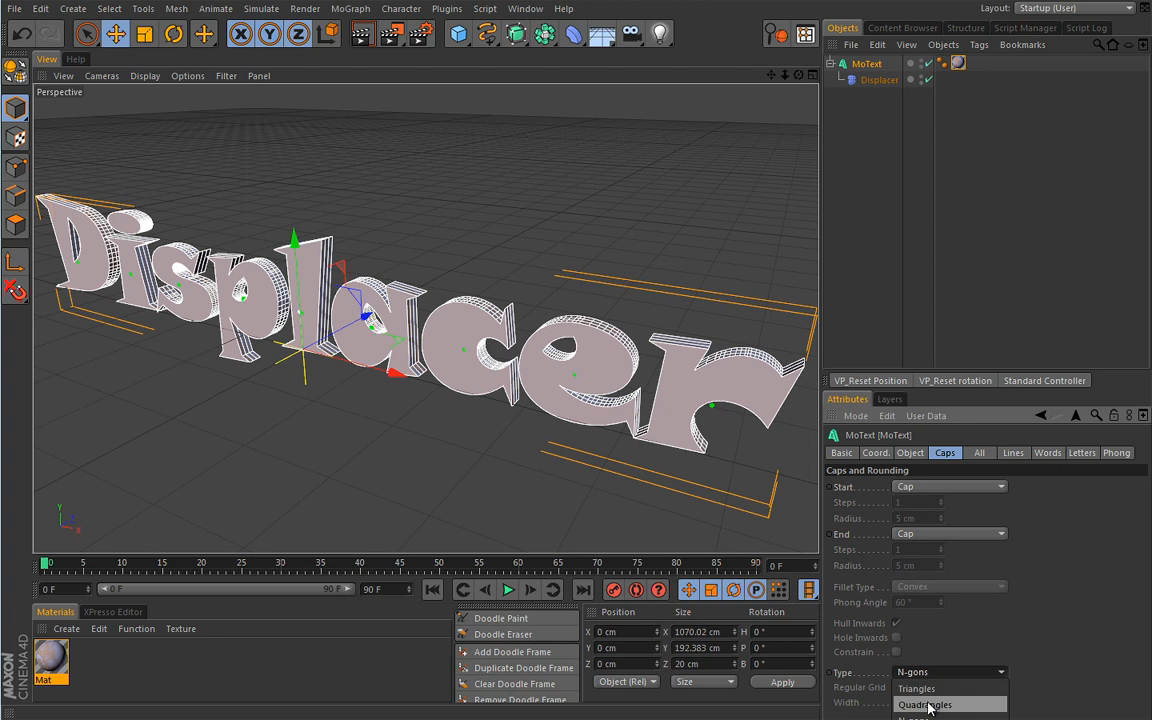
pyautogui.click(924, 704)
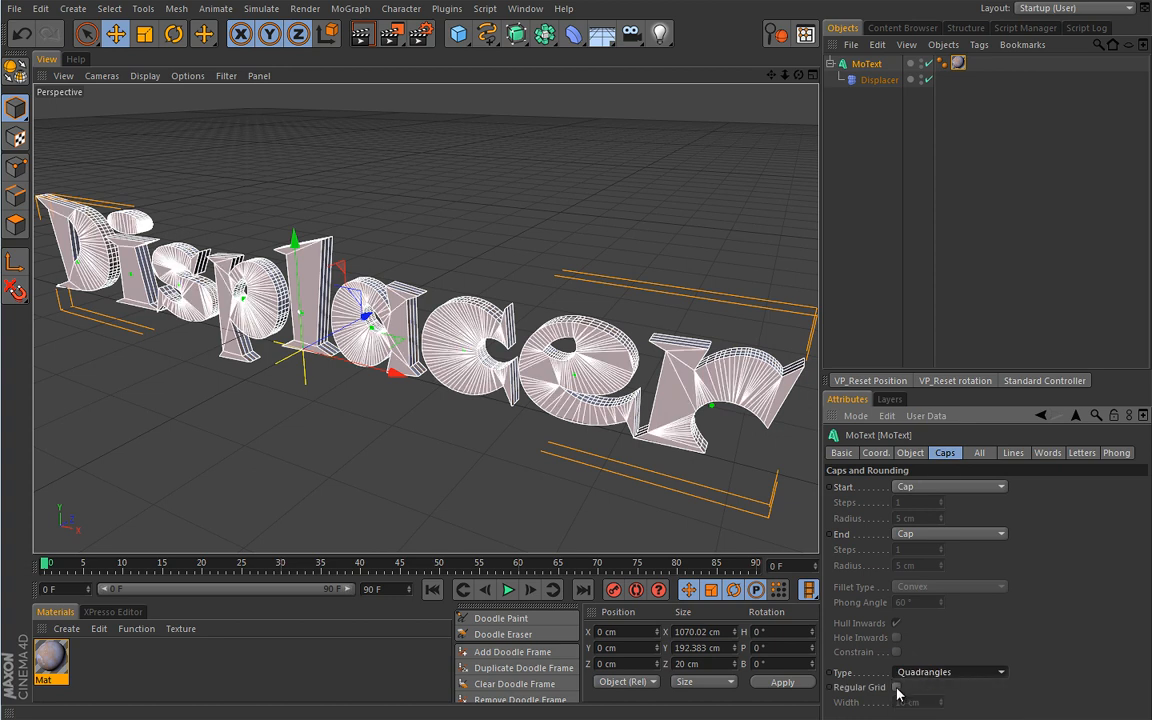
pyautogui.click(896, 688)
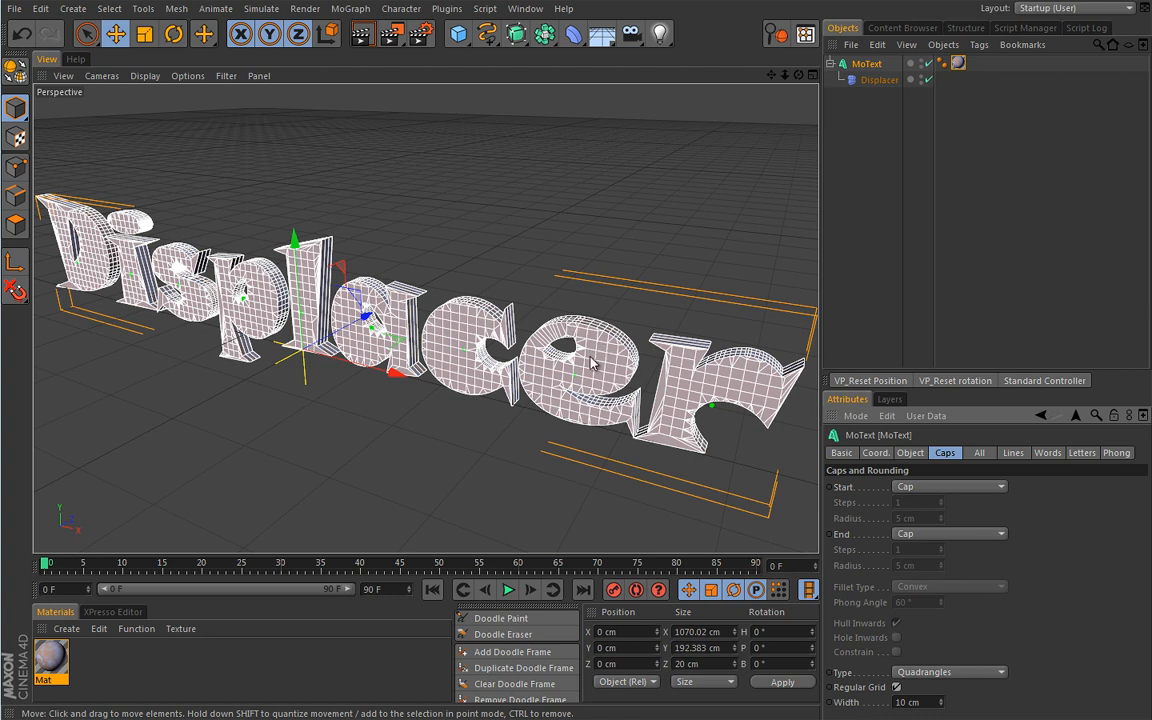
pyautogui.moveTo(552, 380)
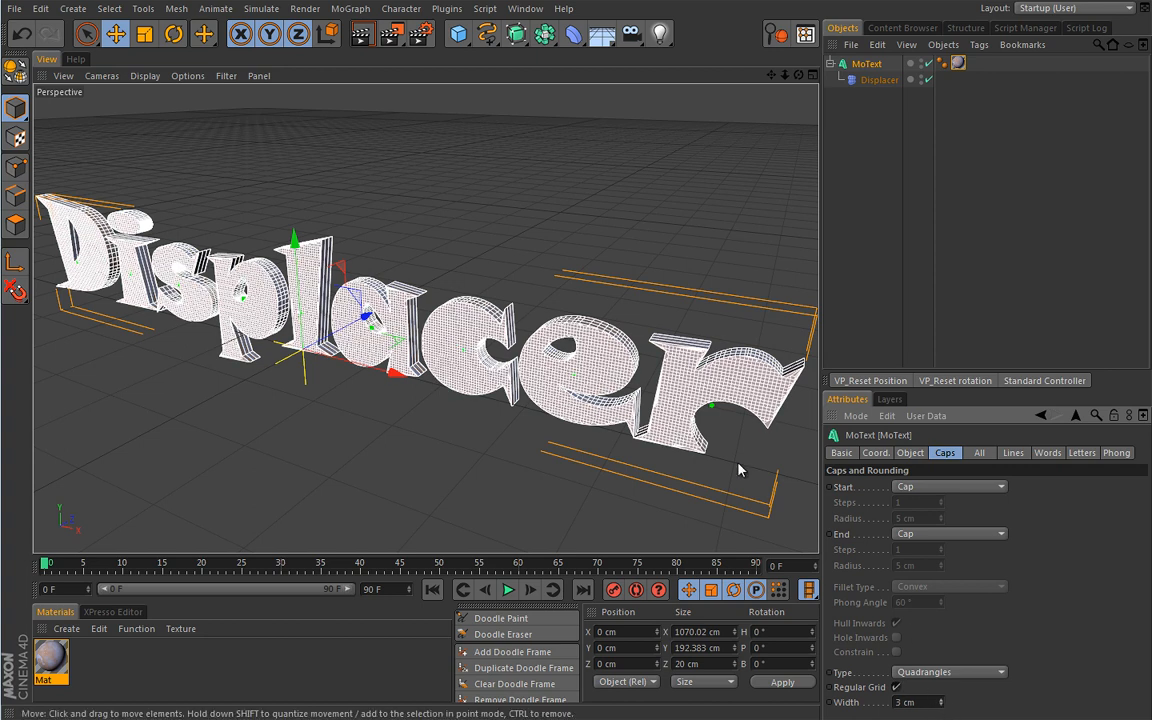
pyautogui.moveTo(464, 420)
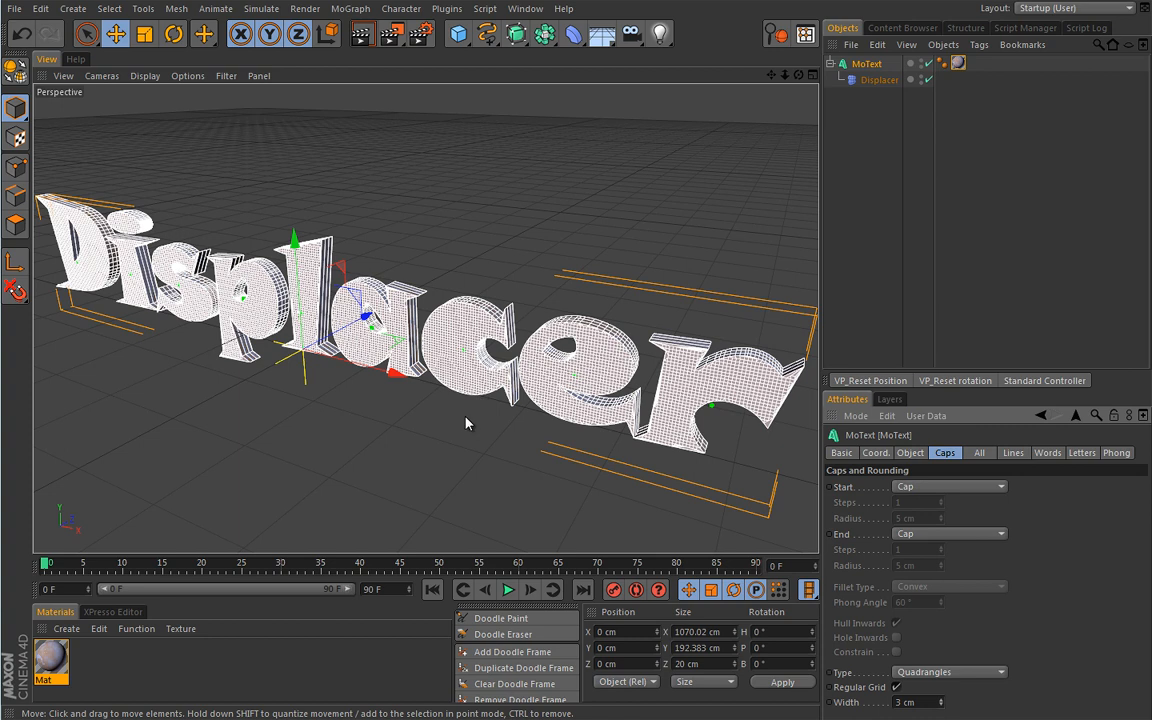
pyautogui.moveTo(464, 432)
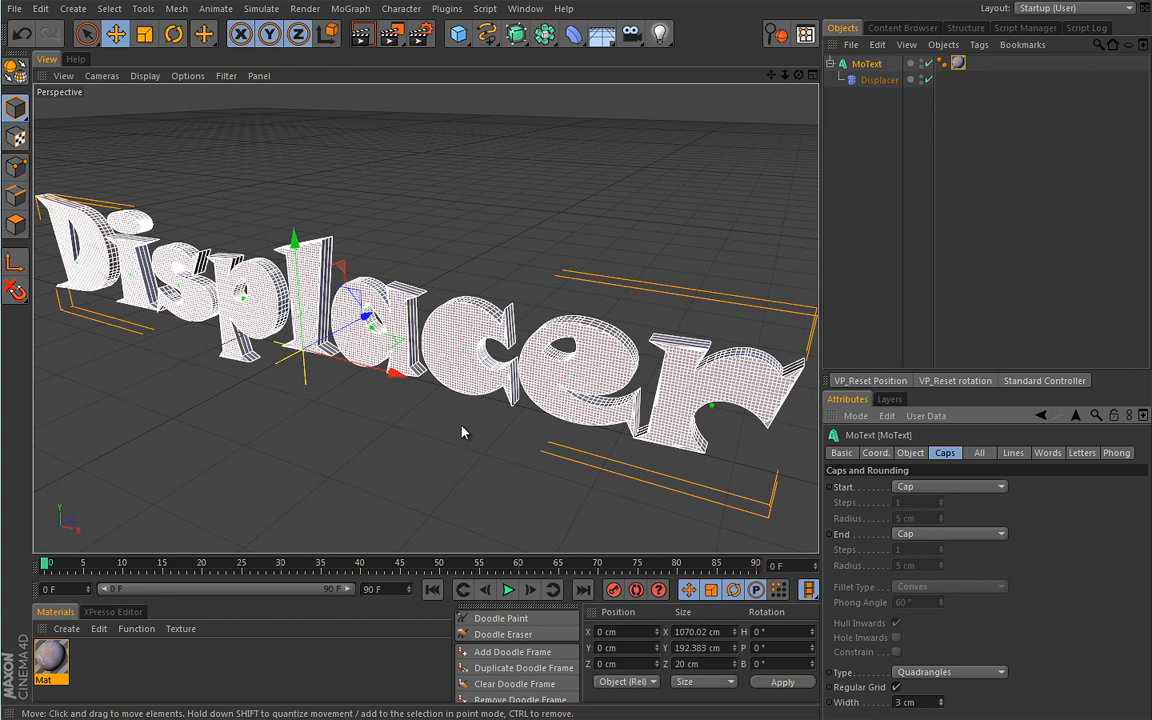
pyautogui.moveTo(596, 422)
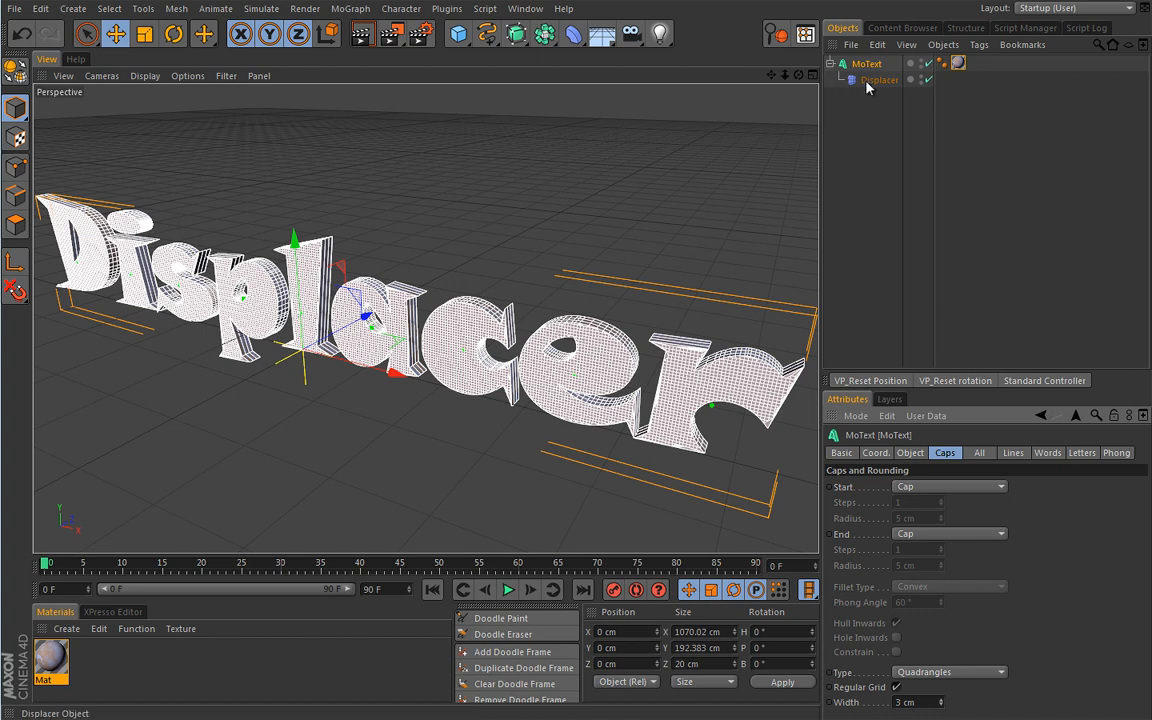
# Assign a Noise shader to the Displacer's shading channel
pyautogui.click(880, 80)
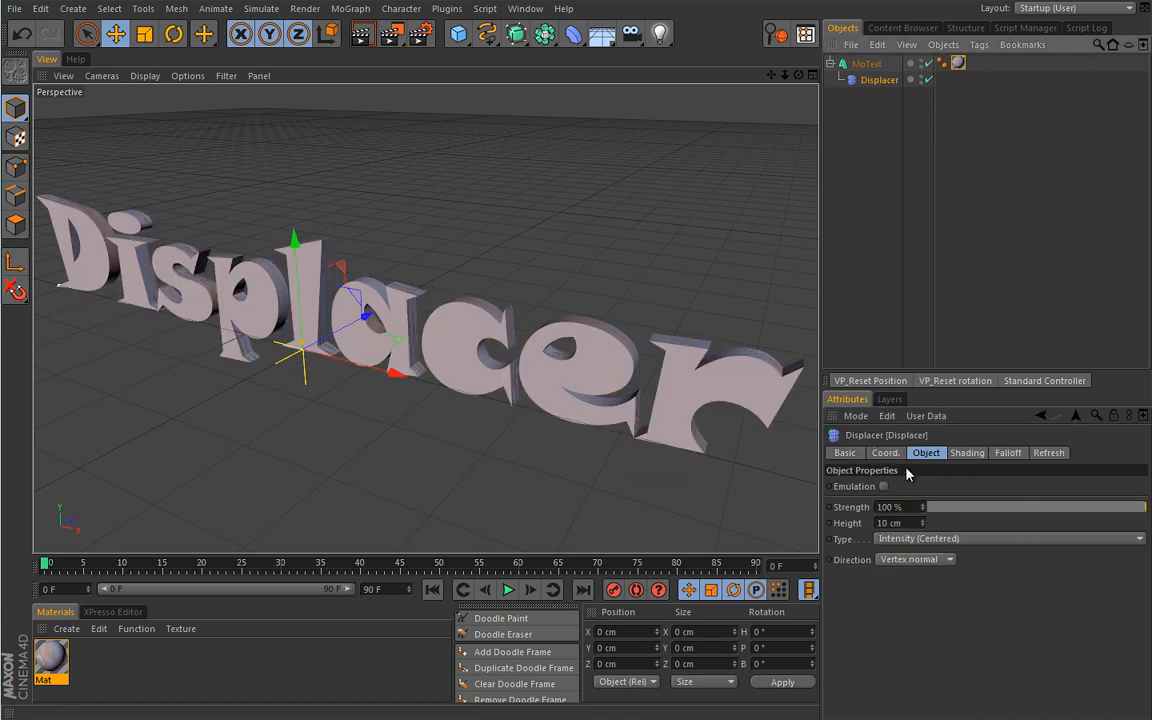
pyautogui.click(966, 452)
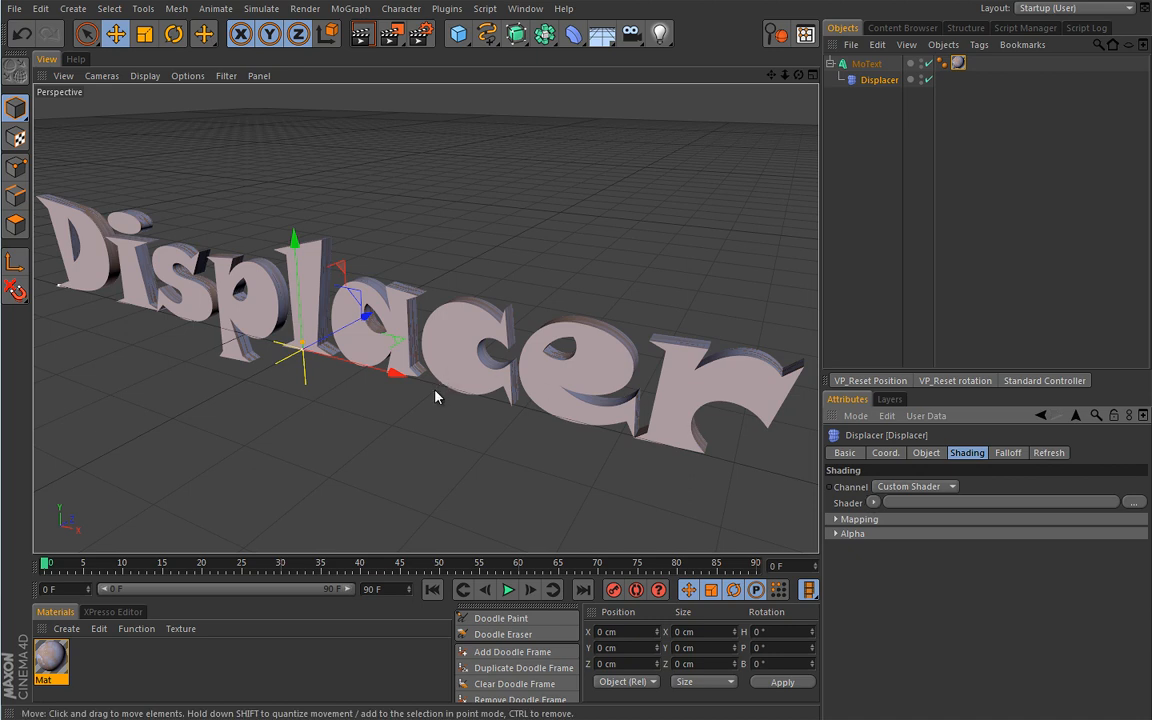
pyautogui.moveTo(458, 390)
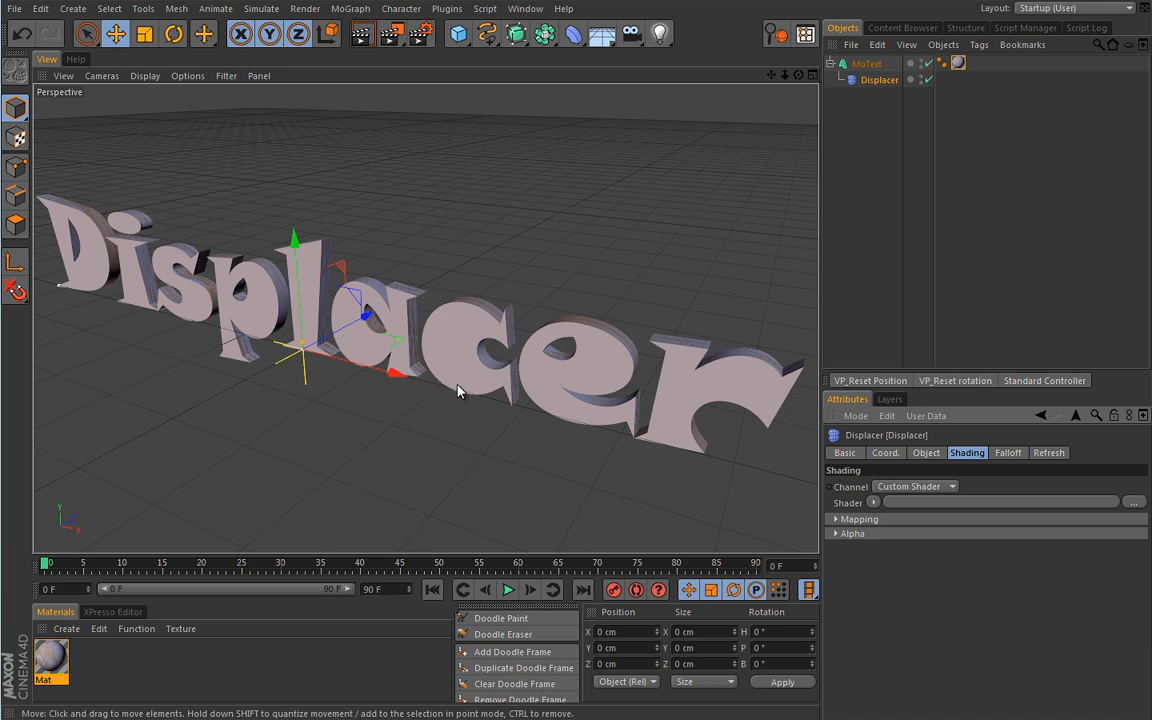
pyautogui.moveTo(488, 428)
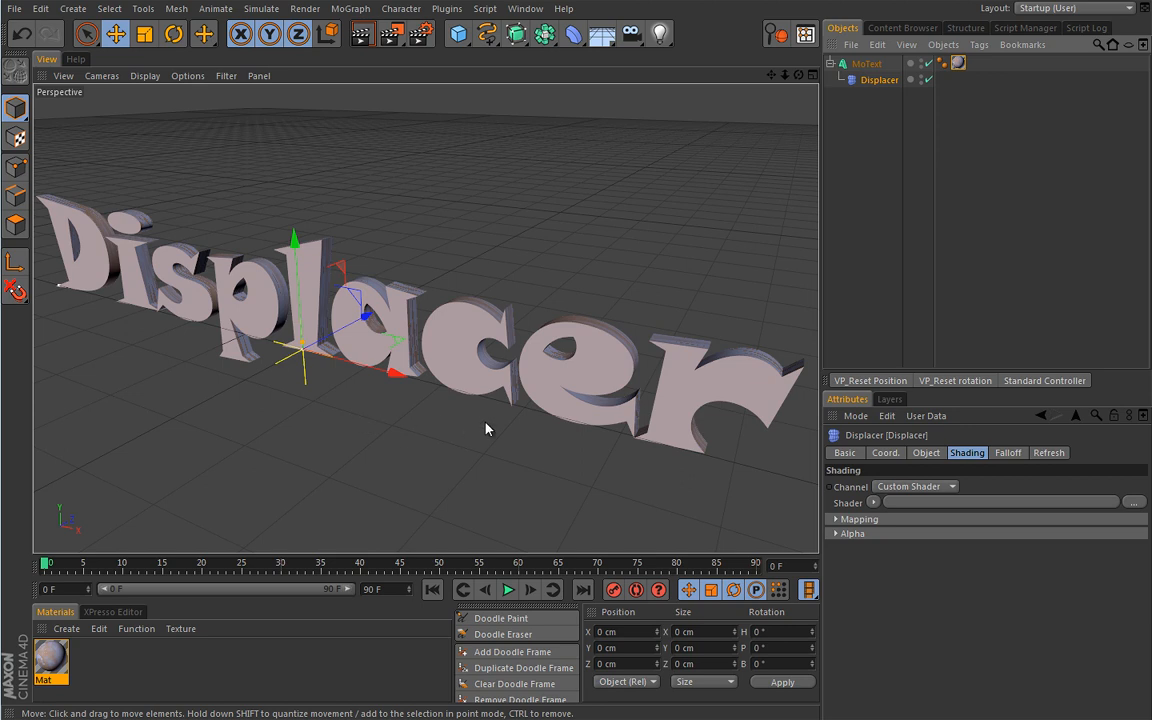
pyautogui.click(872, 502)
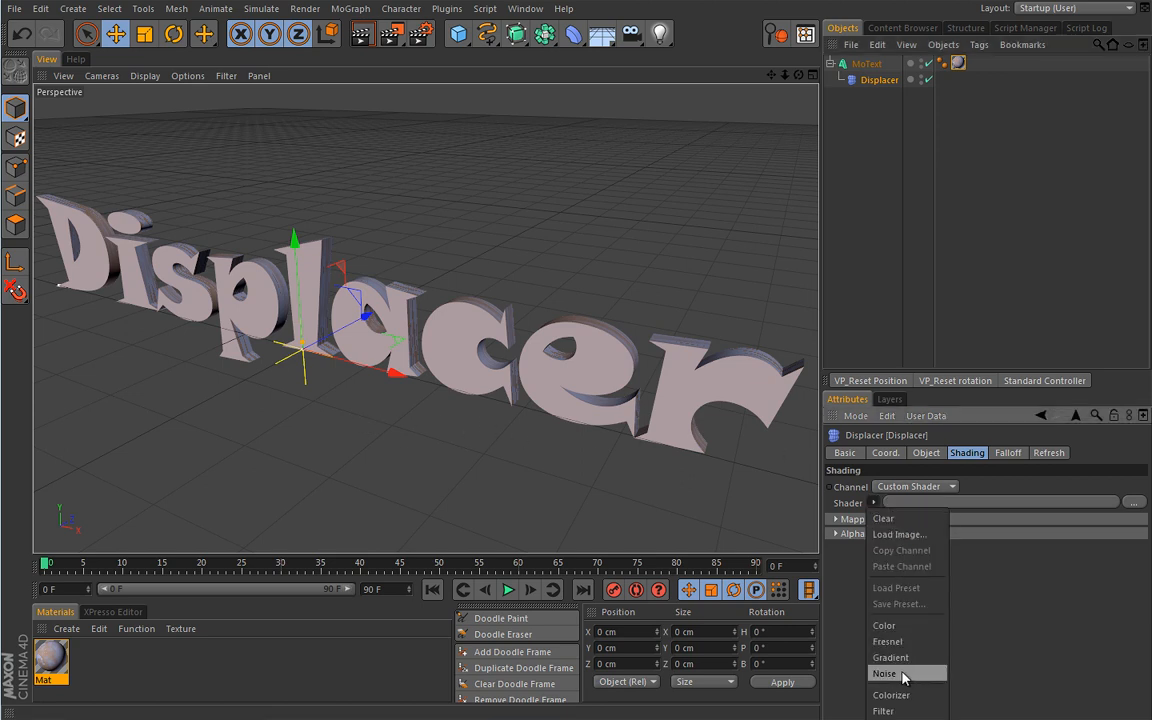
pyautogui.click(884, 672)
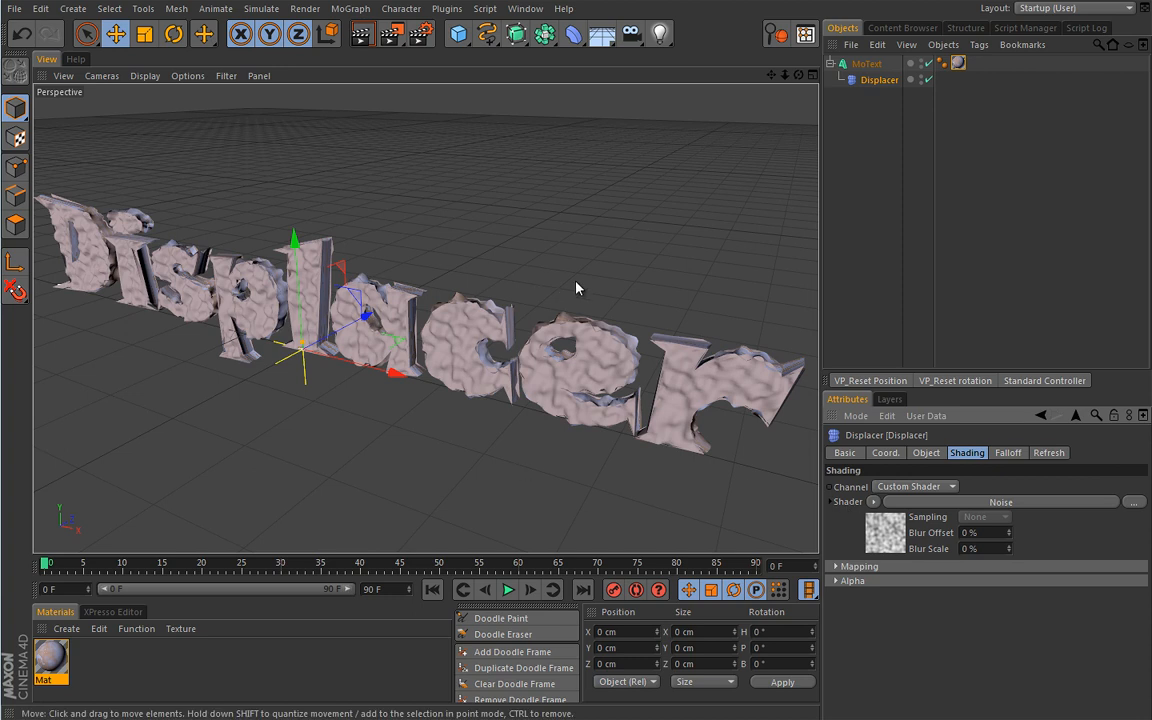
pyautogui.moveTo(584, 432)
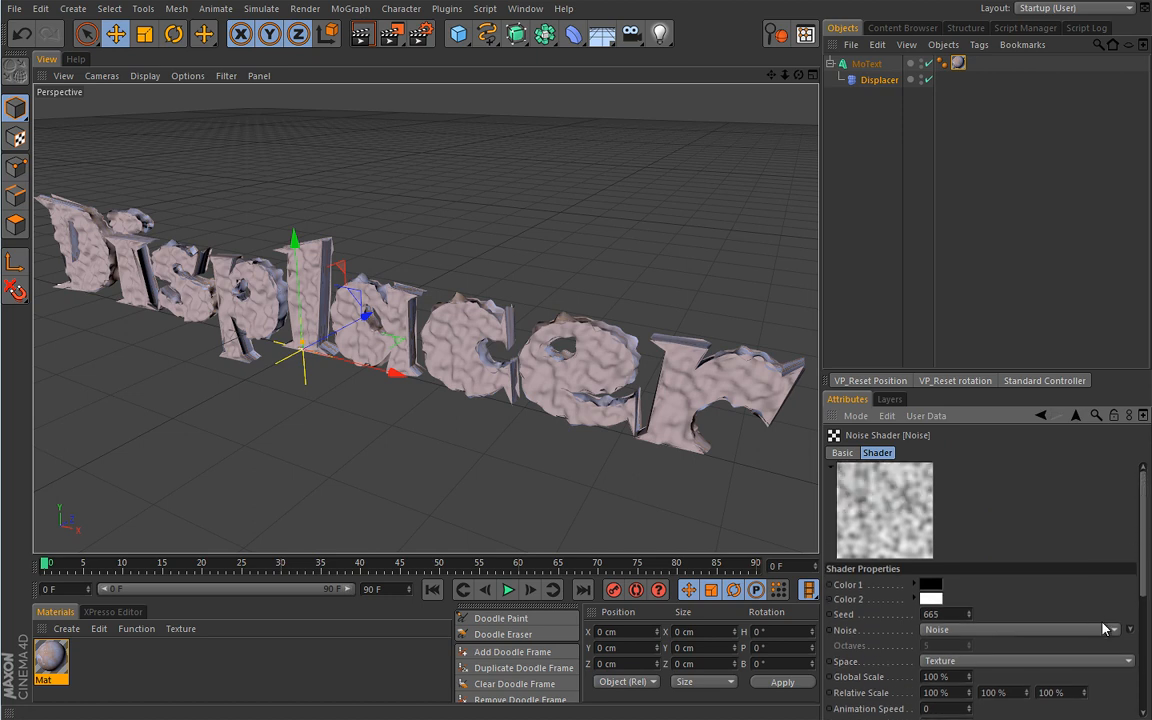
# Change the Noise type, trying Ober and settling on Poxo
pyautogui.click(1128, 628)
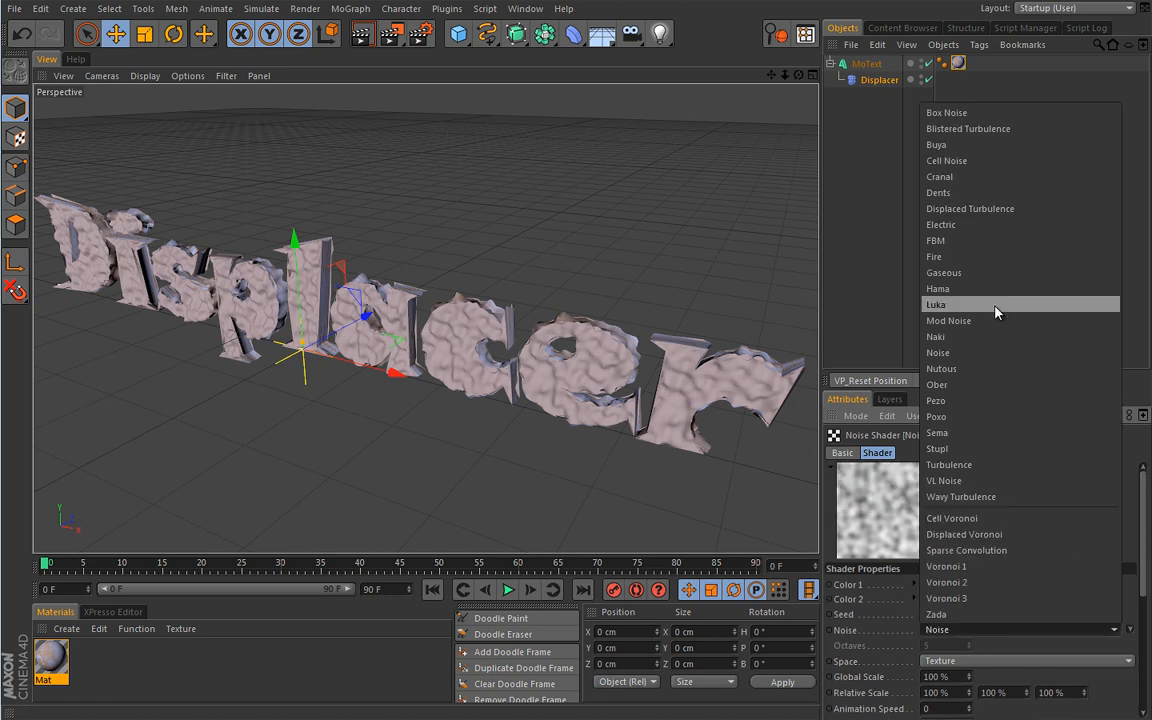
pyautogui.moveTo(954, 368)
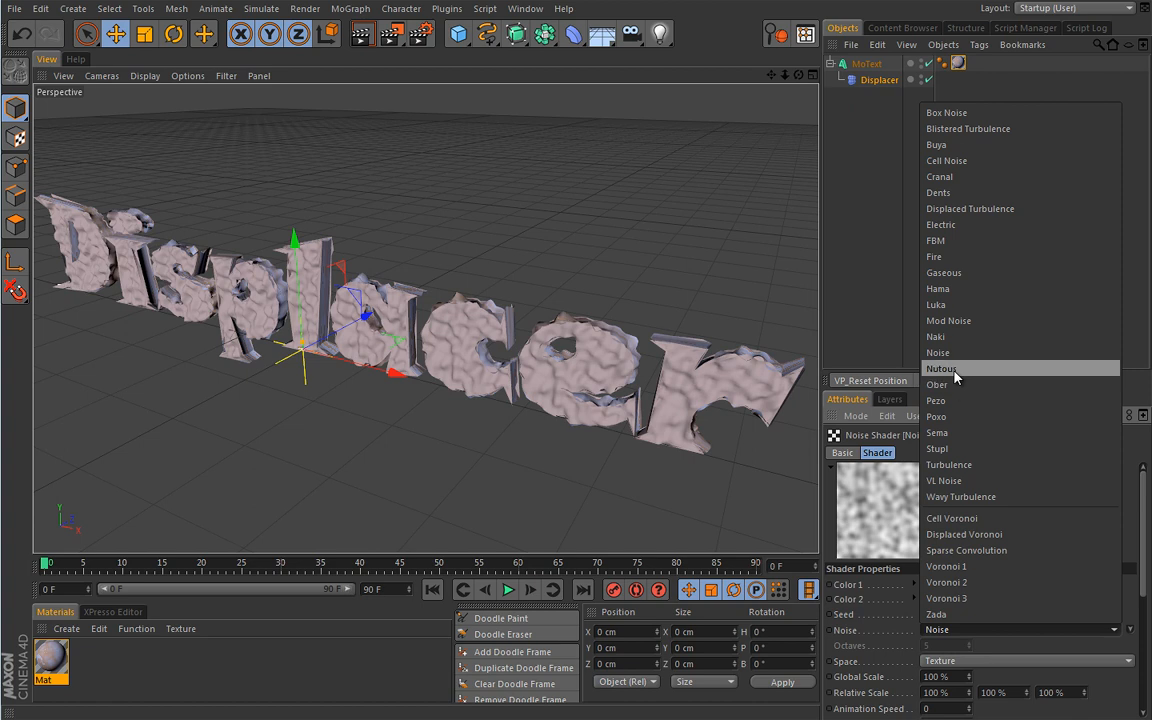
pyautogui.click(936, 384)
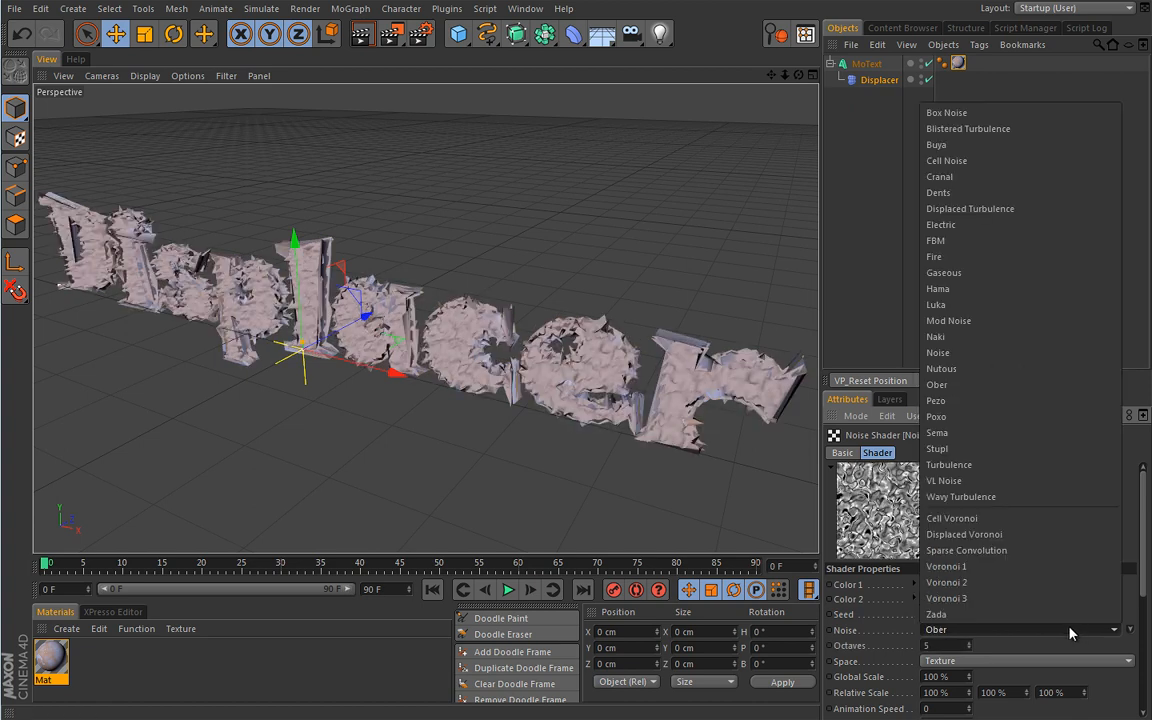
pyautogui.moveTo(936, 400)
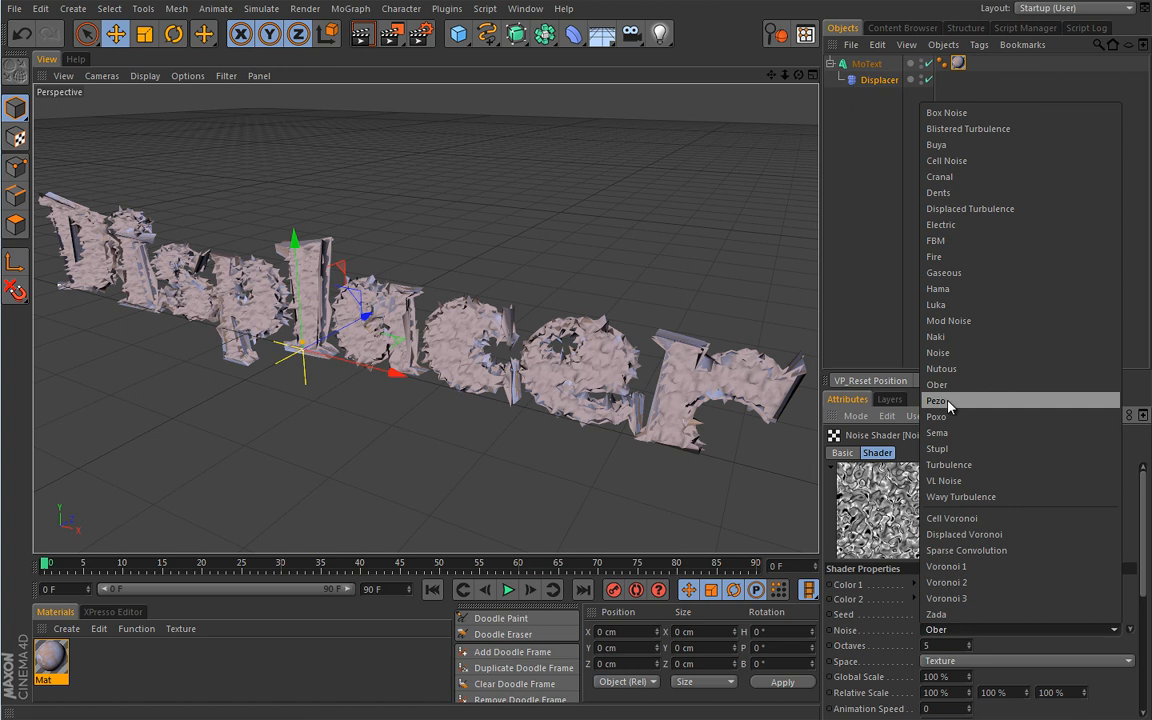
pyautogui.click(938, 400)
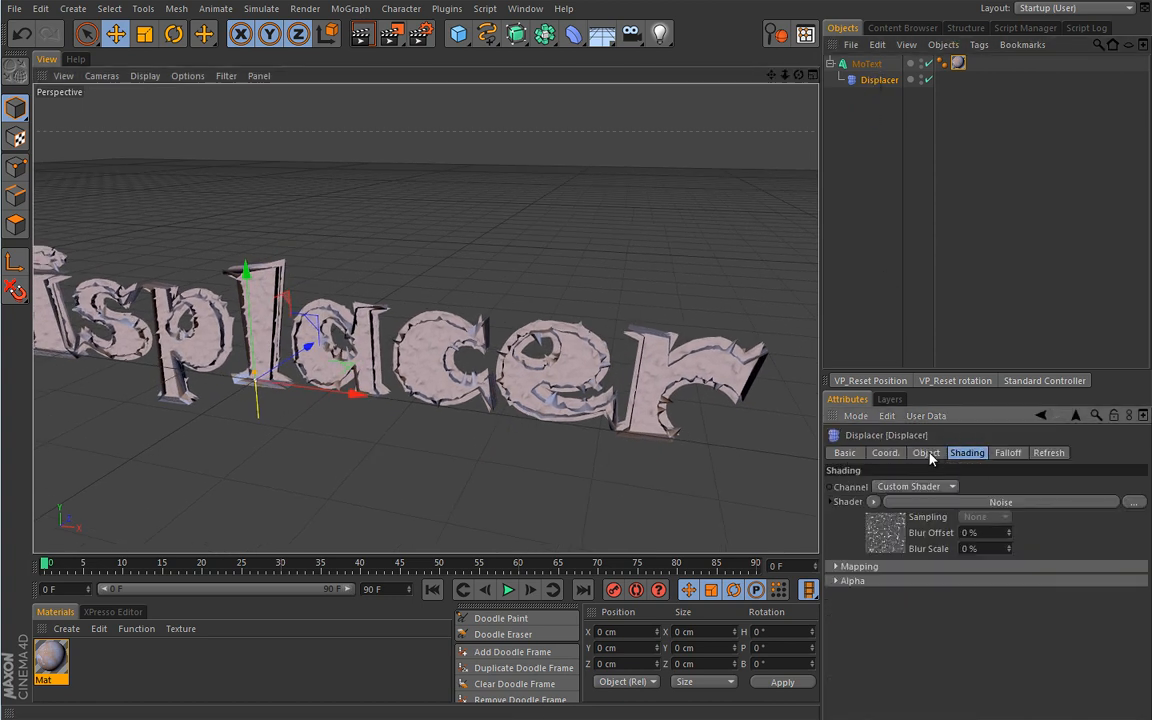
# Set the Displacer's Type to Intensity with a Height of 20 cm
pyautogui.click(924, 452)
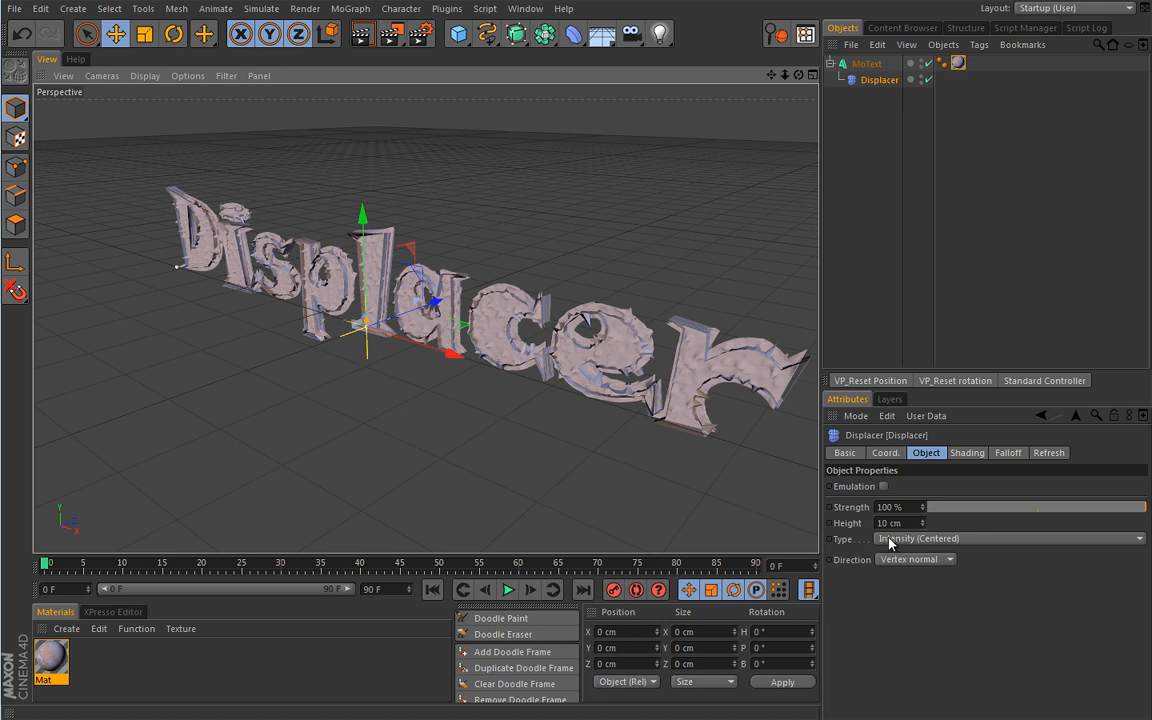
pyautogui.moveTo(896, 544)
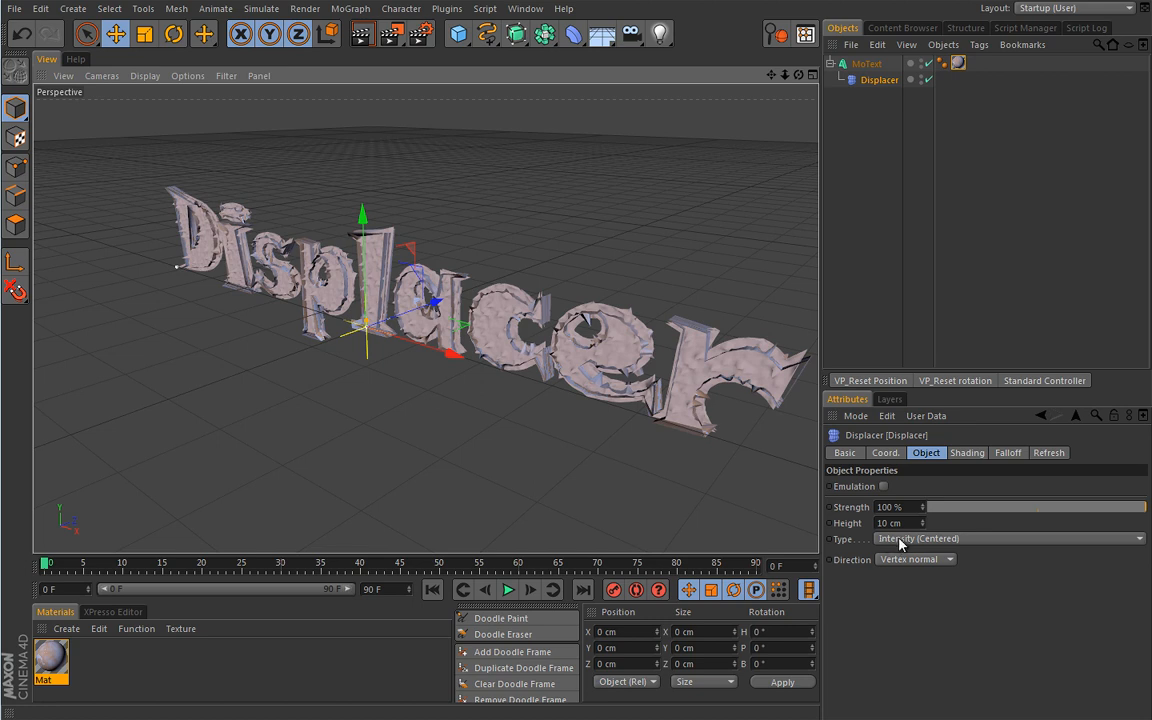
pyautogui.moveTo(880, 544)
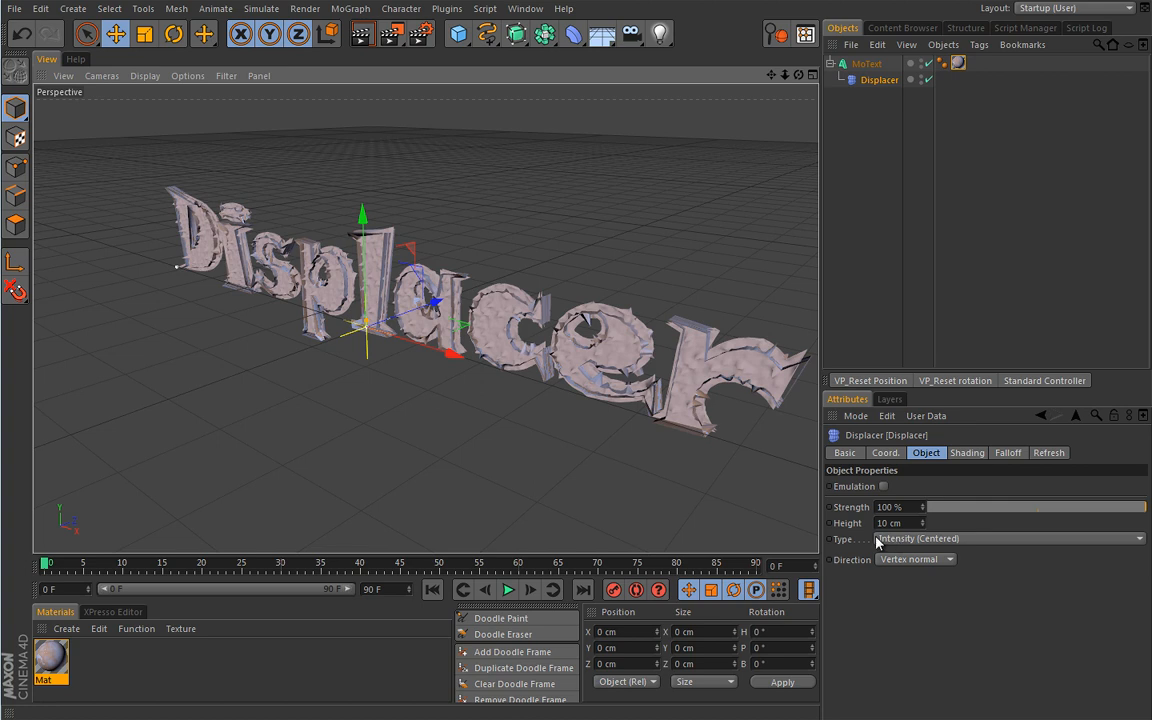
pyautogui.moveTo(912, 544)
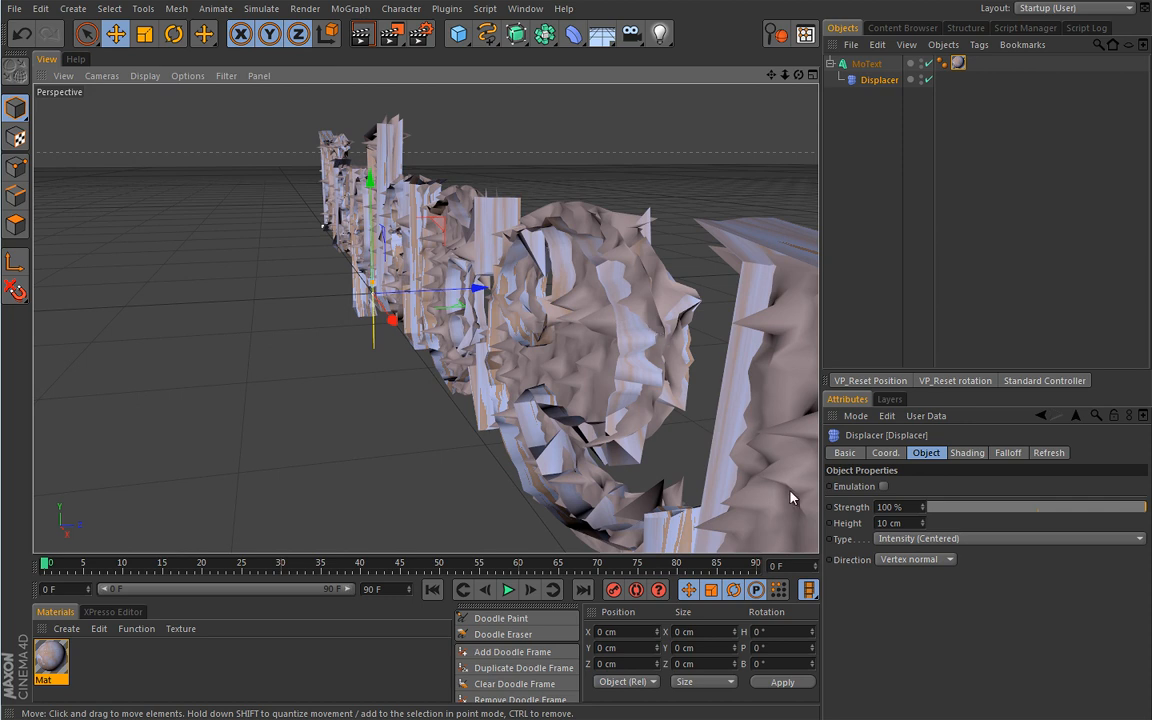
pyautogui.moveTo(636, 362)
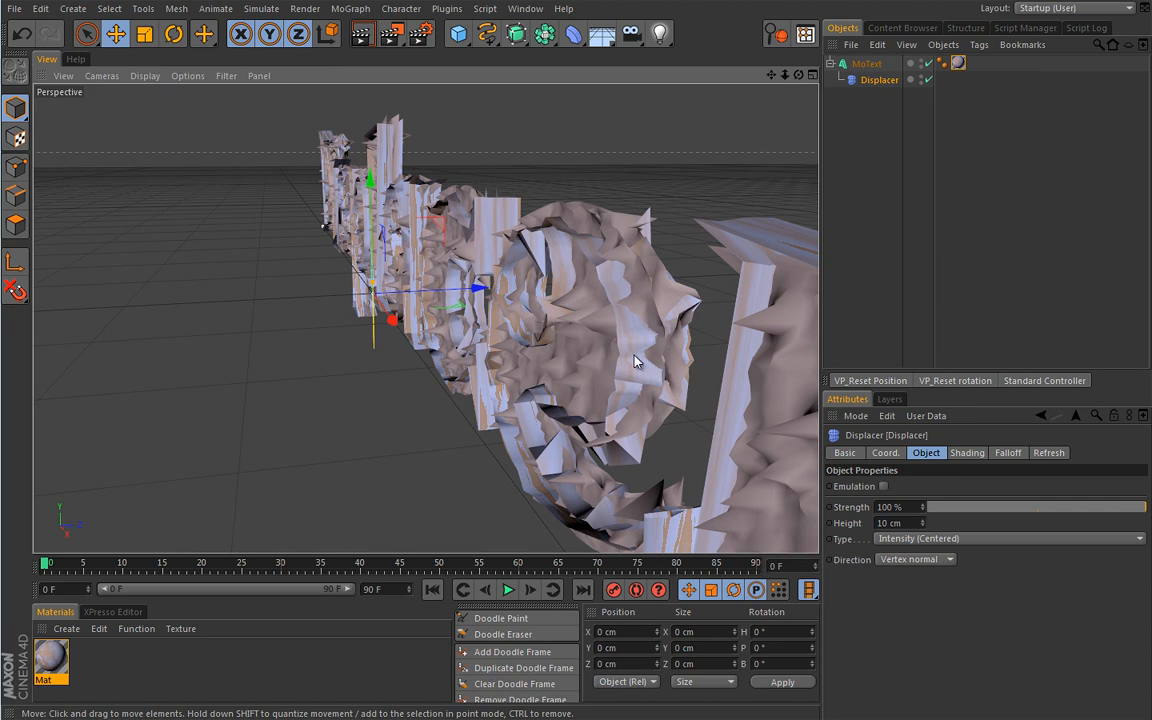
pyautogui.moveTo(620, 360)
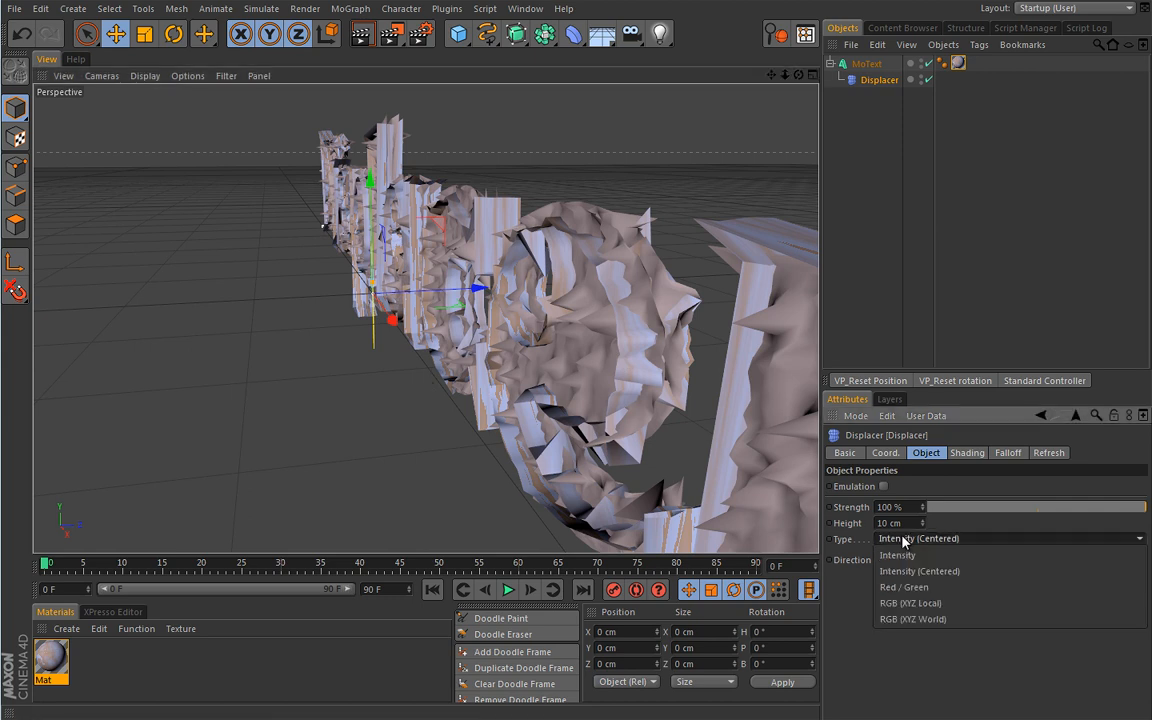
pyautogui.click(896, 556)
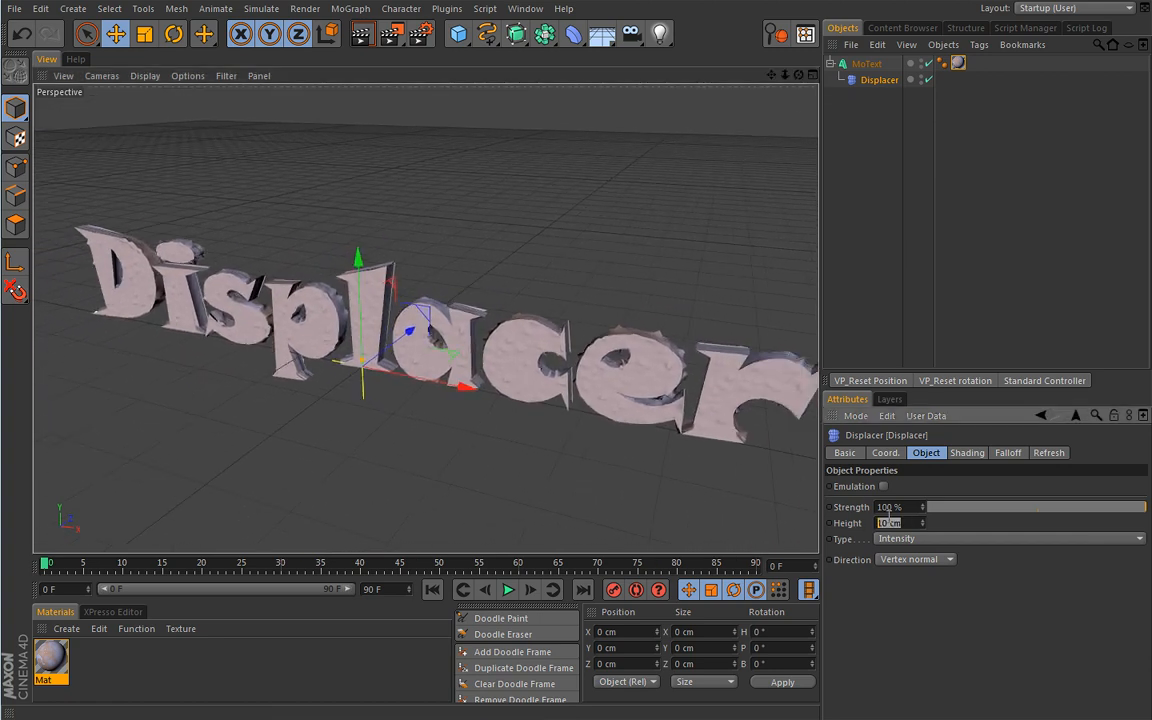
pyautogui.write('20 cm')
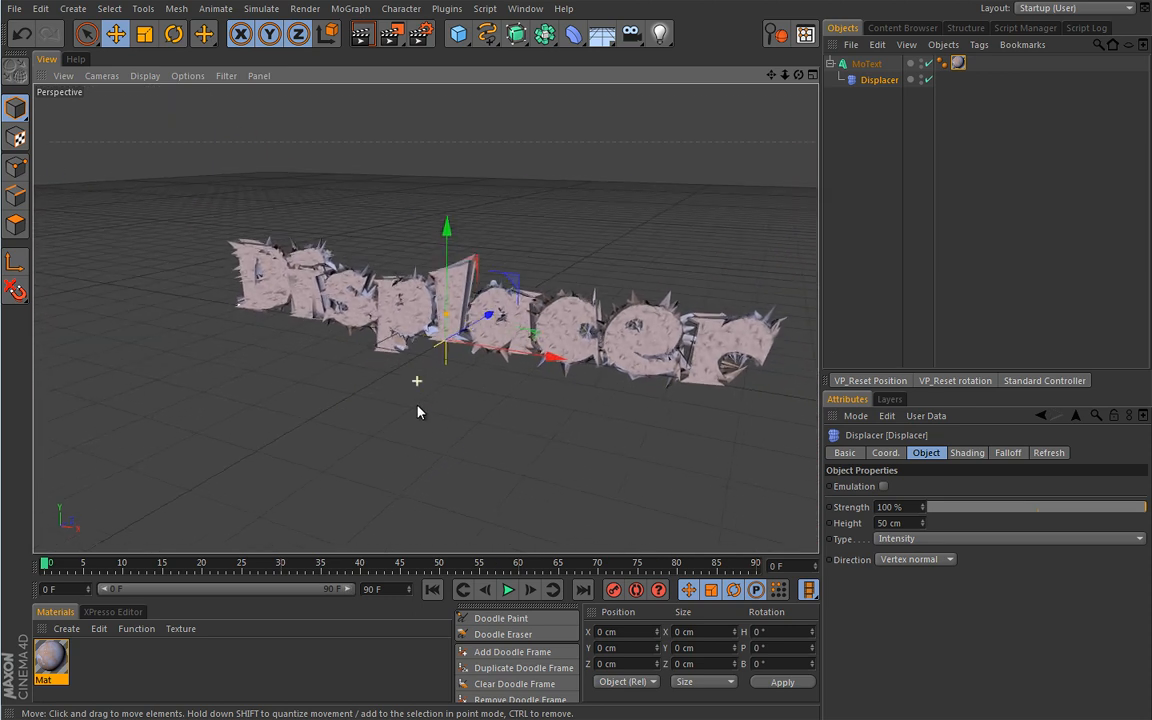
# Set the Falloff Shape to Sphere and move it along the word Displacer
pyautogui.click(1008, 452)
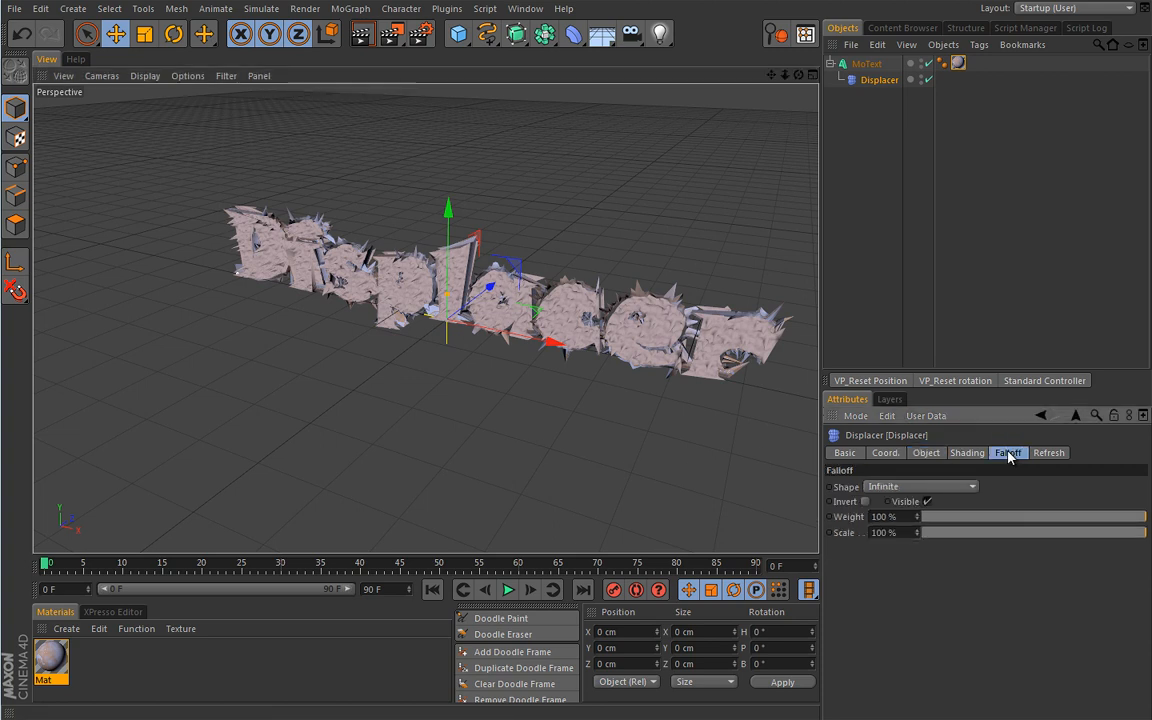
pyautogui.click(920, 486)
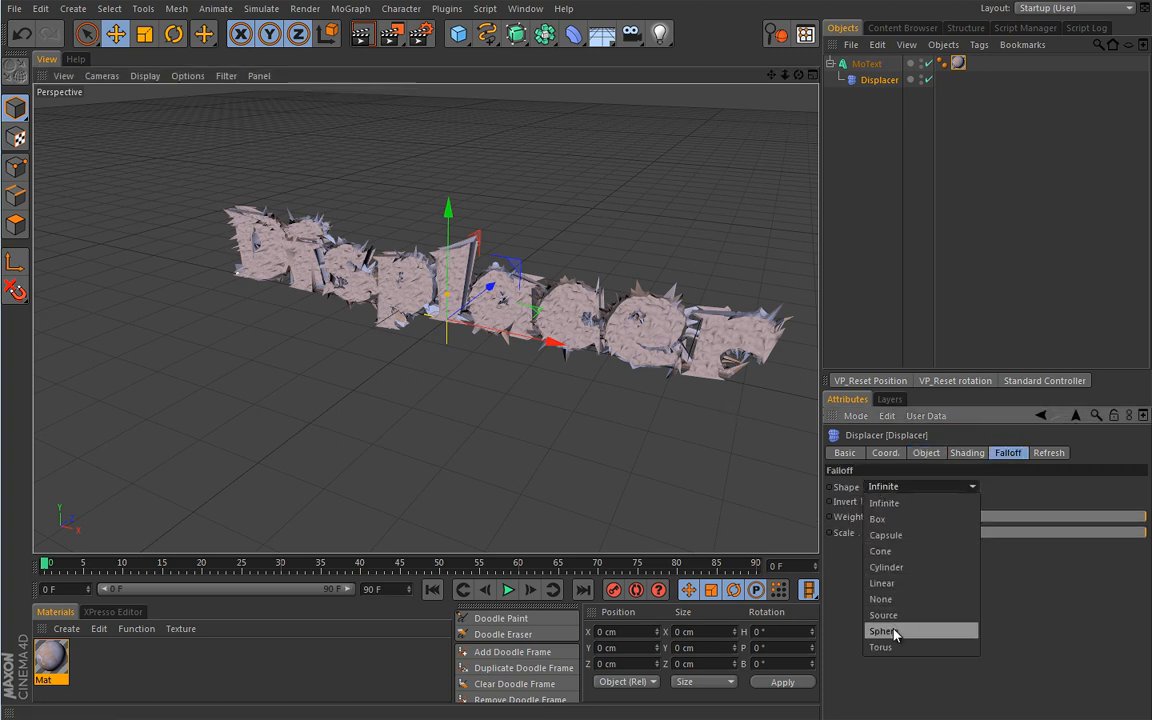
pyautogui.click(884, 630)
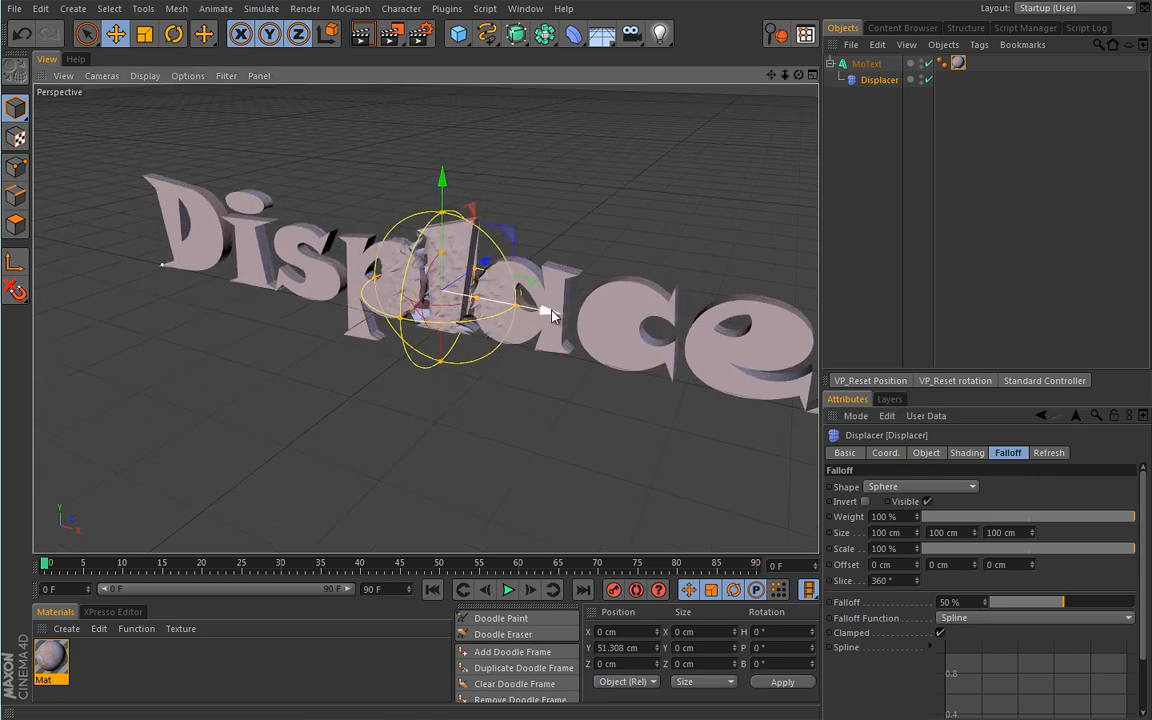
pyautogui.moveTo(544, 304); pyautogui.dragTo(364, 290)
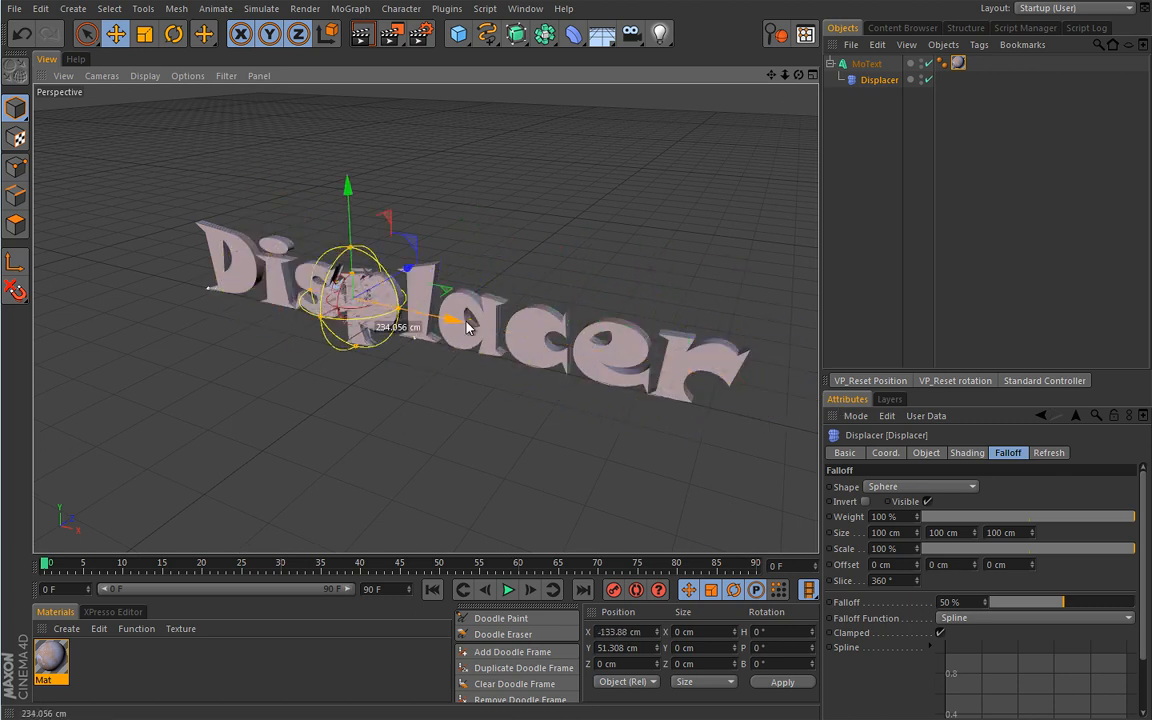
pyautogui.moveTo(464, 324); pyautogui.dragTo(610, 376)
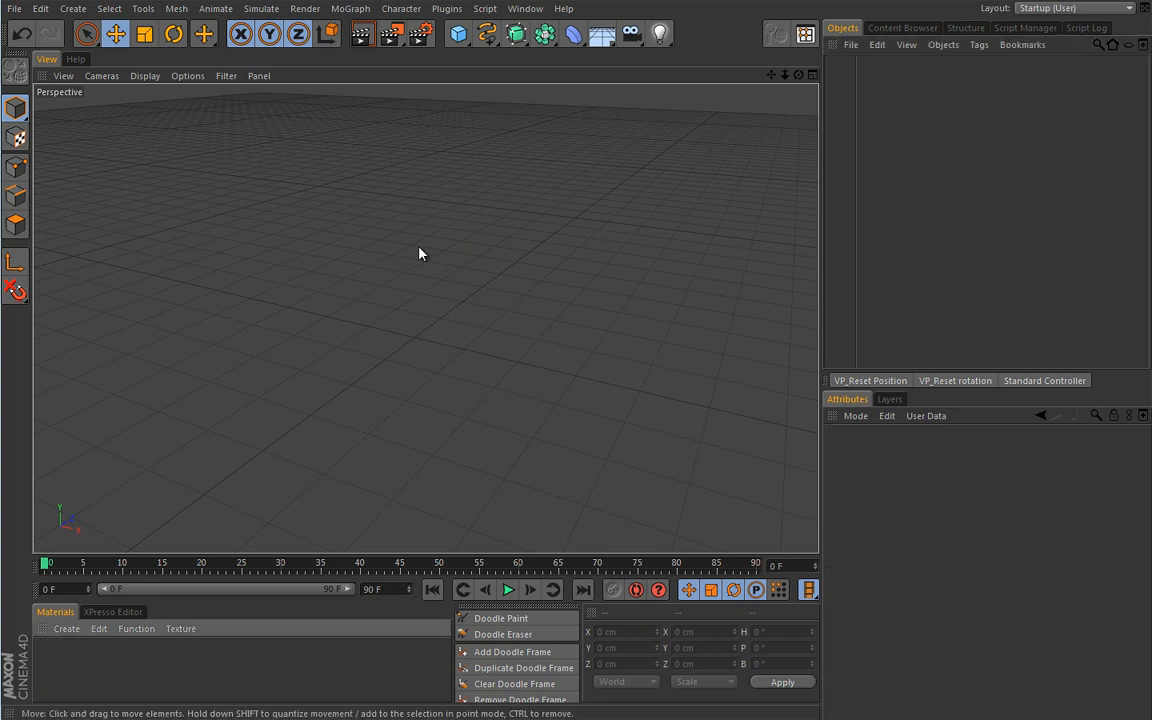
pyautogui.moveTo(406, 304)
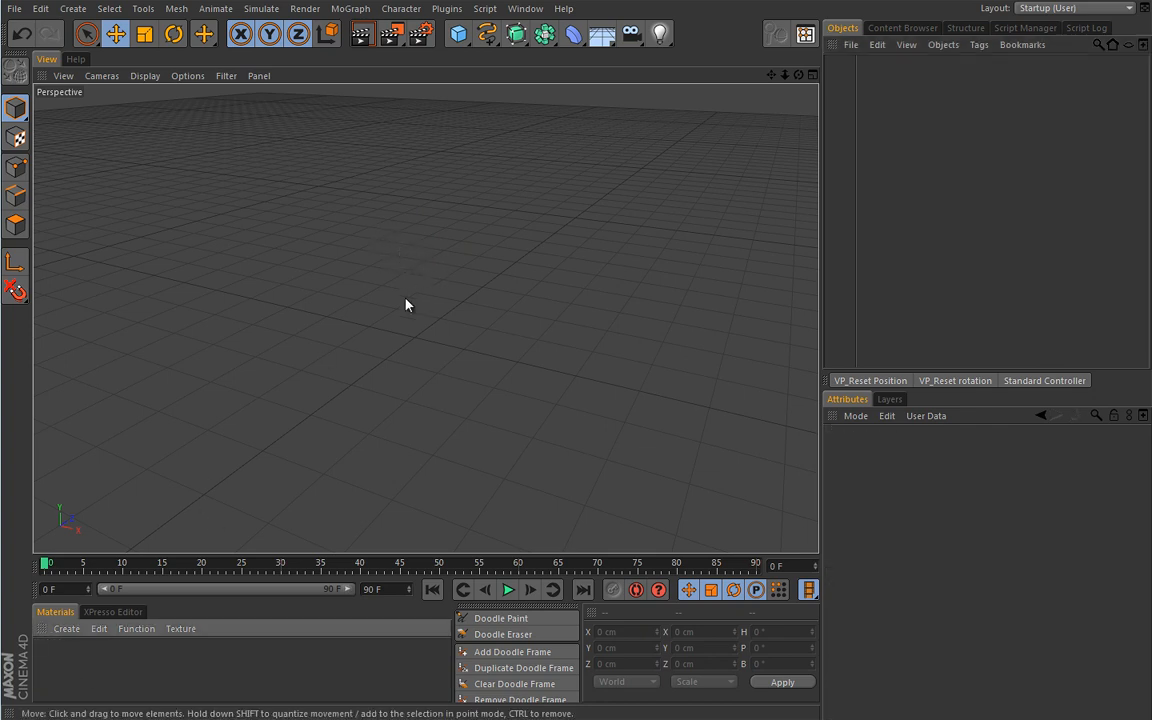
pyautogui.moveTo(408, 352)
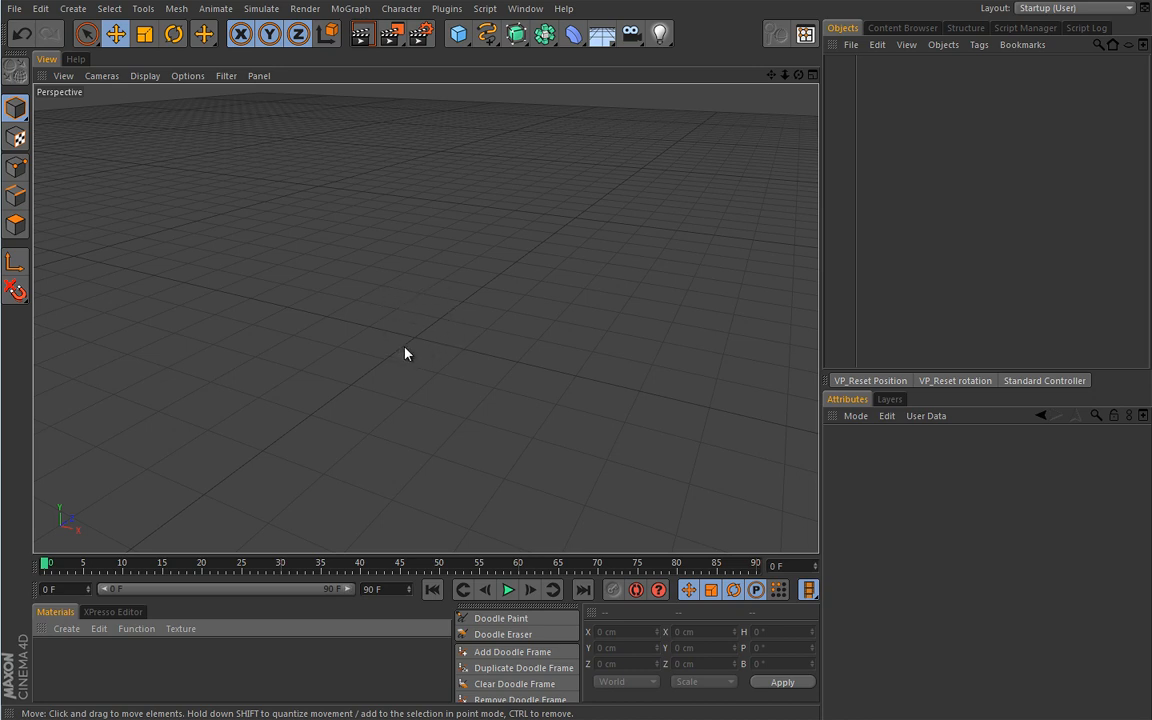
pyautogui.moveTo(464, 364)
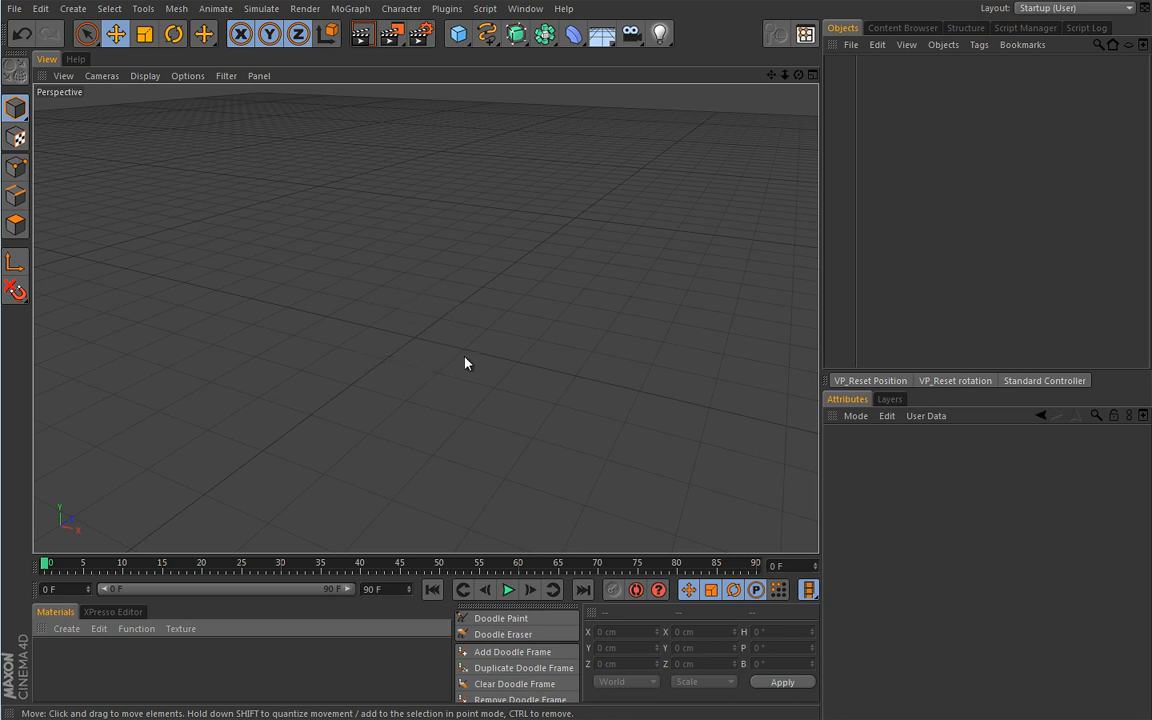
pyautogui.moveTo(320, 368)
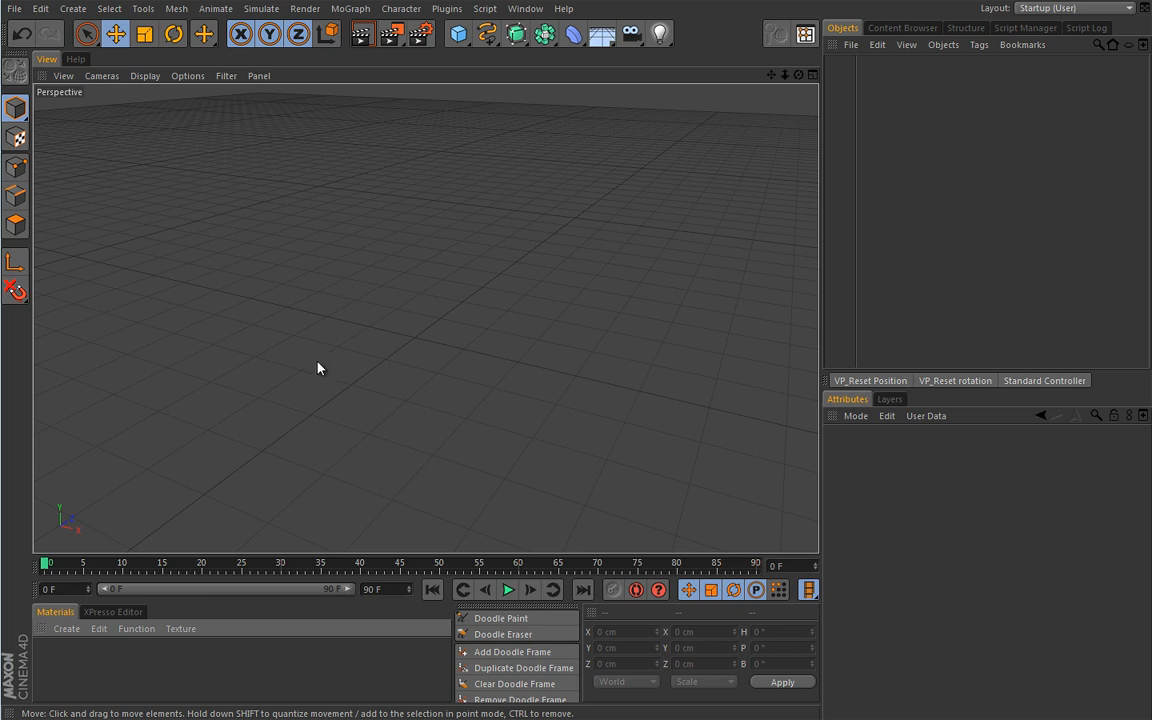
pyautogui.moveTo(424, 248)
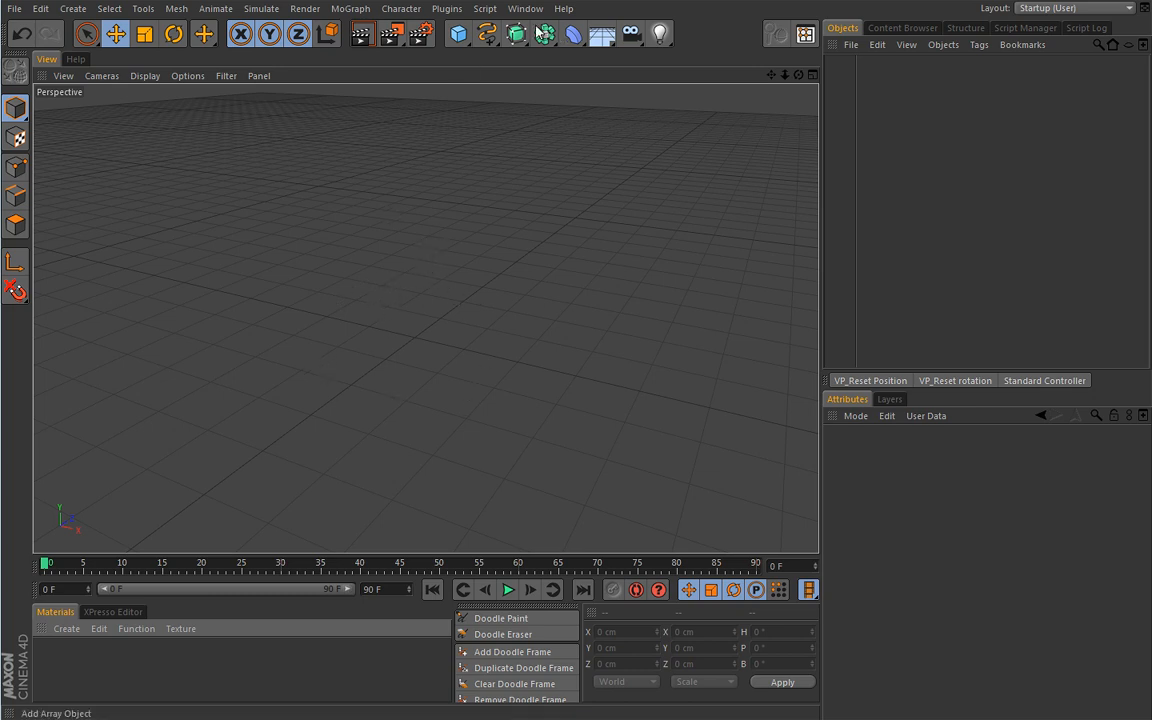
pyautogui.moveTo(540, 70)
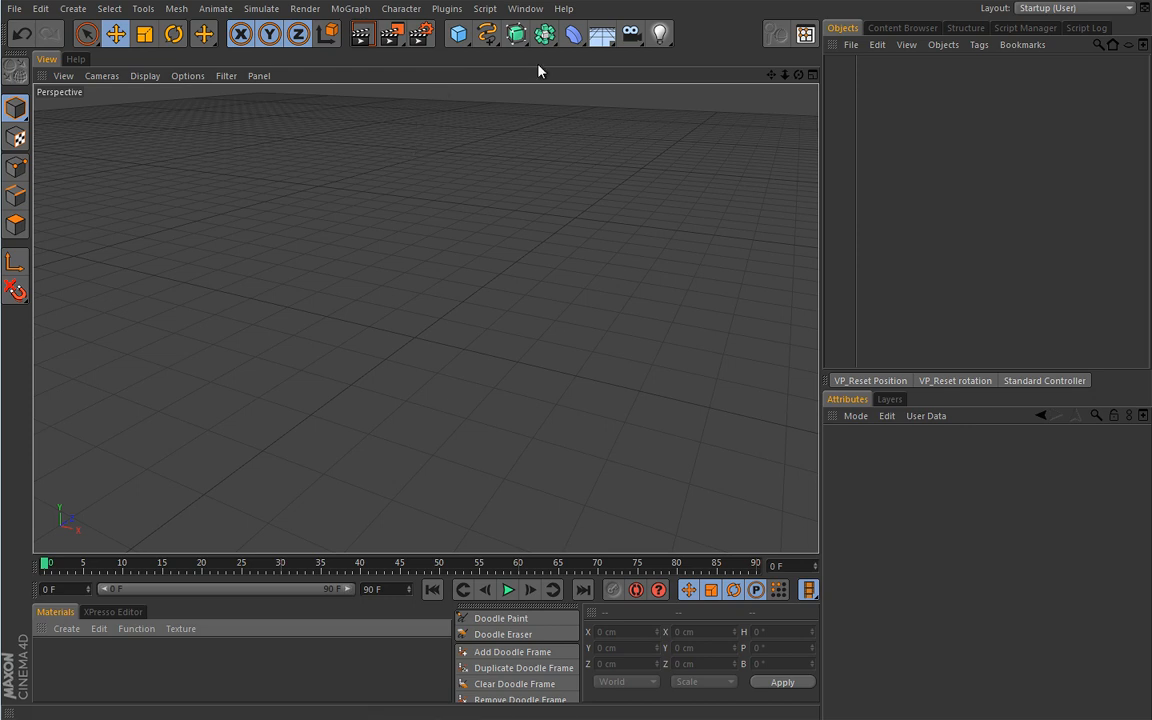
# Add a Plane primitive and select the resulting Plane.Spline
pyautogui.click(456, 32)
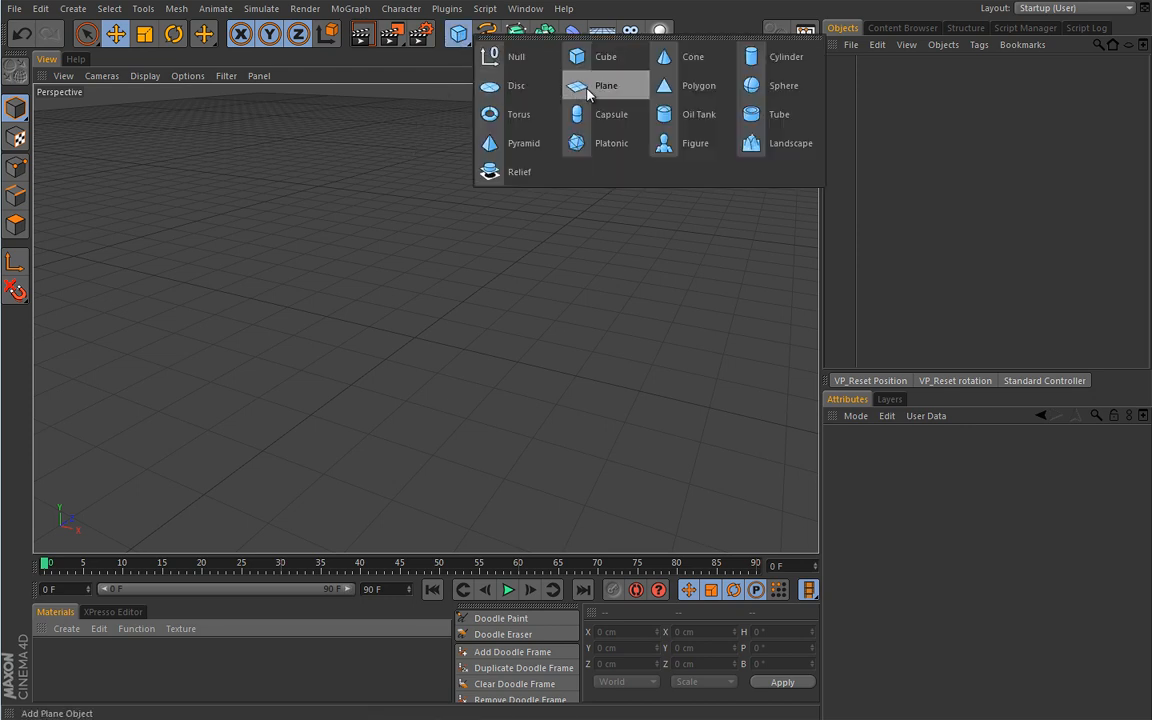
pyautogui.click(606, 84)
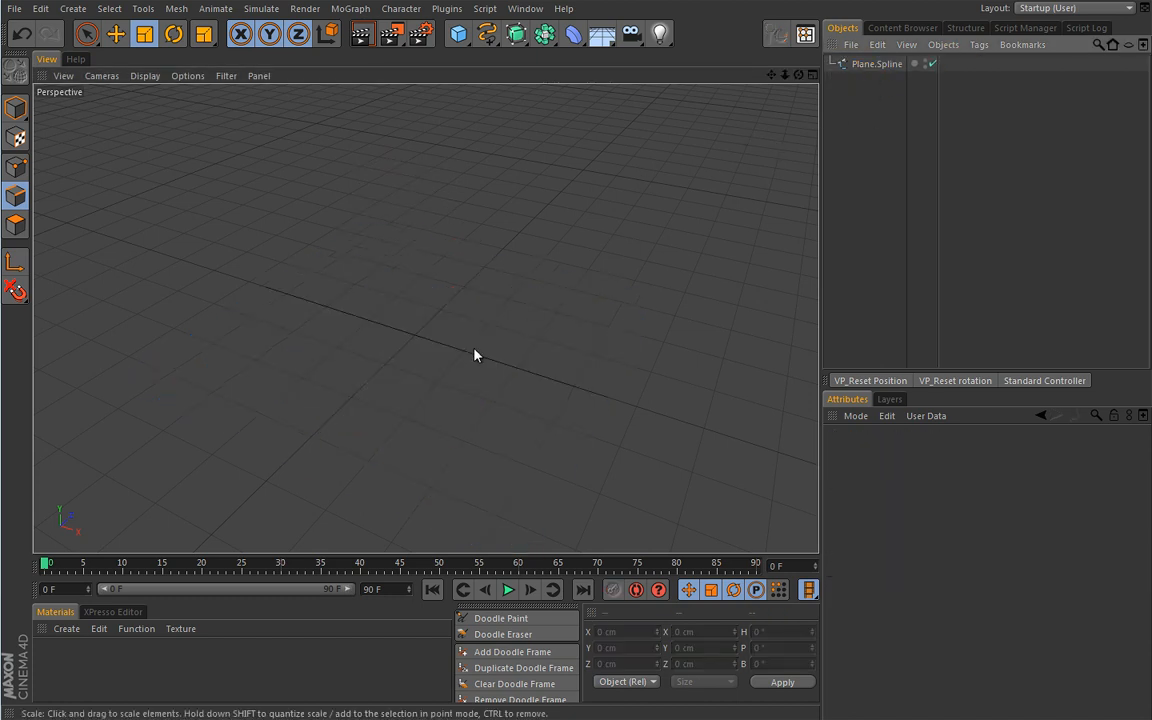
pyautogui.click(876, 62)
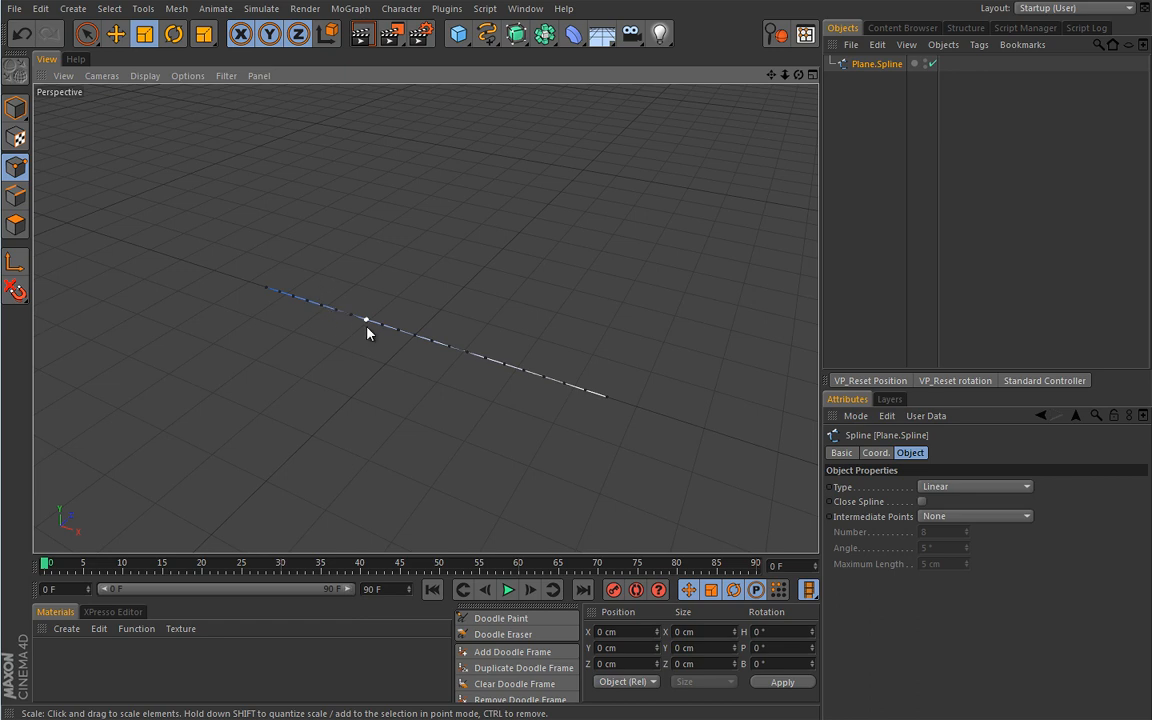
pyautogui.moveTo(494, 384)
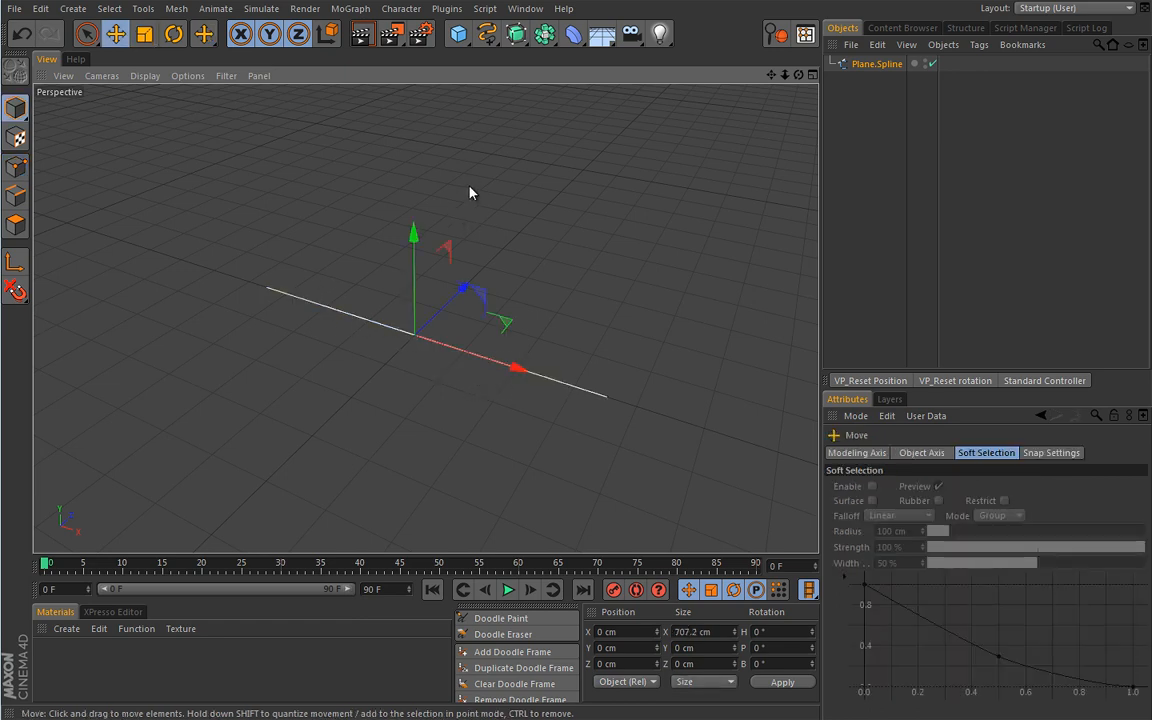
# Add a Circle spline and place it with Plane.Spline under a new Sweep NURBS
pyautogui.click(488, 32)
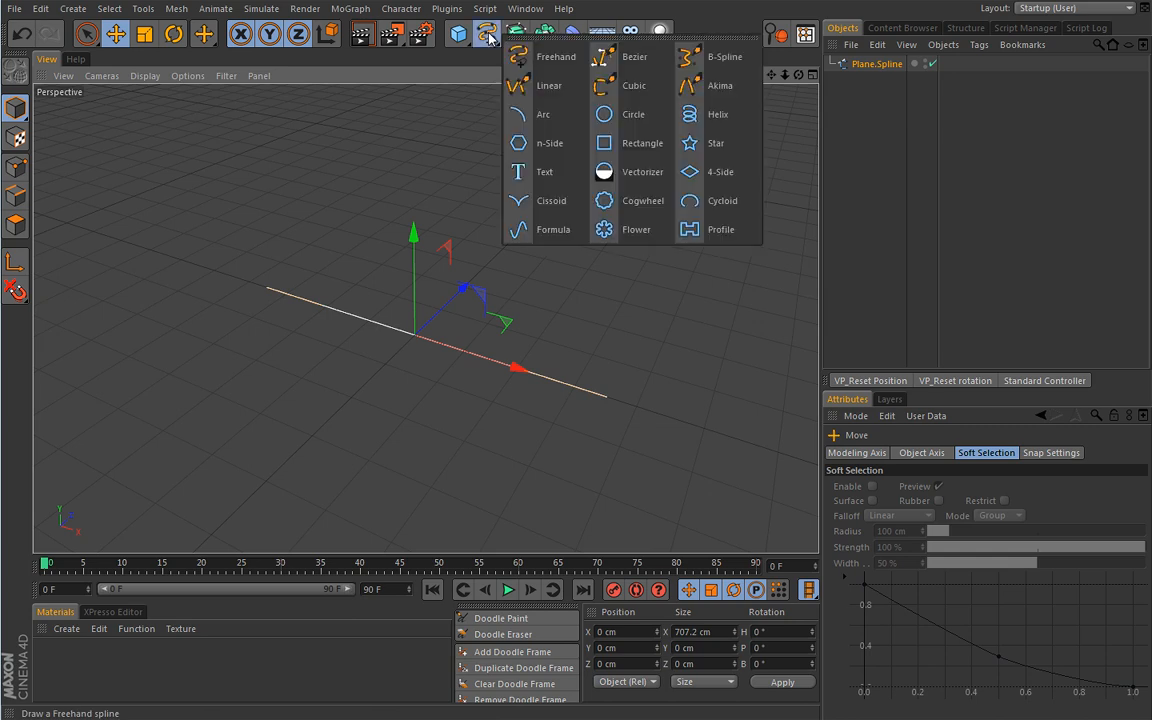
pyautogui.click(632, 114)
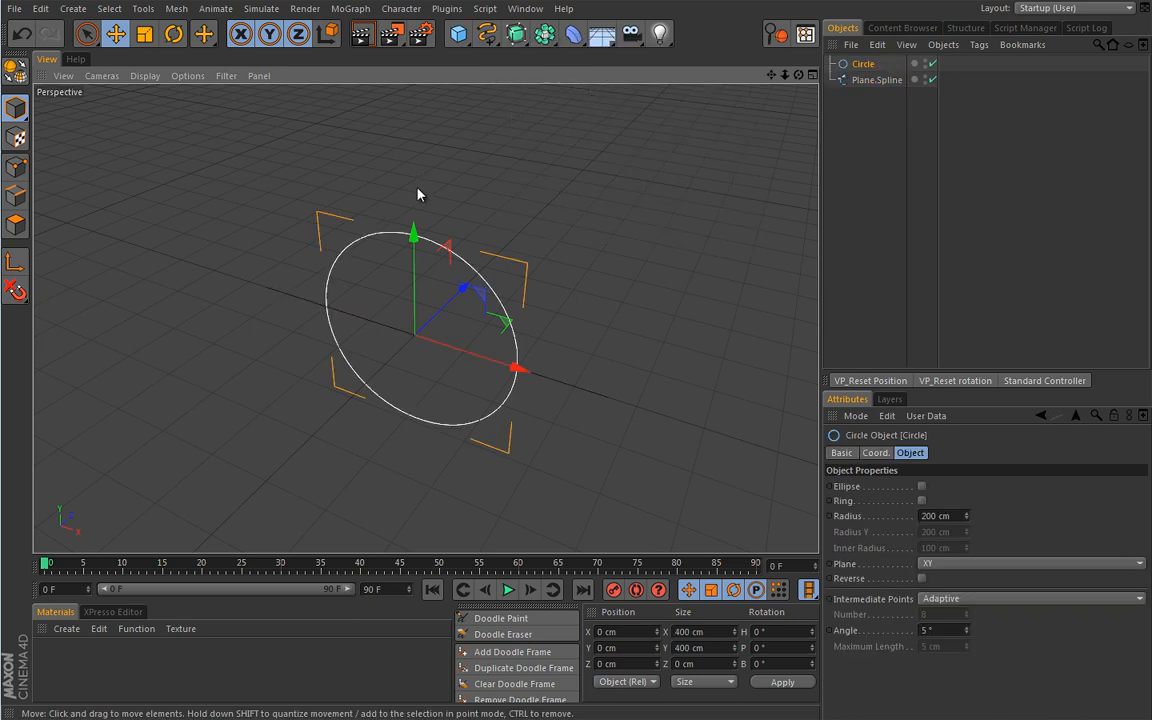
pyautogui.click(516, 32)
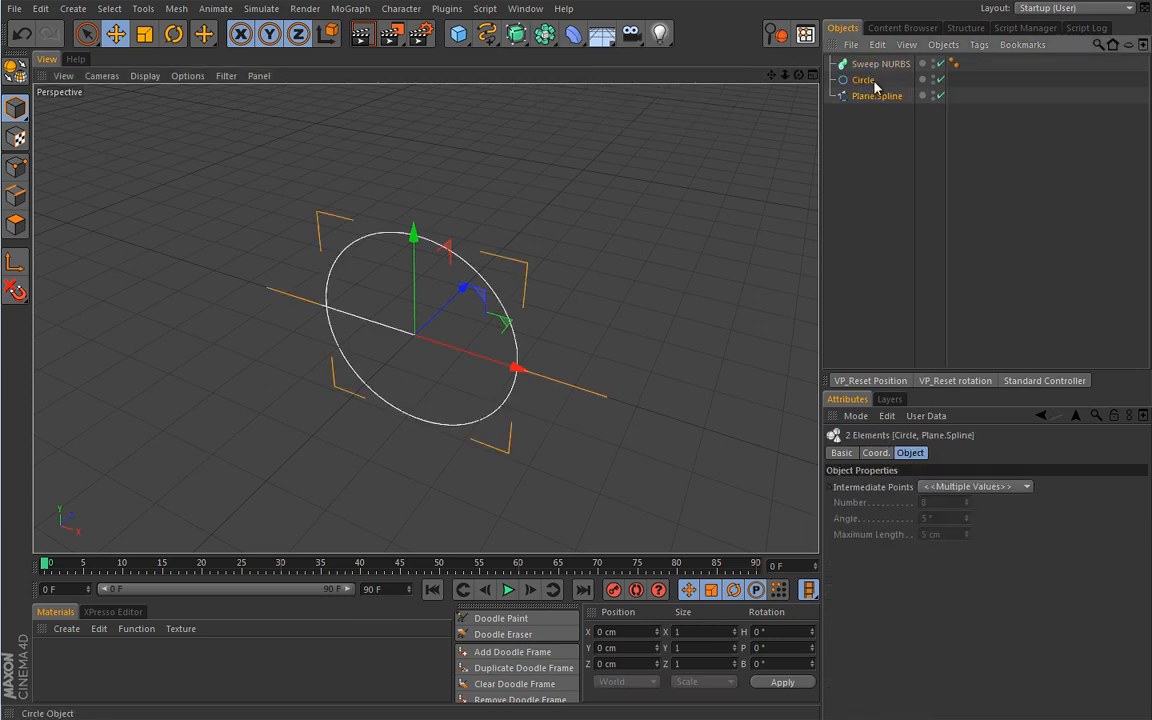
pyautogui.click(864, 80)
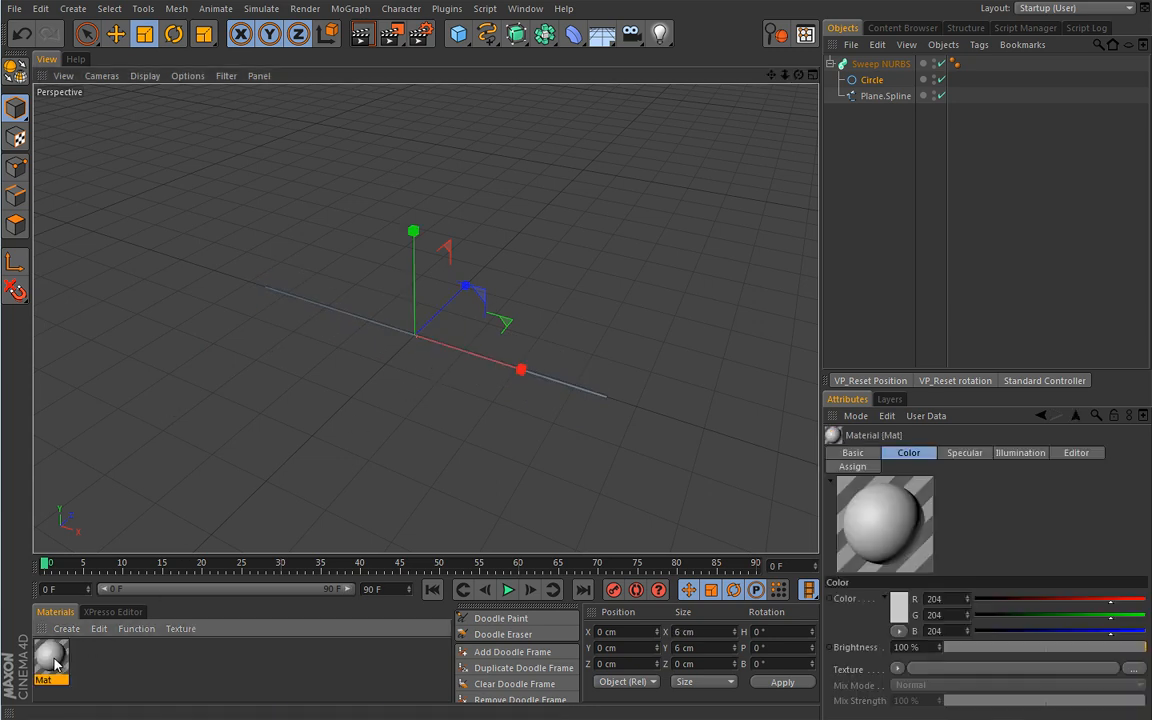
# Disable the material's Color channel and give its Luminance channel a purple colour
pyautogui.doubleClick(50, 660)
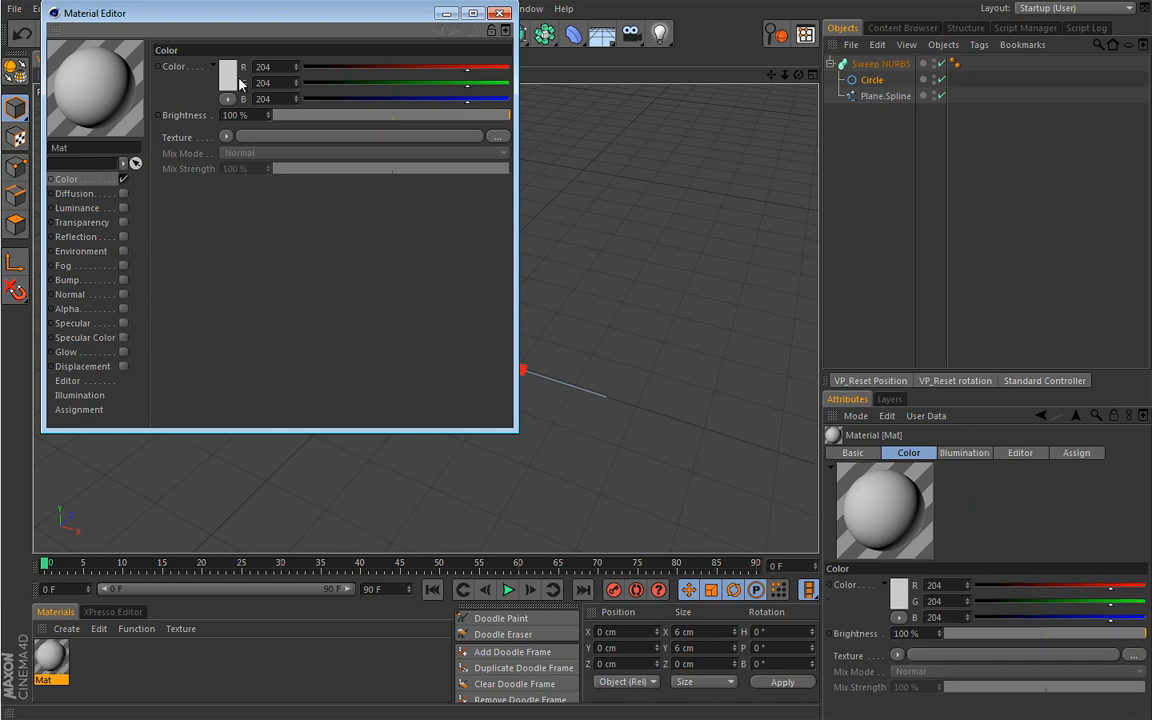
pyautogui.click(228, 82)
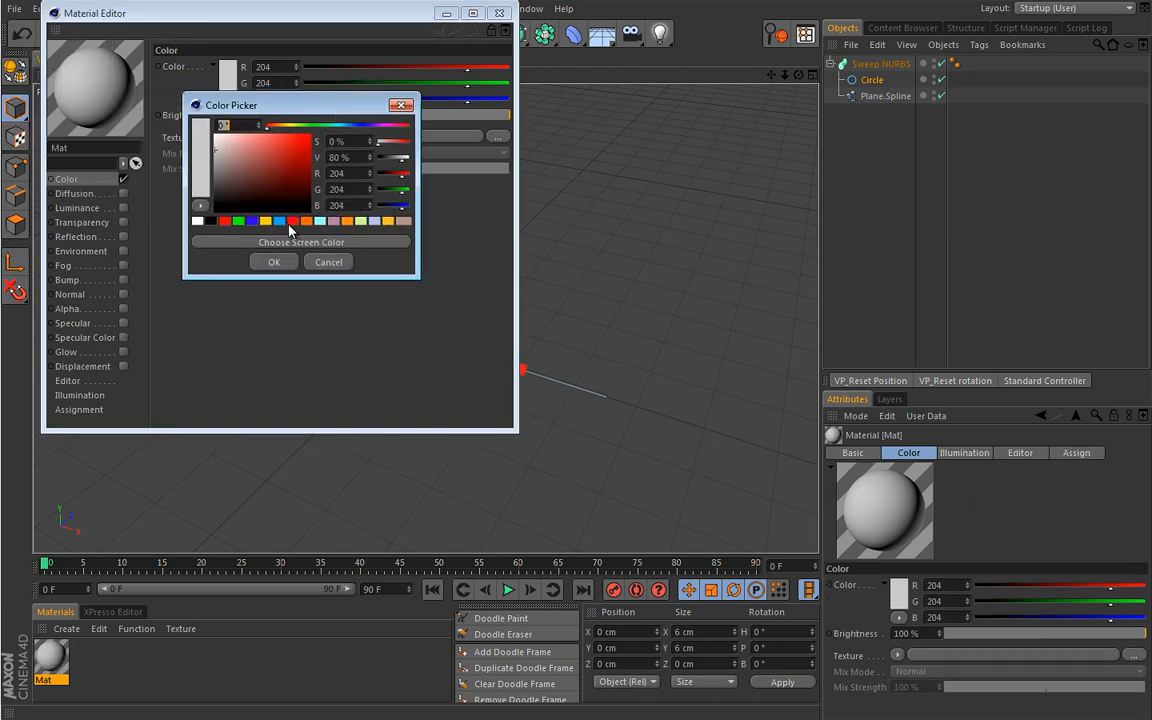
pyautogui.click(272, 260)
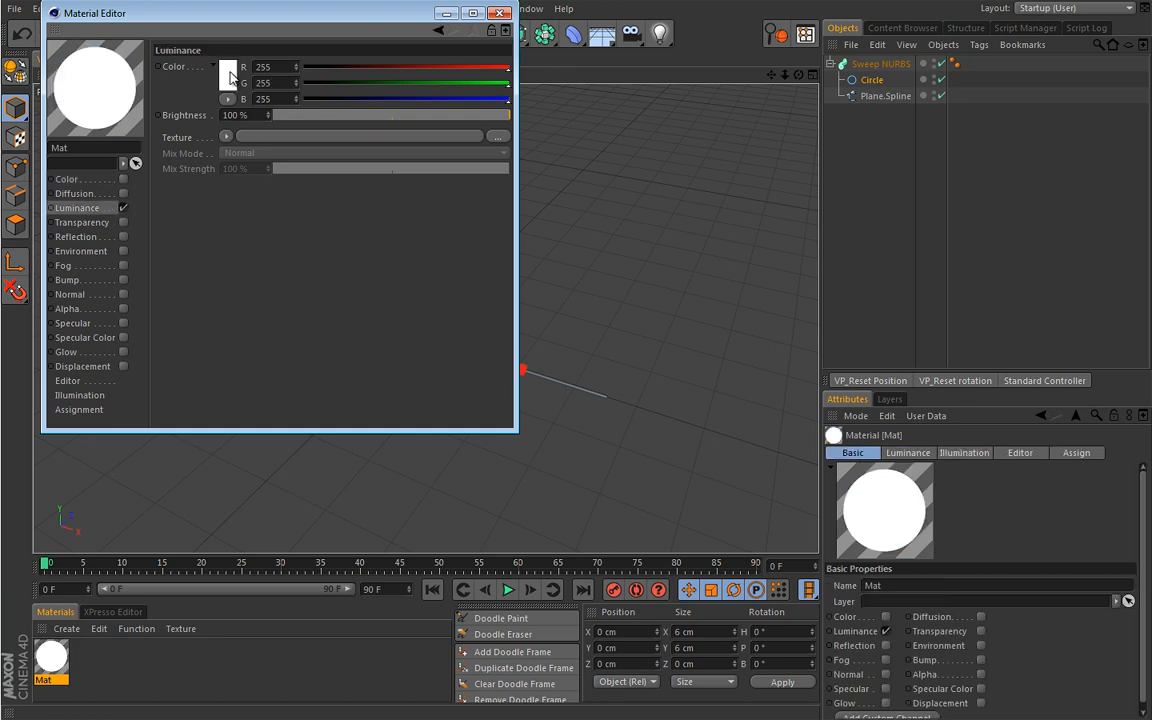
pyautogui.click(228, 82)
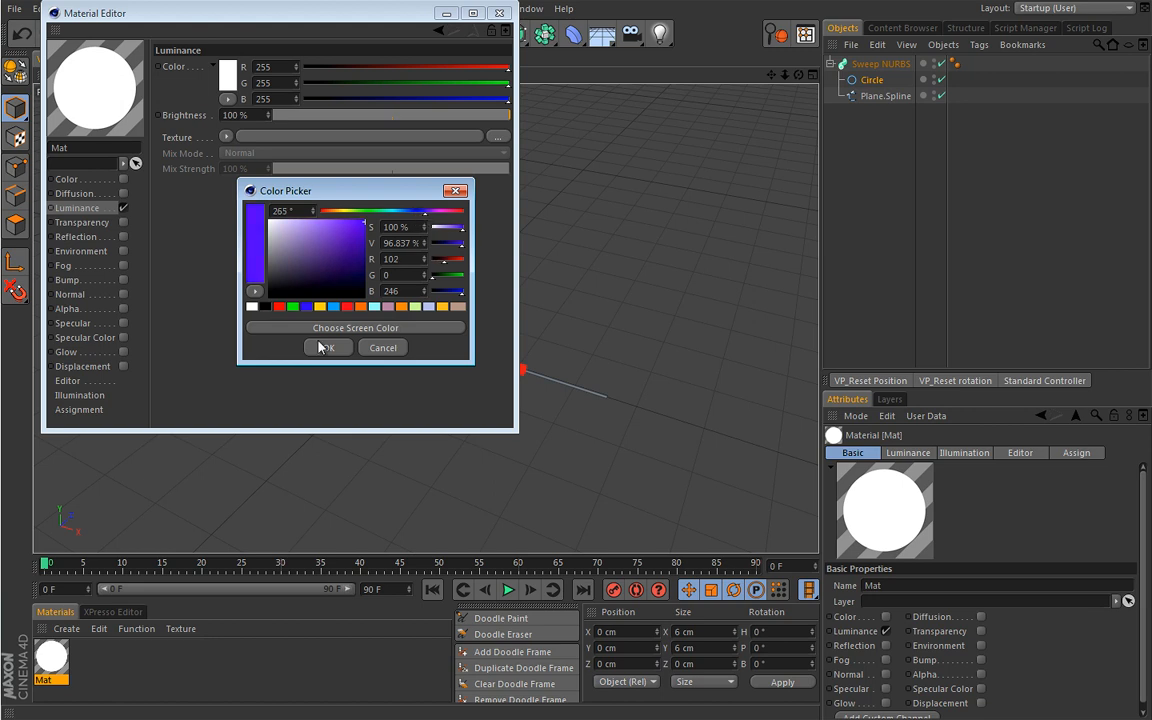
pyautogui.click(328, 348)
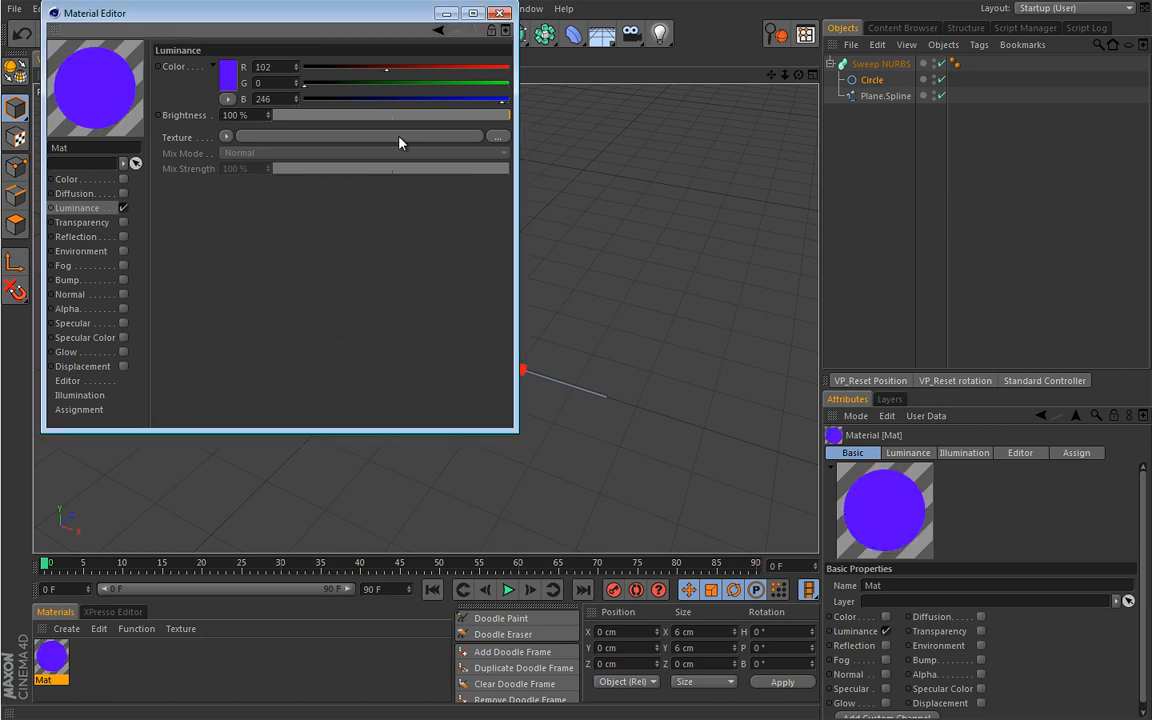
pyautogui.click(500, 12)
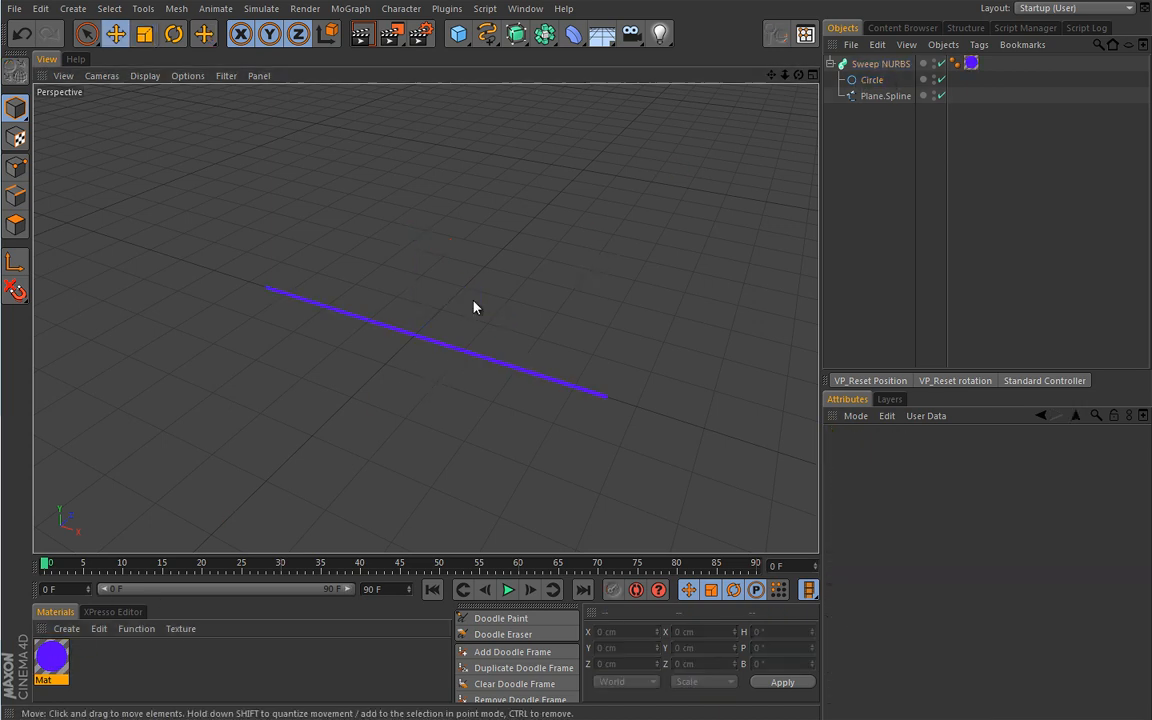
# Add a Displacer deformer as a child of the Plane Spline
pyautogui.click(884, 96)
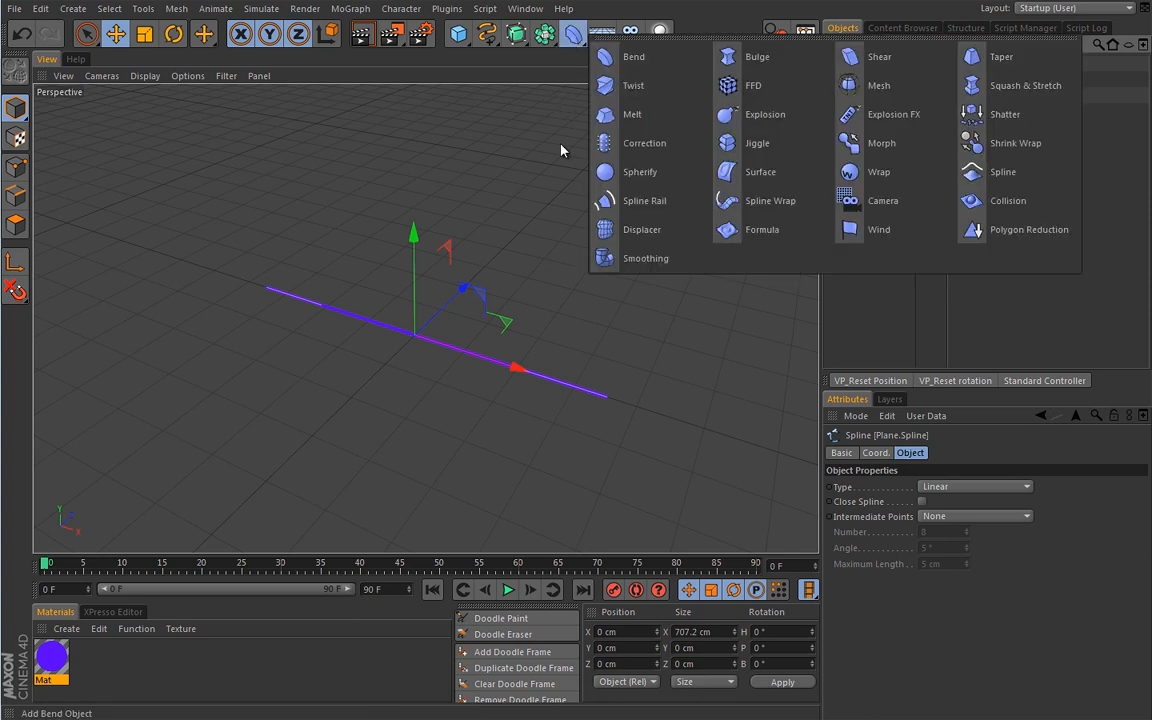
pyautogui.moveTo(640, 172)
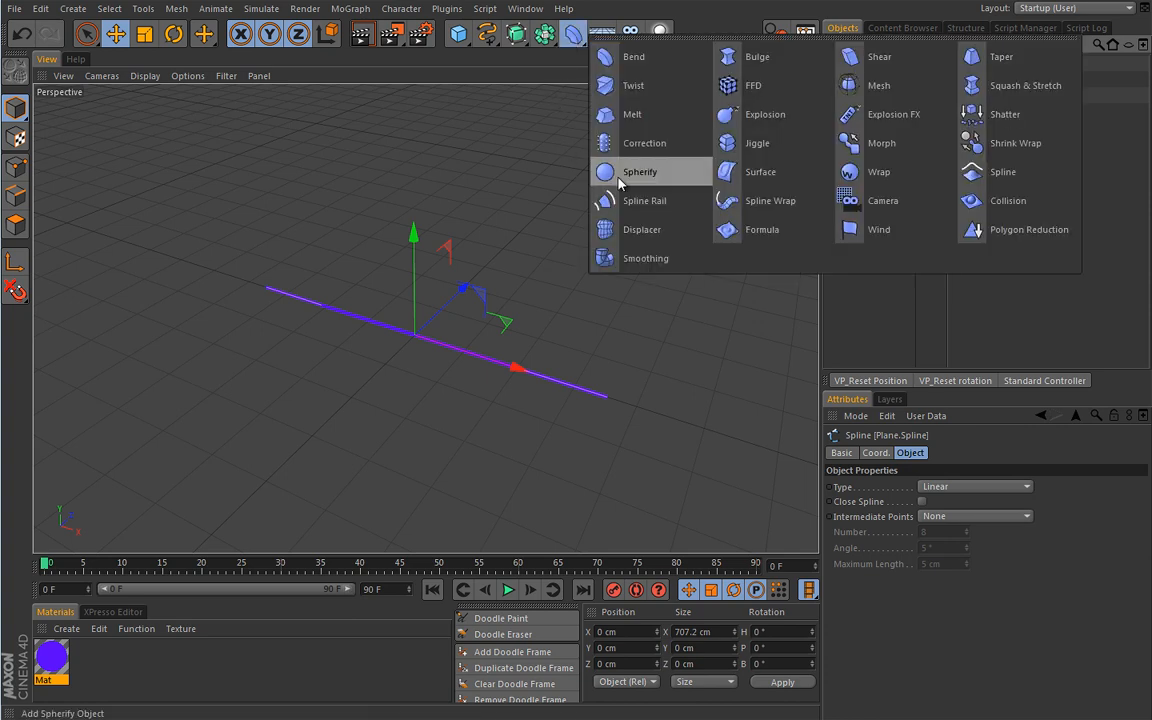
pyautogui.click(642, 228)
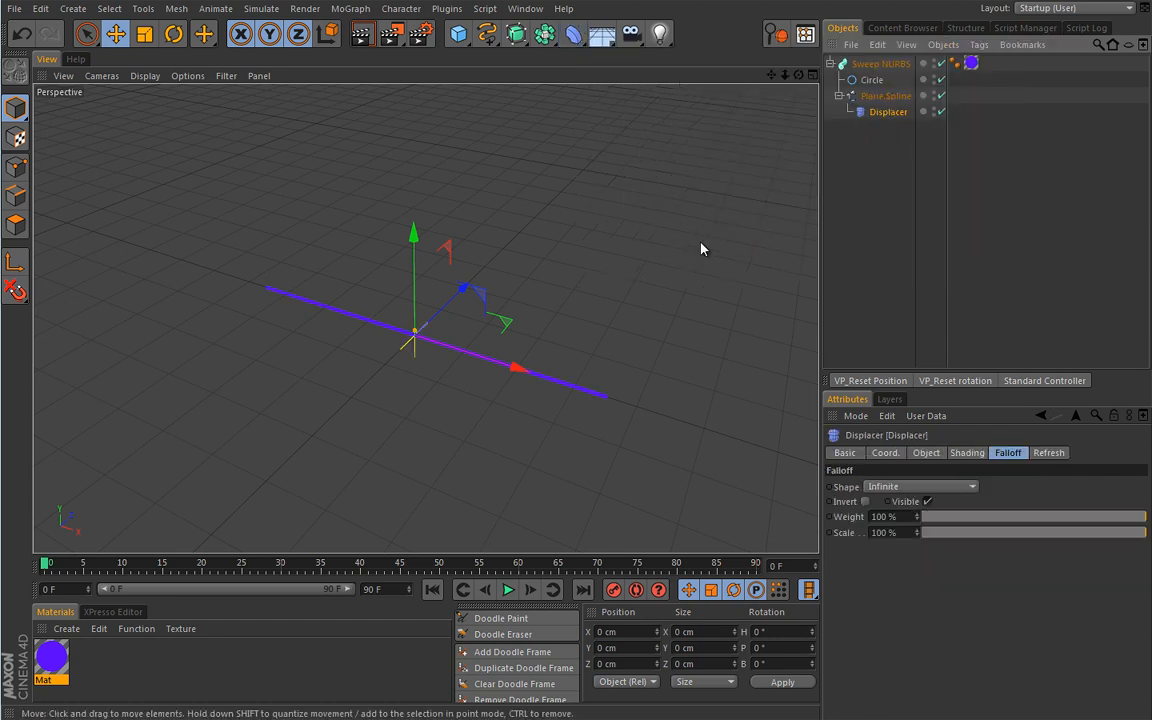
pyautogui.moveTo(386, 336)
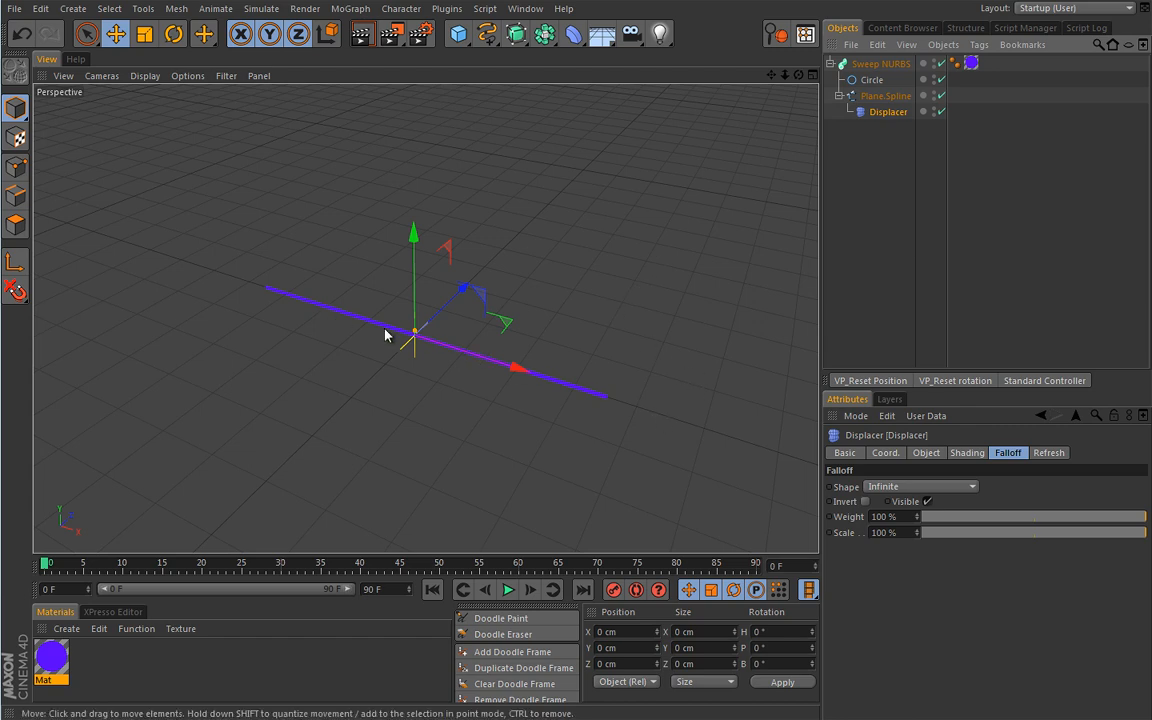
pyautogui.moveTo(570, 412)
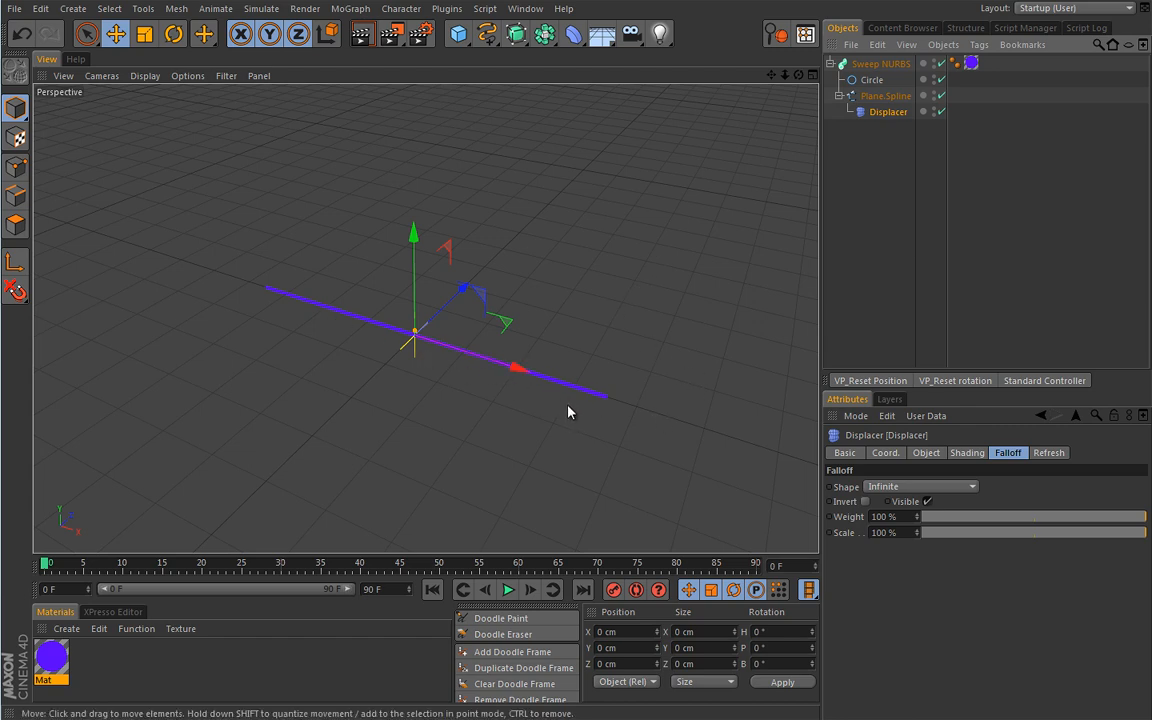
pyautogui.moveTo(384, 356)
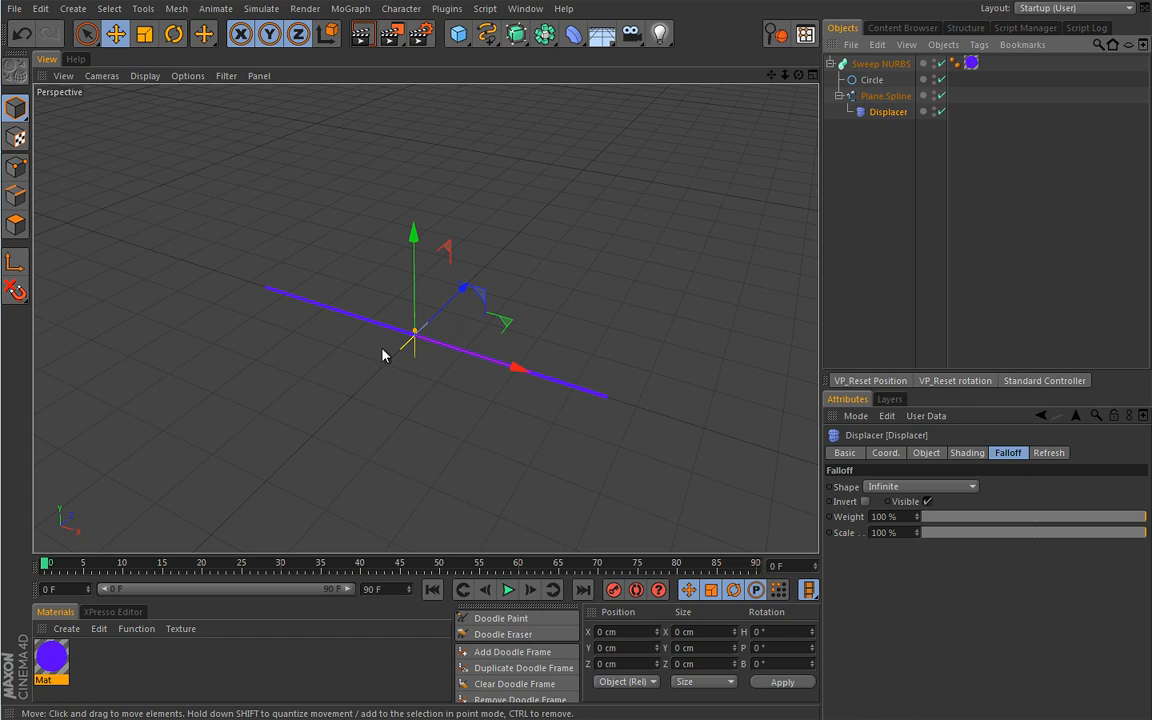
pyautogui.moveTo(944, 458)
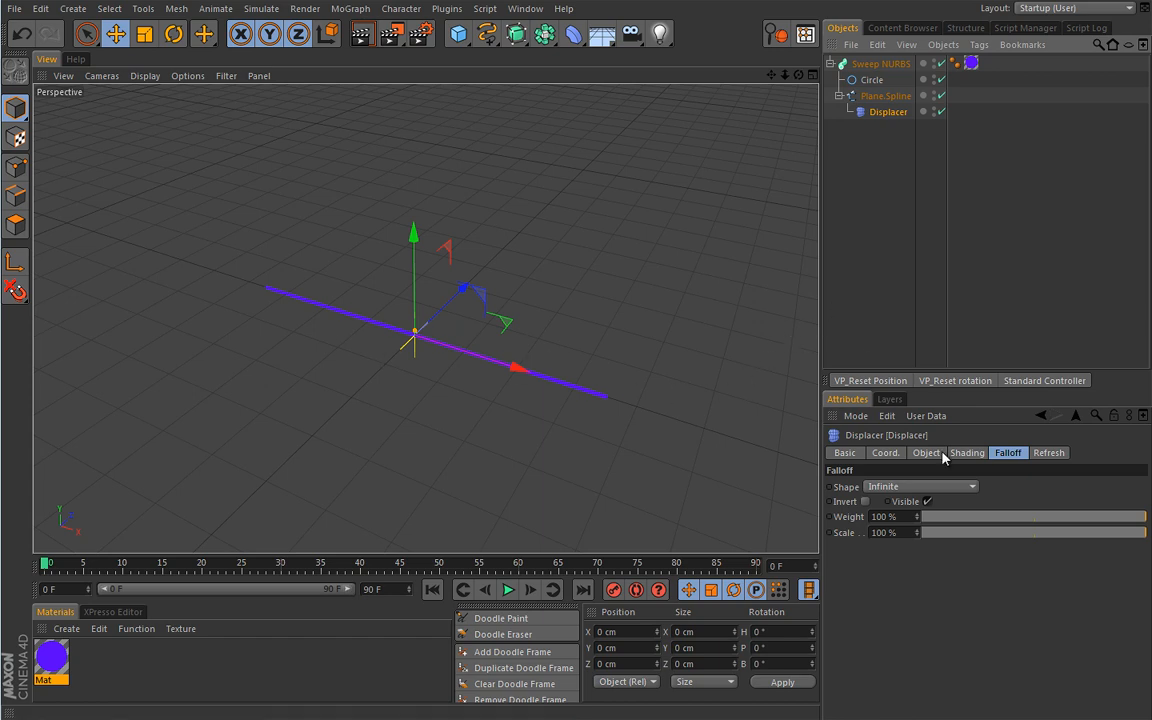
# Load a Noise shader into the Displacer, set Height to 50 cm and noise type to Electric
pyautogui.click(966, 452)
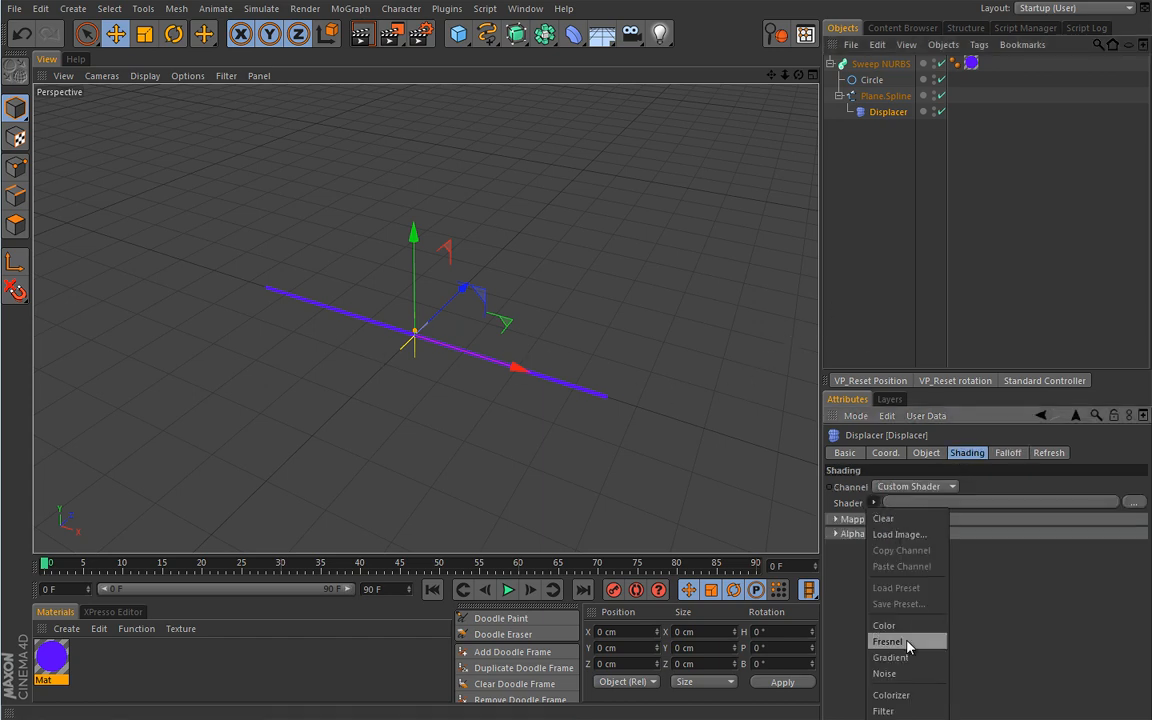
pyautogui.click(884, 672)
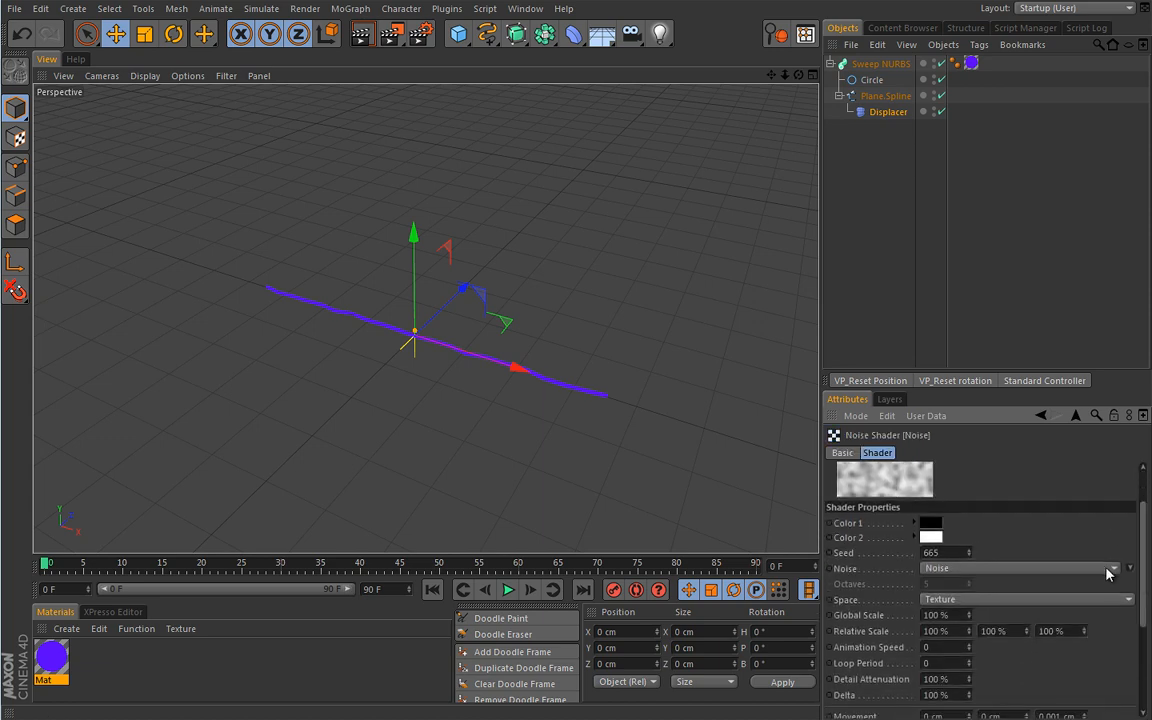
pyautogui.moveTo(712, 440)
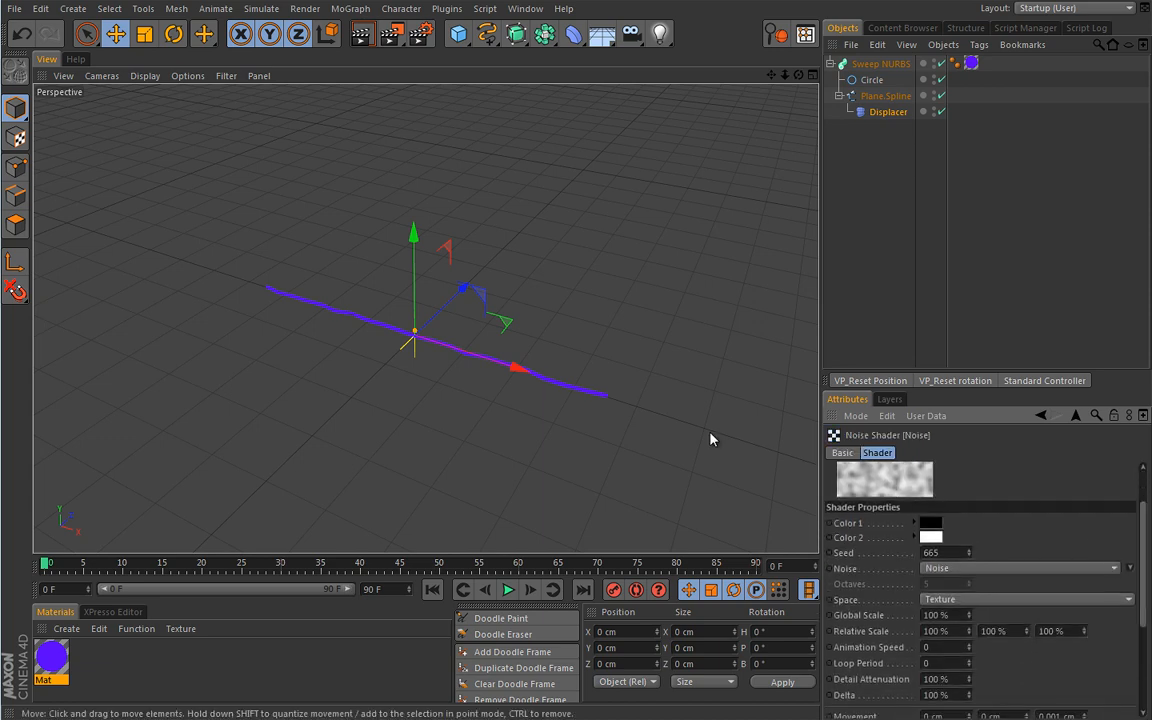
pyautogui.moveTo(504, 352)
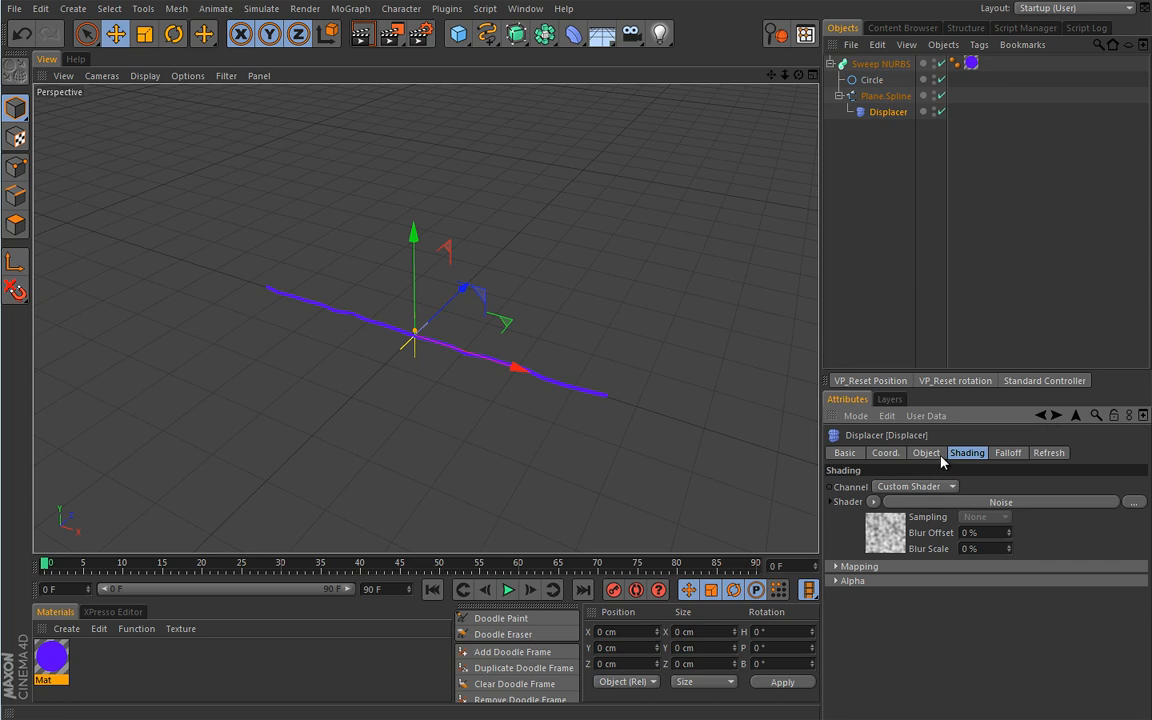
pyautogui.click(924, 452)
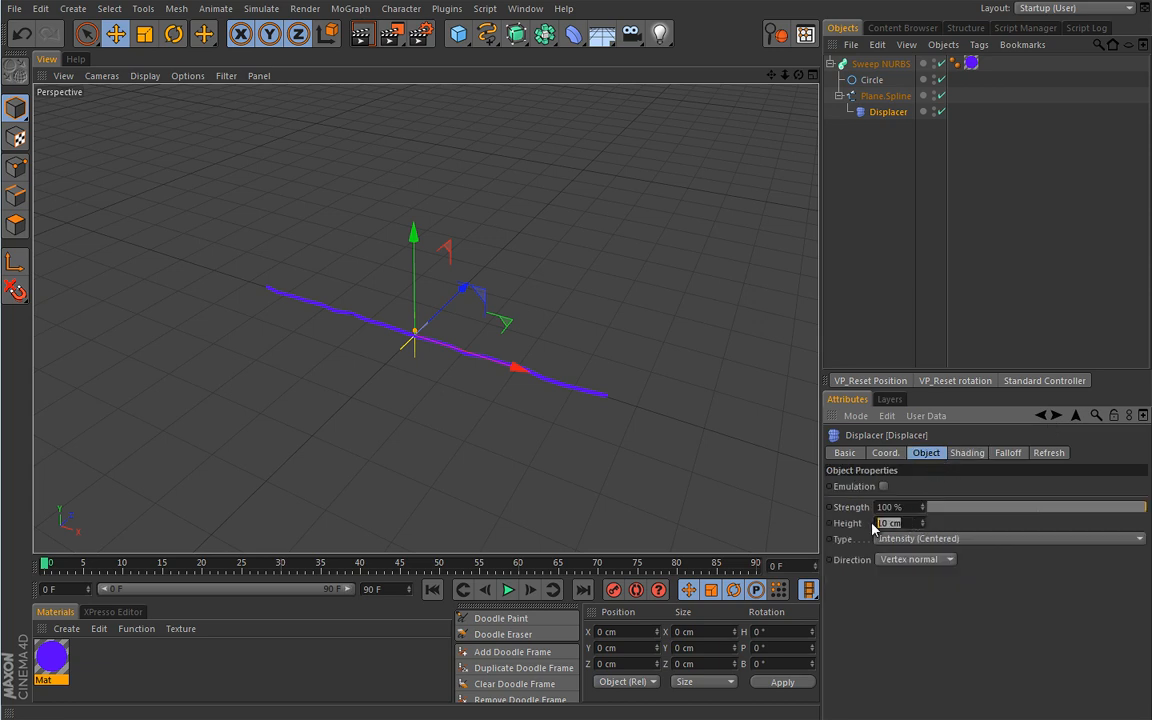
pyautogui.write('50 cm')
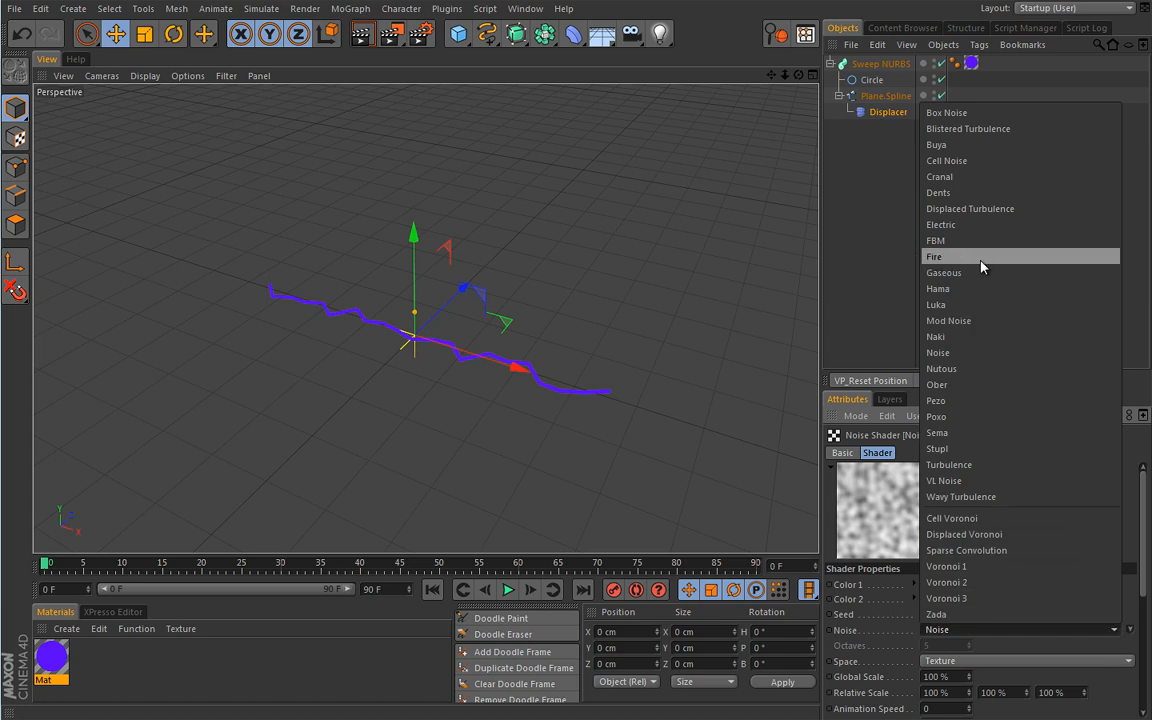
pyautogui.click(940, 224)
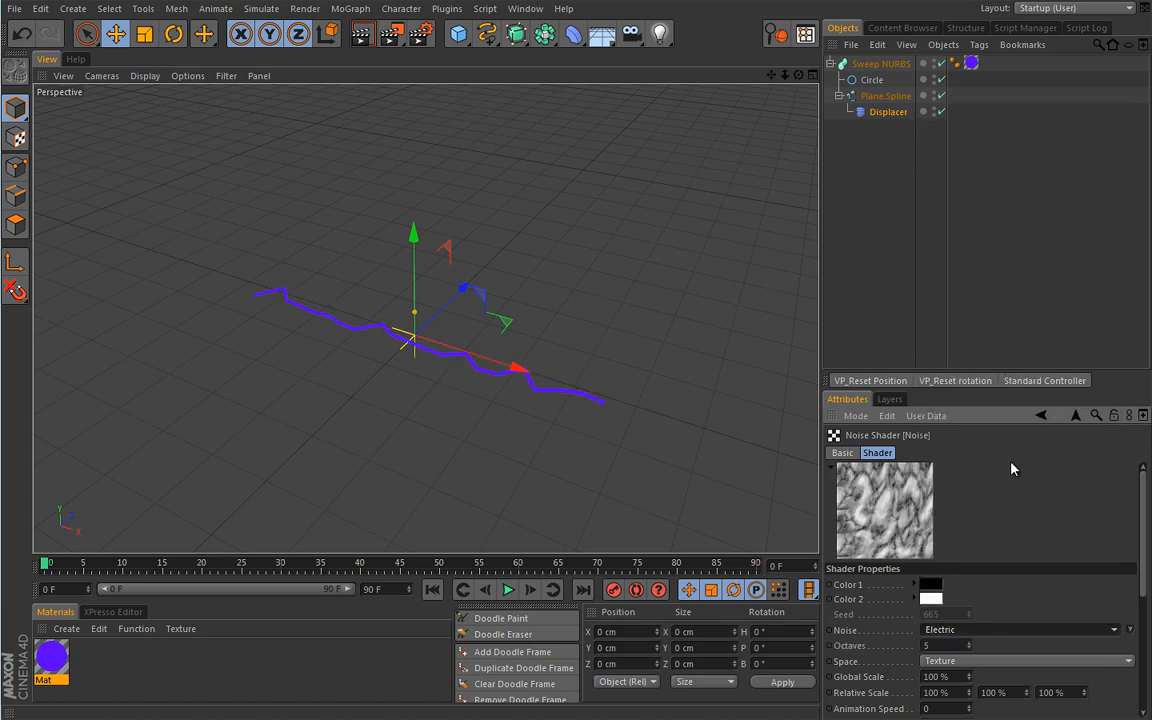
pyautogui.scroll(-3)
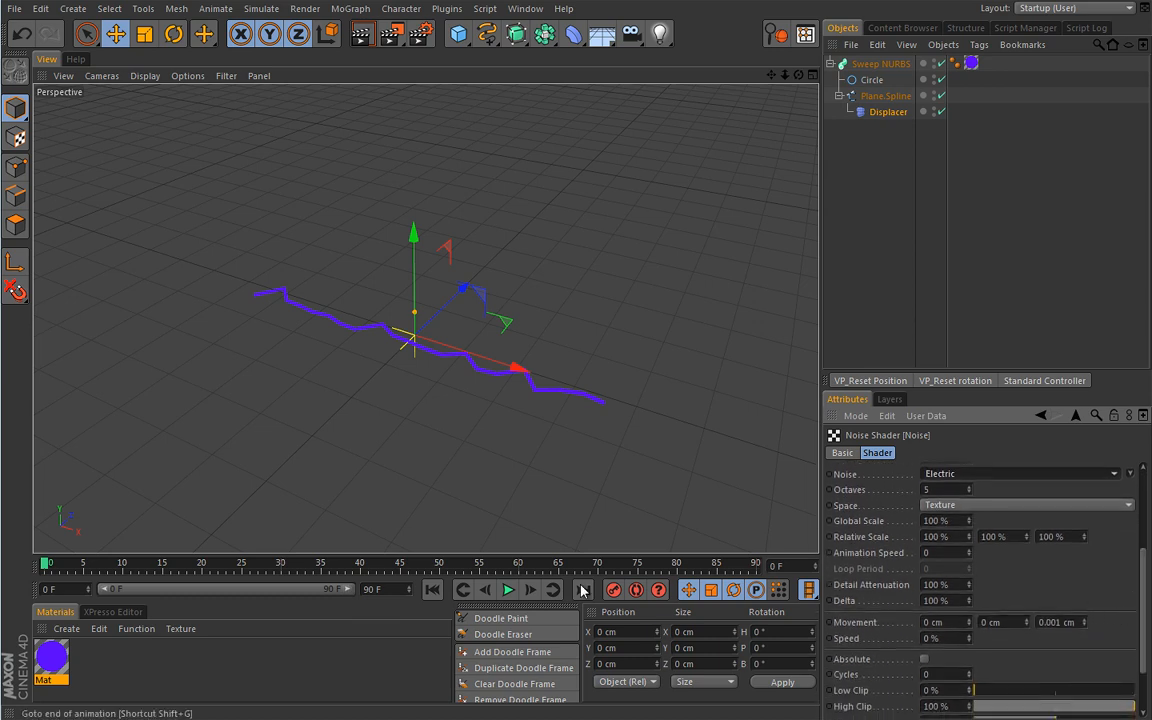
# Set the Noise animation speed to 50 and play the timeline forwards
pyautogui.click(508, 590)
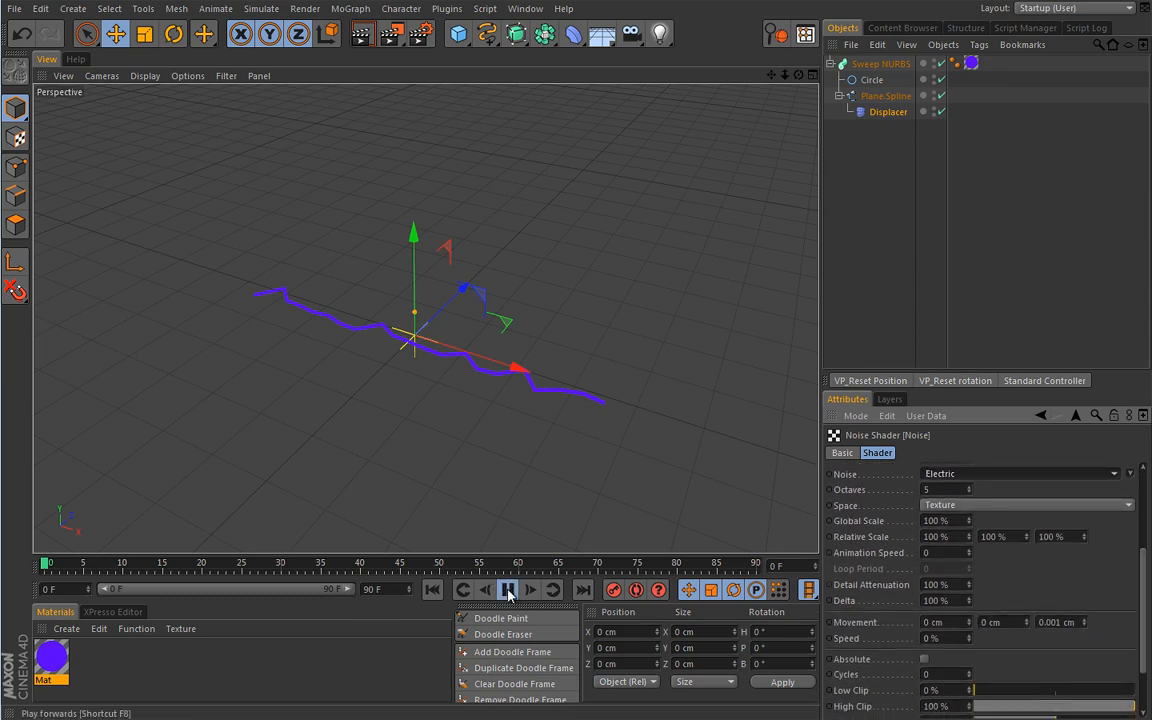
pyautogui.click(508, 588)
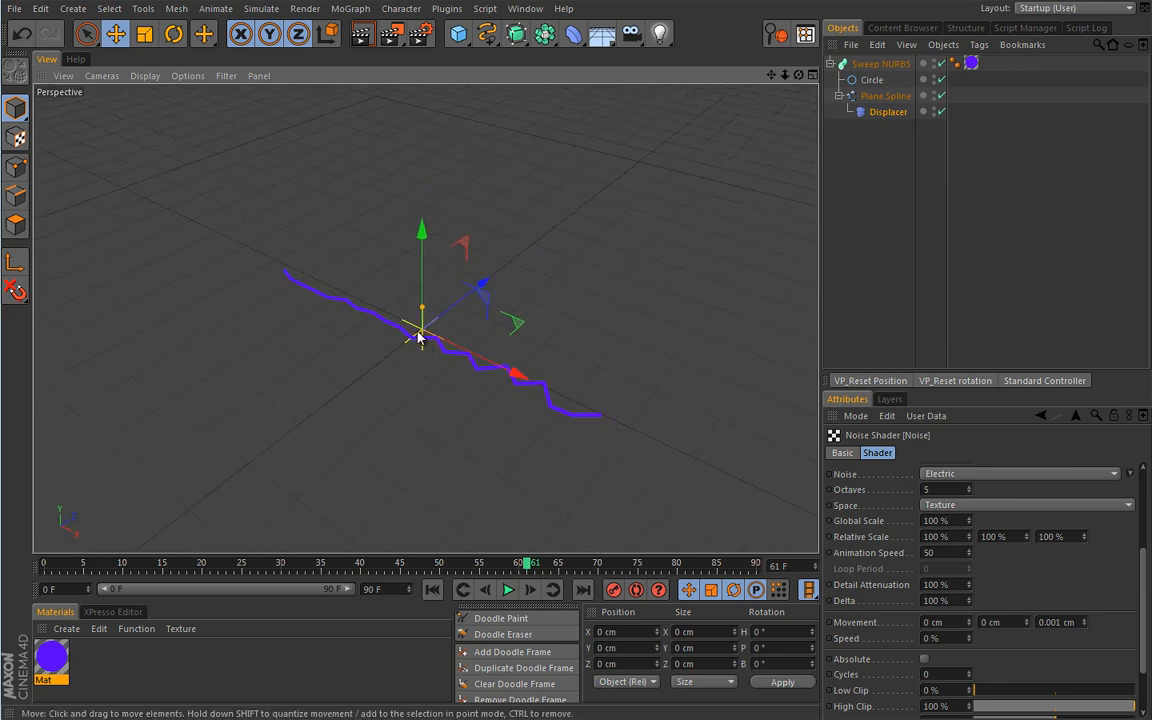
pyautogui.moveTo(444, 378)
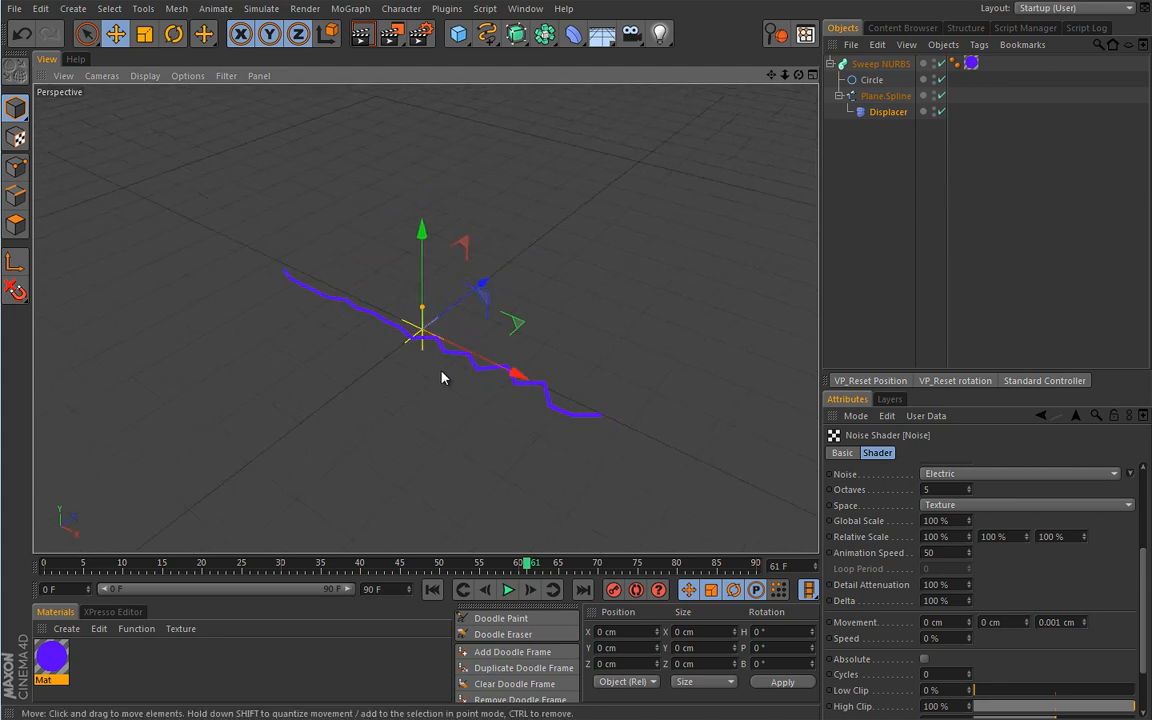
# Rotate the Plane Spline 90 degrees upright and play the animation to watch the ripple
pyautogui.click(886, 96)
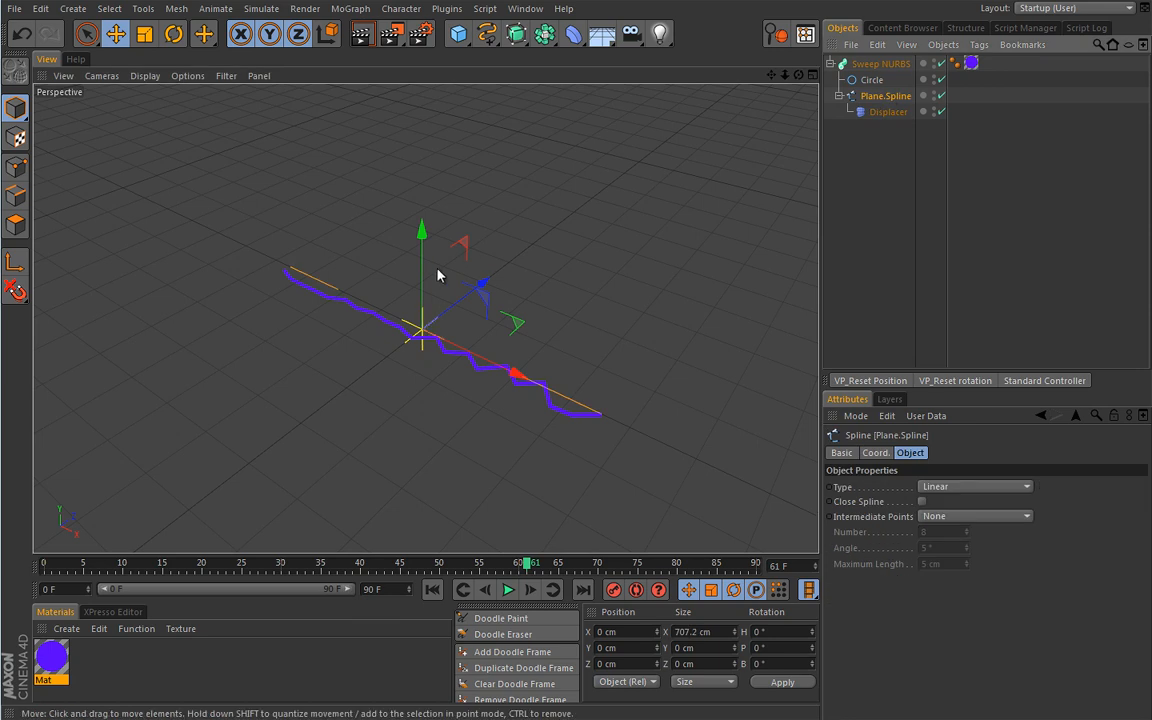
pyautogui.click(172, 32)
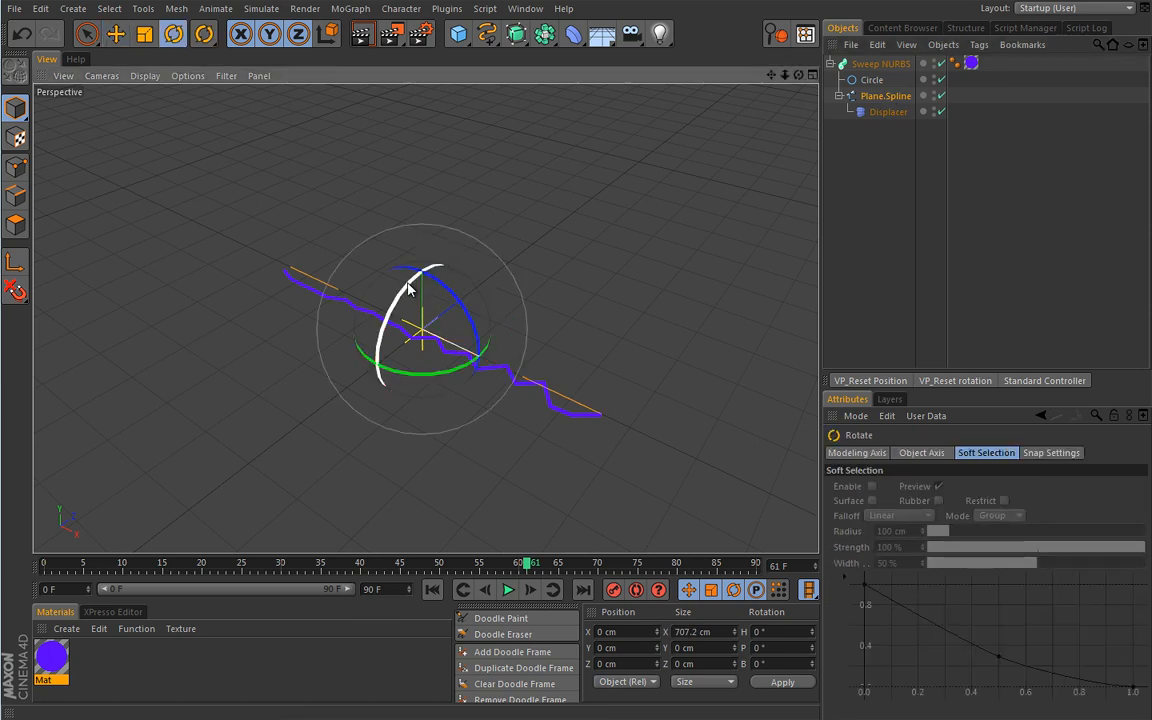
pyautogui.moveTo(408, 288); pyautogui.dragTo(384, 380)
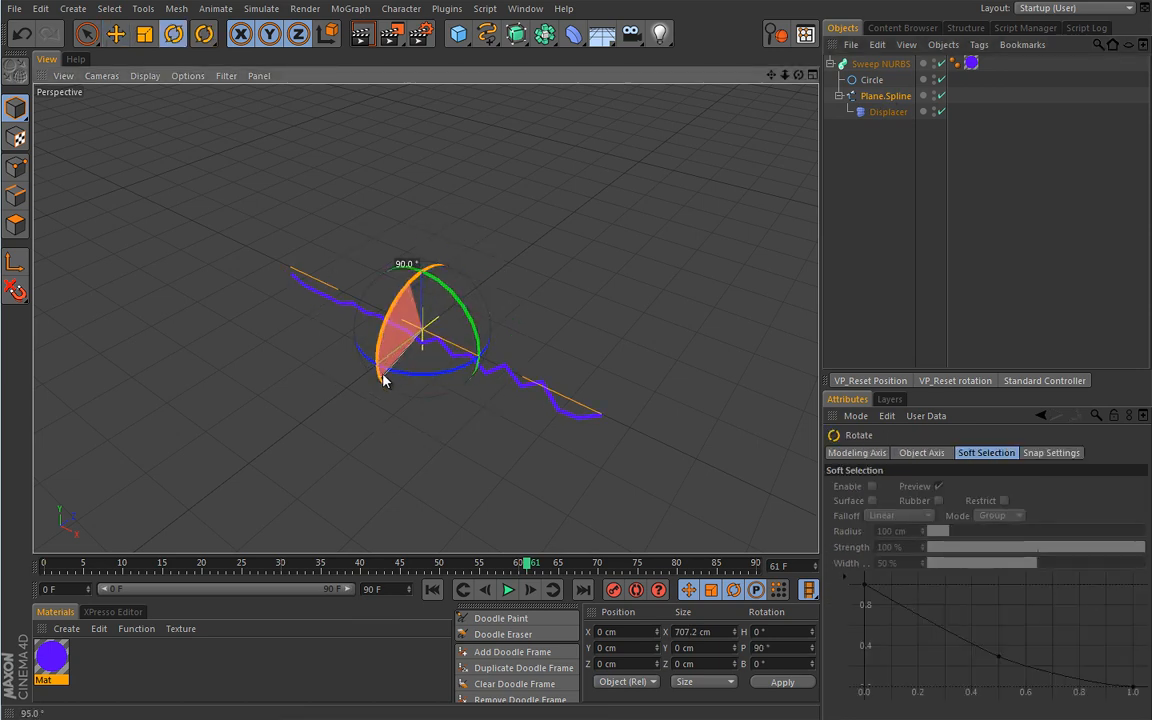
pyautogui.moveTo(384, 380); pyautogui.dragTo(456, 398)
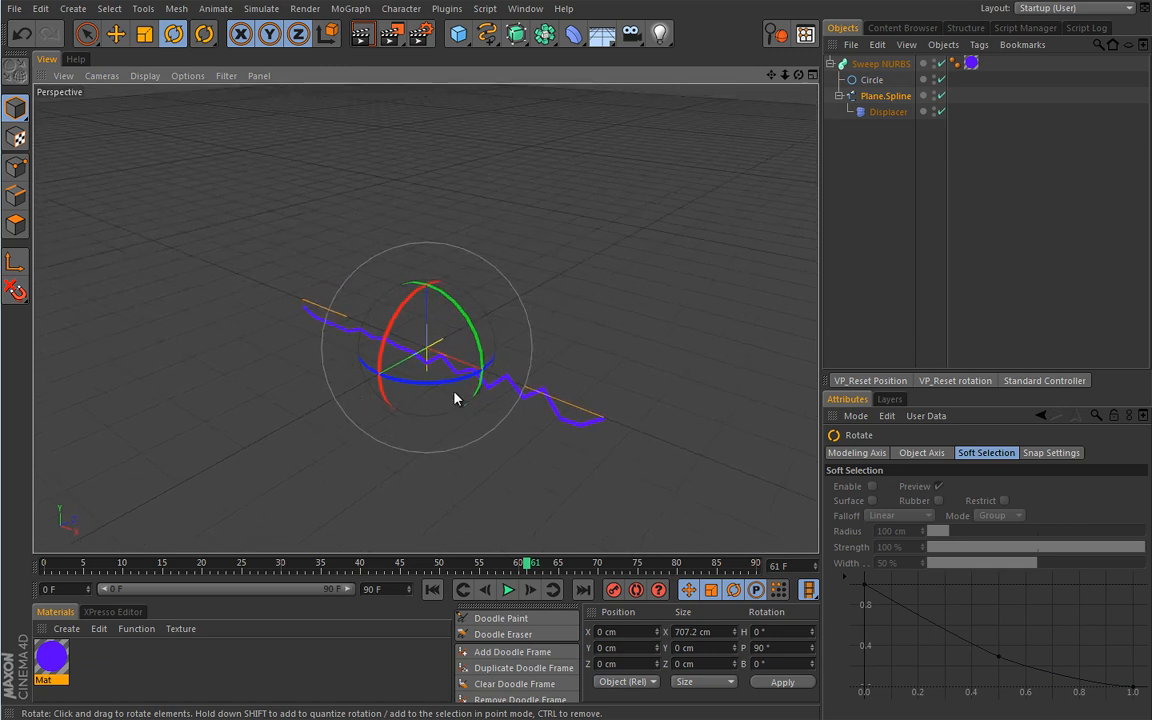
pyautogui.click(508, 588)
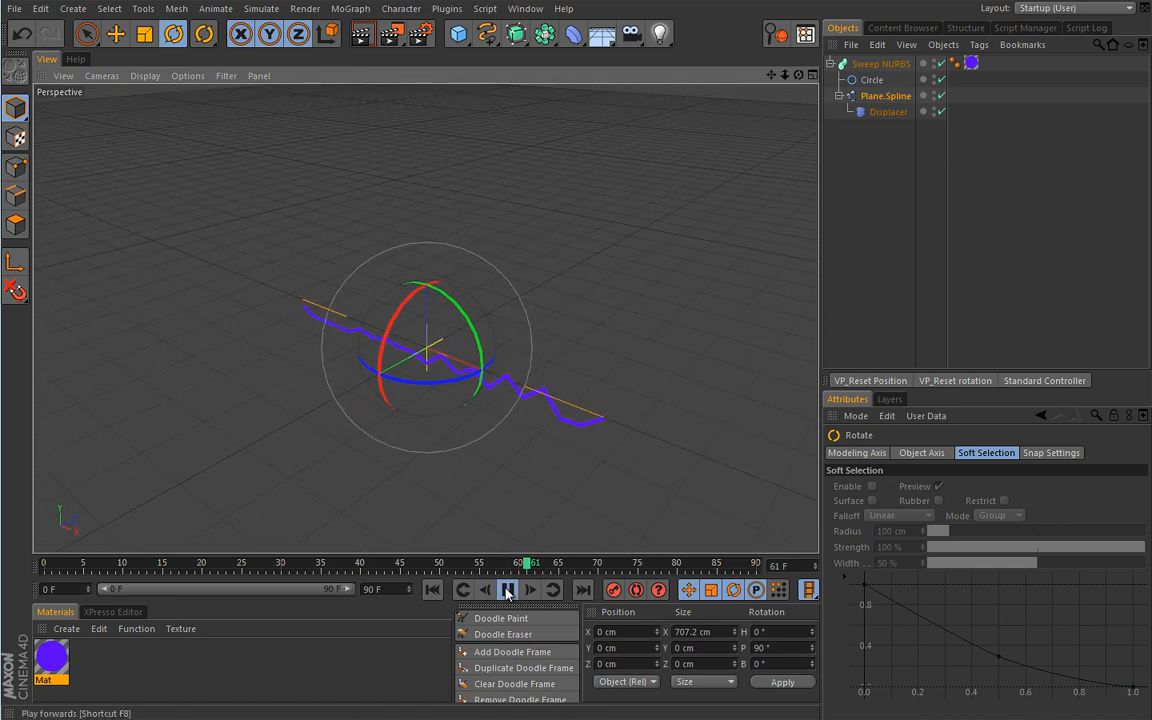
pyautogui.click(508, 588)
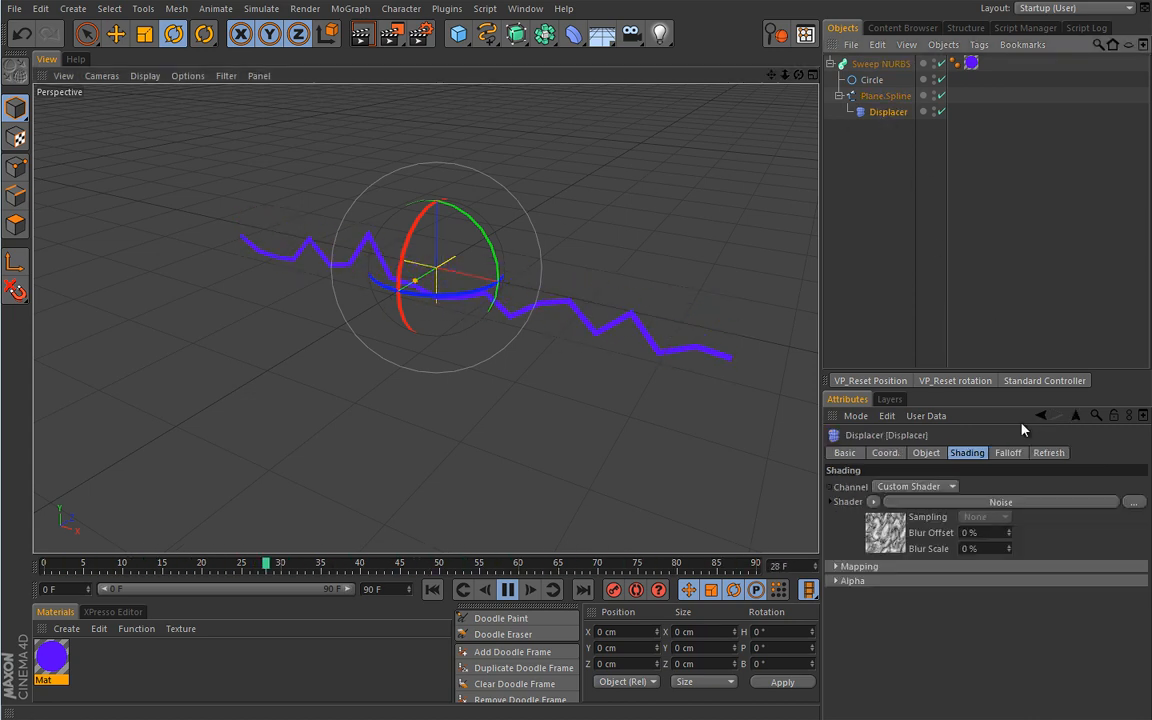
# Give the Displacer a limited falloff Shape and move its gizmo along the stroke
pyautogui.click(1008, 452)
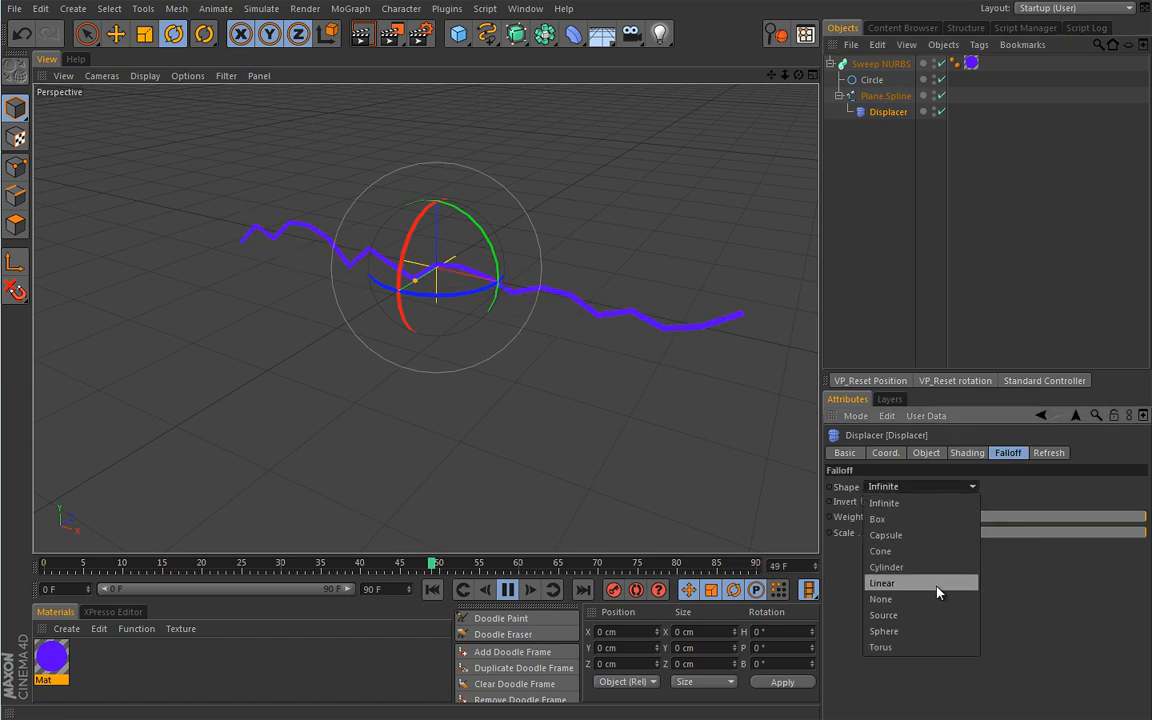
pyautogui.moveTo(880, 552)
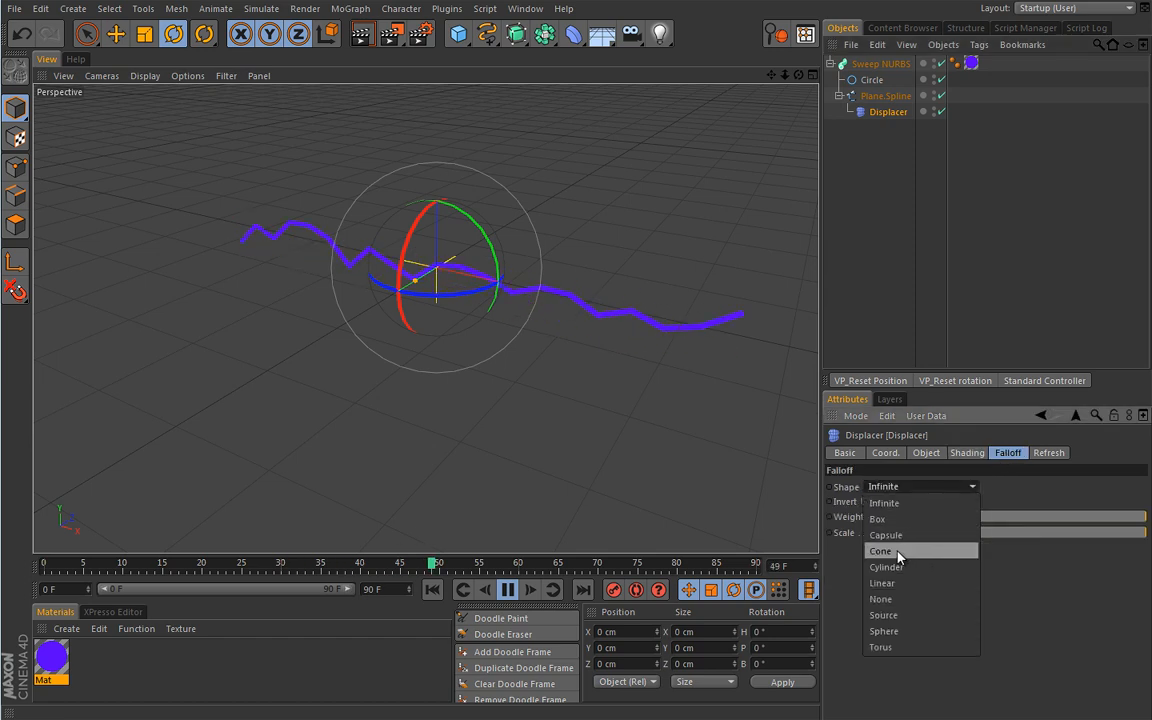
pyautogui.click(880, 552)
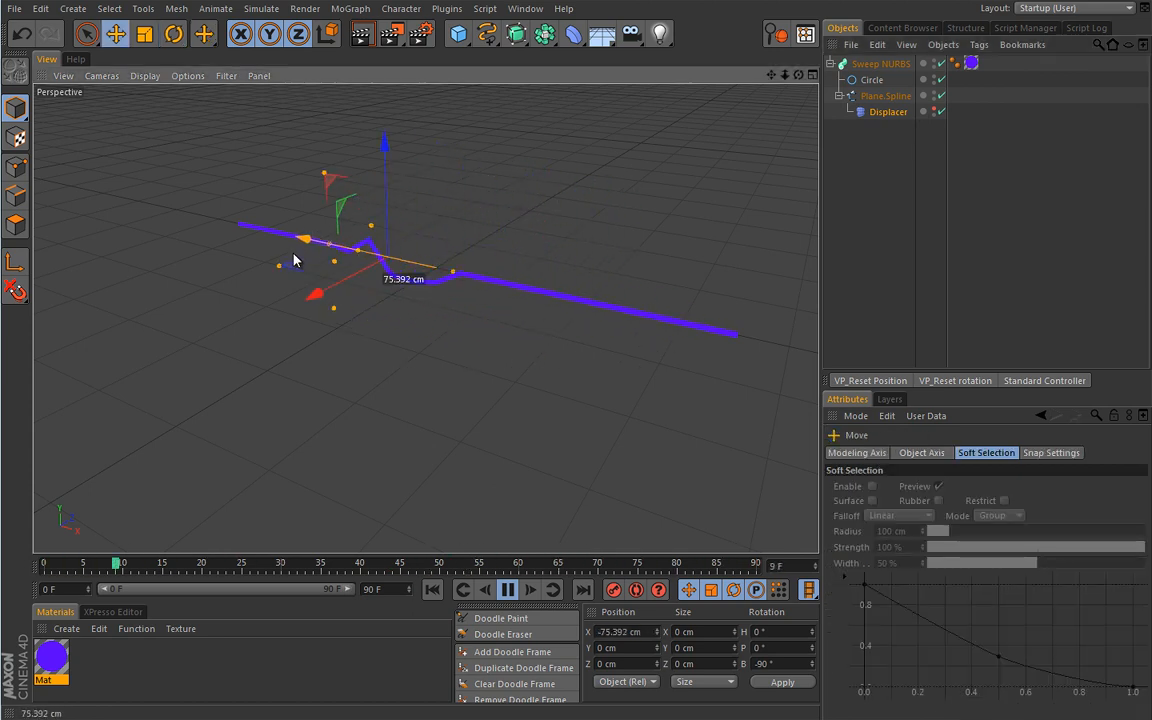
pyautogui.click(508, 588)
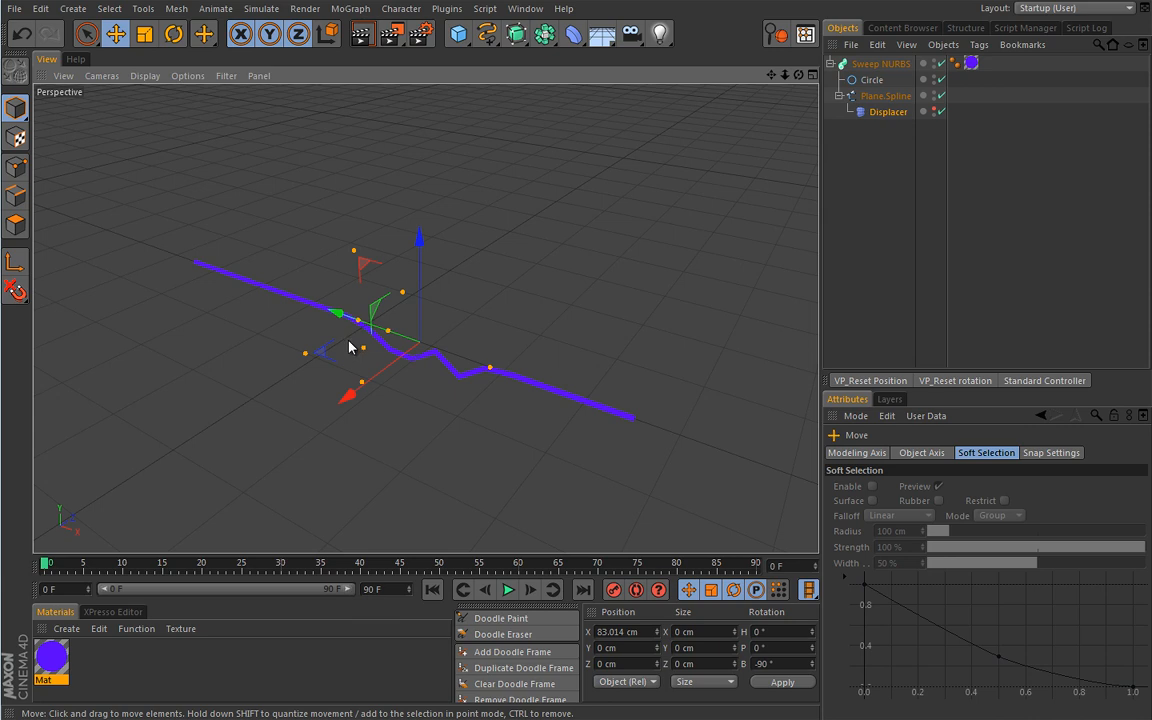
pyautogui.moveTo(392, 456)
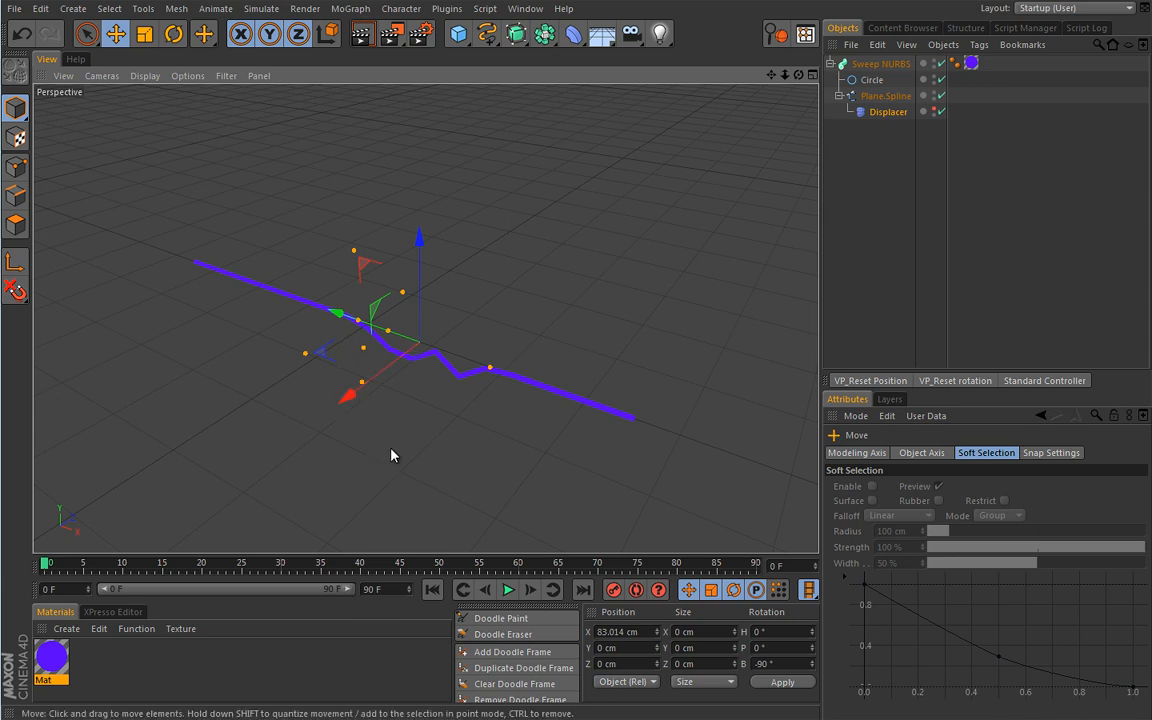
pyautogui.moveTo(408, 422)
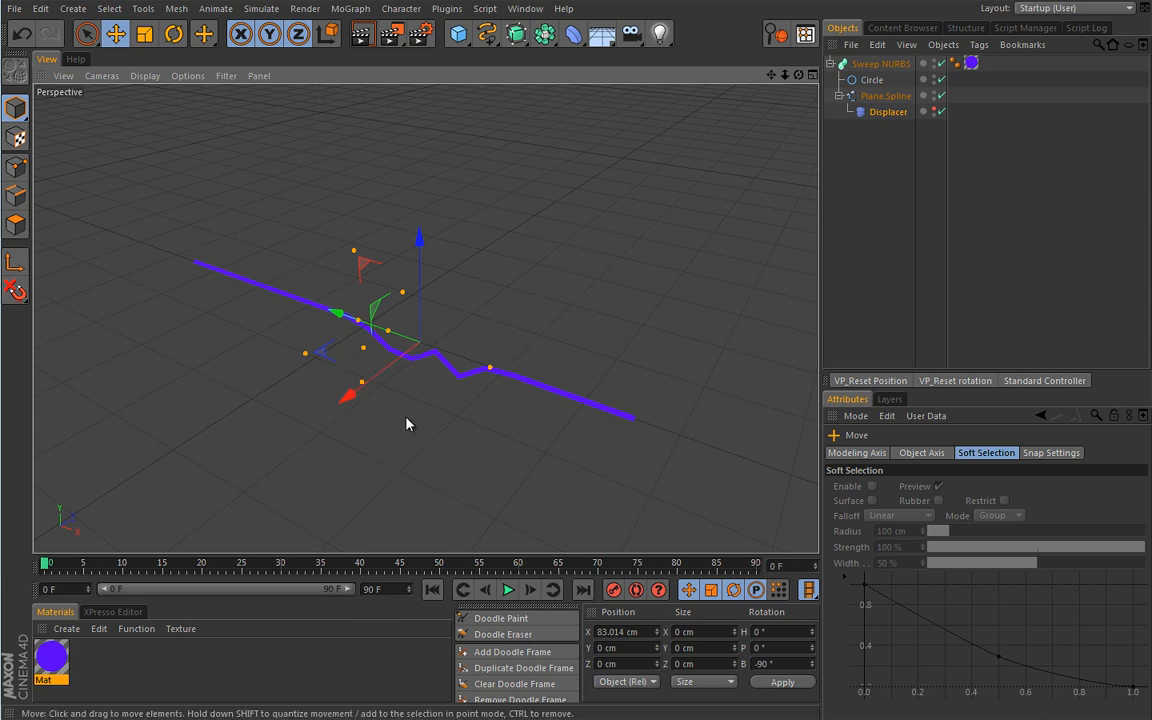
pyautogui.moveTo(444, 434)
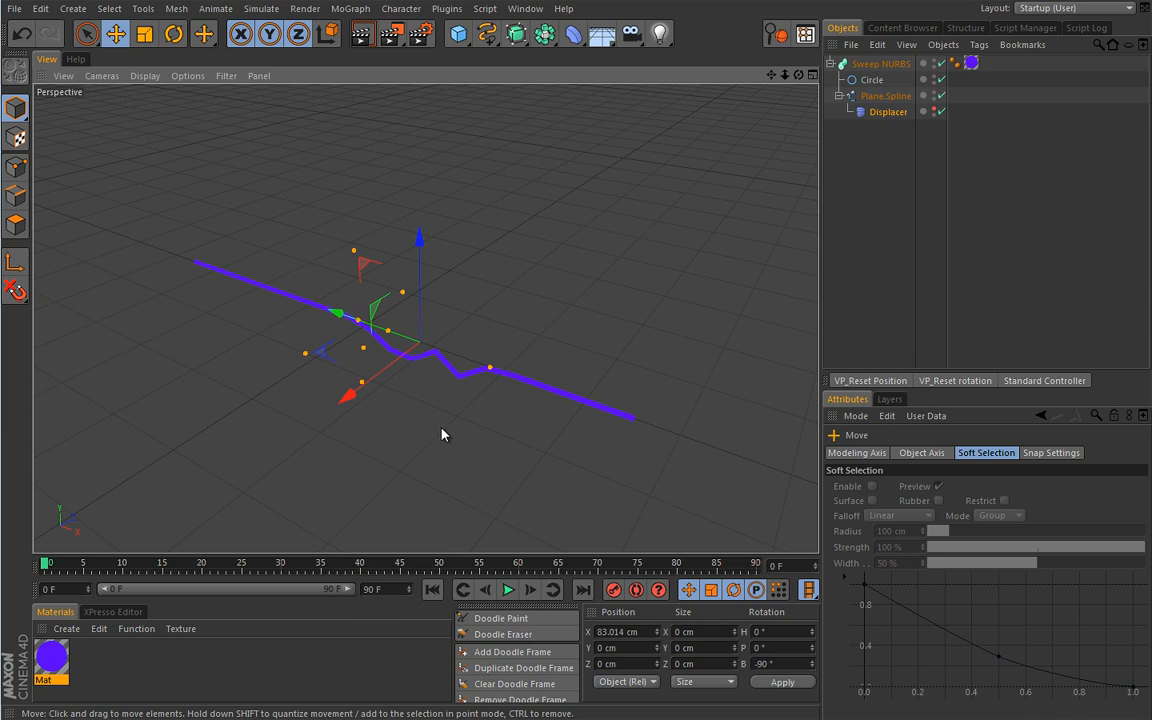
pyautogui.moveTo(444, 440)
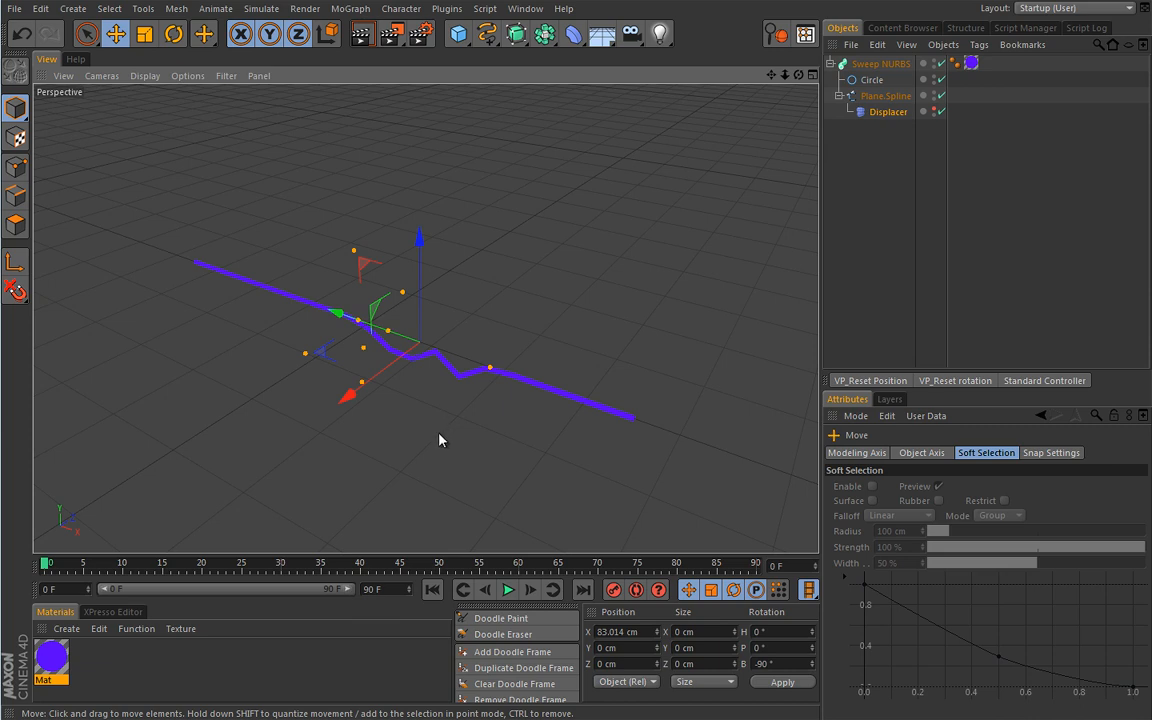
pyautogui.moveTo(898, 156)
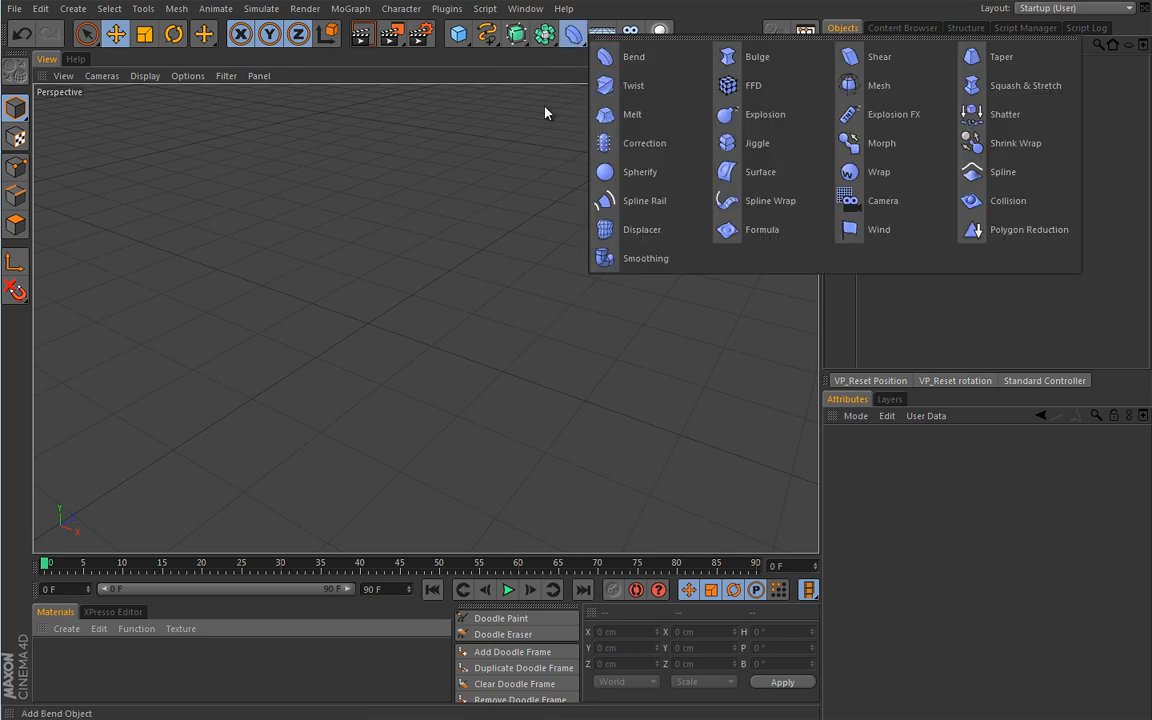
# Add a Spline Wrap deformer to the new empty scene
pyautogui.click(770, 200)
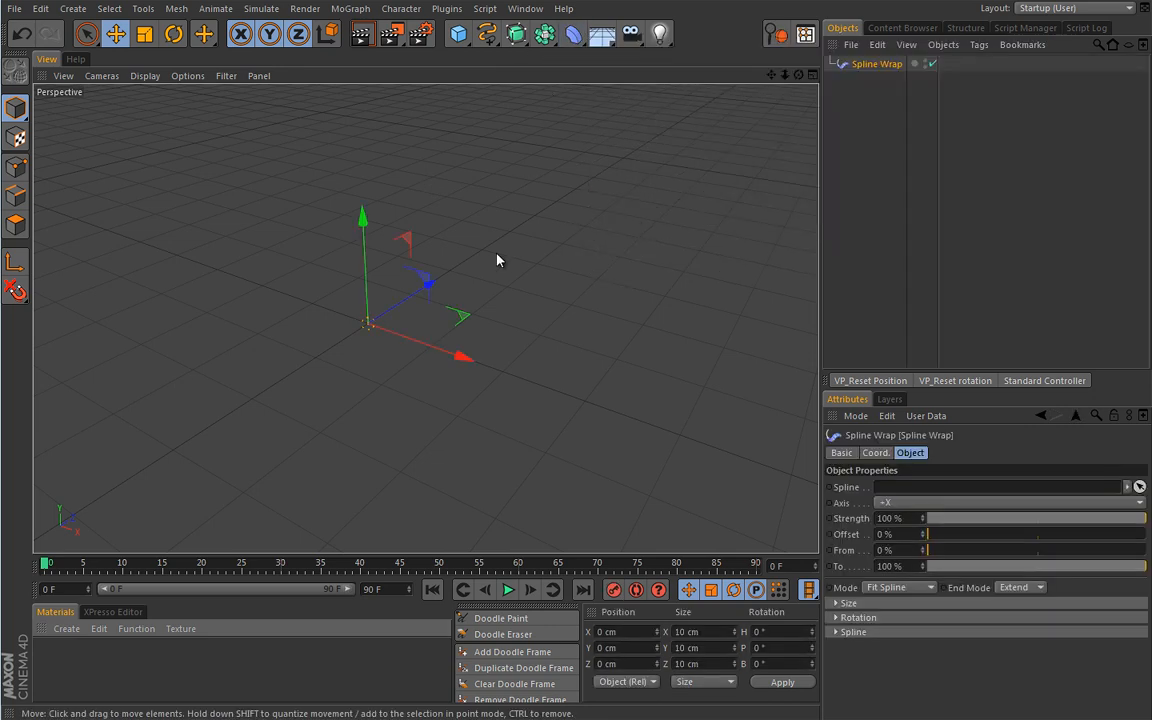
pyautogui.moveTo(324, 262)
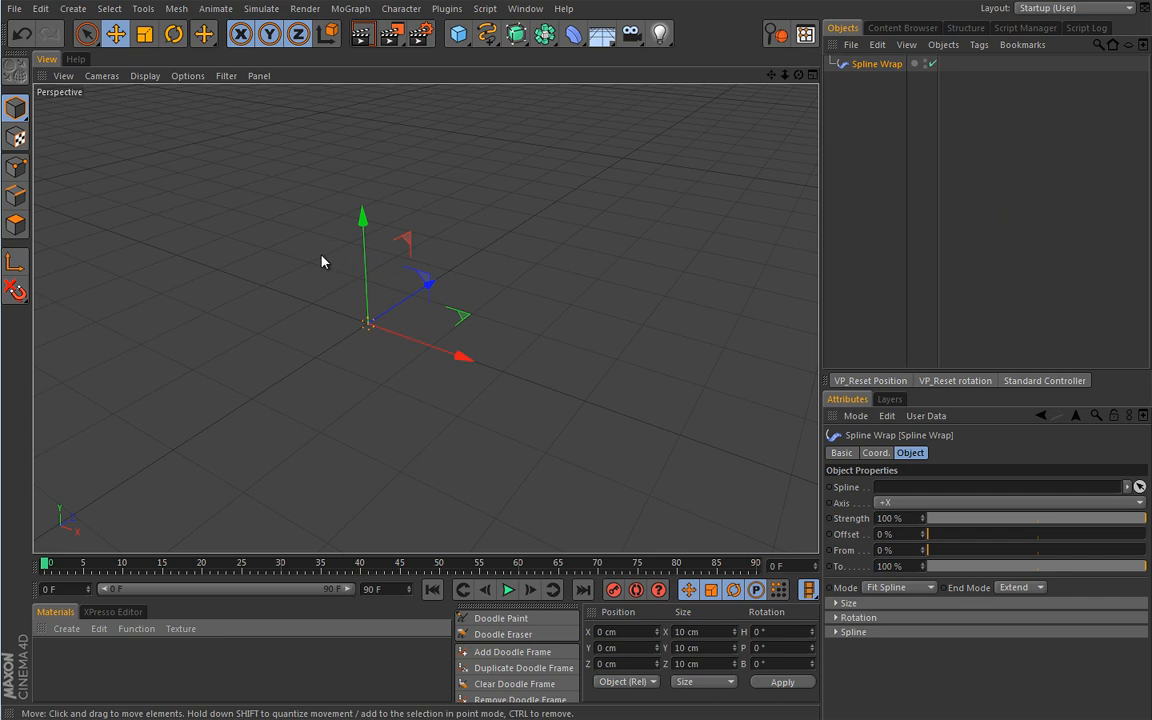
pyautogui.moveTo(472, 404)
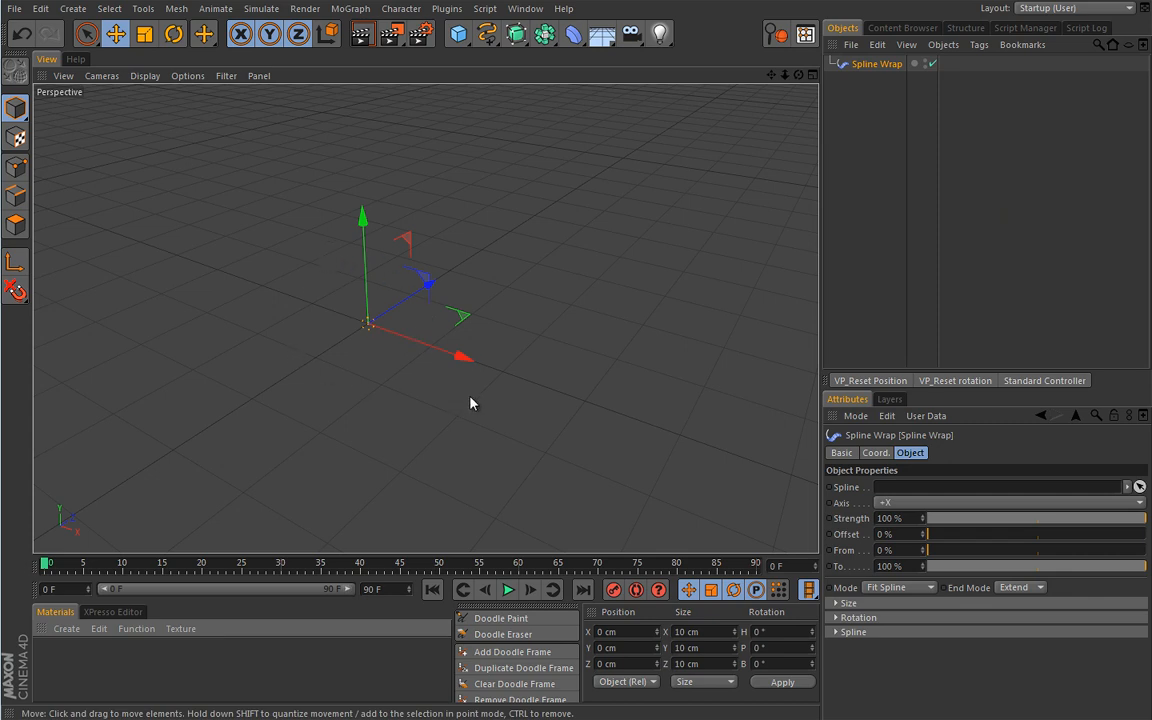
pyautogui.moveTo(472, 428)
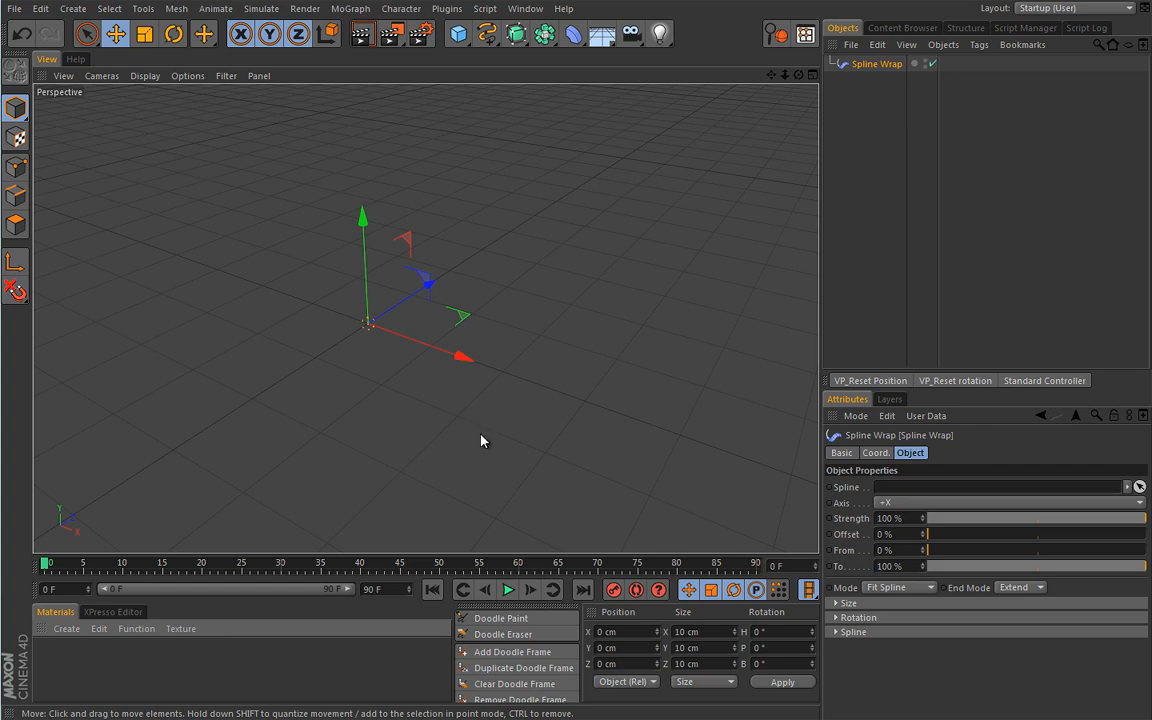
pyautogui.moveTo(376, 408)
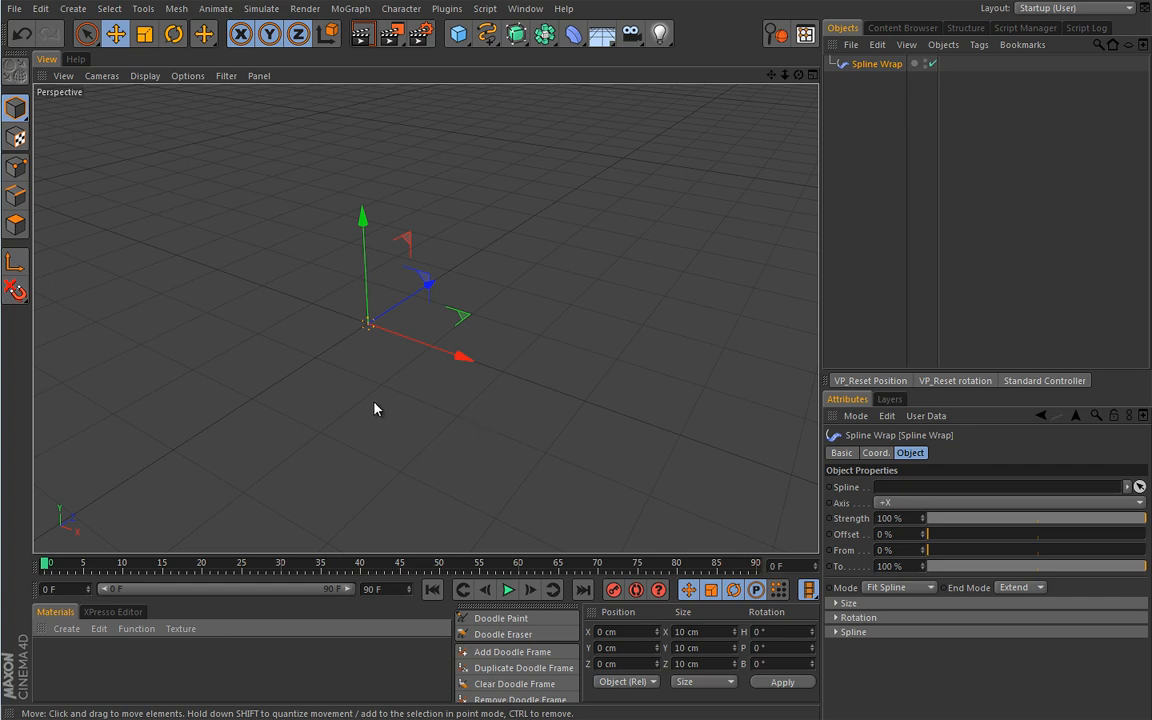
pyautogui.moveTo(388, 404)
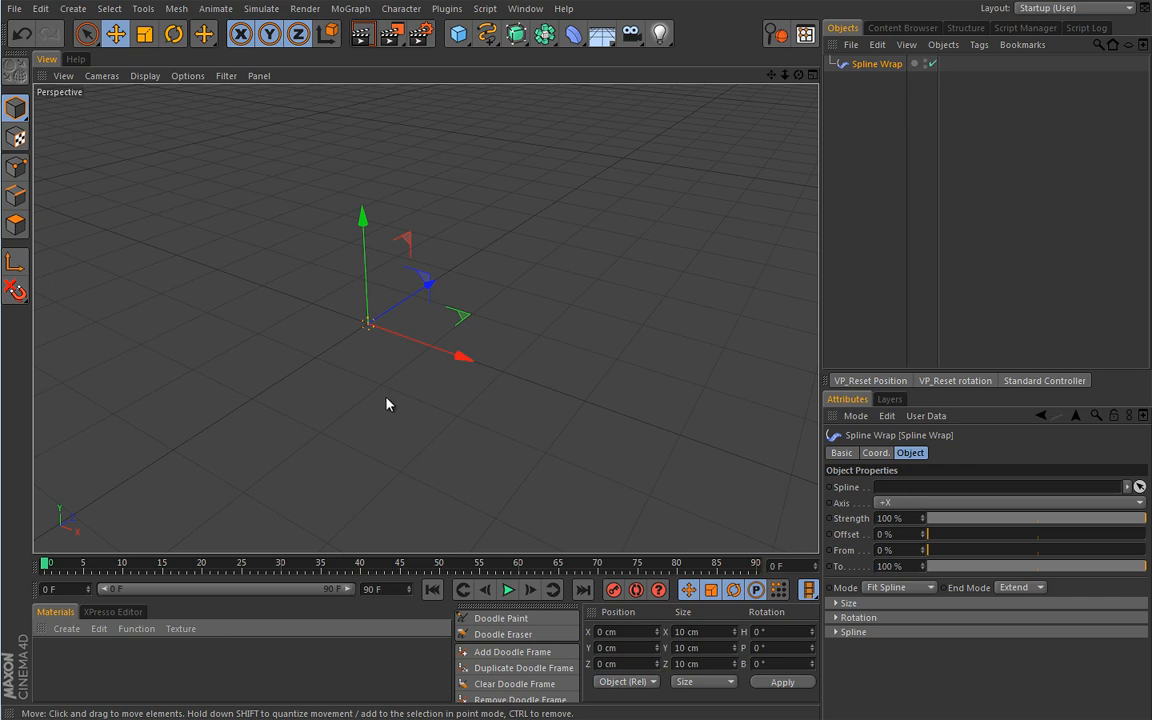
pyautogui.moveTo(384, 410)
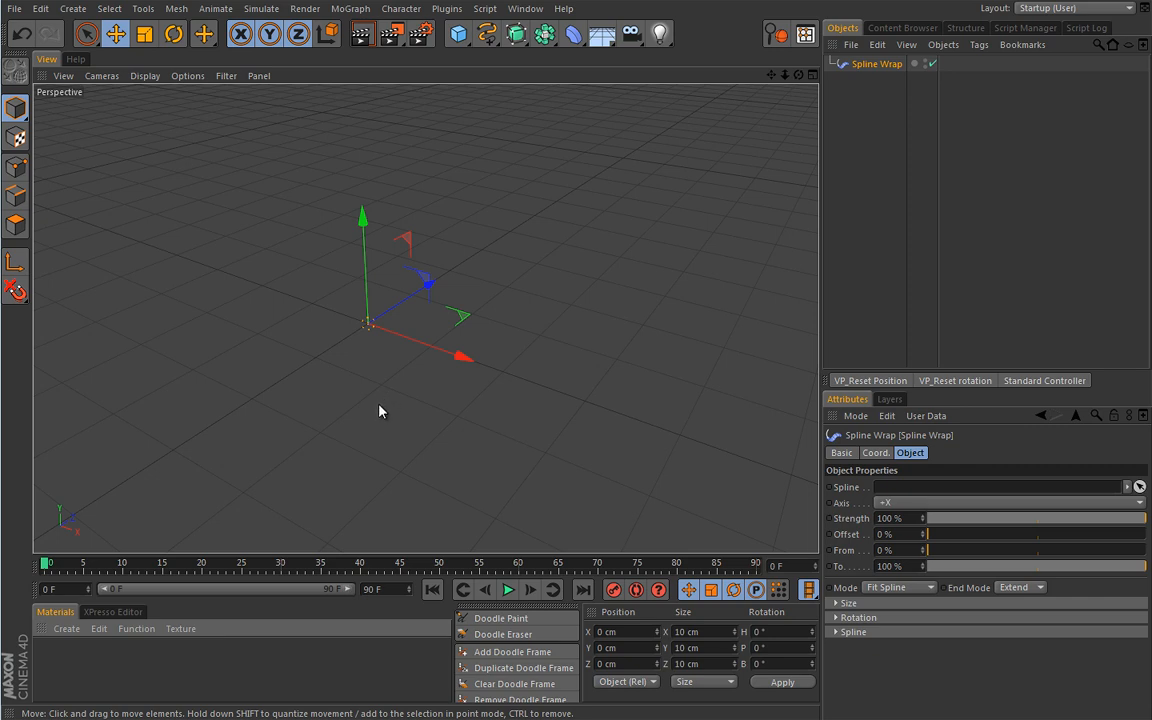
pyautogui.moveTo(380, 416)
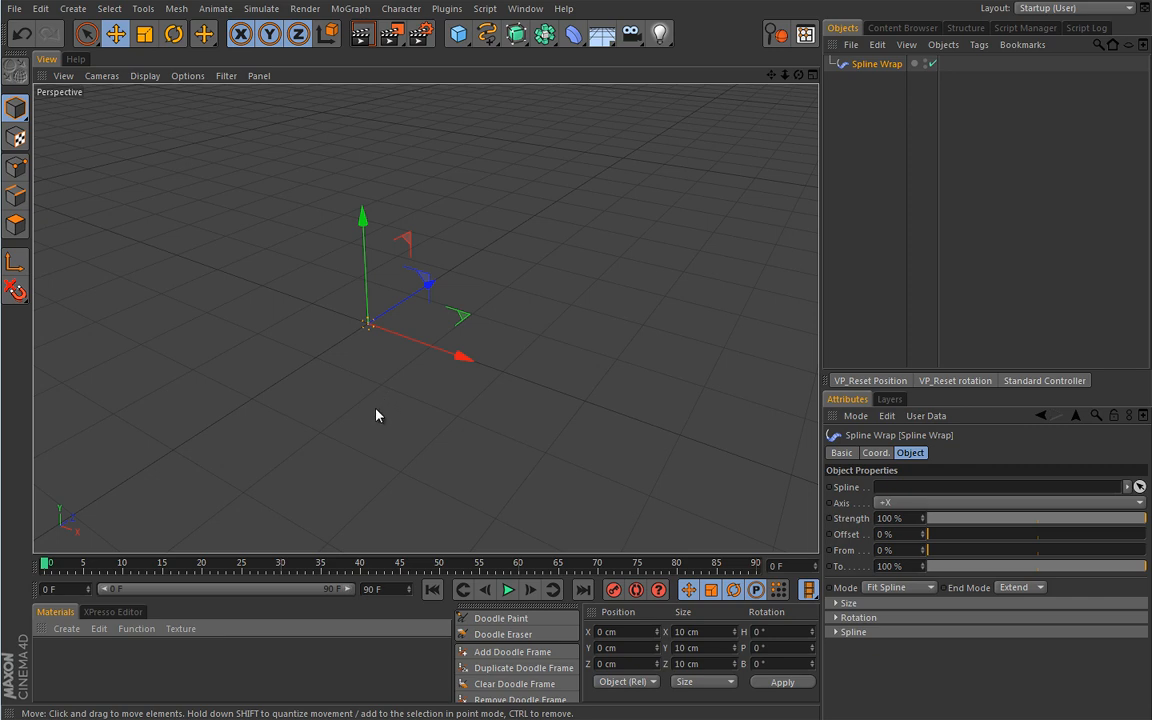
pyautogui.moveTo(420, 400)
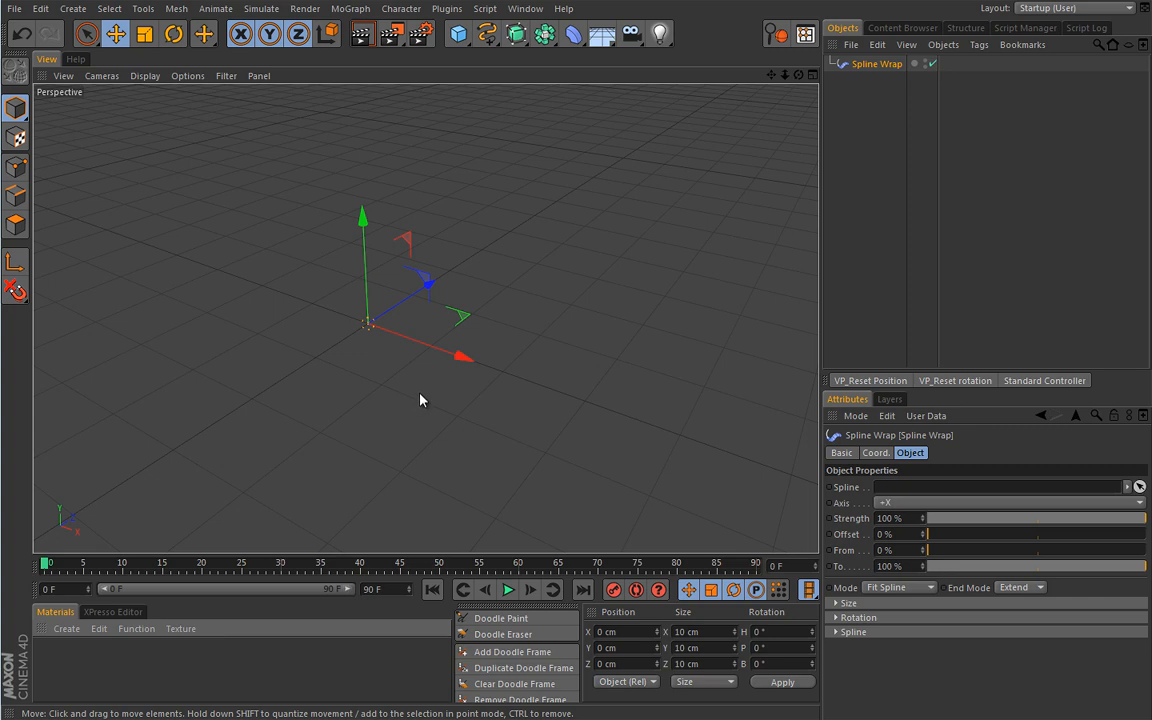
pyautogui.moveTo(416, 406)
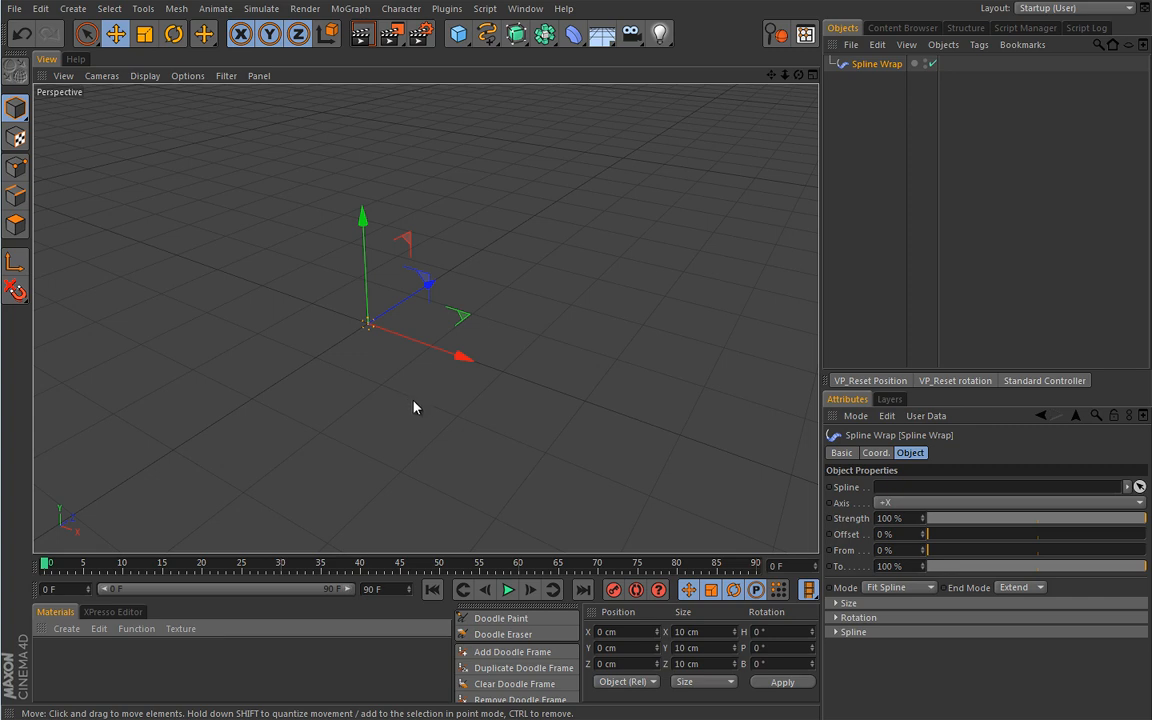
pyautogui.moveTo(464, 288)
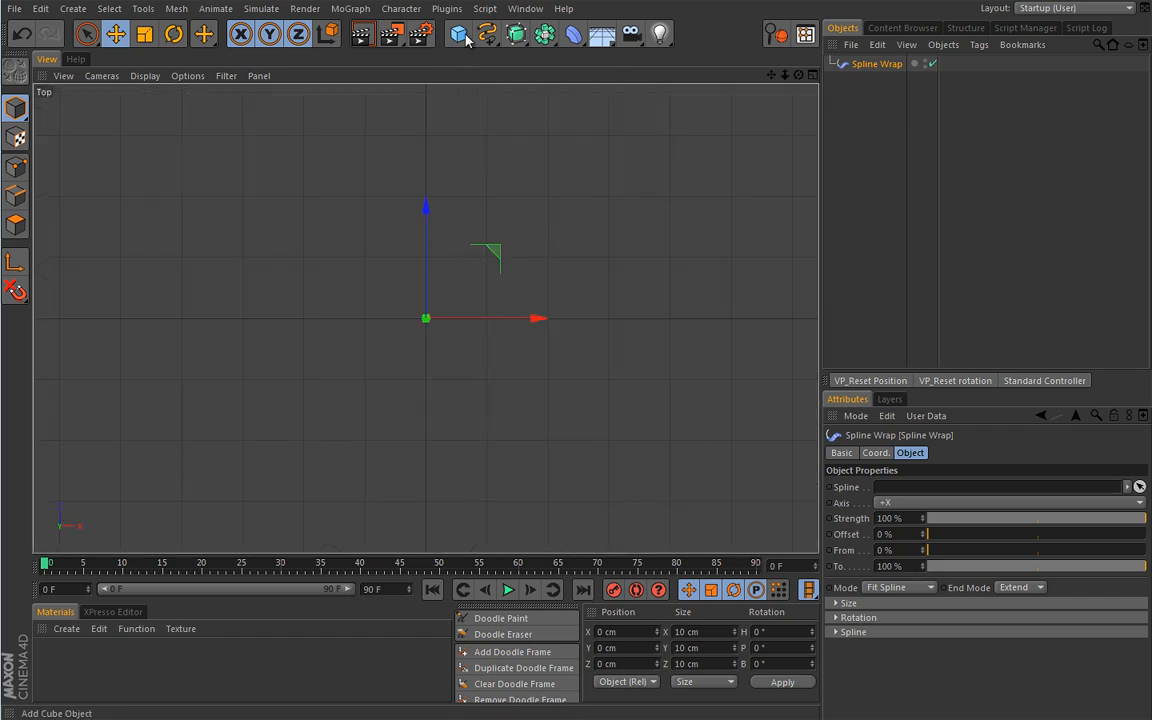
# Draw a long wavy freehand spline in Top view with Natural intermediate points
pyautogui.click(458, 32)
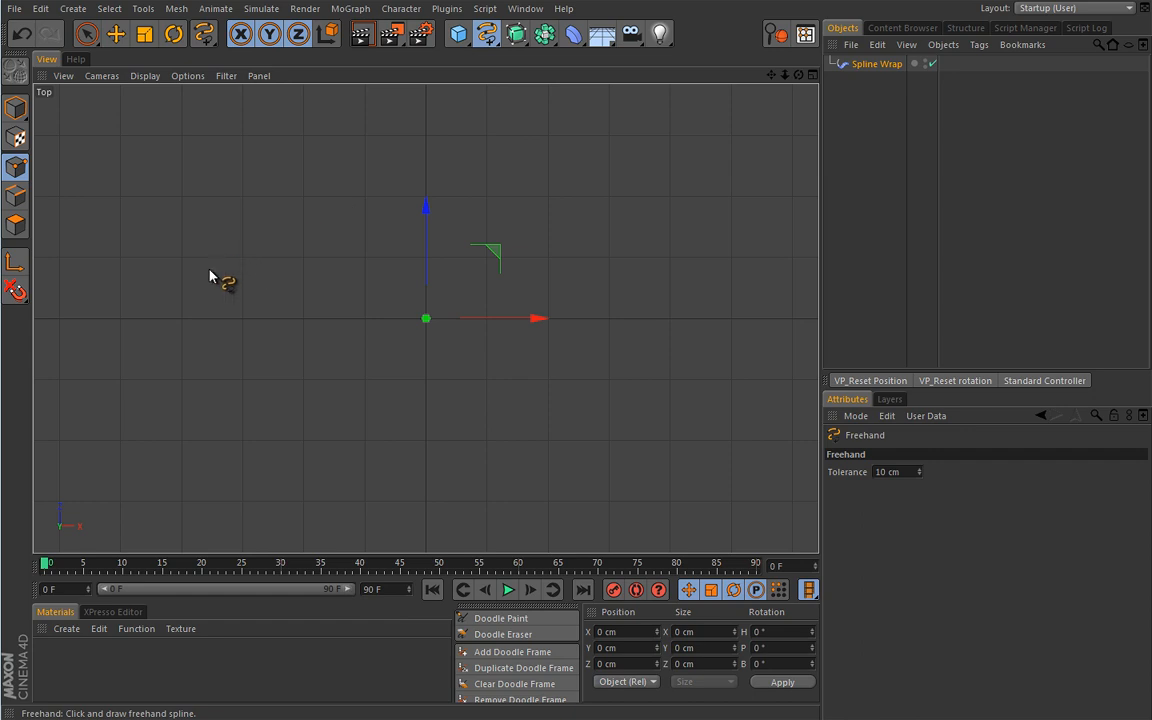
pyautogui.moveTo(210, 250); pyautogui.dragTo(700, 340)
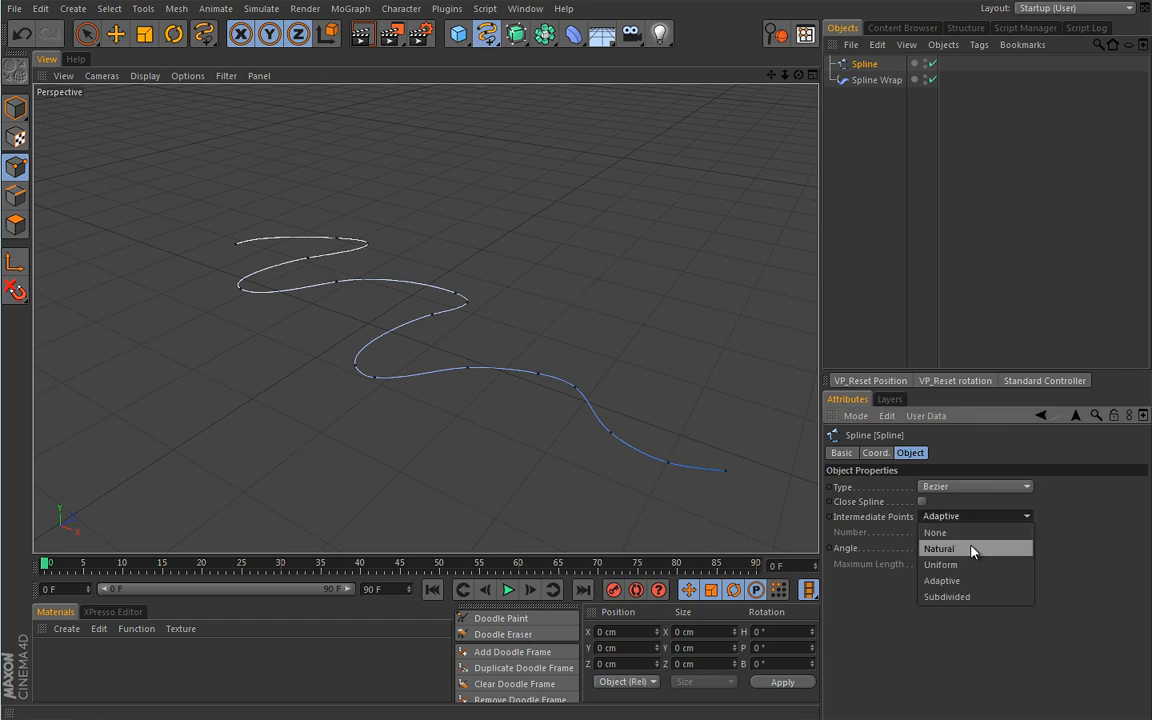
pyautogui.click(940, 548)
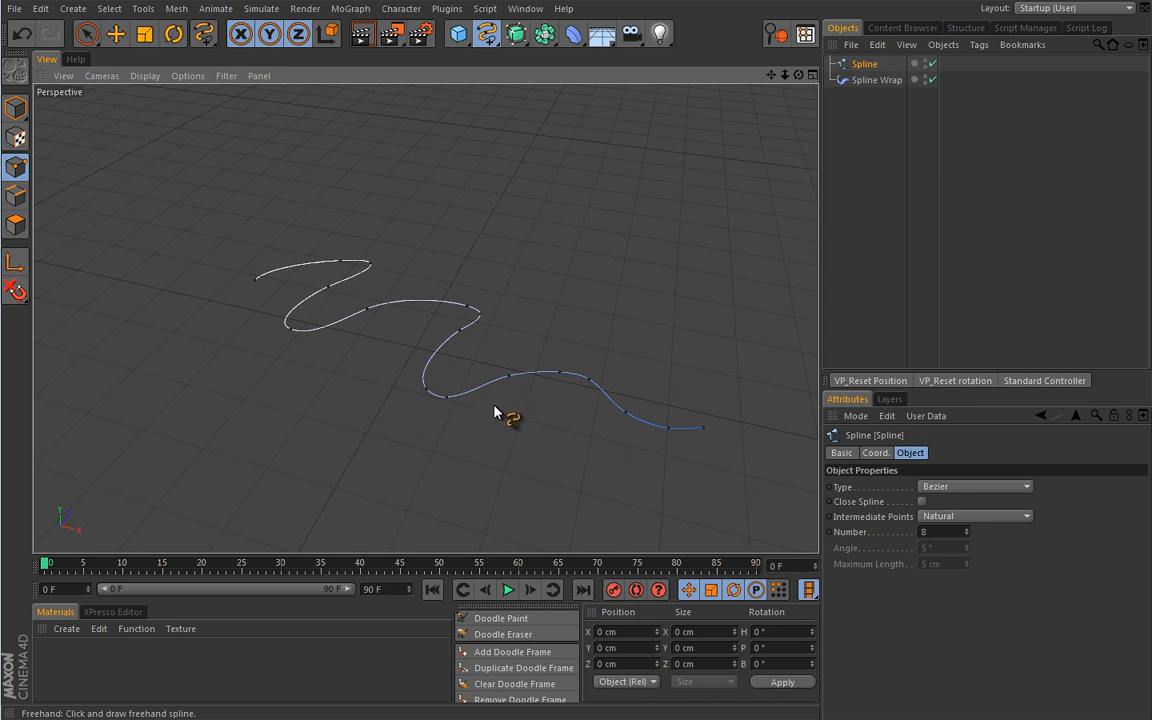
pyautogui.moveTo(480, 160)
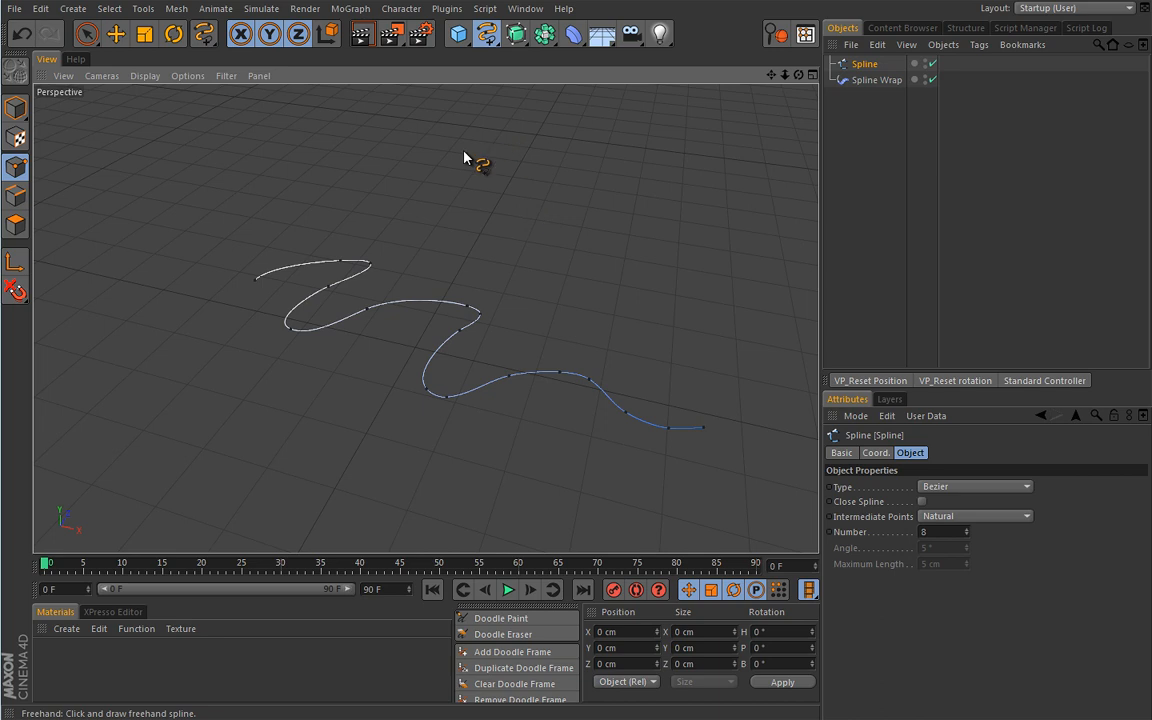
# Add a Plane primitive sized 64 by 200 into a narrow strip
pyautogui.click(456, 32)
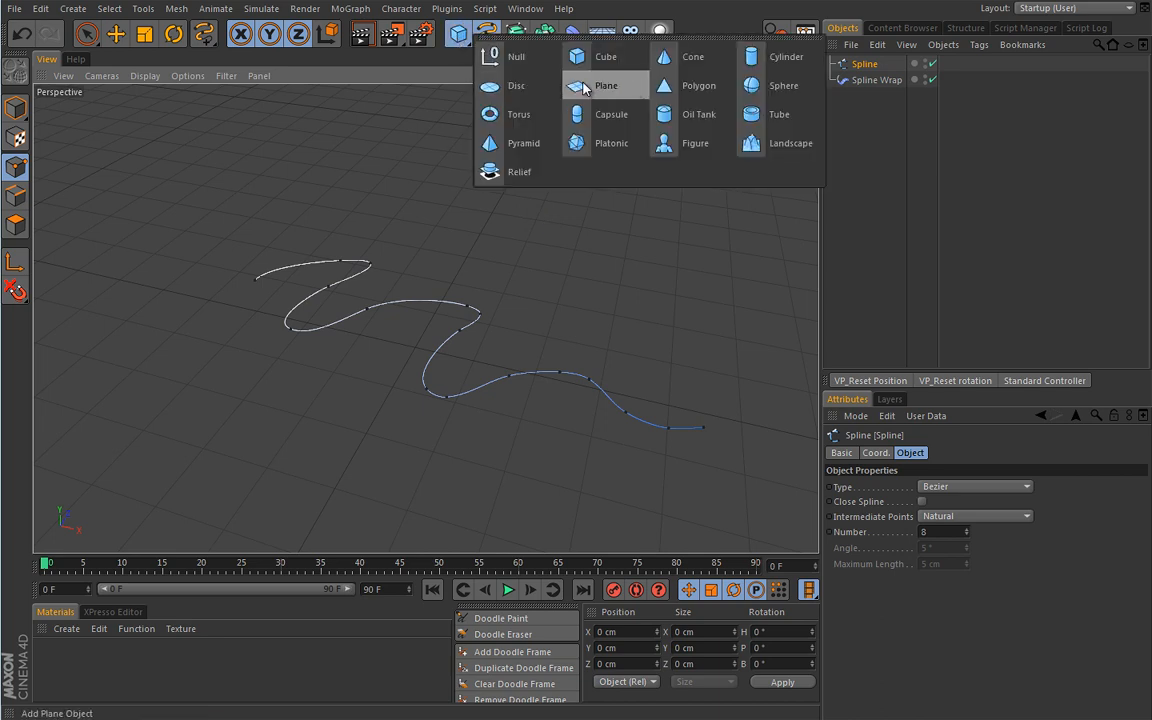
pyautogui.click(606, 84)
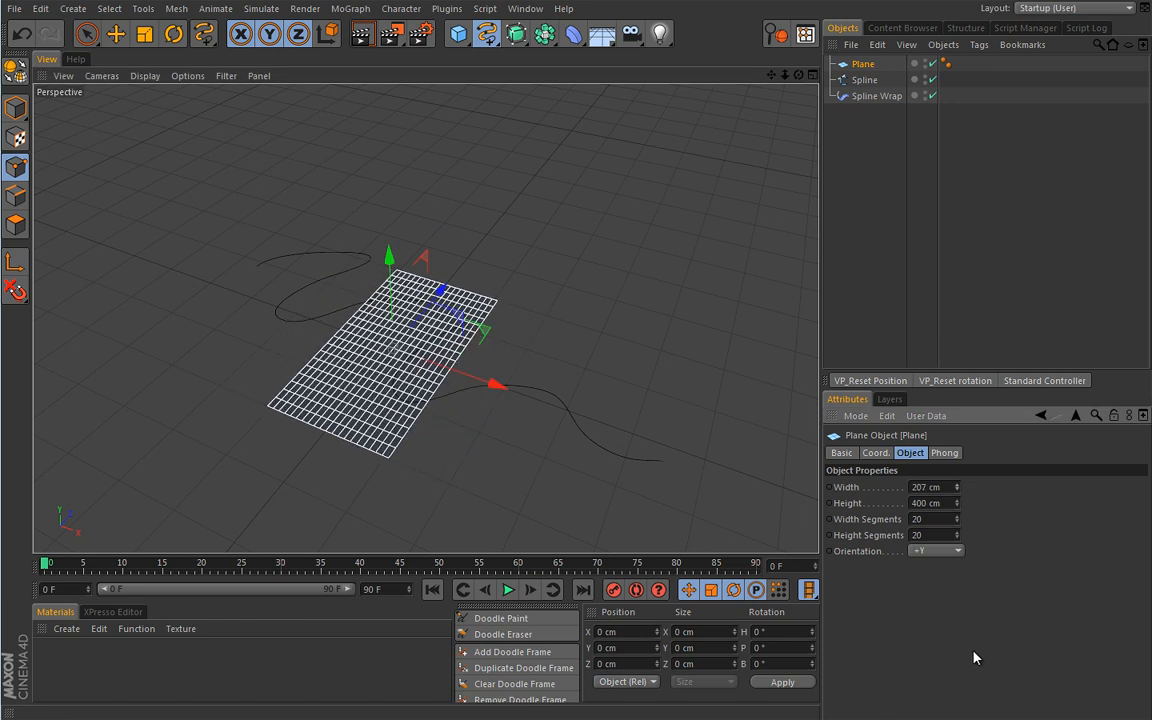
pyautogui.write('64')
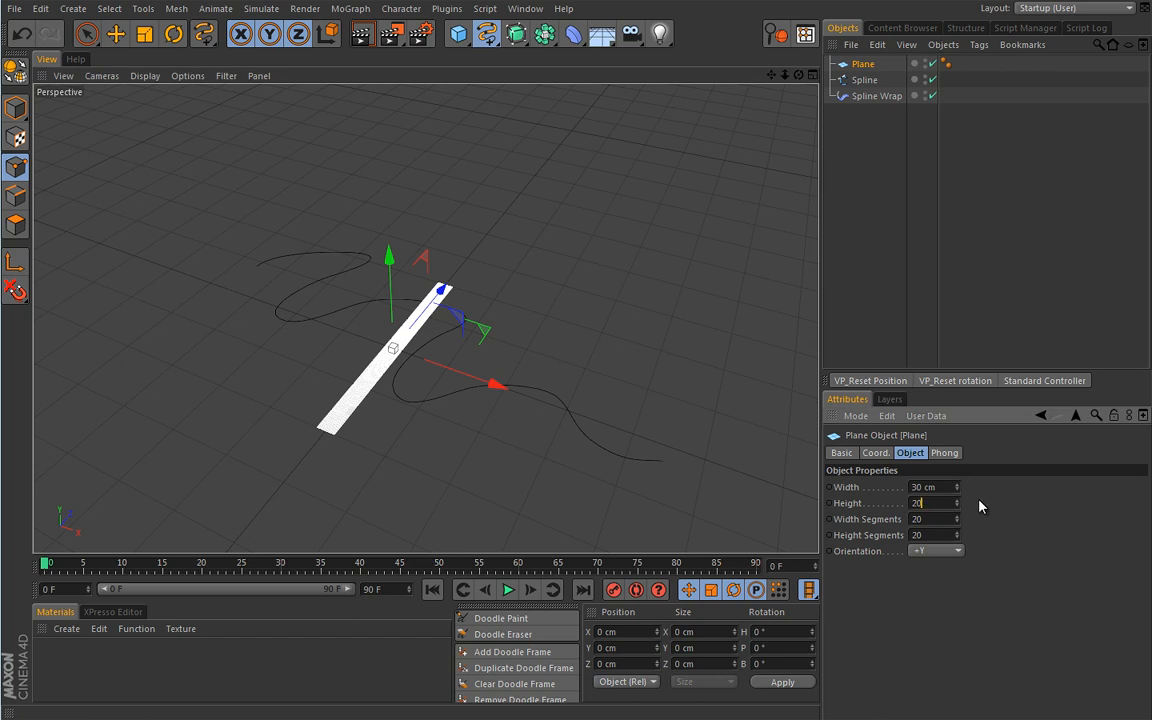
pyautogui.write('200')
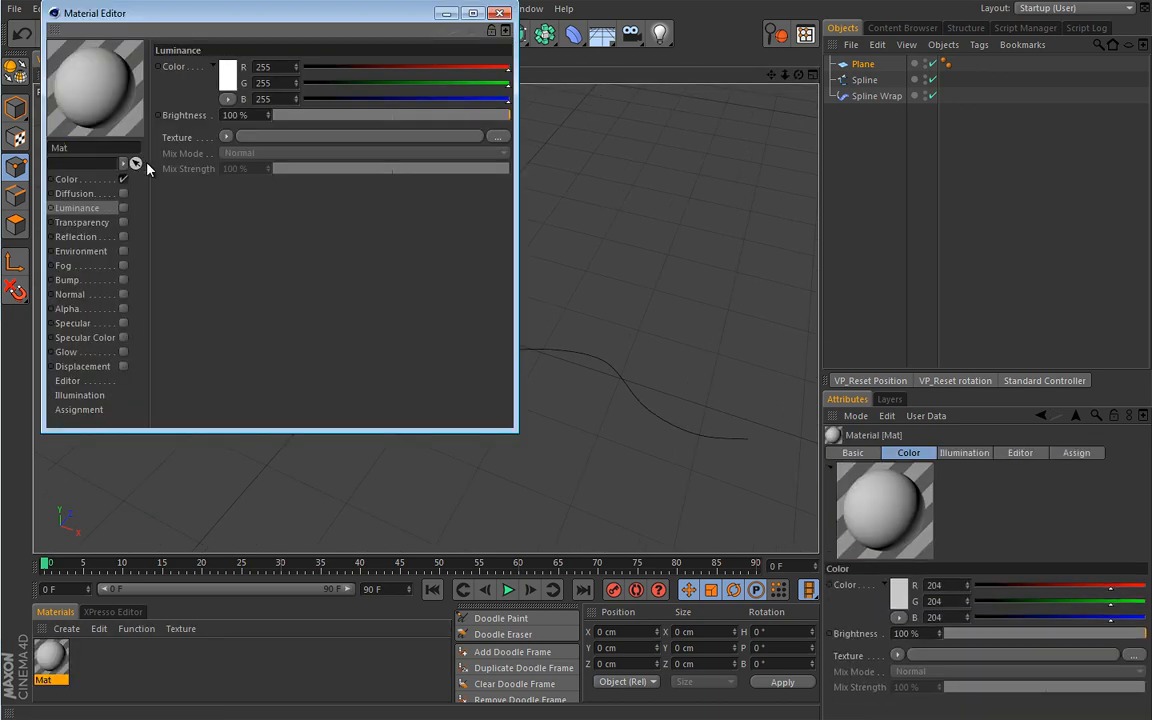
# Set the material's Color channel to an orange swatch and apply it to the Plane
pyautogui.click(68, 180)
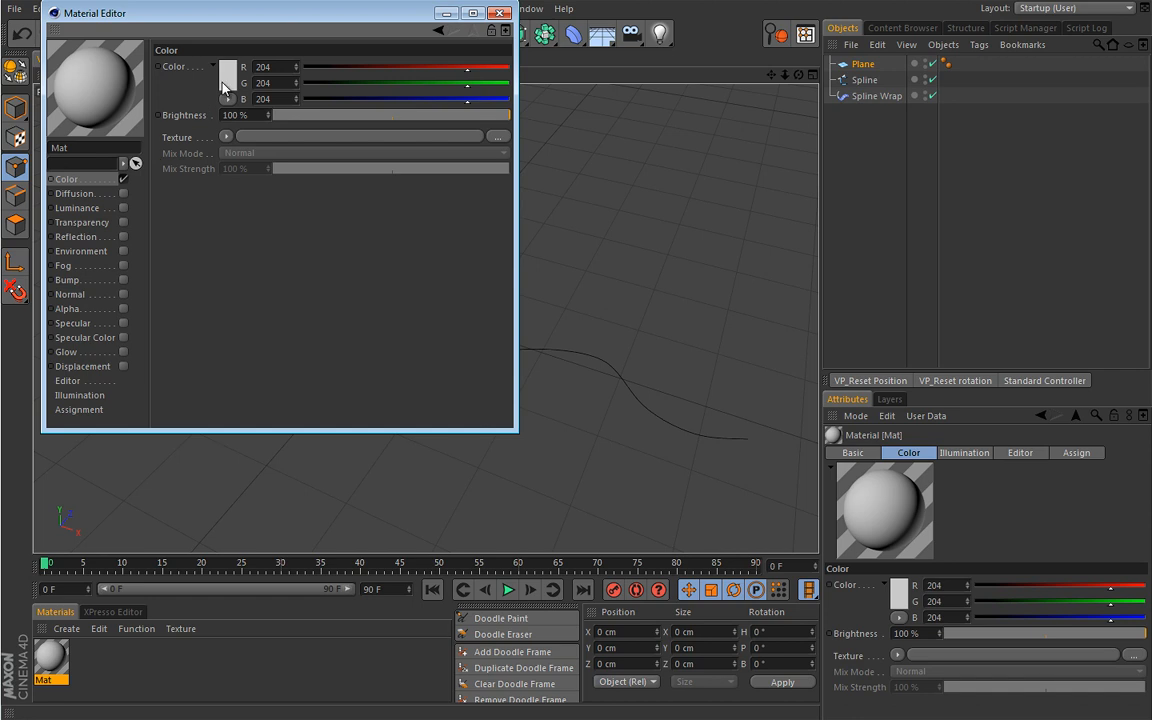
pyautogui.click(228, 68)
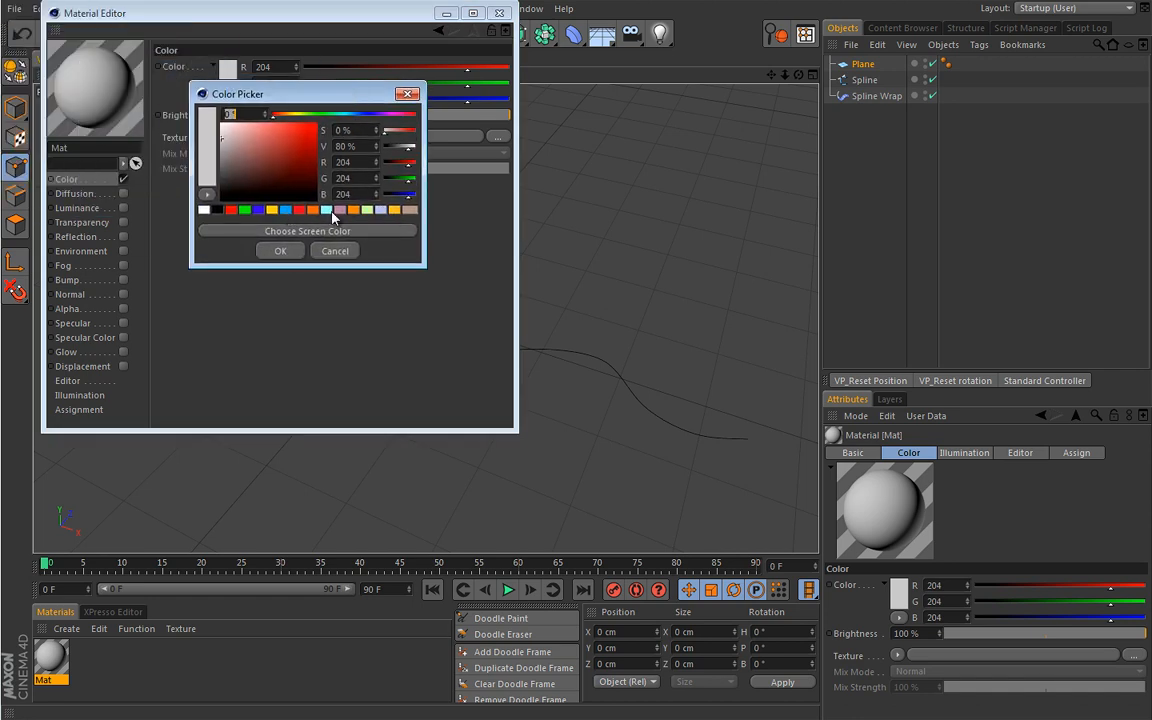
pyautogui.click(280, 250)
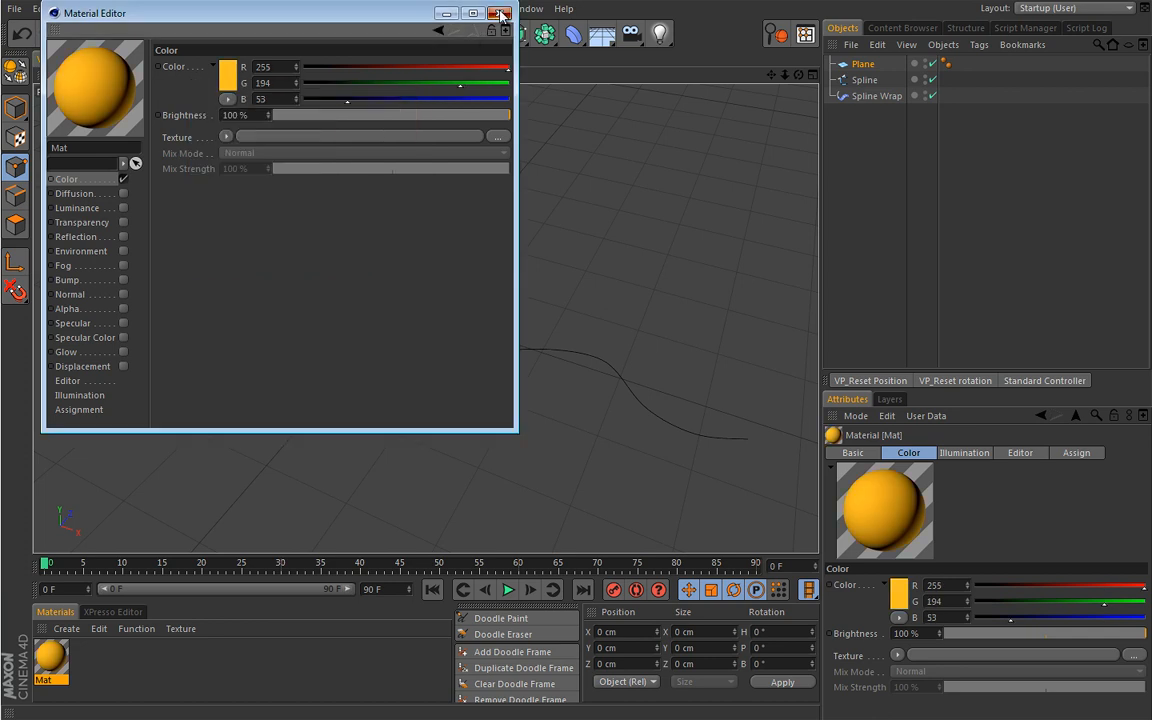
pyautogui.click(500, 12)
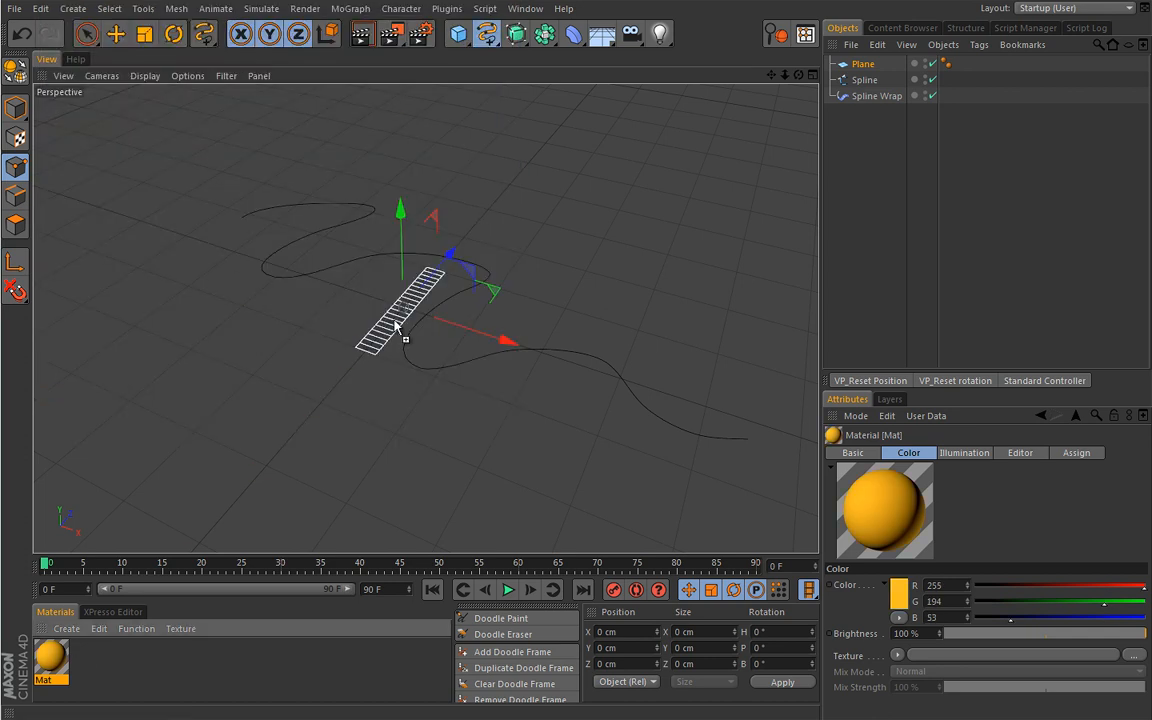
pyautogui.click(116, 32)
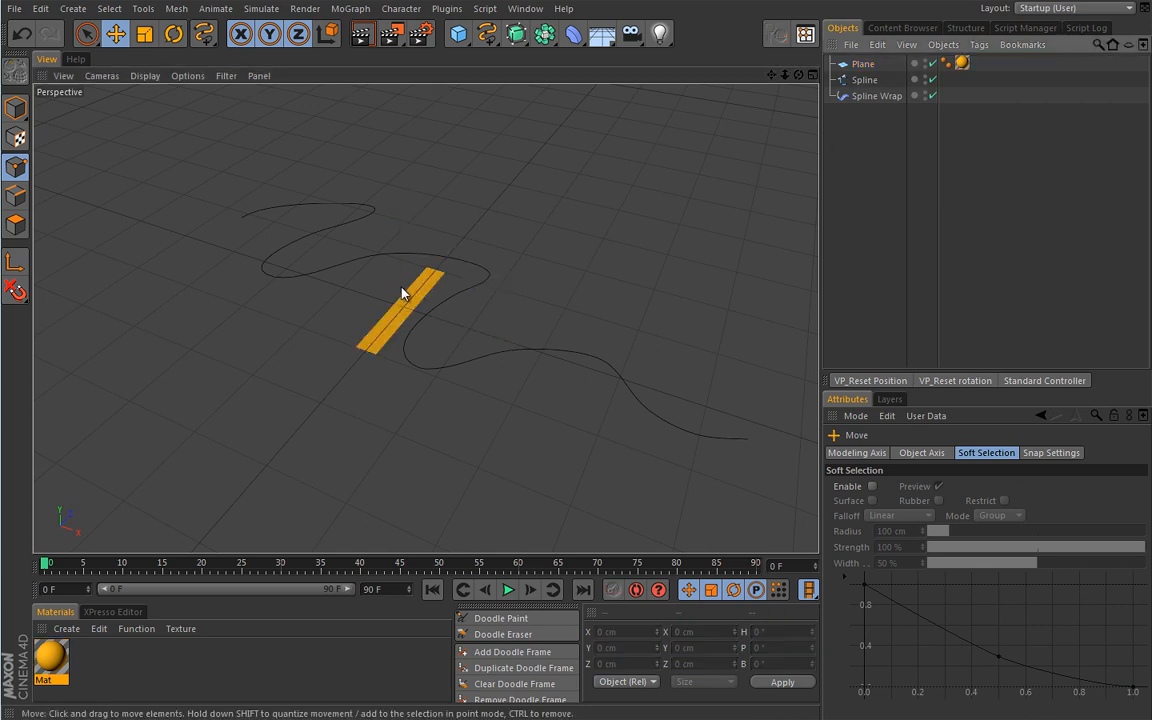
pyautogui.moveTo(380, 296)
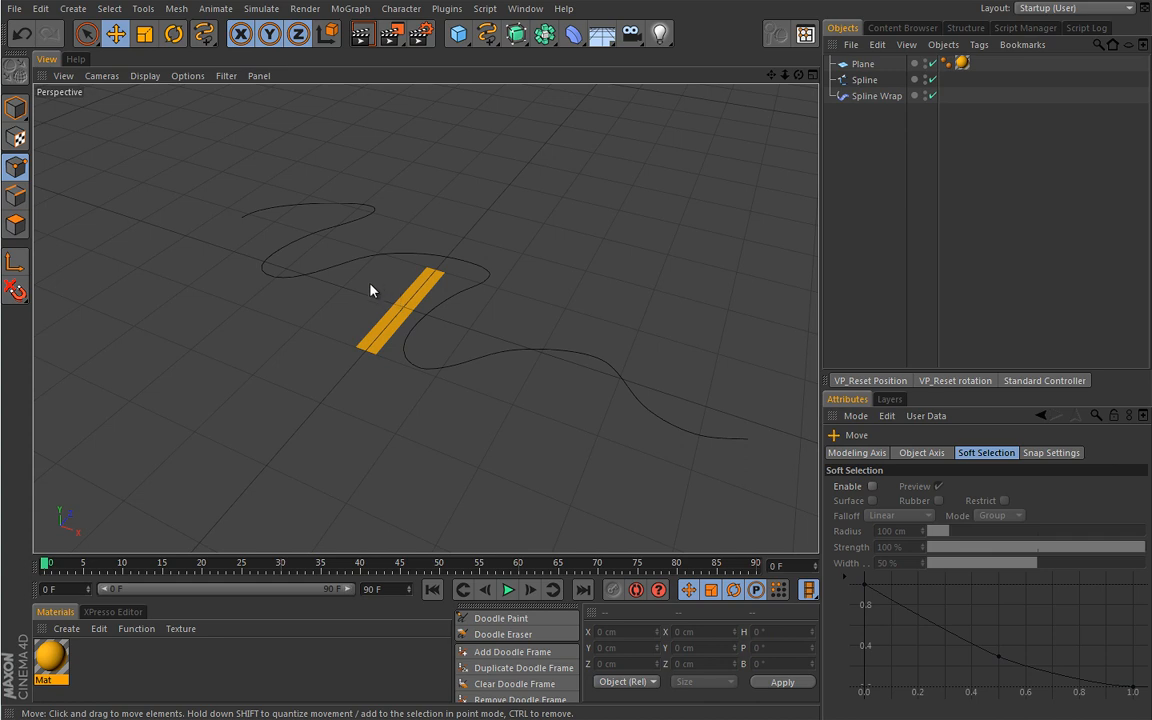
pyautogui.moveTo(370, 318)
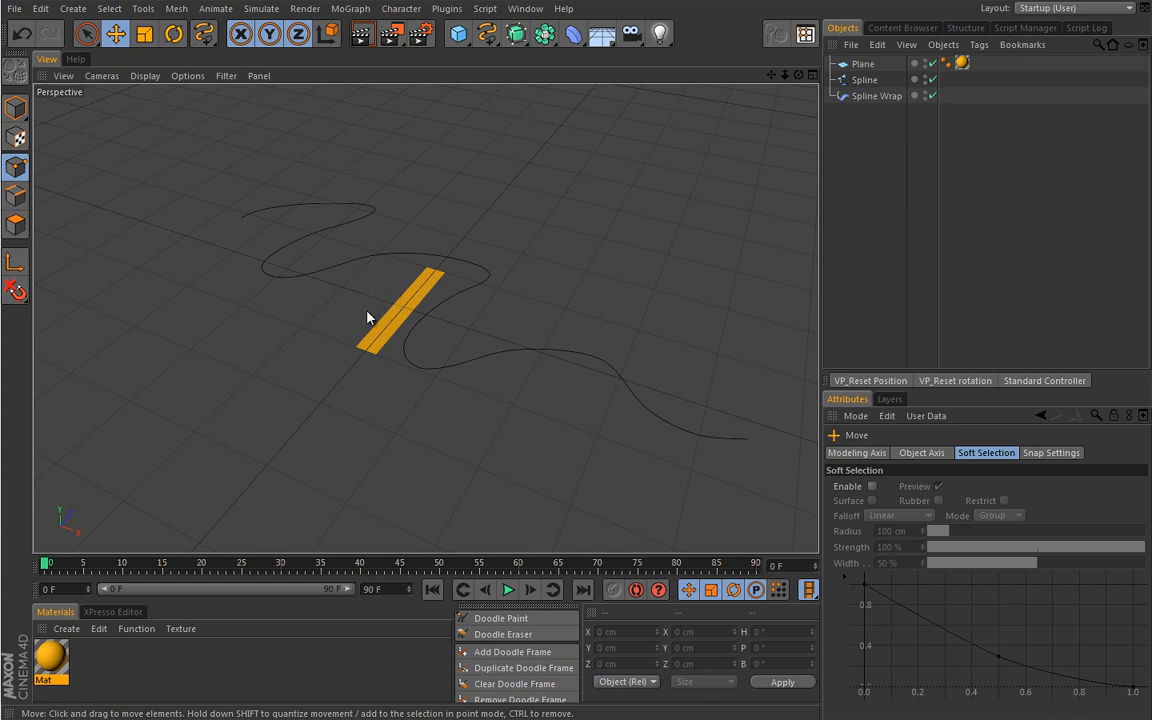
pyautogui.moveTo(404, 308)
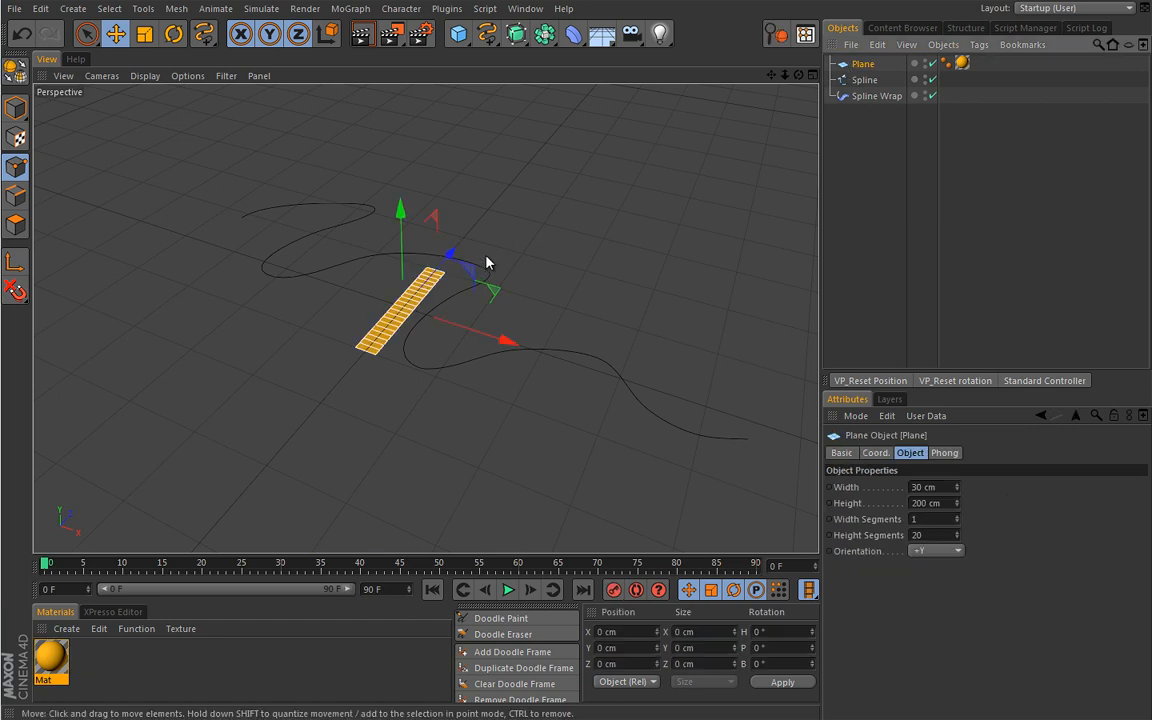
pyautogui.moveTo(470, 252)
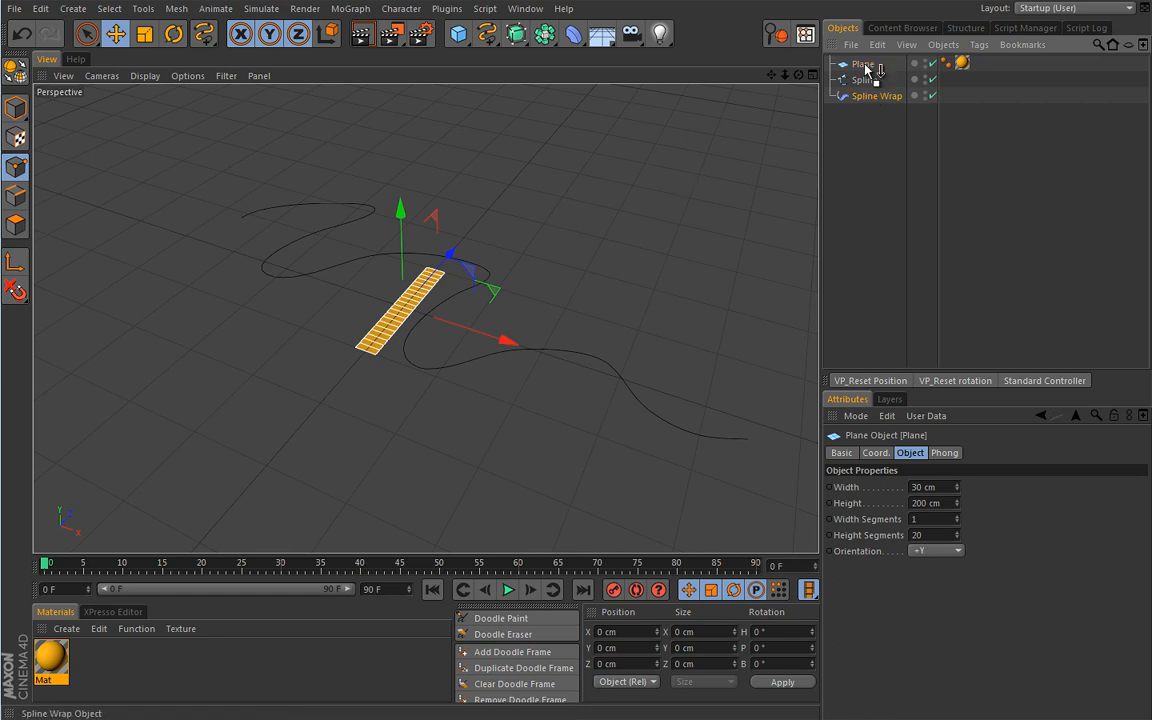
# Show the Spline Wrap deformer's settings after nesting it under the Plane
pyautogui.click(884, 80)
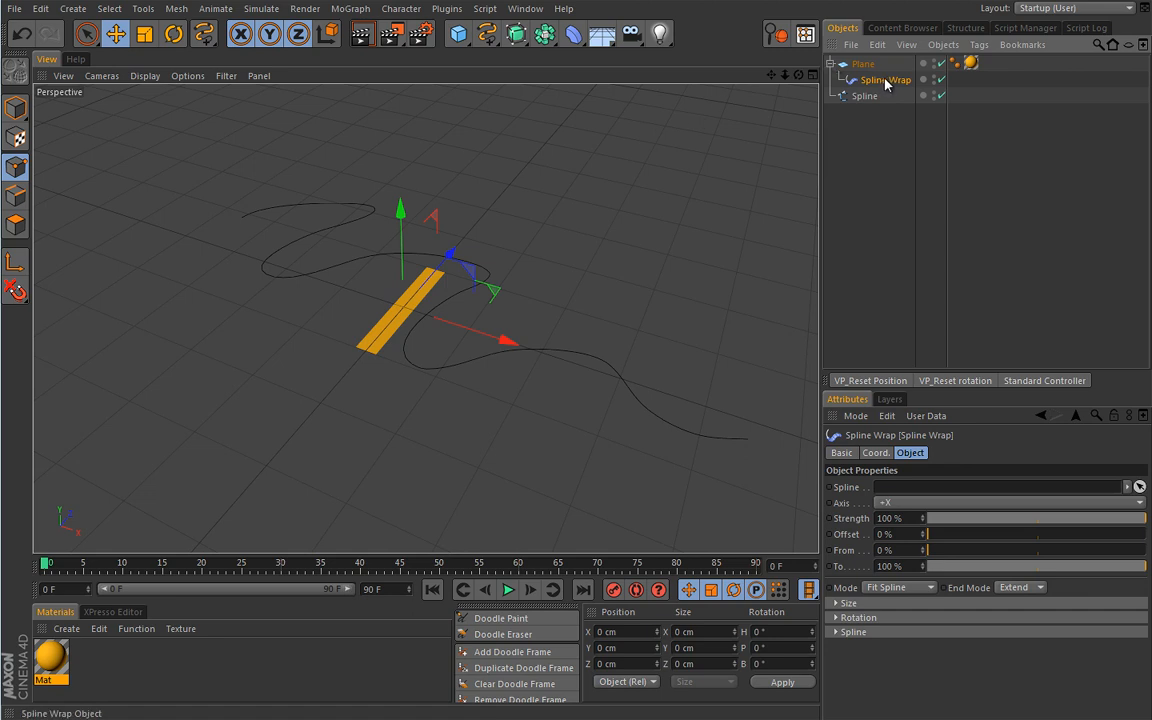
pyautogui.moveTo(870, 90)
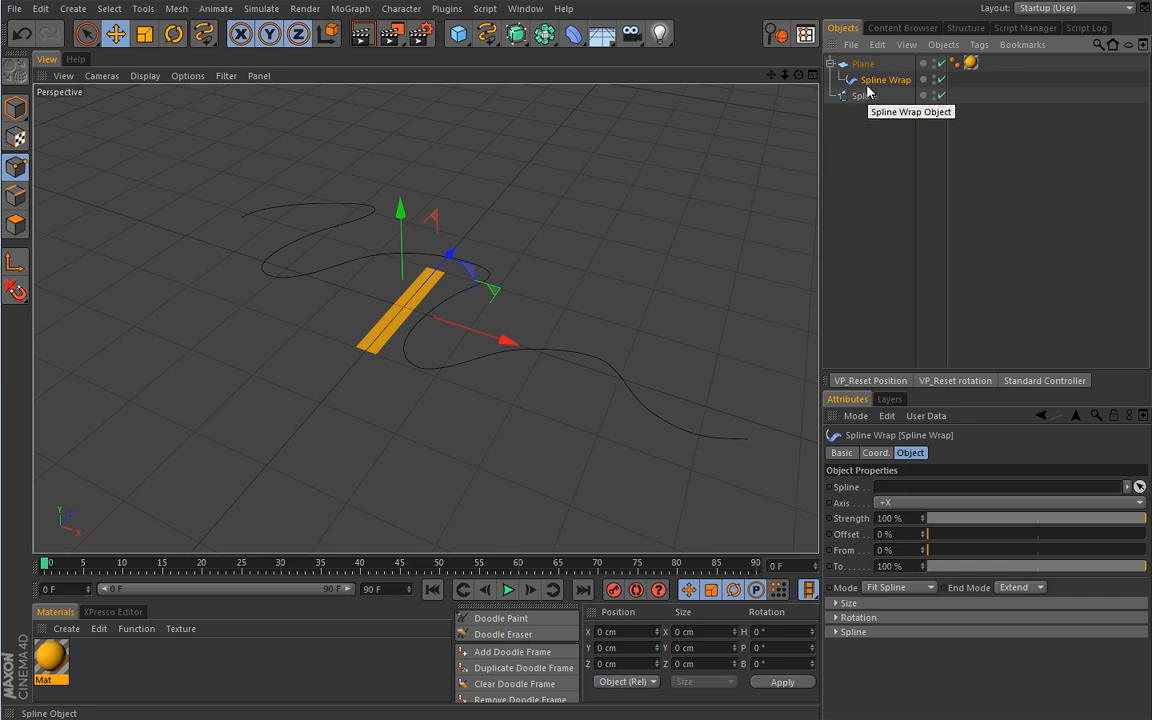
pyautogui.moveTo(880, 108)
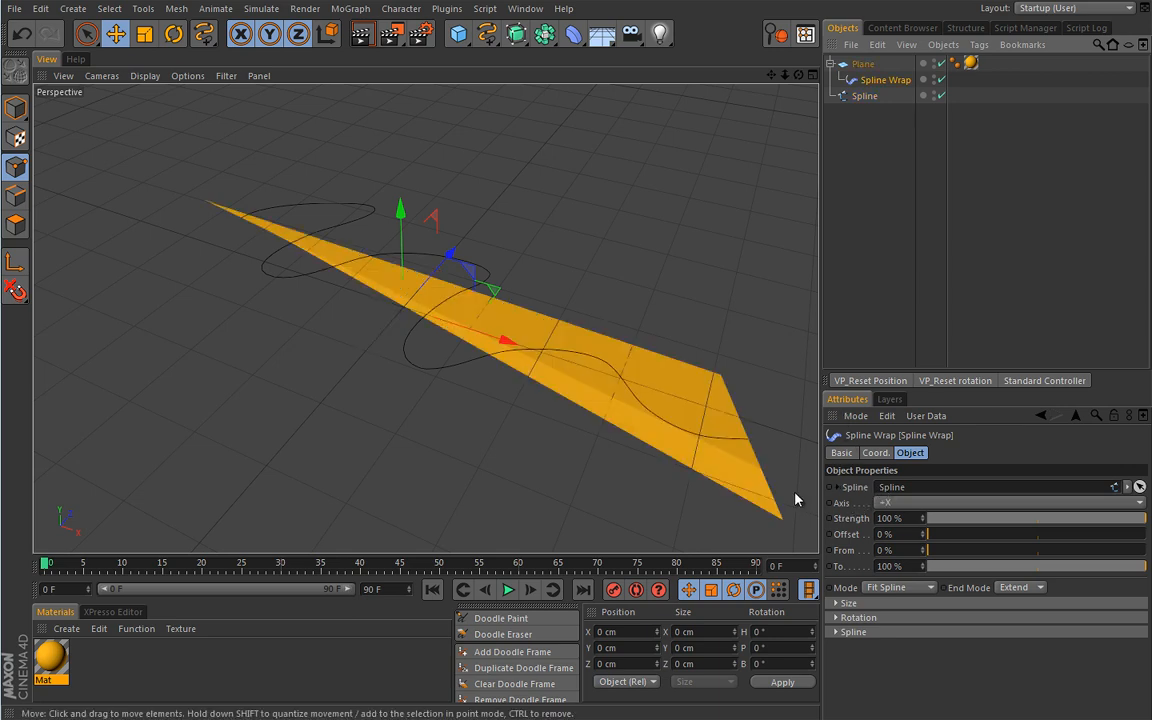
pyautogui.moveTo(632, 296)
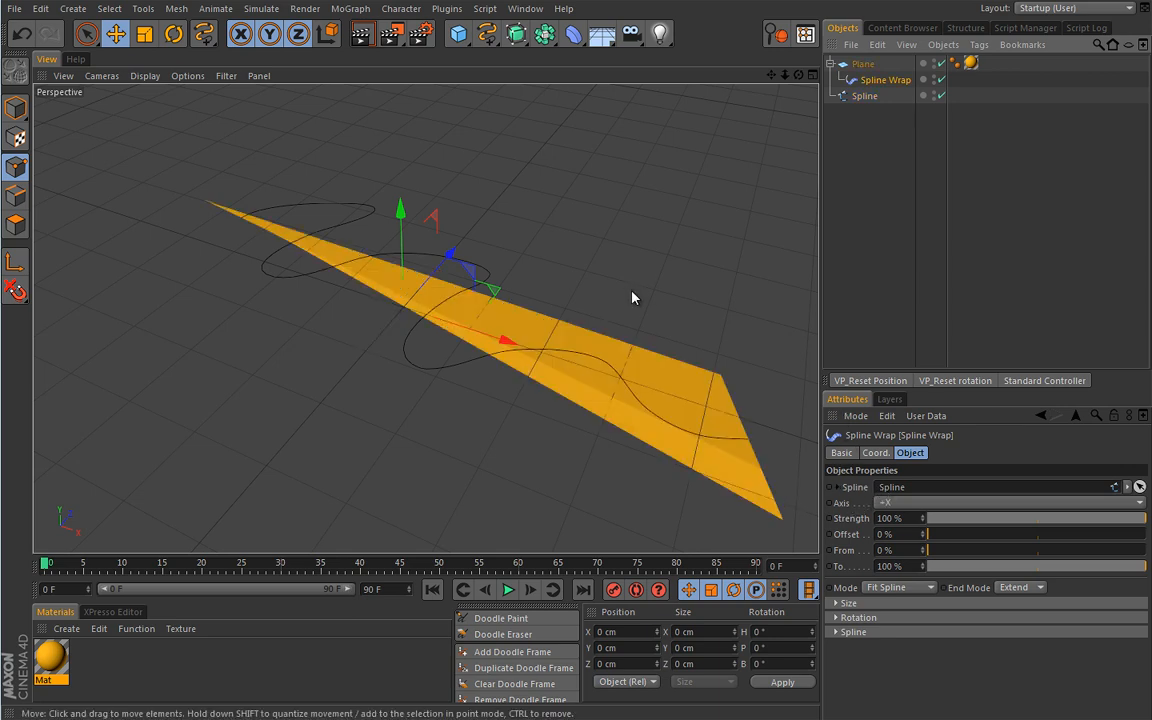
pyautogui.moveTo(640, 342)
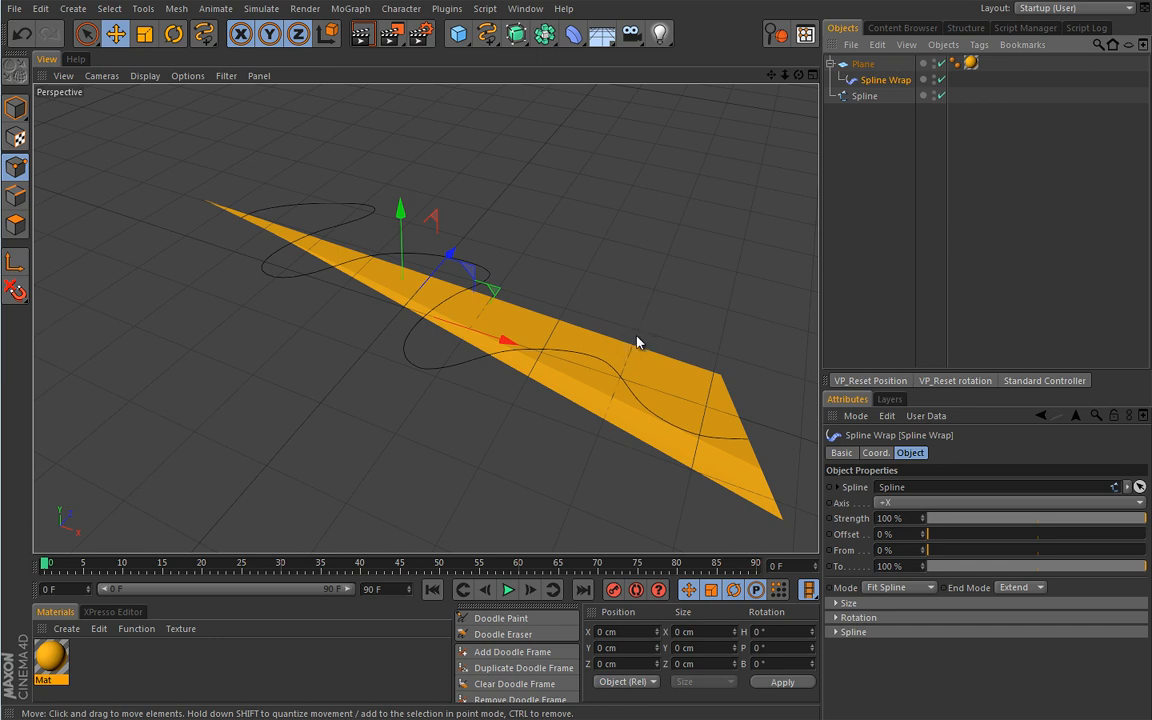
pyautogui.moveTo(668, 330)
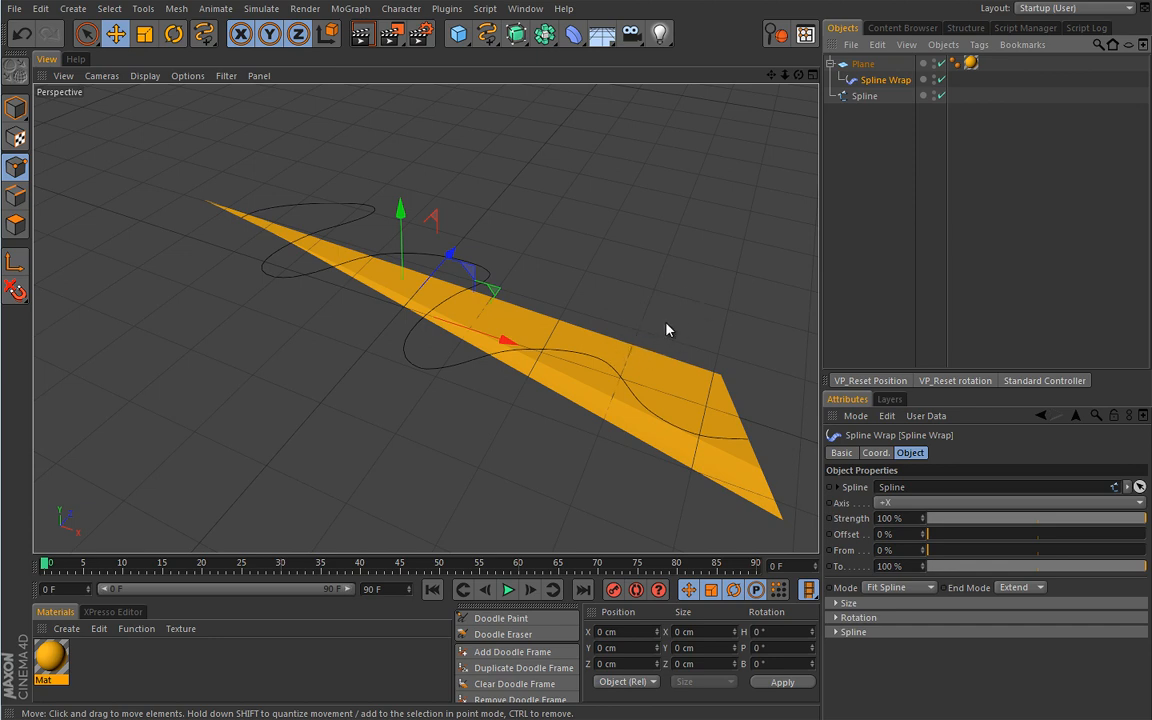
pyautogui.moveTo(828, 510)
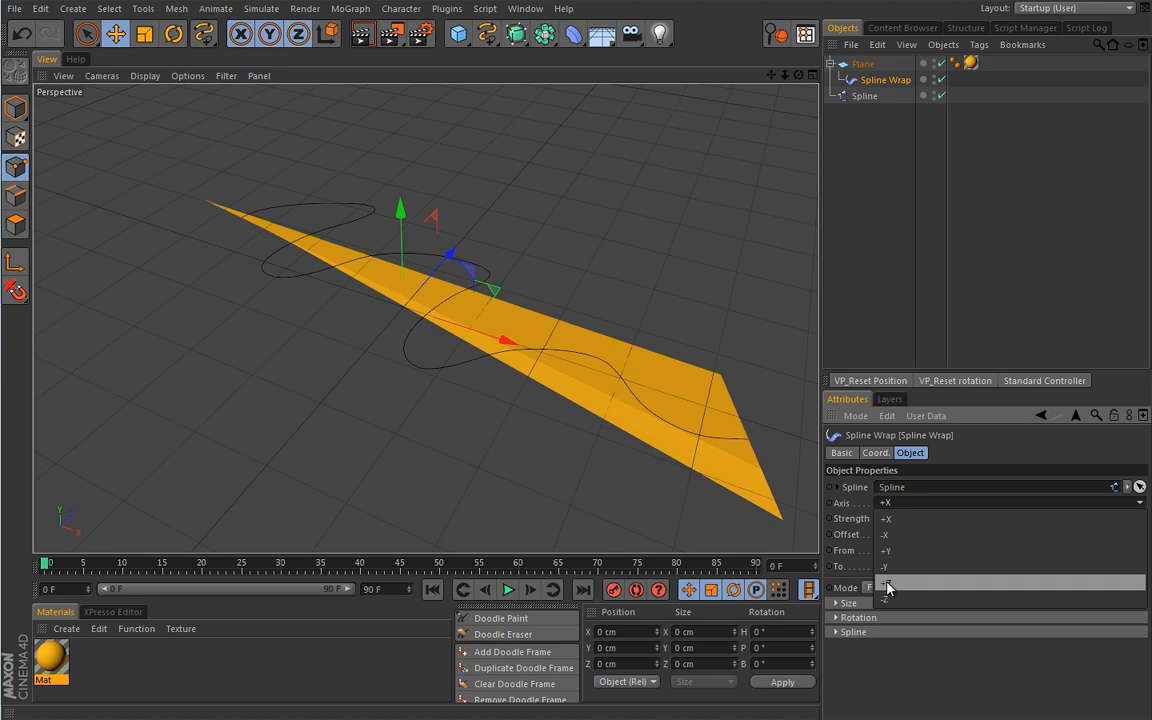
# Set the Spline Wrap axis so the strip runs lengthwise along the spline
pyautogui.click(896, 588)
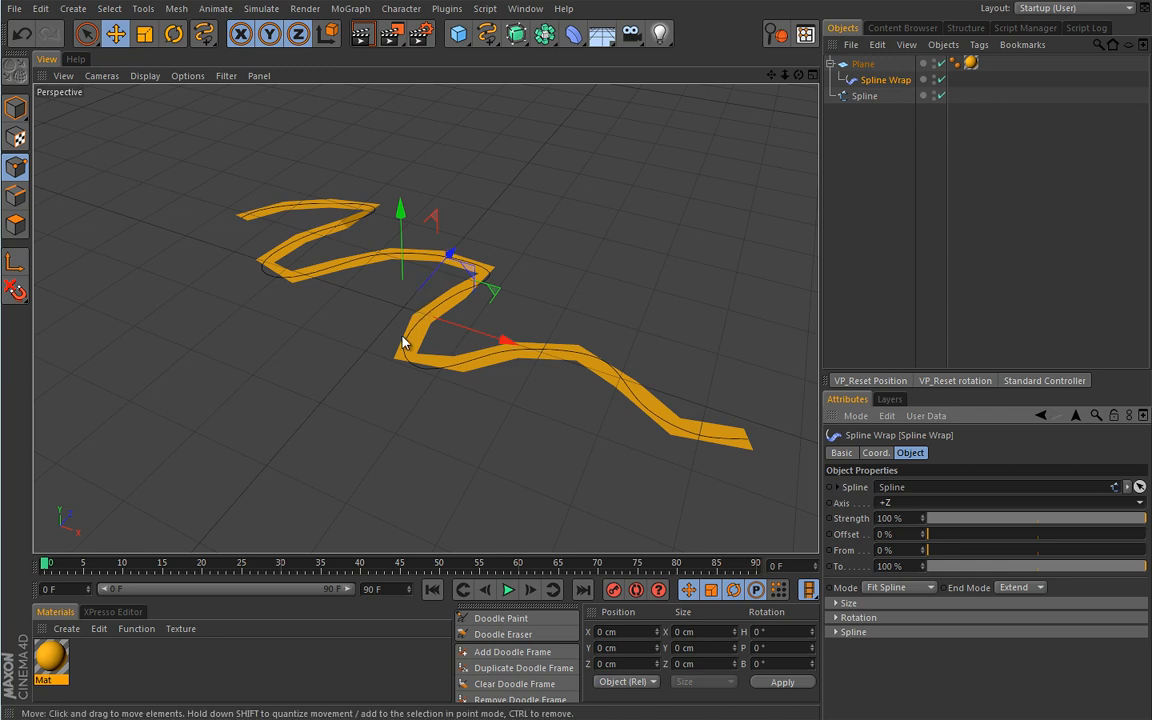
pyautogui.moveTo(468, 376)
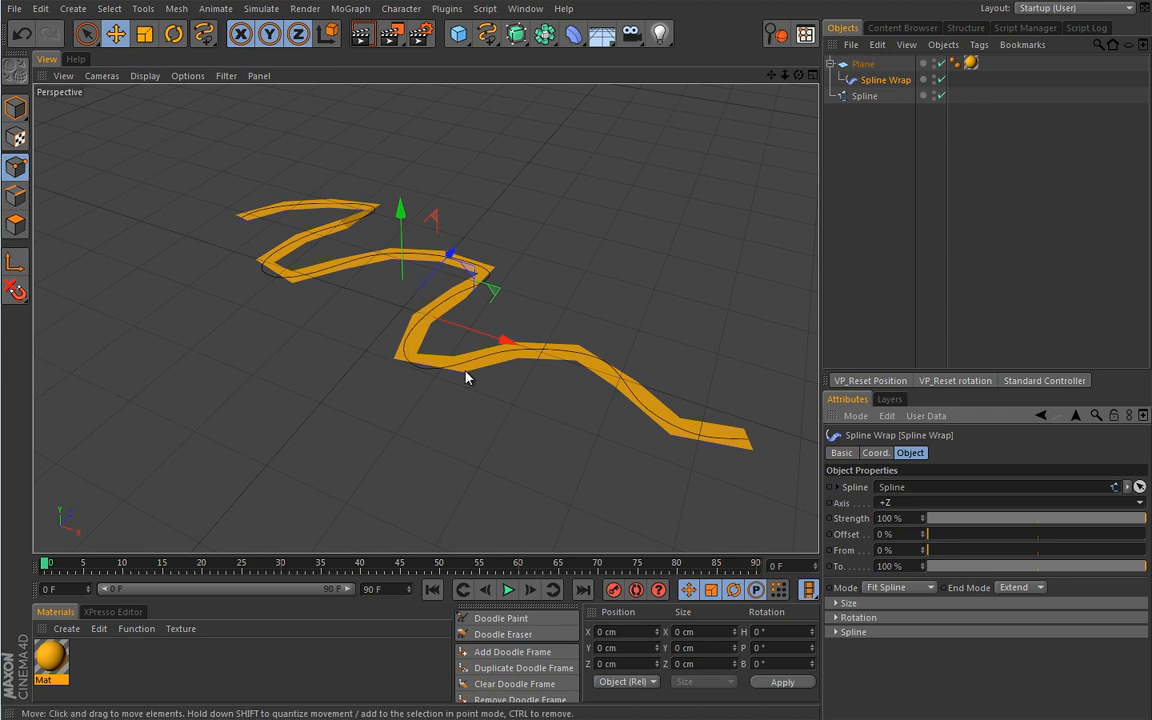
pyautogui.moveTo(640, 434)
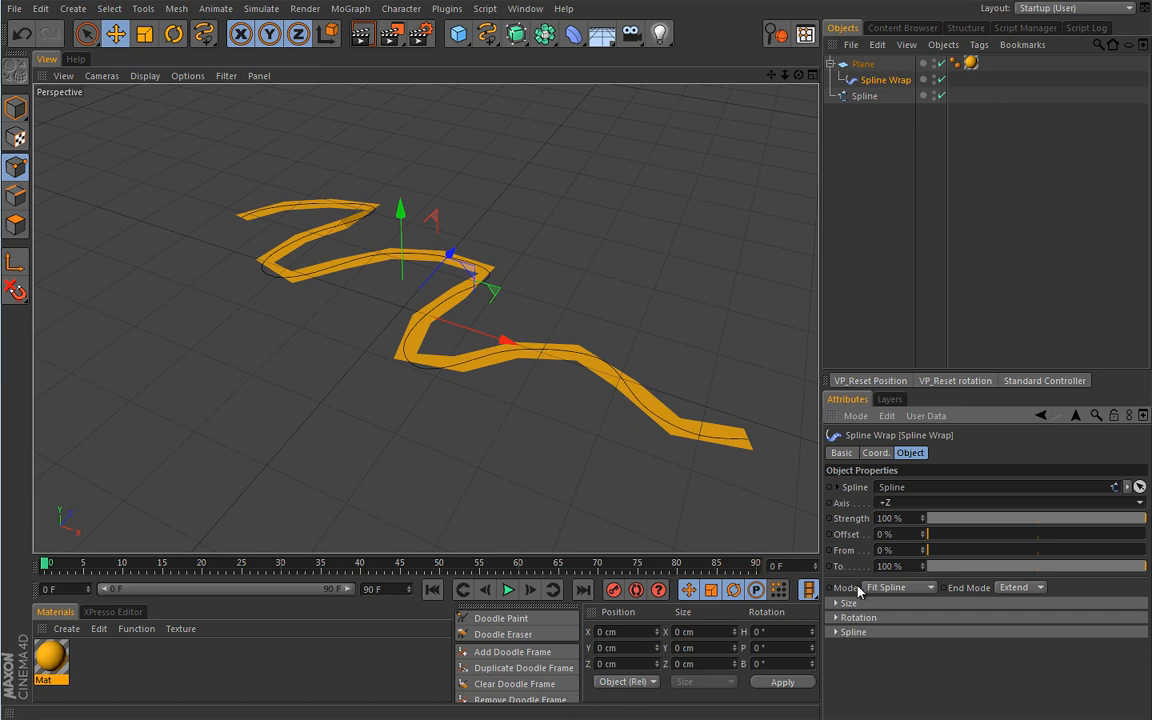
pyautogui.moveTo(930, 588)
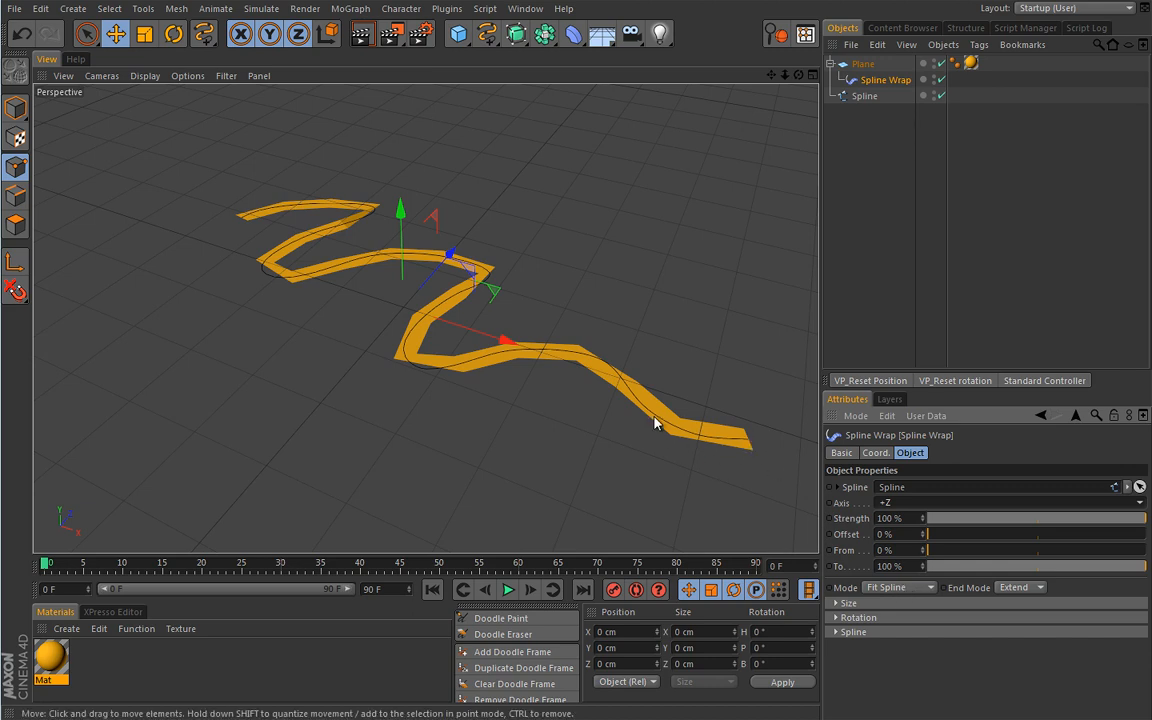
pyautogui.moveTo(698, 462)
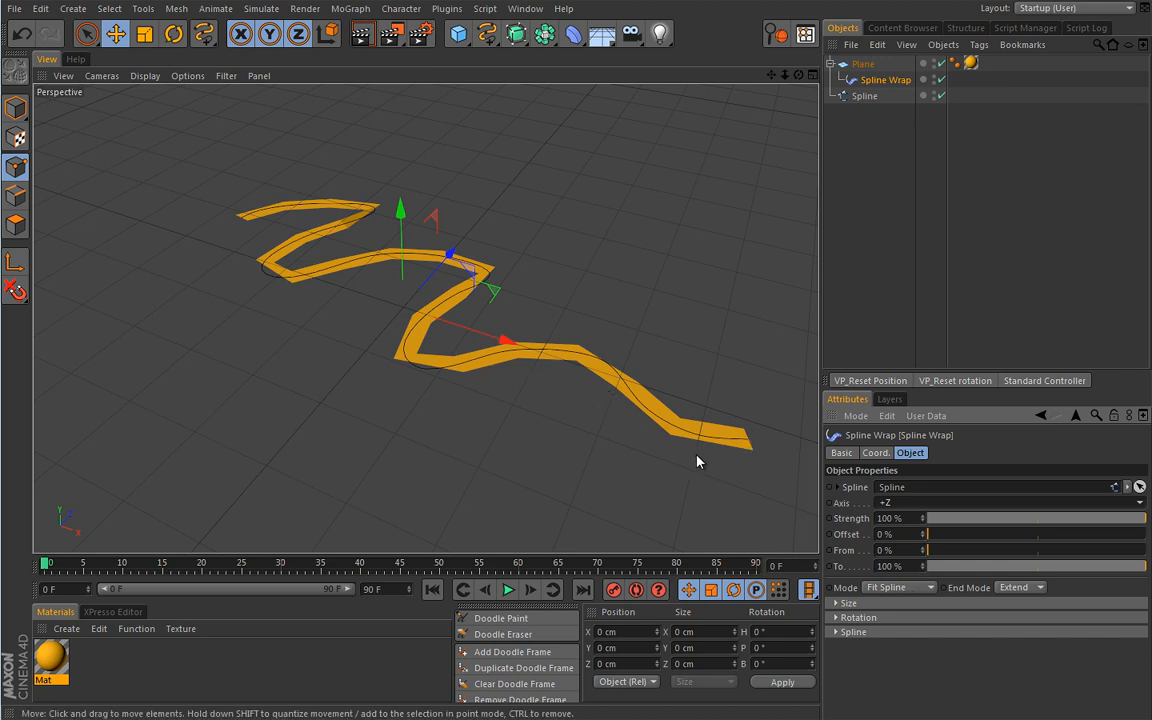
pyautogui.moveTo(668, 444)
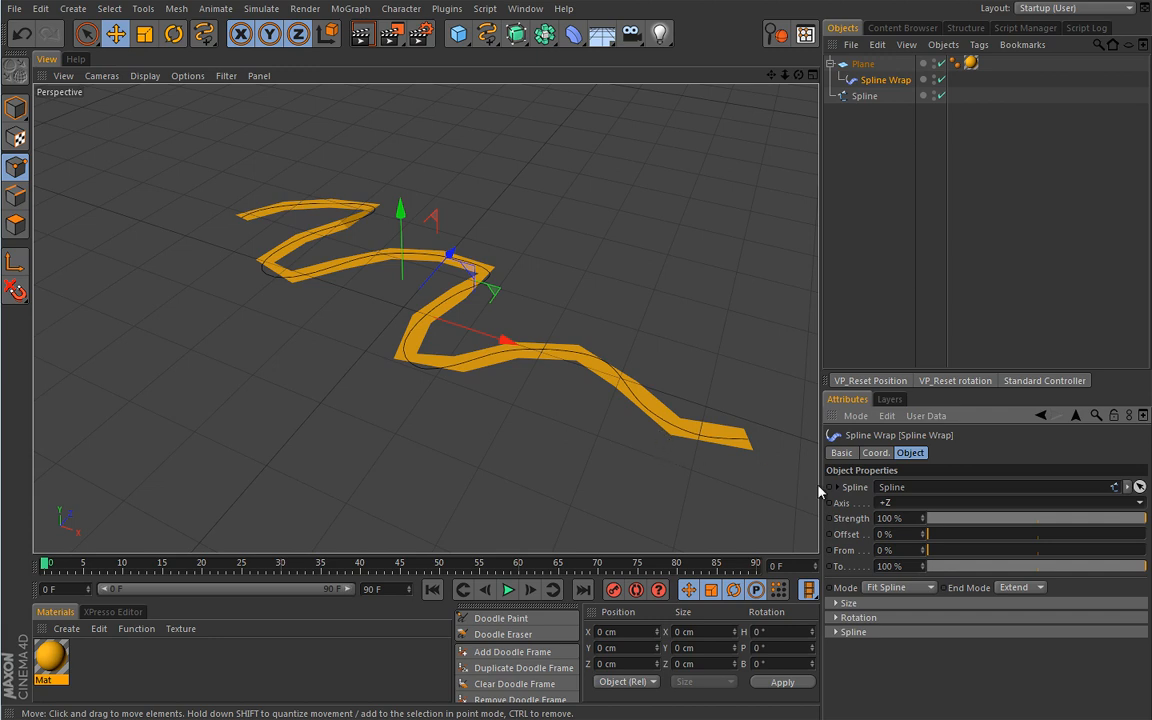
# Set the Spline Wrap mode to keep the strip at its original length
pyautogui.click(896, 588)
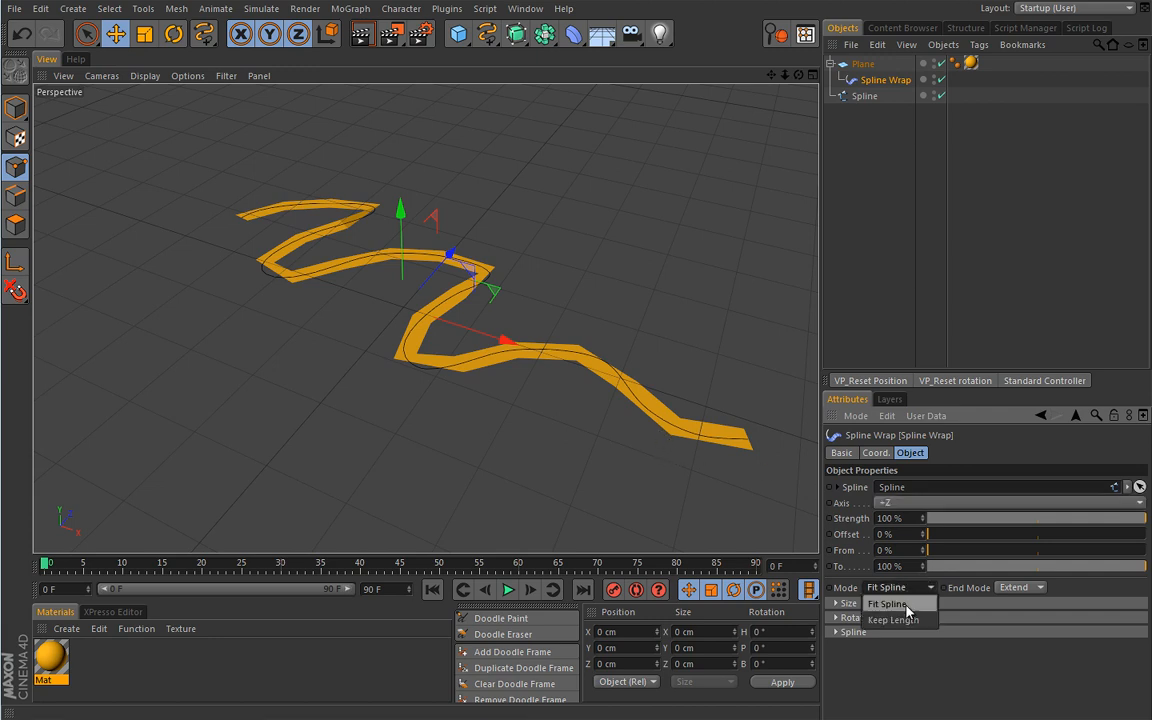
pyautogui.click(892, 620)
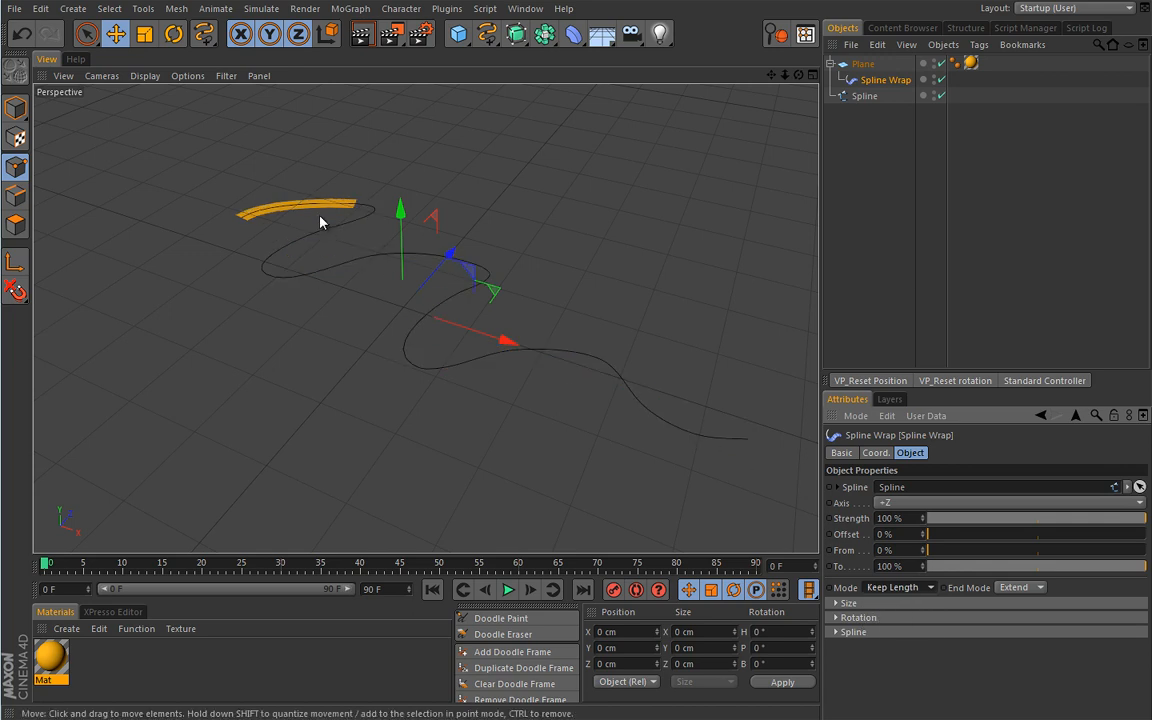
pyautogui.moveTo(268, 196)
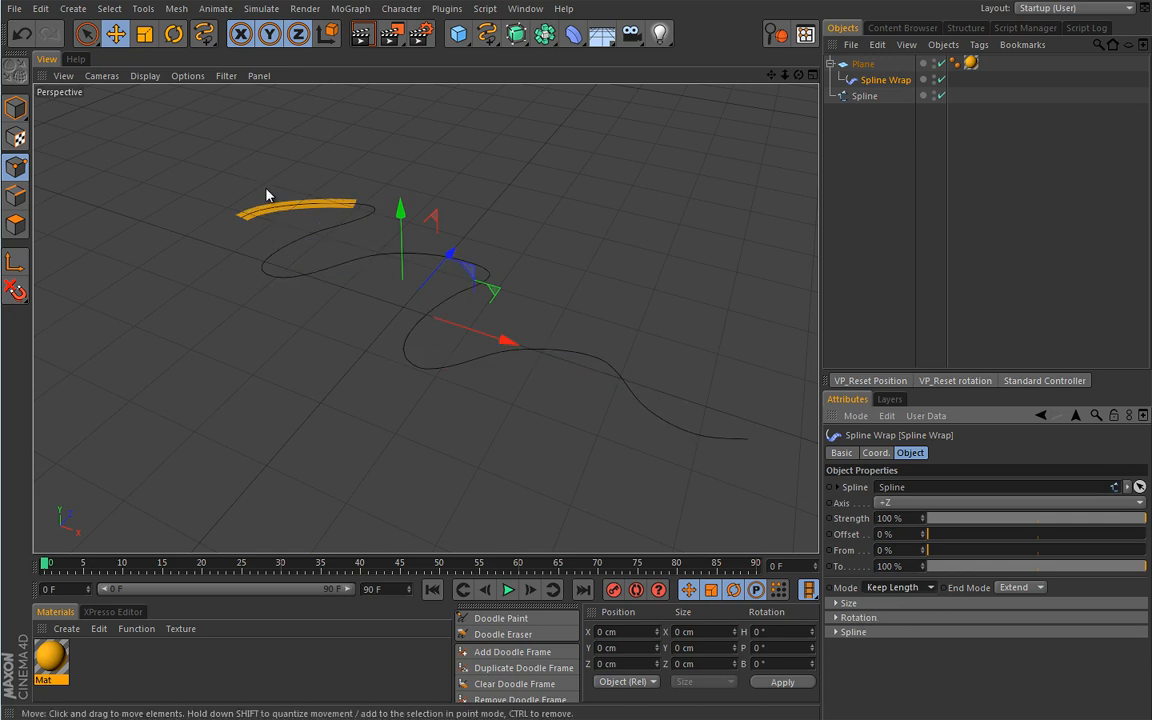
pyautogui.click(144, 76)
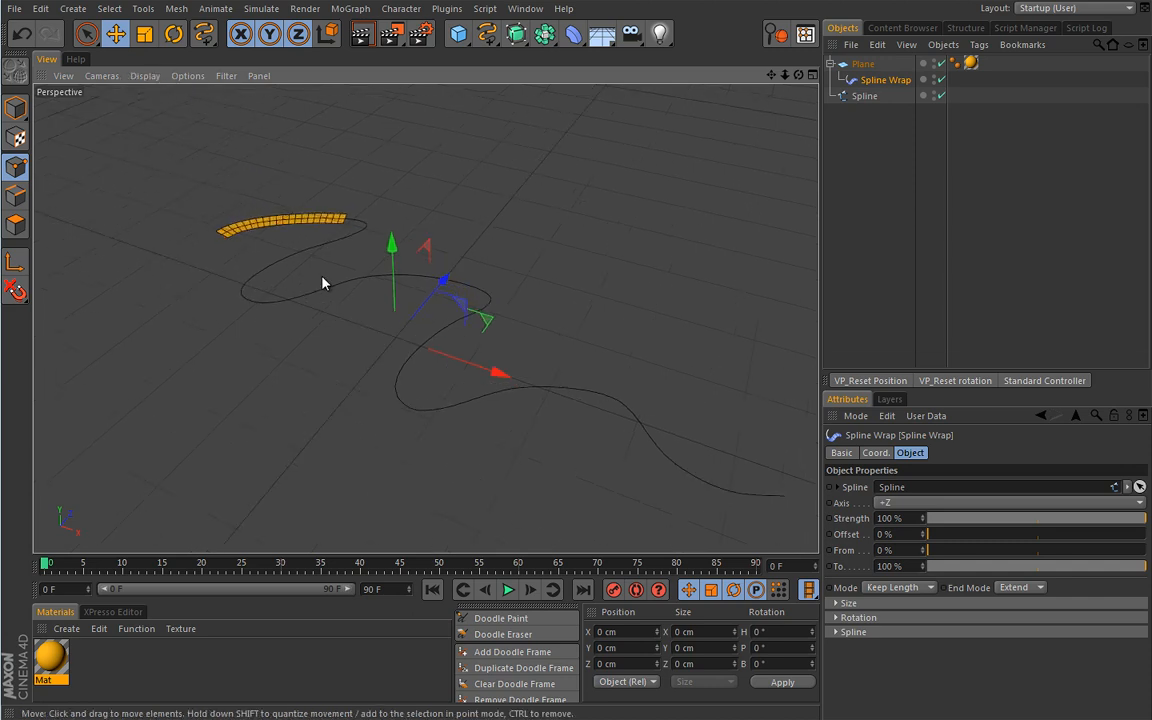
pyautogui.moveTo(390, 370)
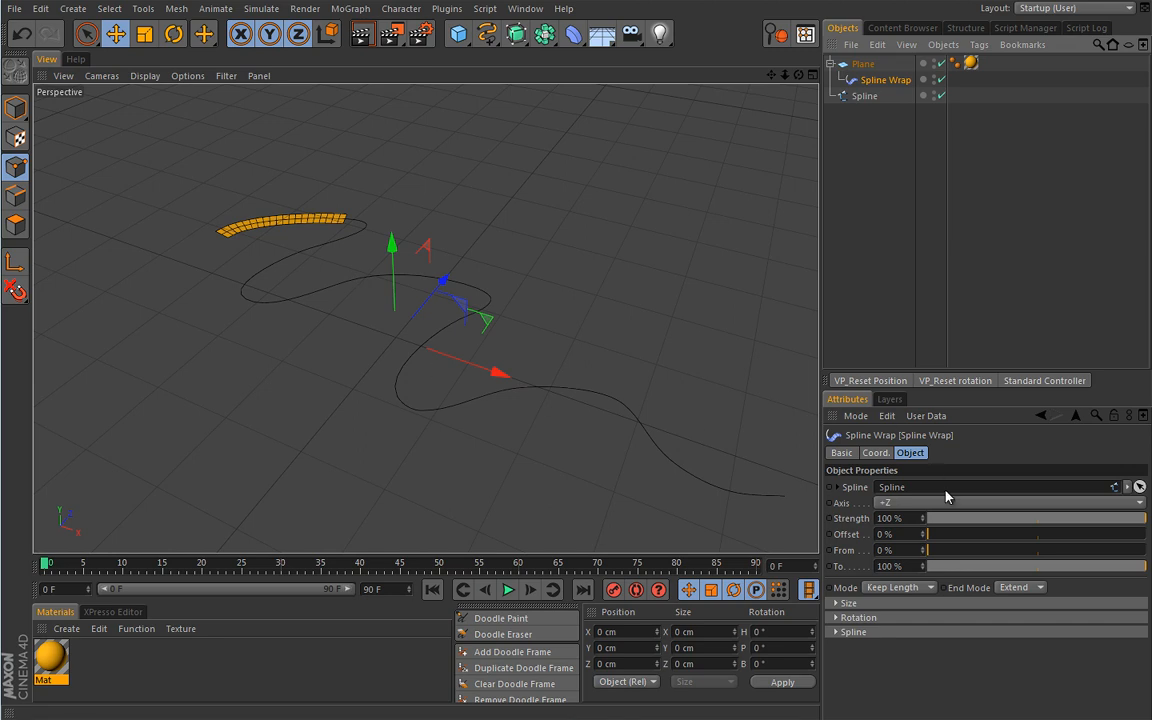
pyautogui.moveTo(976, 520)
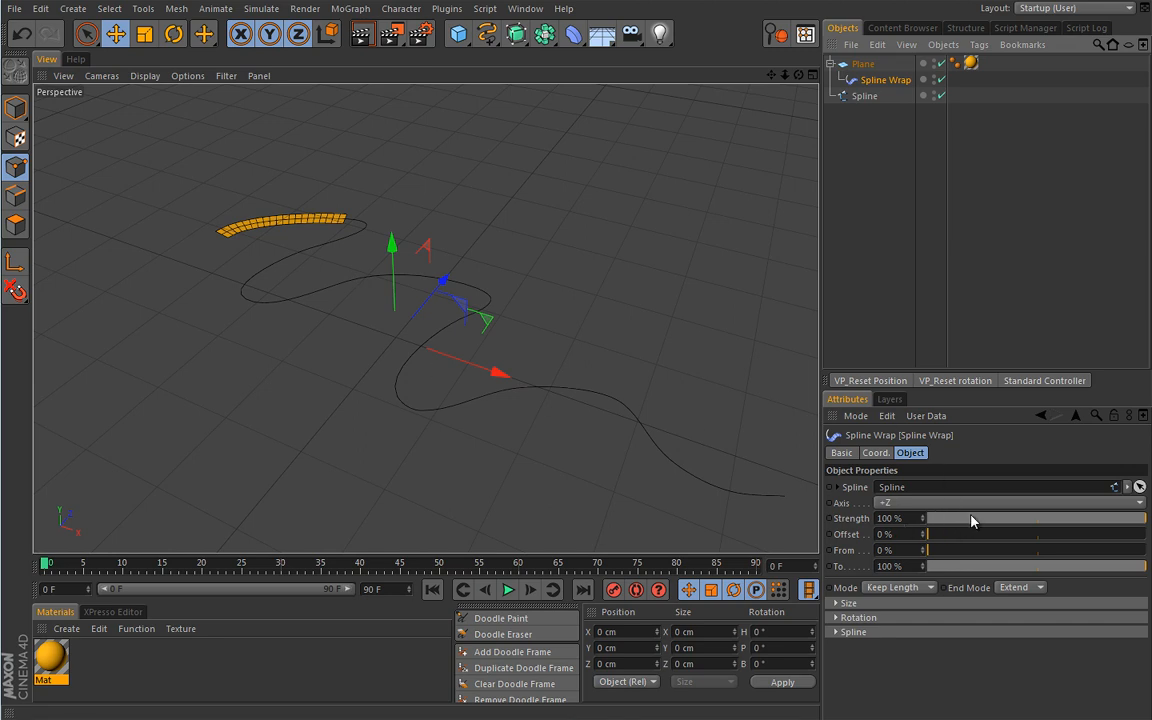
# Slide the Offset up to about 12% and back to 0% at the spline's start
pyautogui.moveTo(928, 532); pyautogui.dragTo(990, 532)
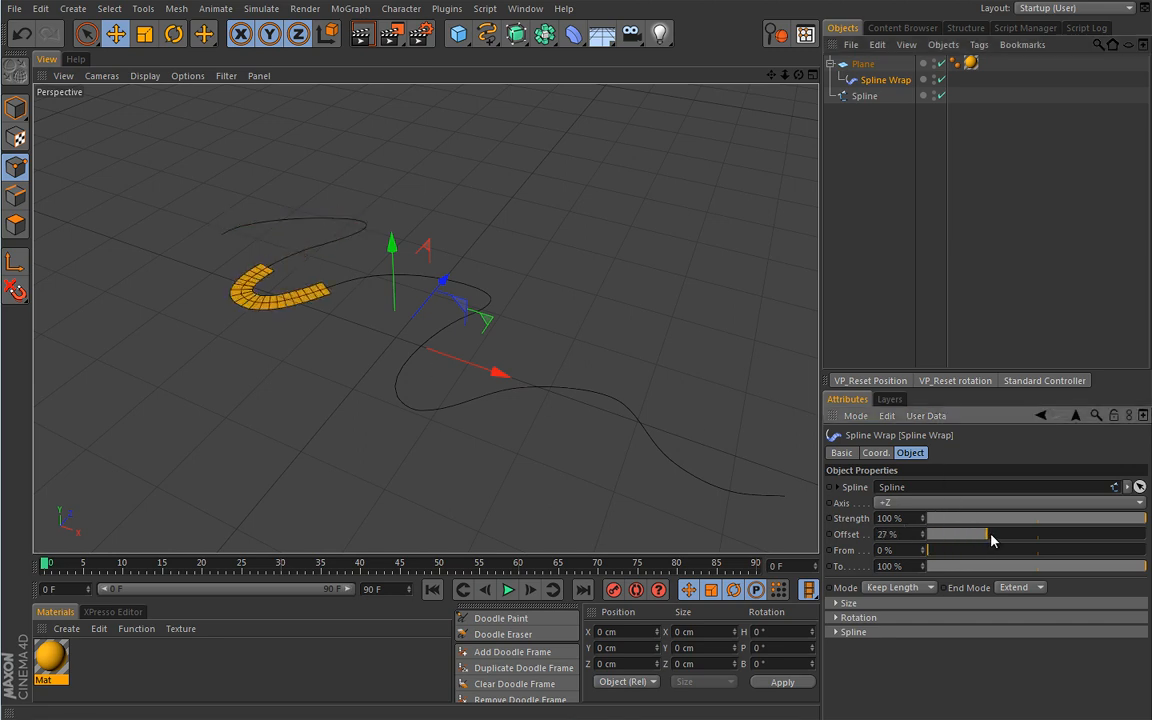
pyautogui.moveTo(984, 532); pyautogui.dragTo(952, 532)
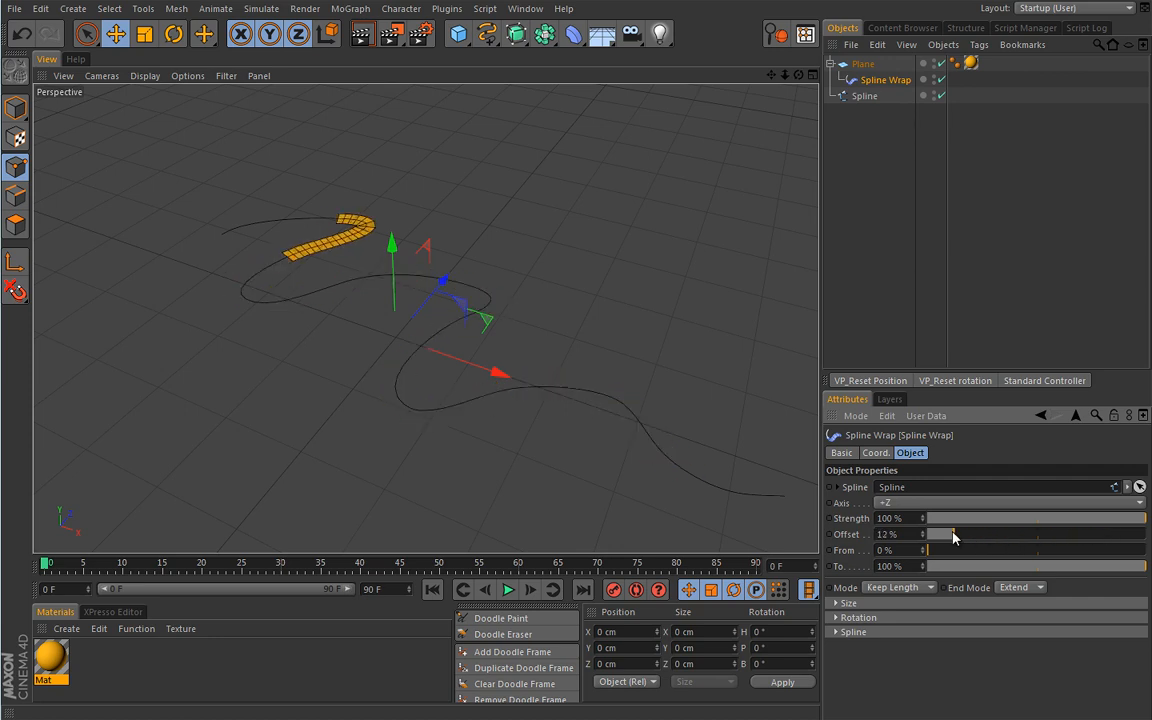
pyautogui.moveTo(928, 534); pyautogui.dragTo(1036, 534)
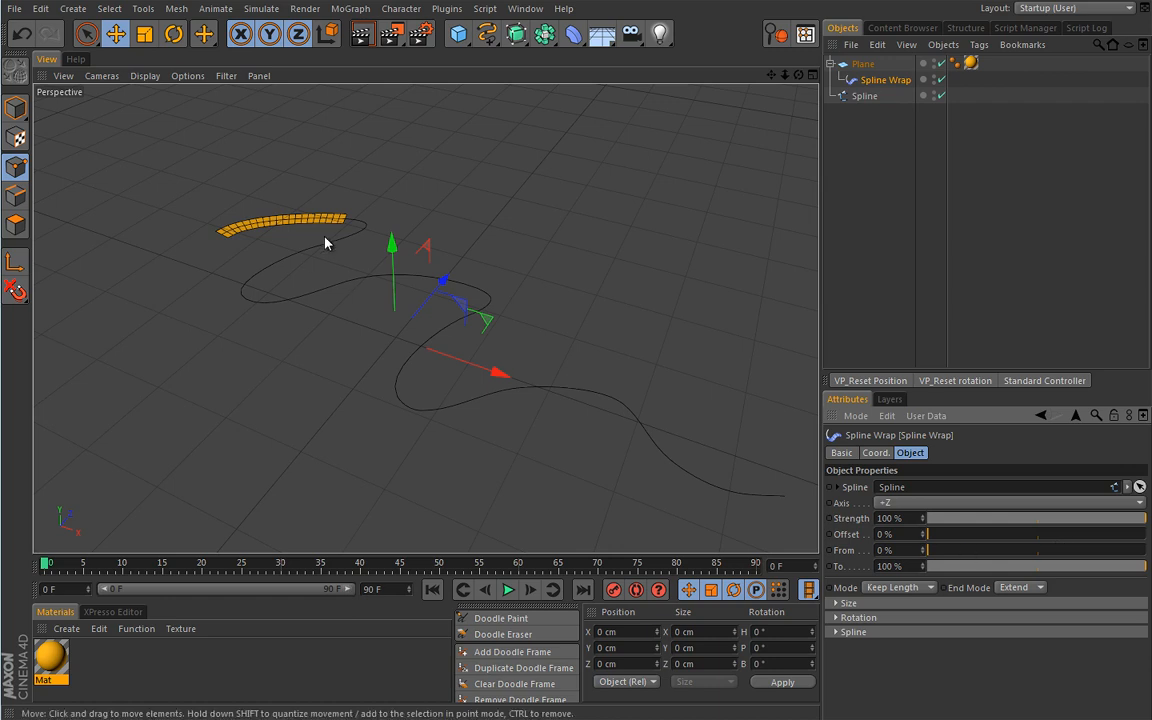
pyautogui.moveTo(752, 490)
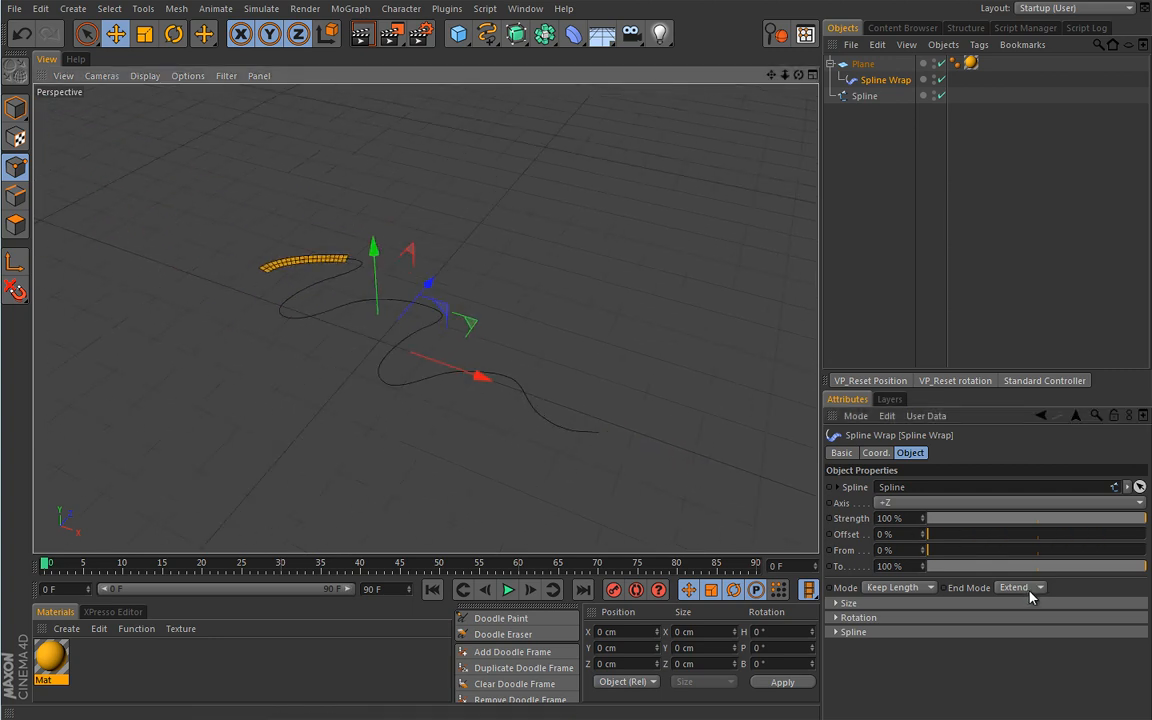
# Change the Spline Wrap End Mode from Extend to Clamp and nudge the offset
pyautogui.click(1020, 588)
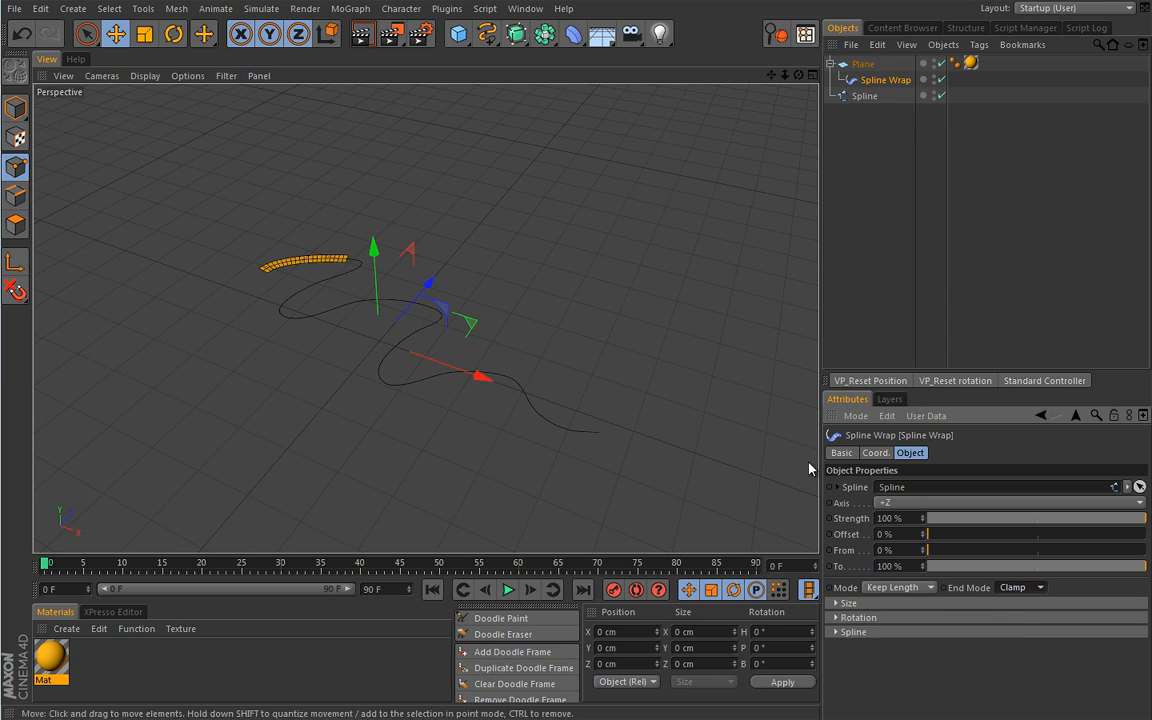
pyautogui.moveTo(928, 534); pyautogui.dragTo(1000, 534)
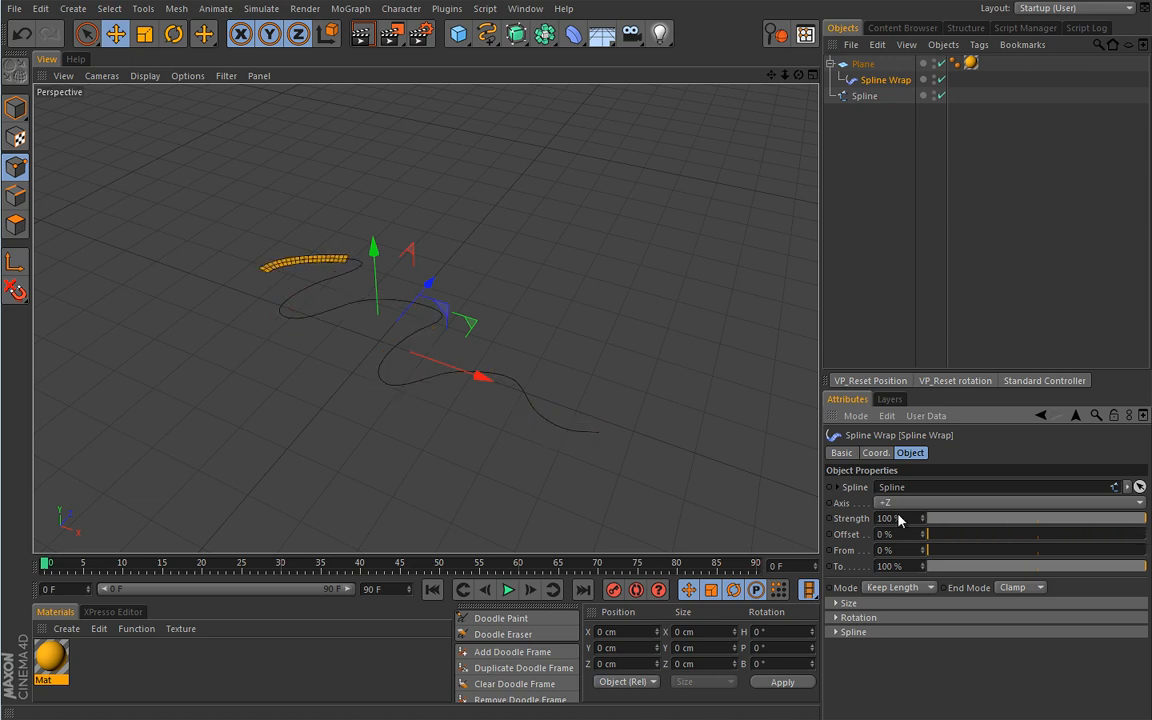
pyautogui.moveTo(850, 568)
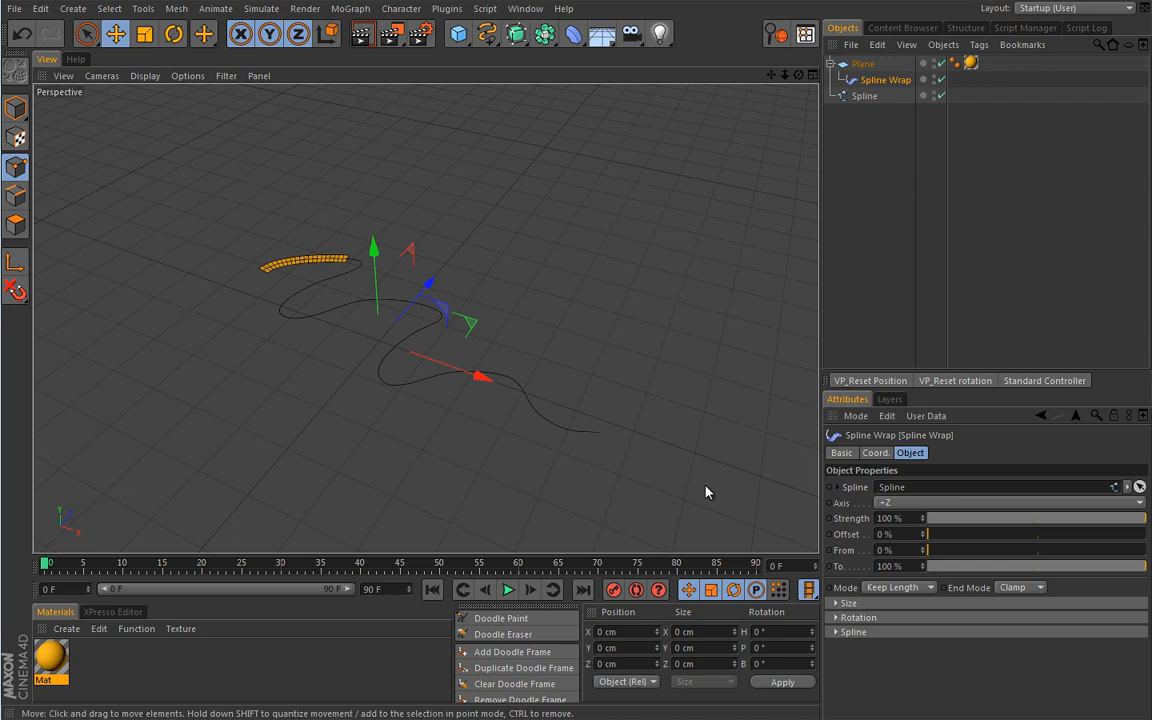
pyautogui.moveTo(616, 452)
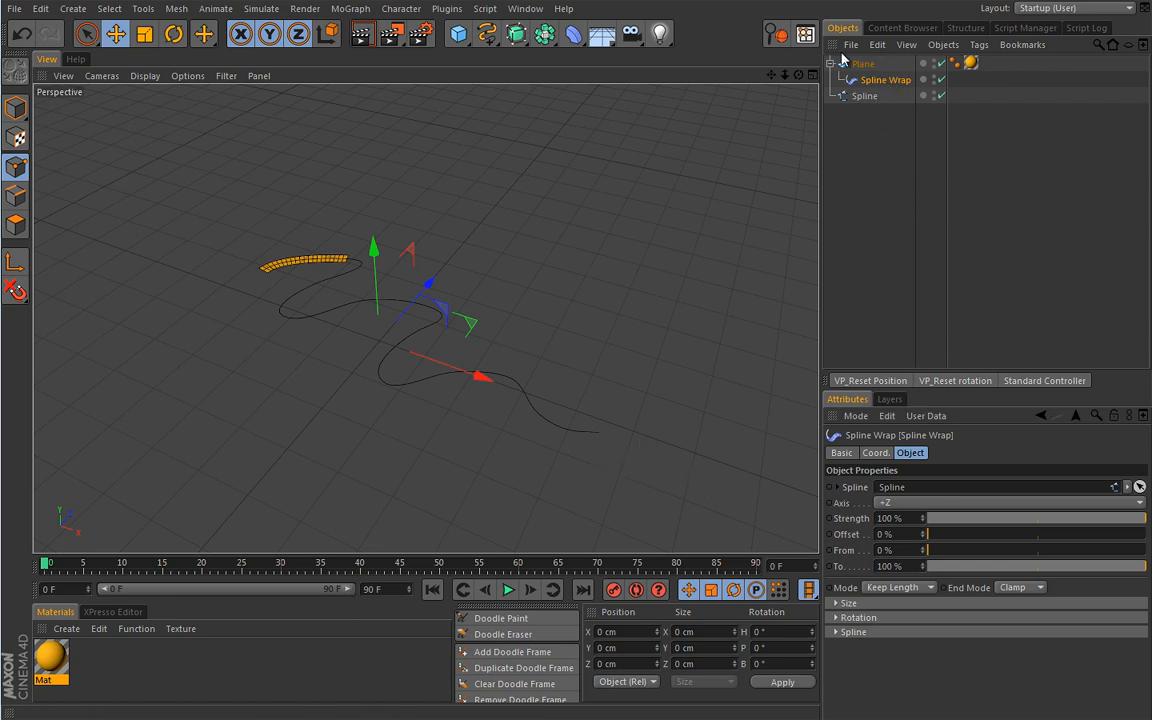
pyautogui.moveTo(846, 132)
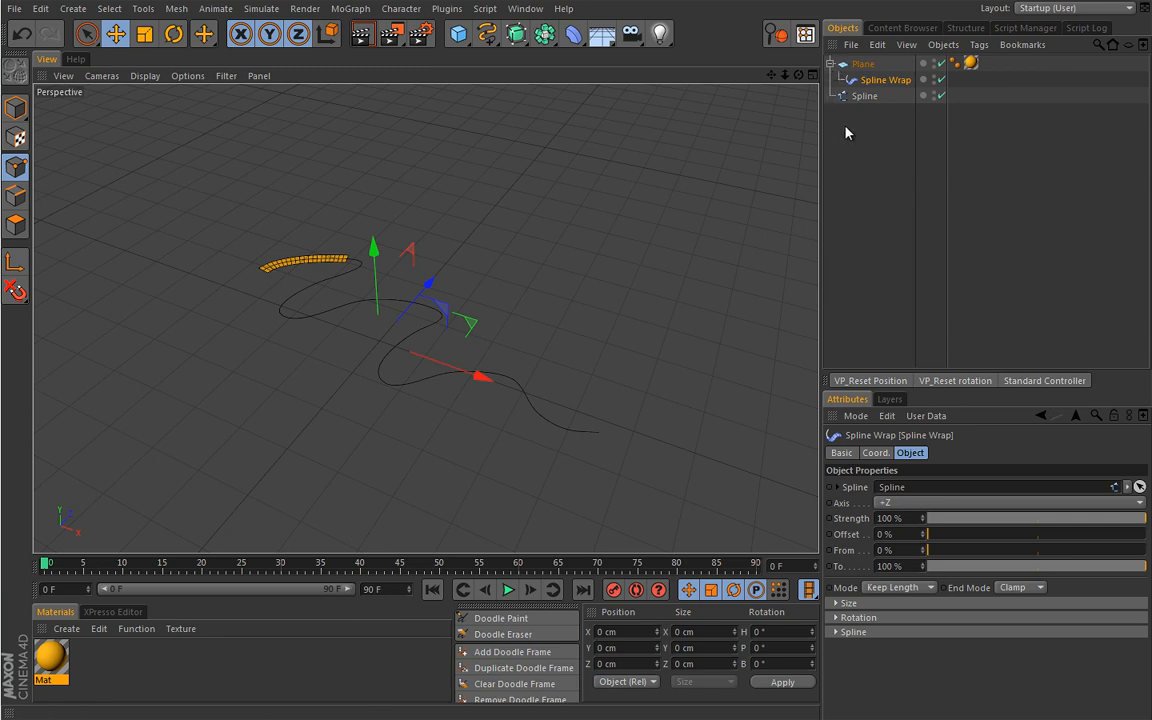
pyautogui.moveTo(786, 140)
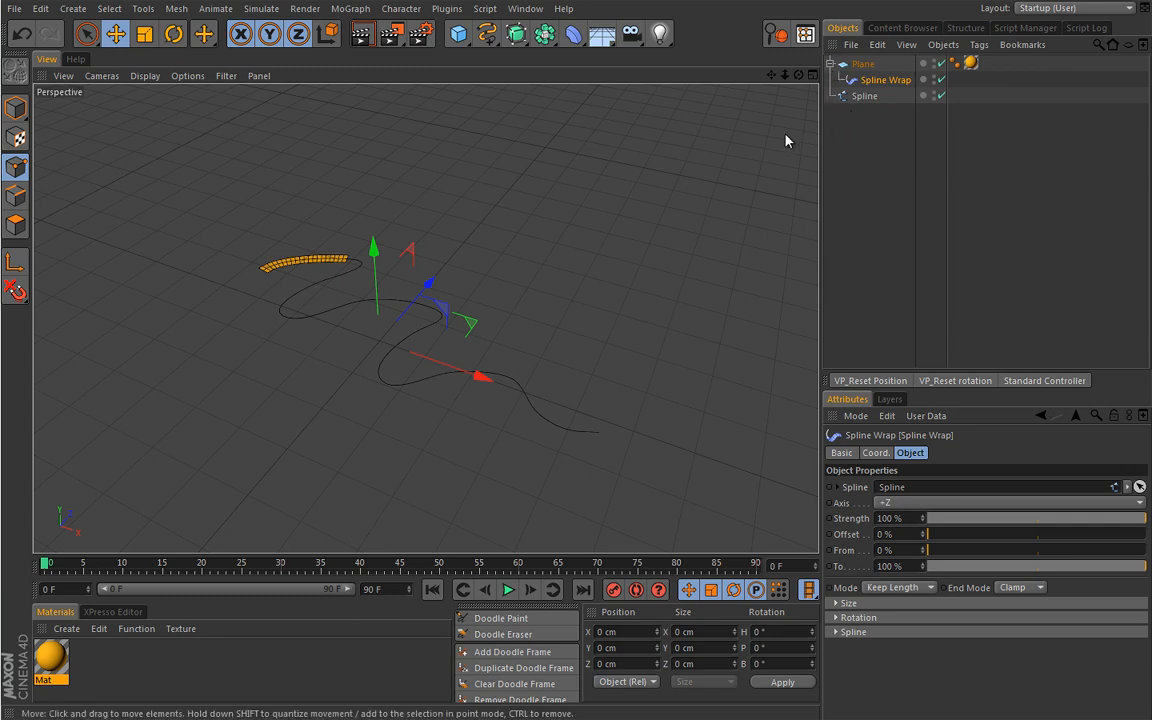
# Add a Cloner to the scene alongside the plane strip and Spline Wrap
pyautogui.click(864, 62)
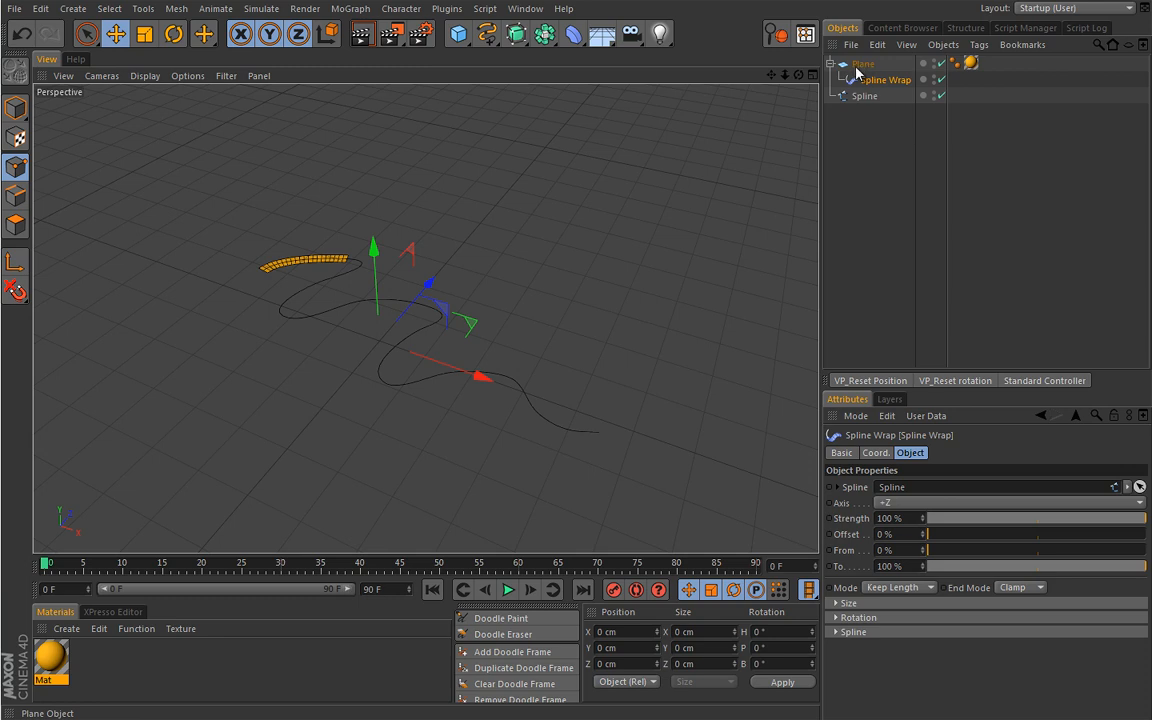
pyautogui.click(862, 64)
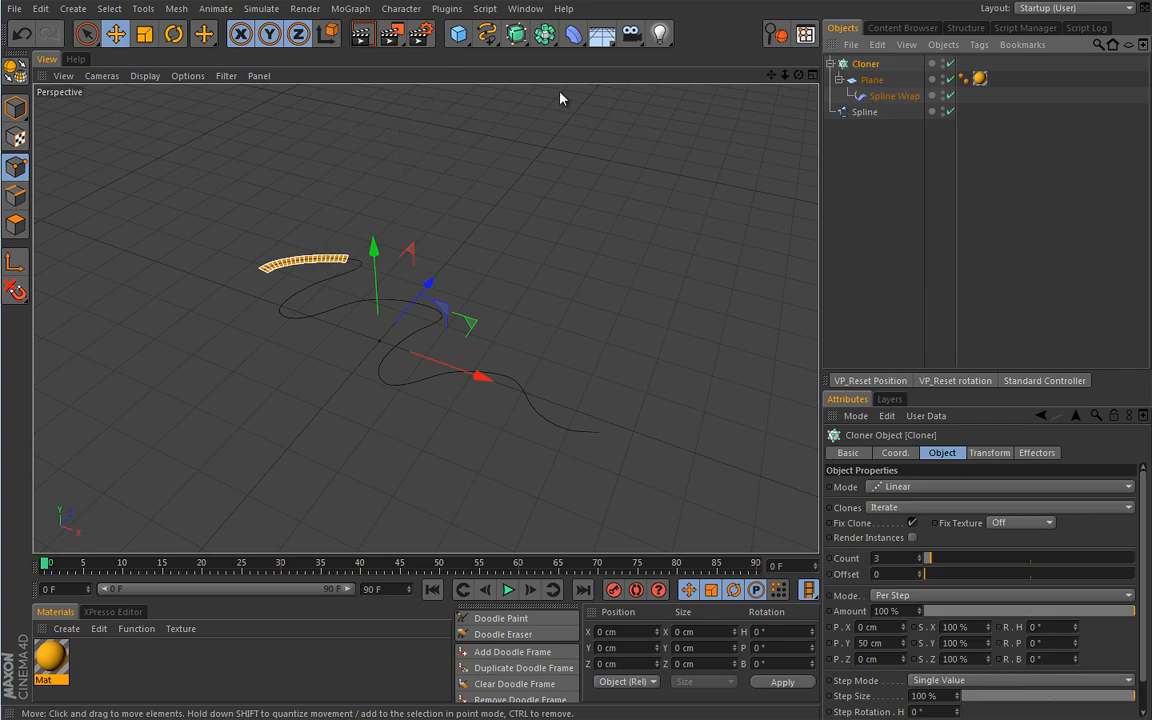
pyautogui.click(894, 96)
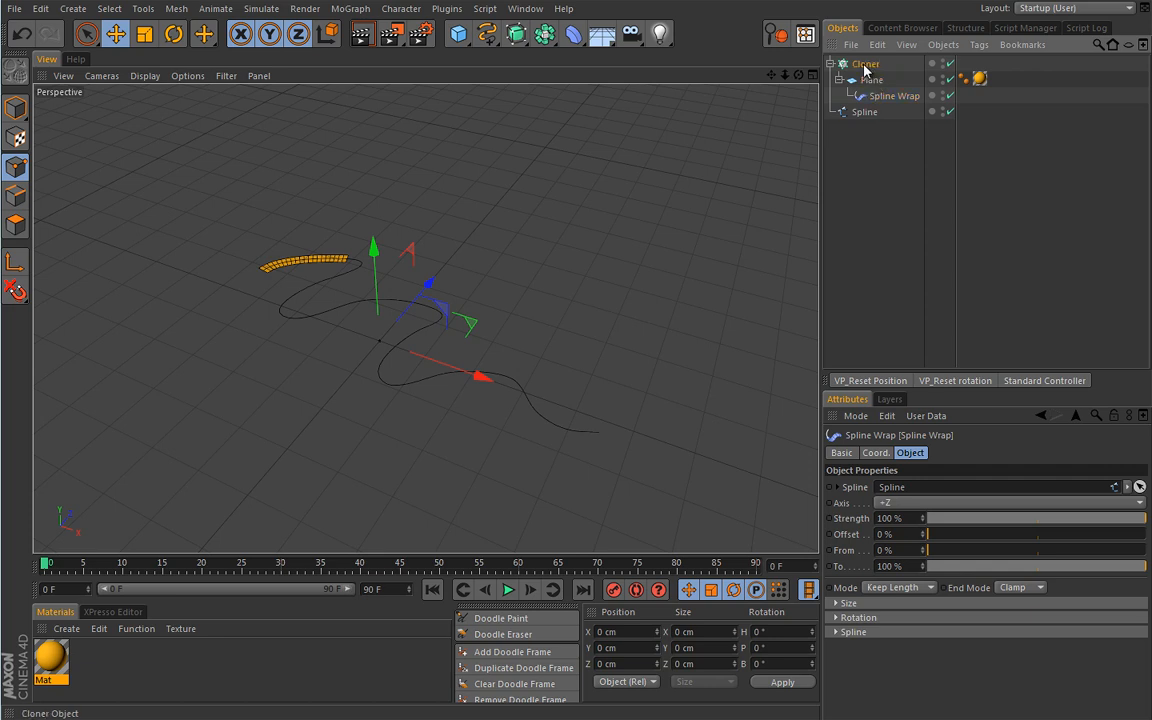
pyautogui.click(866, 62)
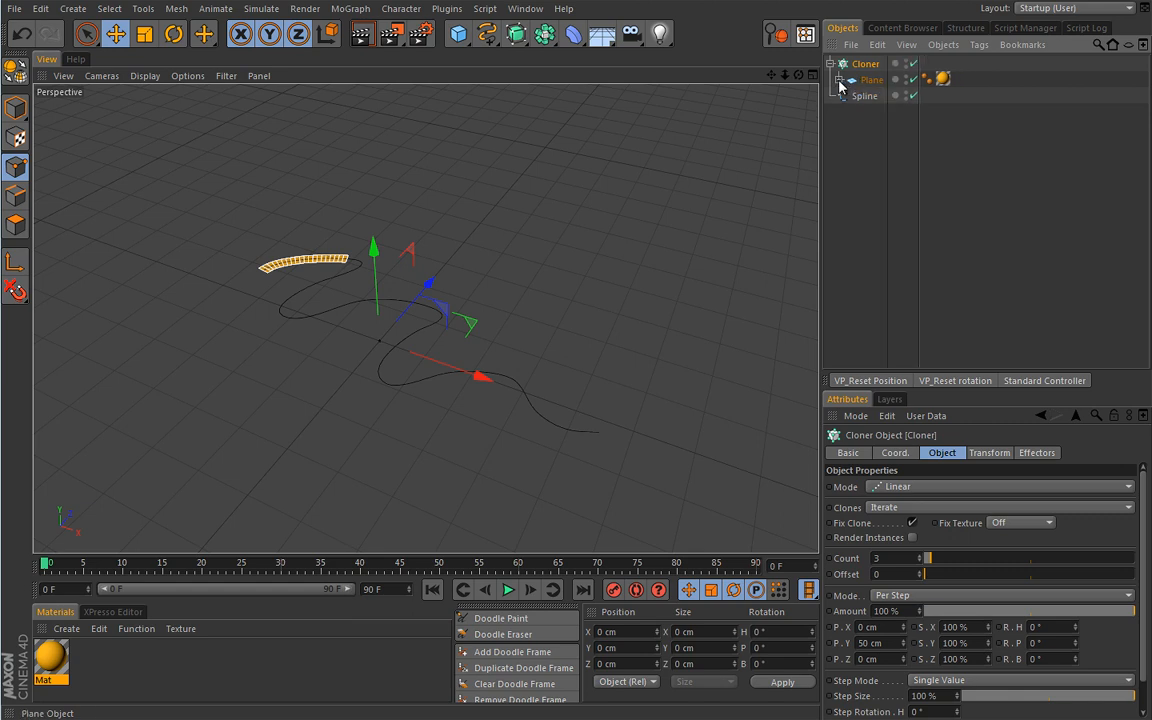
pyautogui.click(872, 80)
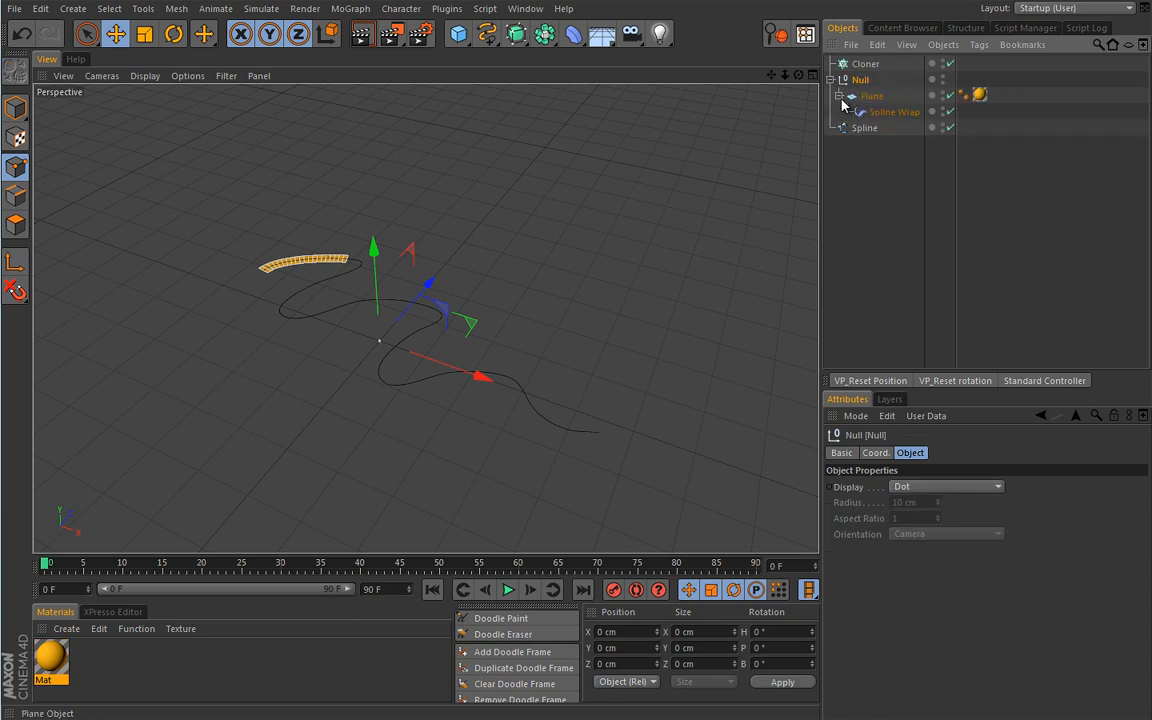
# Add a Null, nest the Plane inside the Cloner and group everything under the Null
pyautogui.click(852, 96)
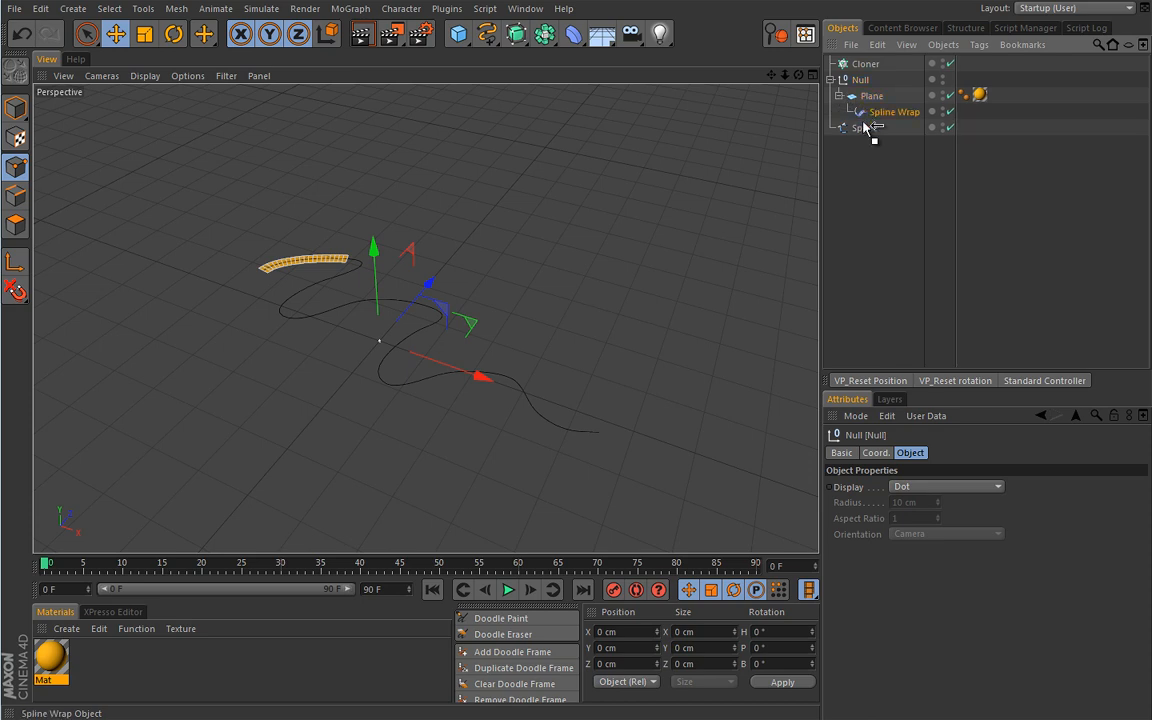
pyautogui.click(890, 112)
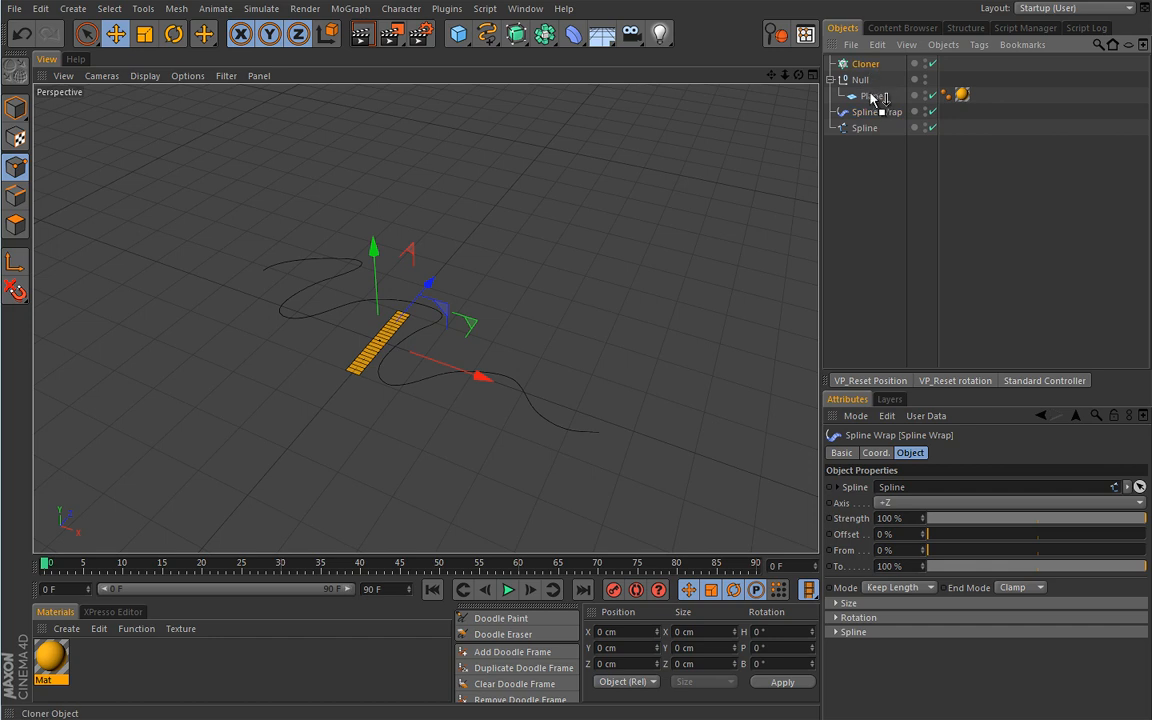
pyautogui.click(866, 80)
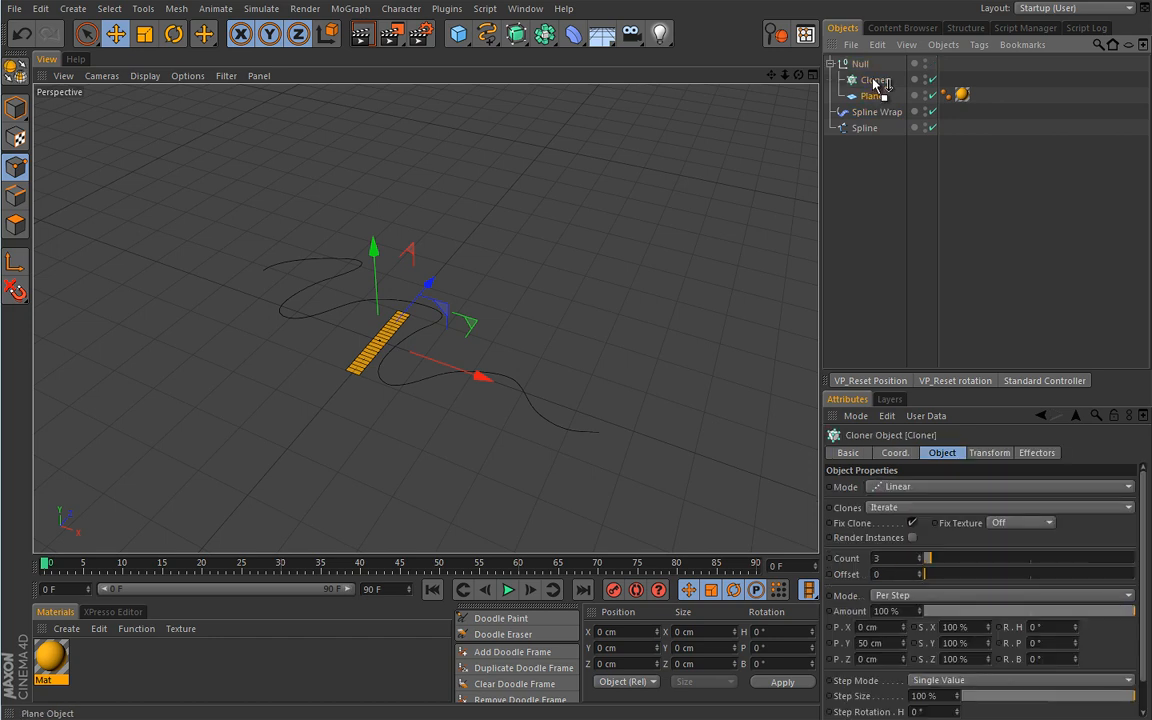
pyautogui.click(880, 96)
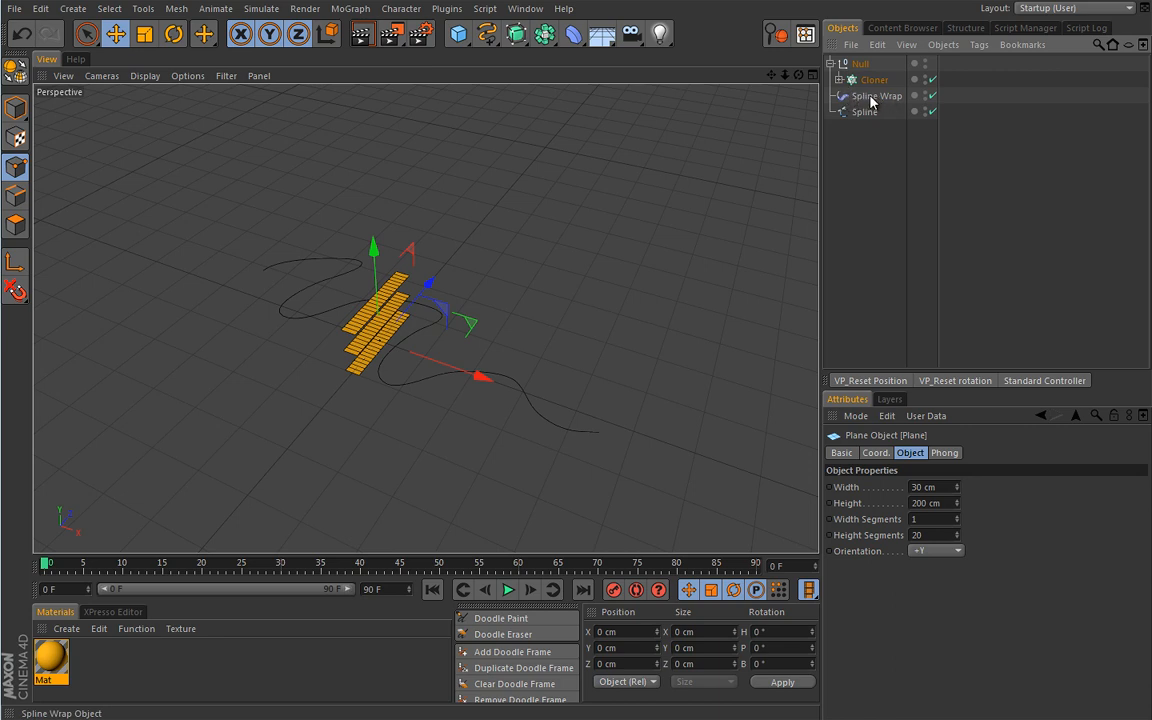
pyautogui.moveTo(864, 102)
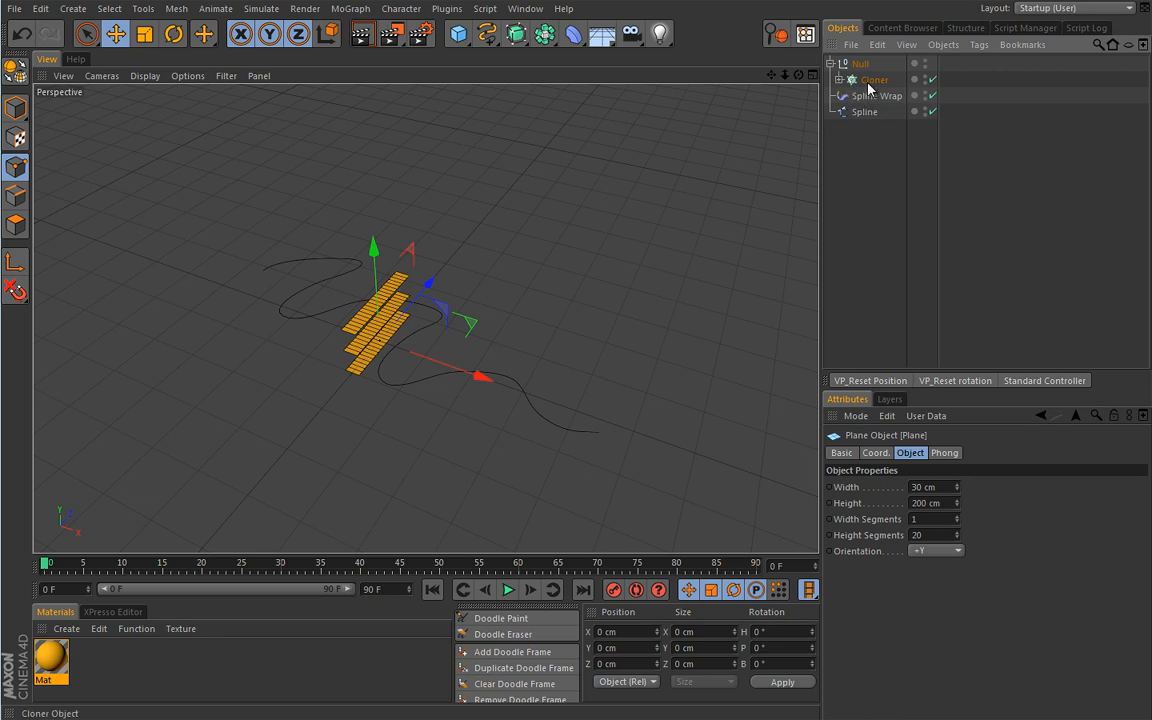
pyautogui.moveTo(858, 82)
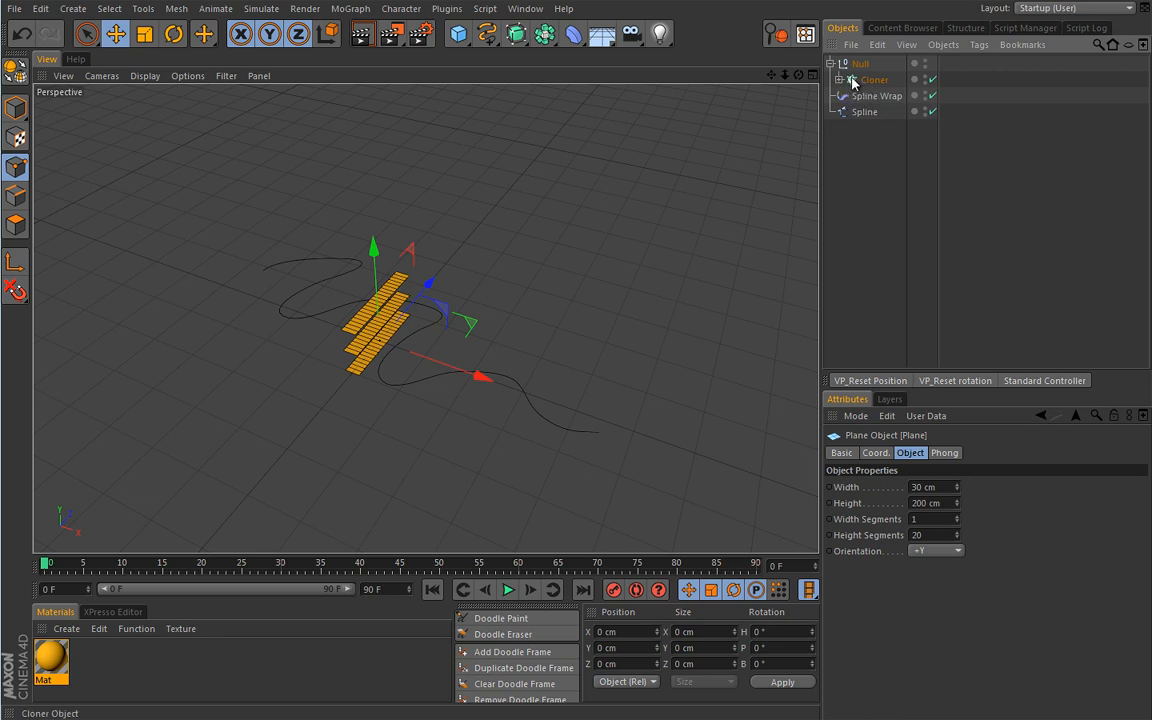
pyautogui.click(350, 8)
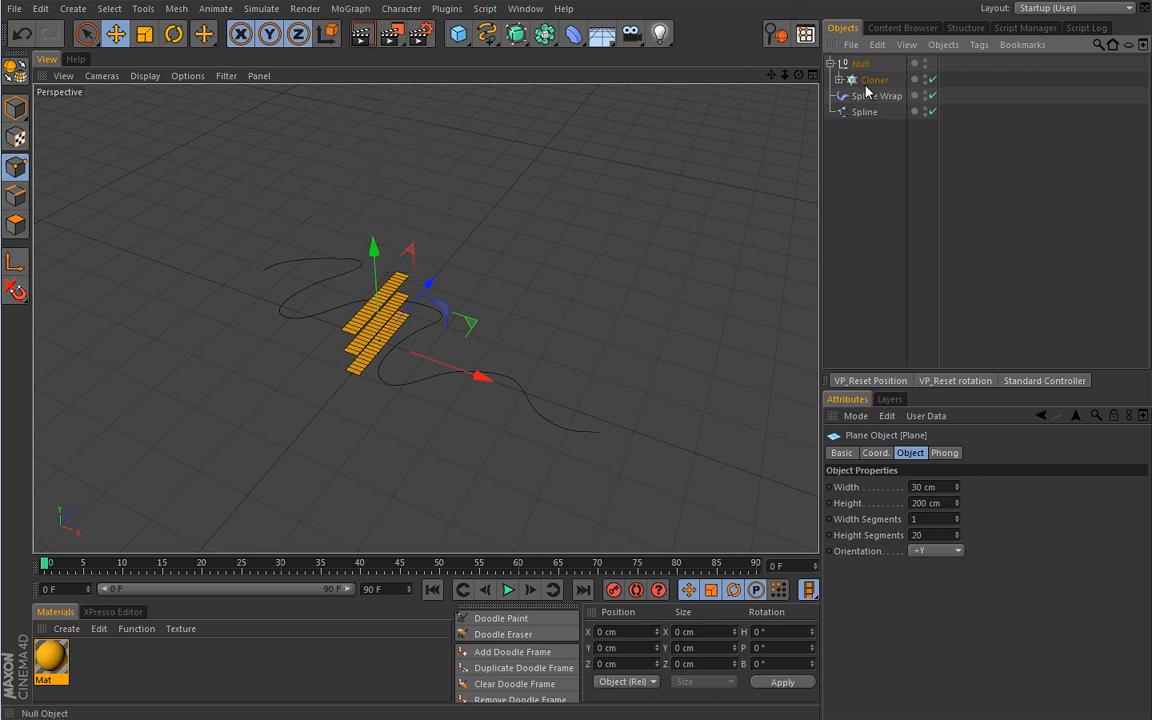
pyautogui.click(884, 96)
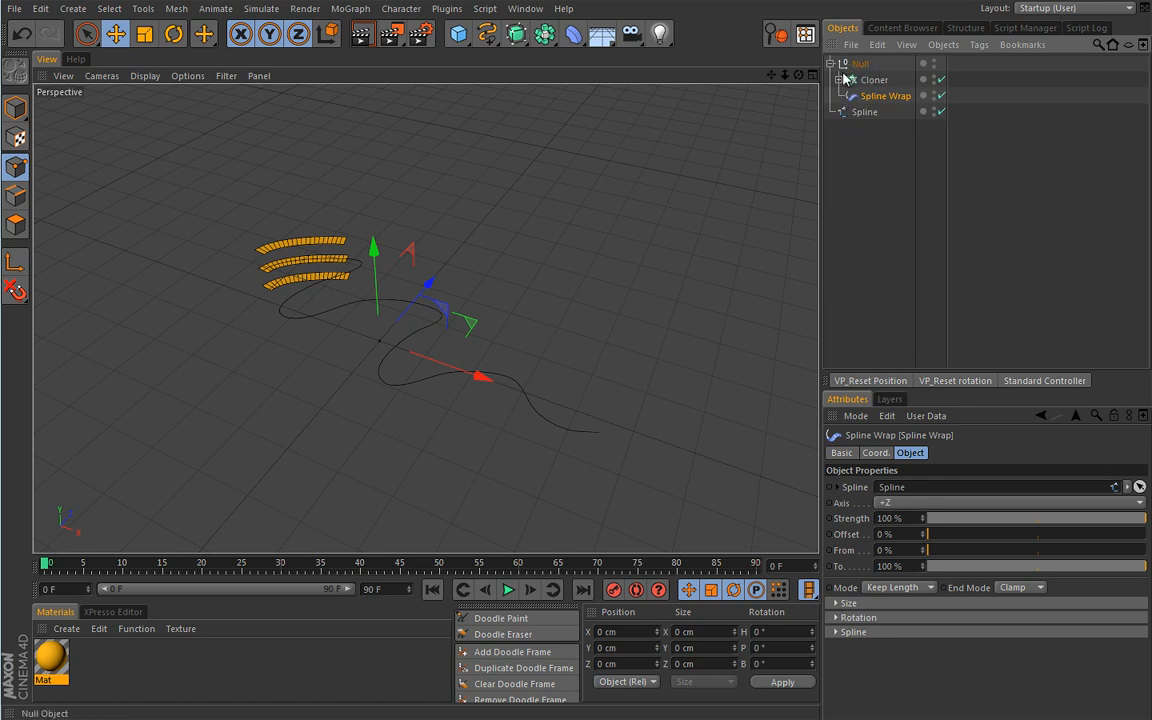
pyautogui.moveTo(868, 130)
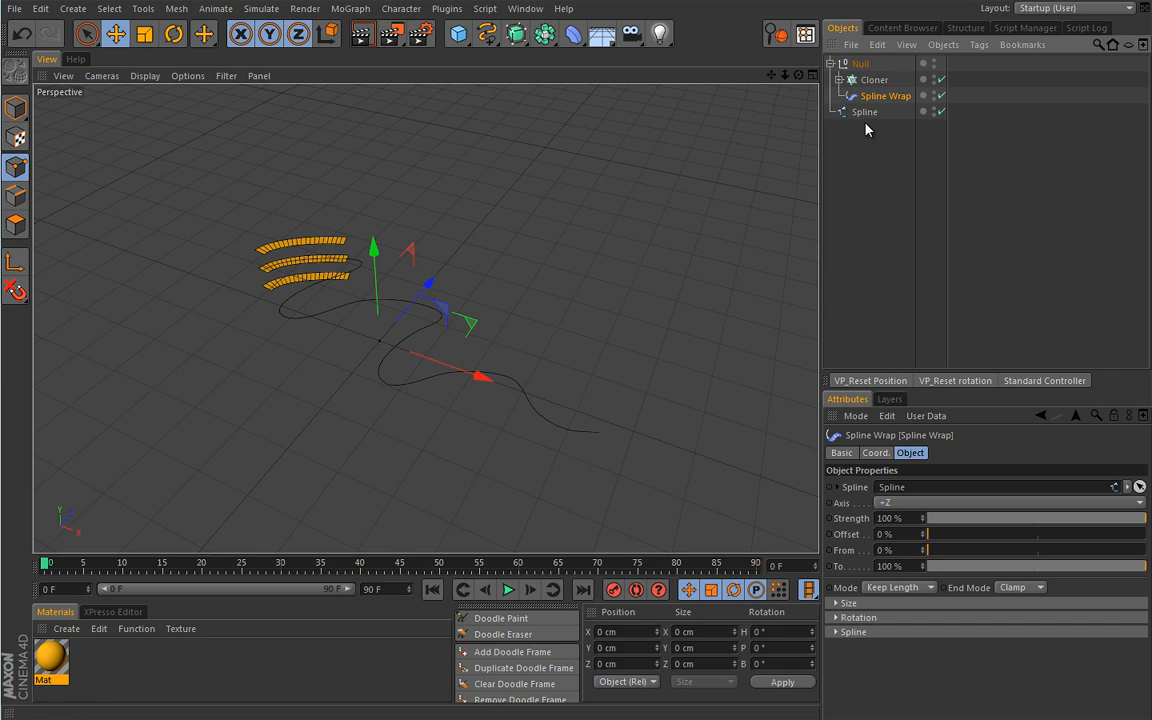
pyautogui.moveTo(864, 128)
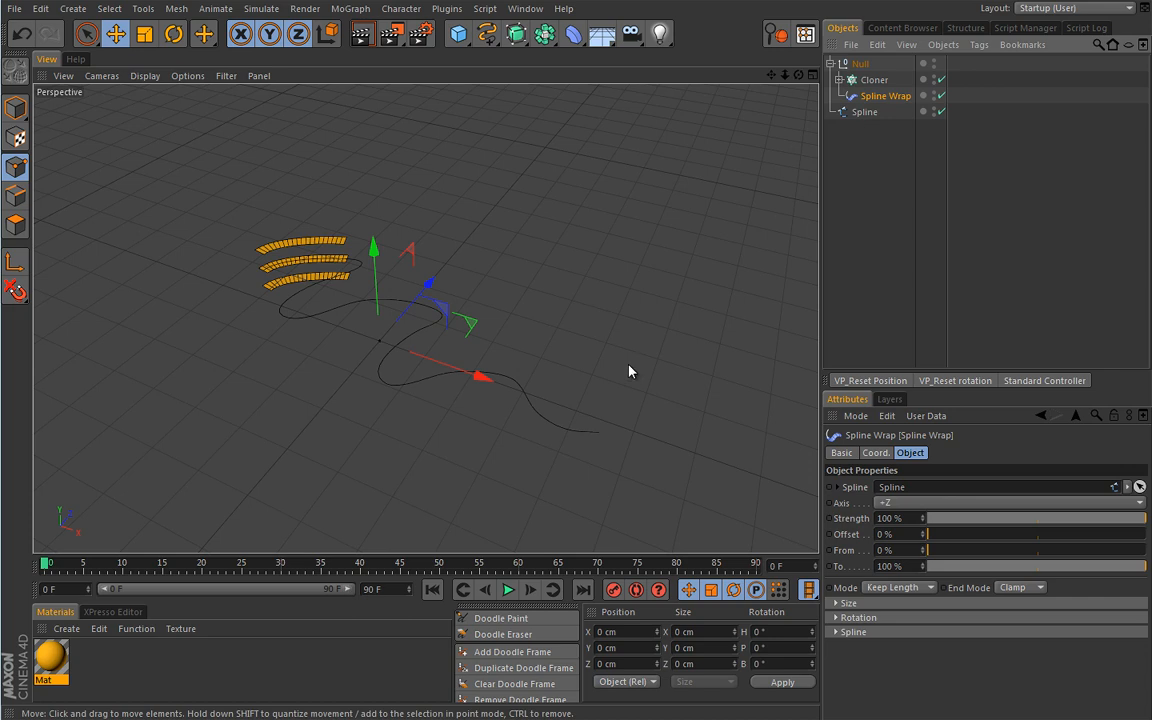
pyautogui.moveTo(836, 300)
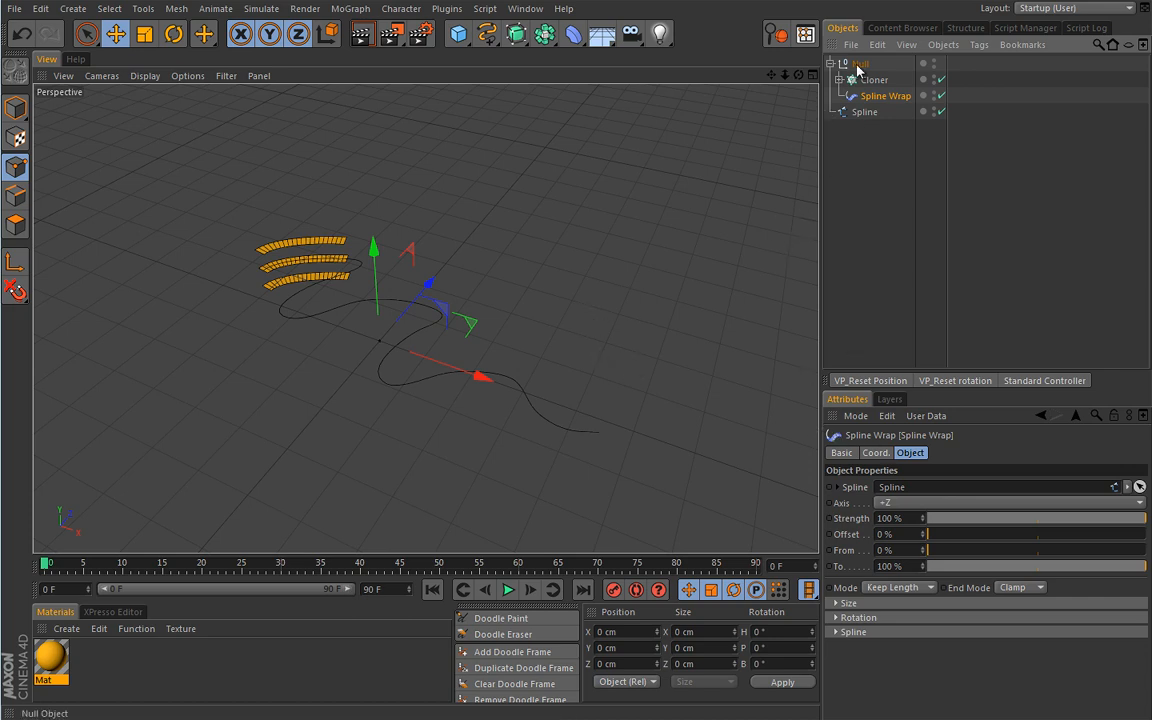
# Set the Cloner Count to 10 strips, then return to the Spline Wrap settings
pyautogui.click(872, 80)
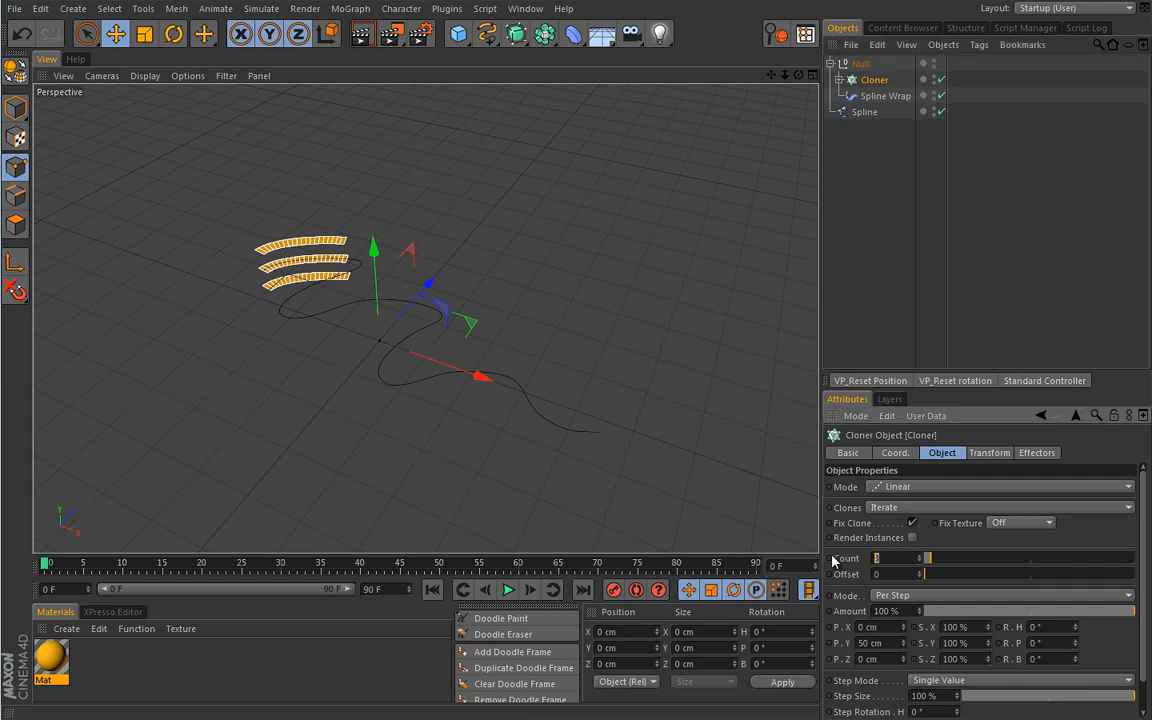
pyautogui.write('10')
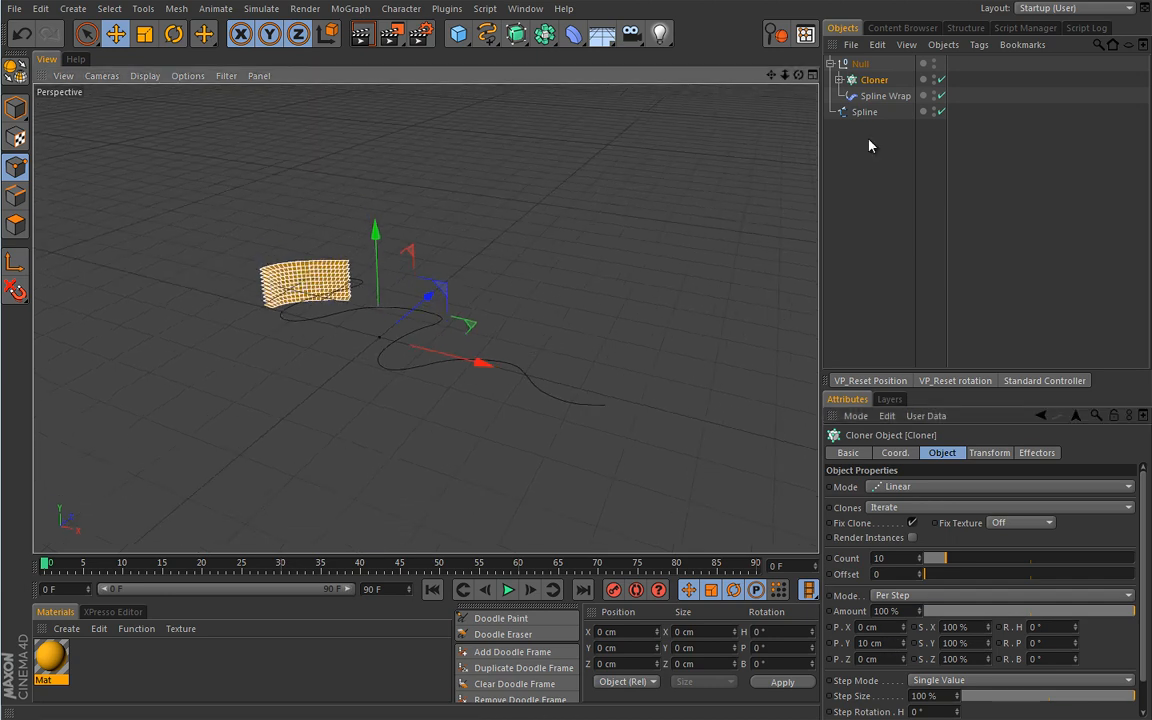
pyautogui.click(884, 96)
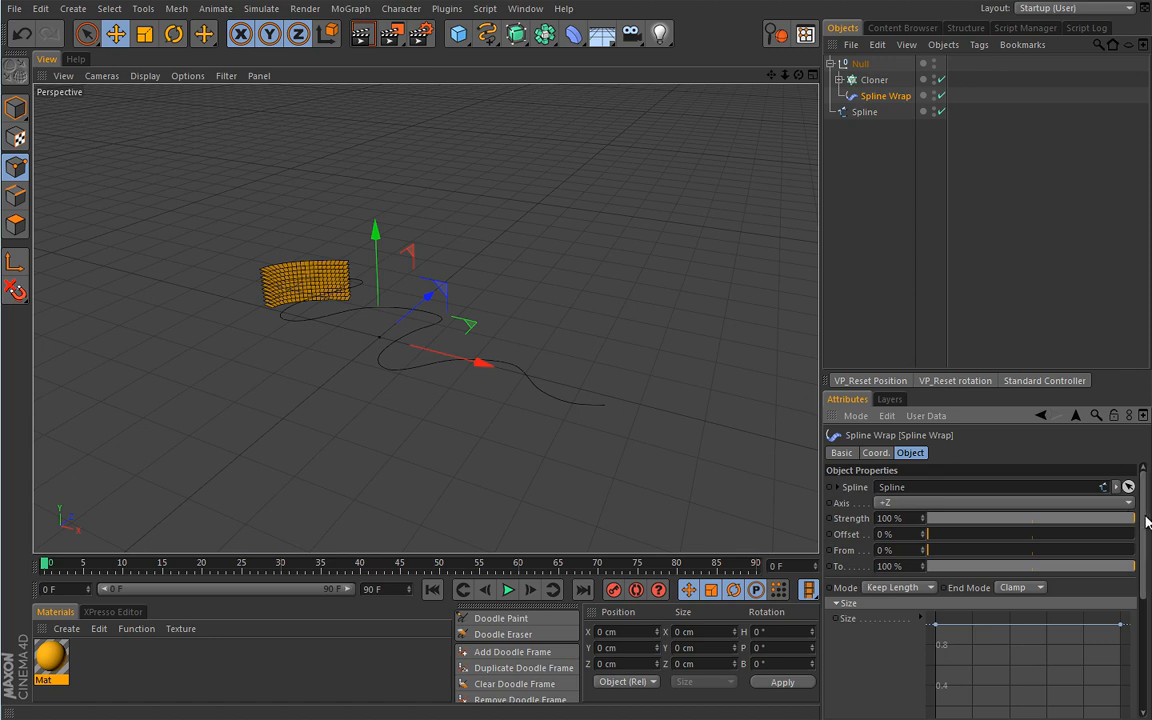
# Shape the Spline Wrap Size curve into a bulge that swells and pinches the sheet
pyautogui.scroll(-3)
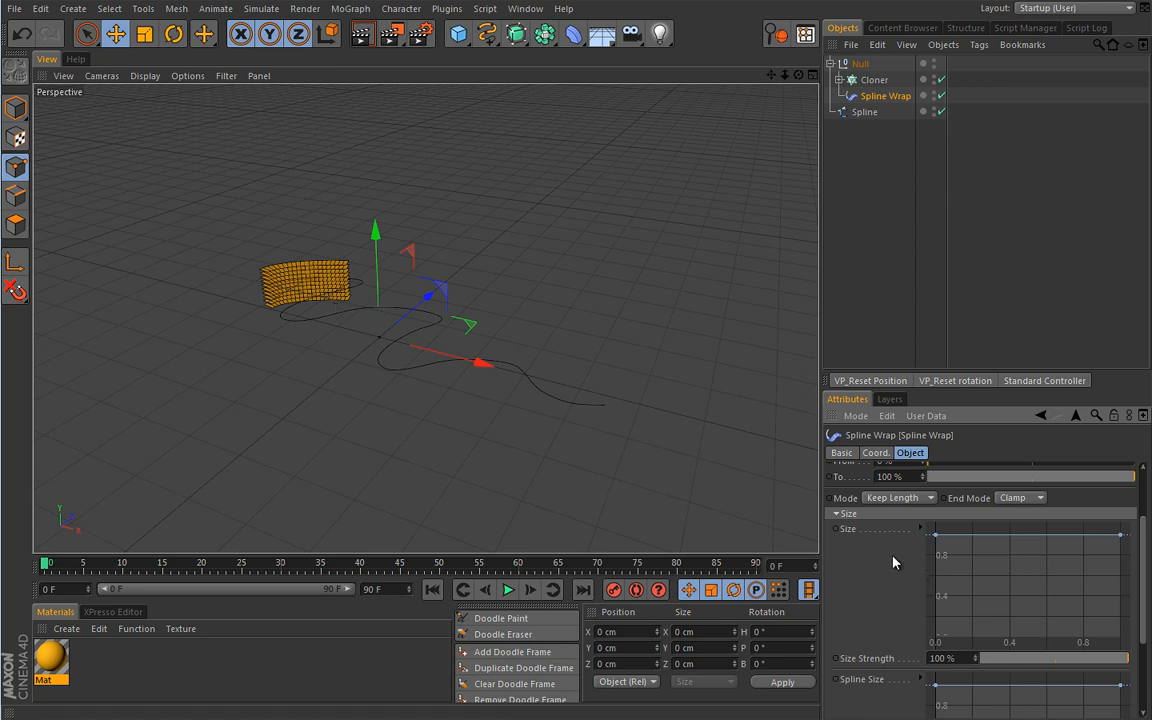
pyautogui.moveTo(996, 570)
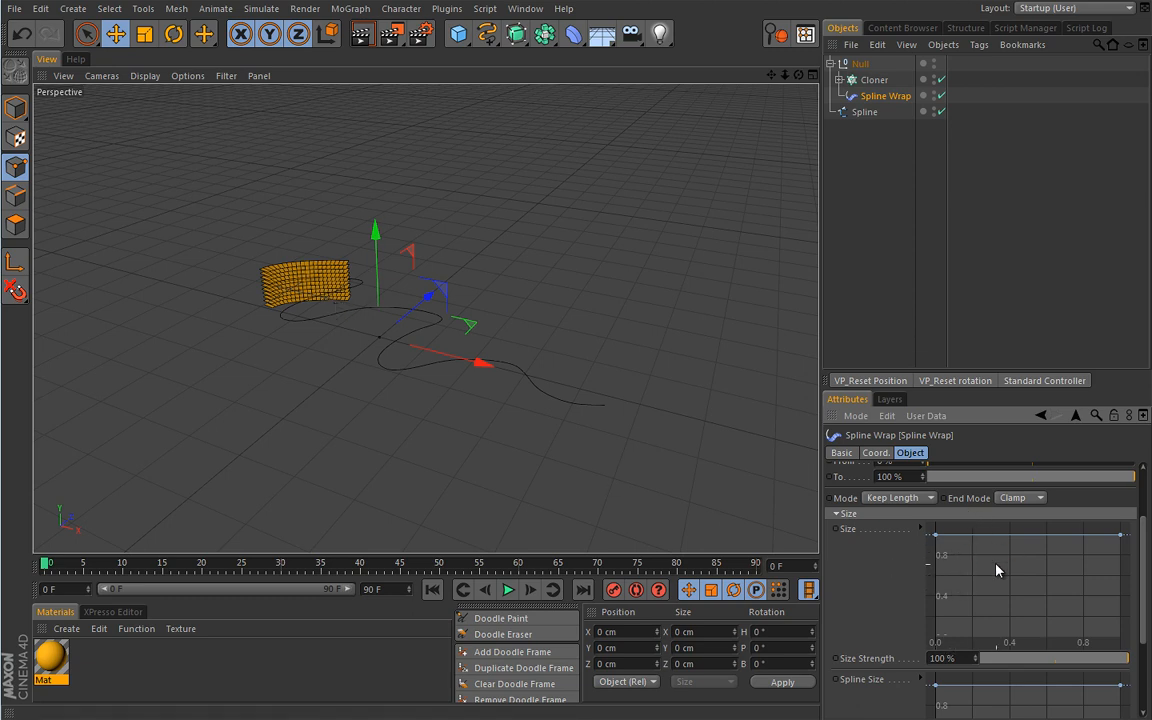
pyautogui.rightClick(1030, 590)
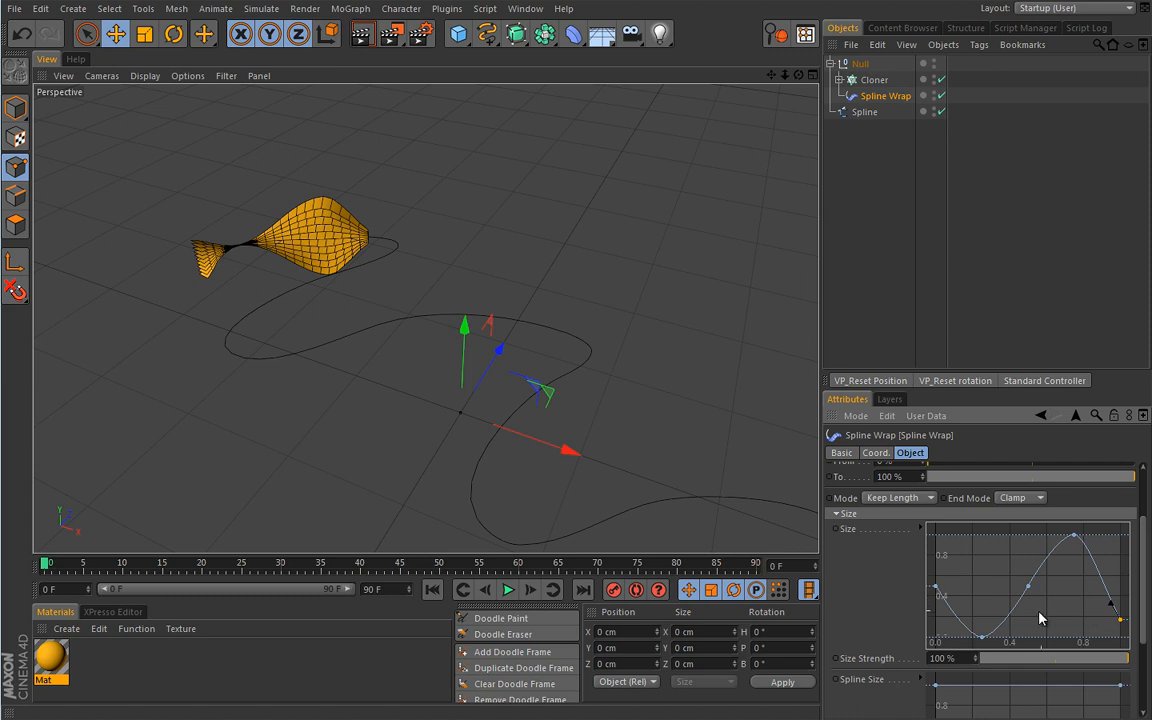
pyautogui.scroll(-3)
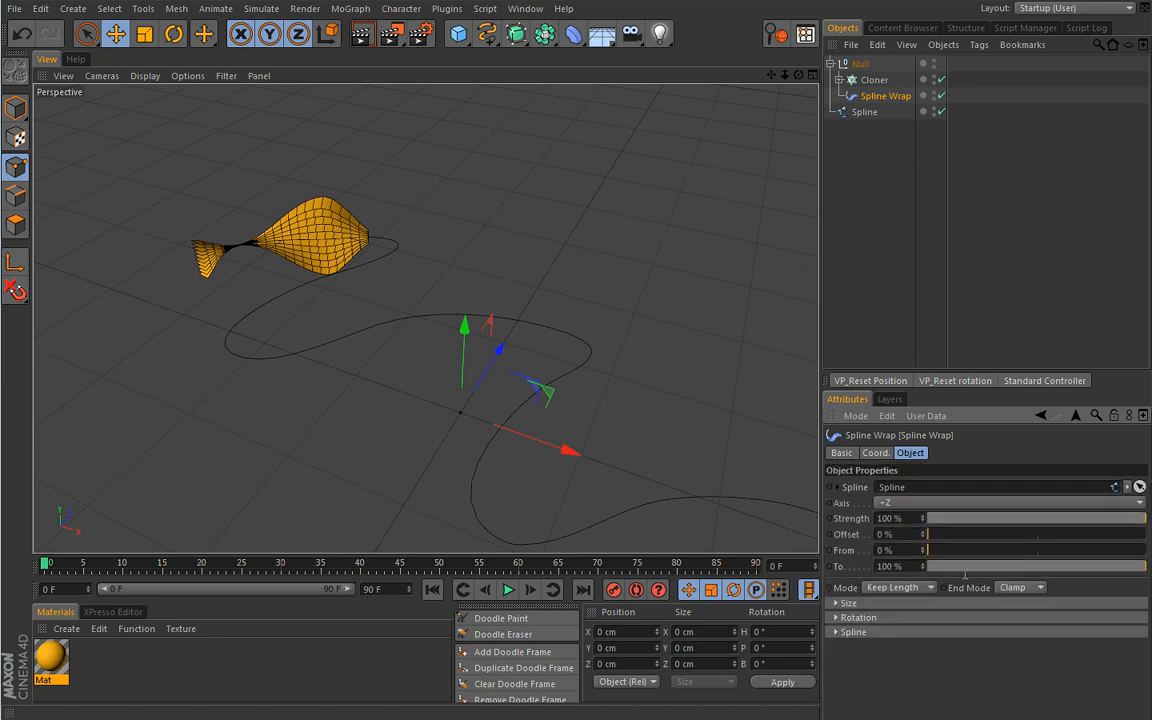
# Drag the Spline Wrap Offset from 0% to 70% to move the fish along the spline
pyautogui.scroll(-3)
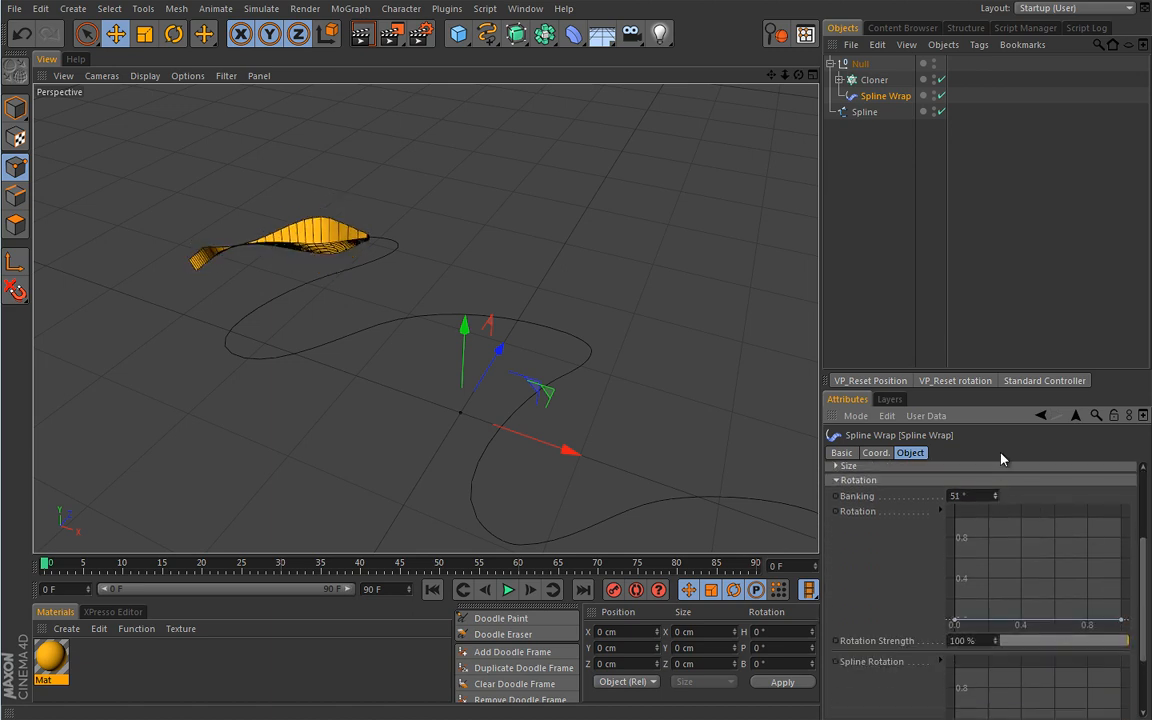
pyautogui.moveTo(1000, 496); pyautogui.dragTo(998, 496)
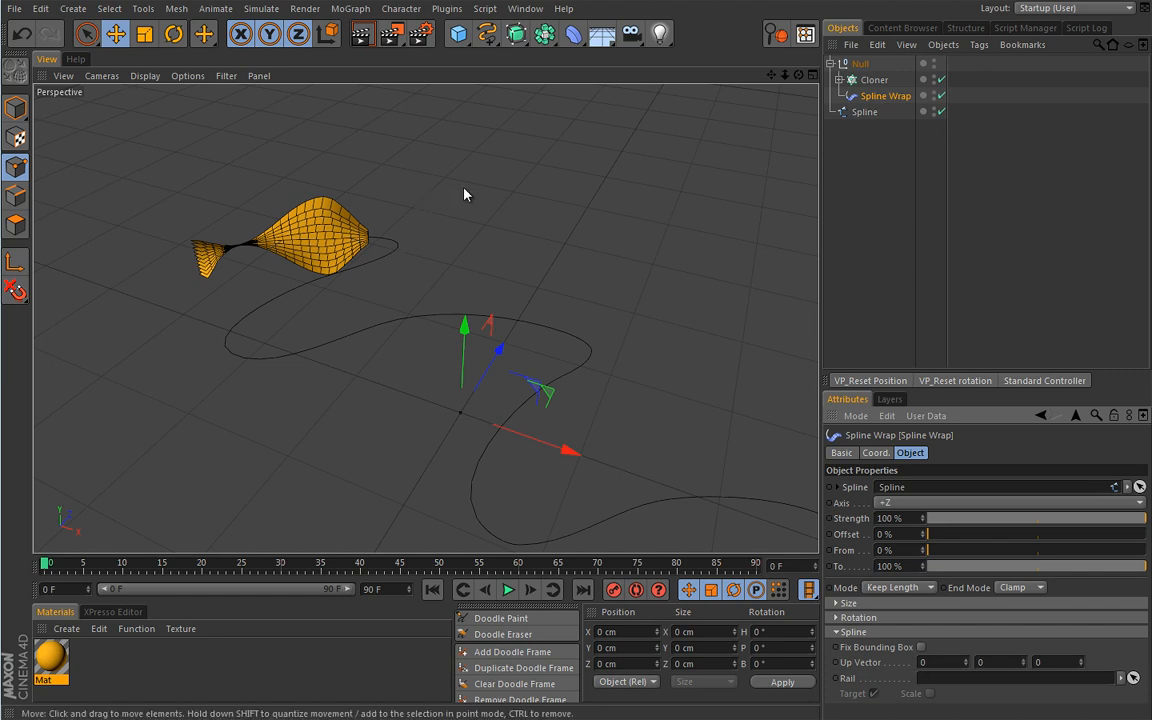
pyautogui.moveTo(434, 234)
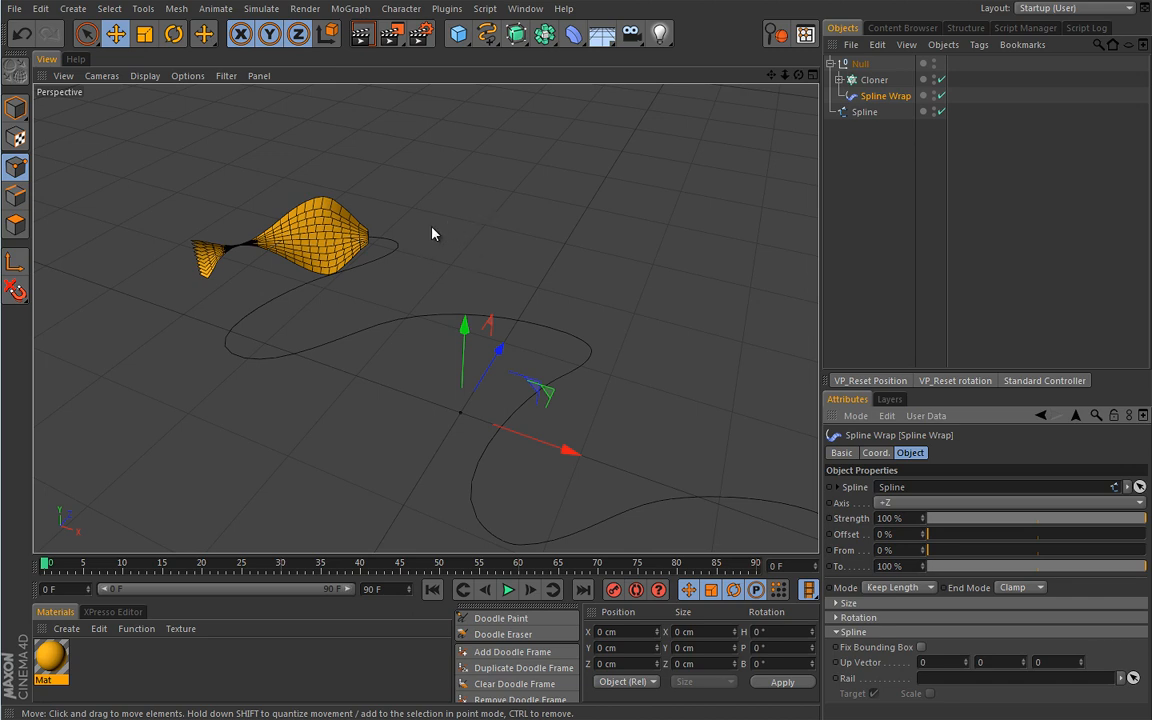
pyautogui.moveTo(448, 232)
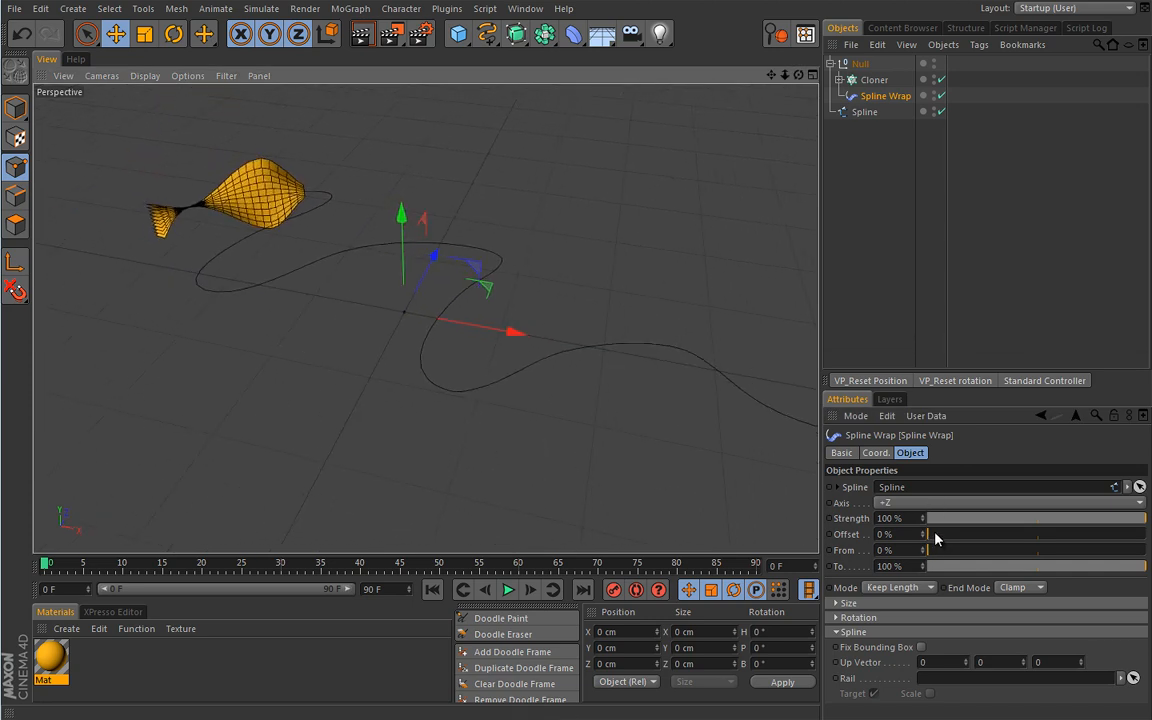
pyautogui.moveTo(924, 534); pyautogui.dragTo(1084, 534)
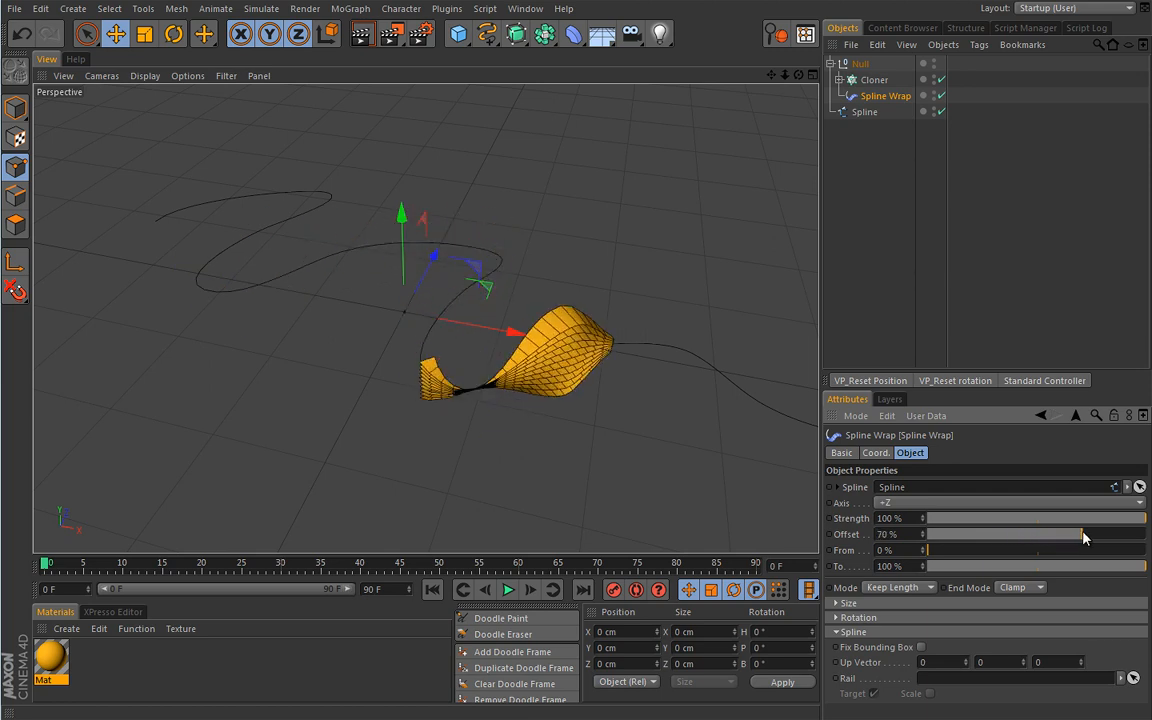
pyautogui.moveTo(1084, 532); pyautogui.dragTo(1024, 532)
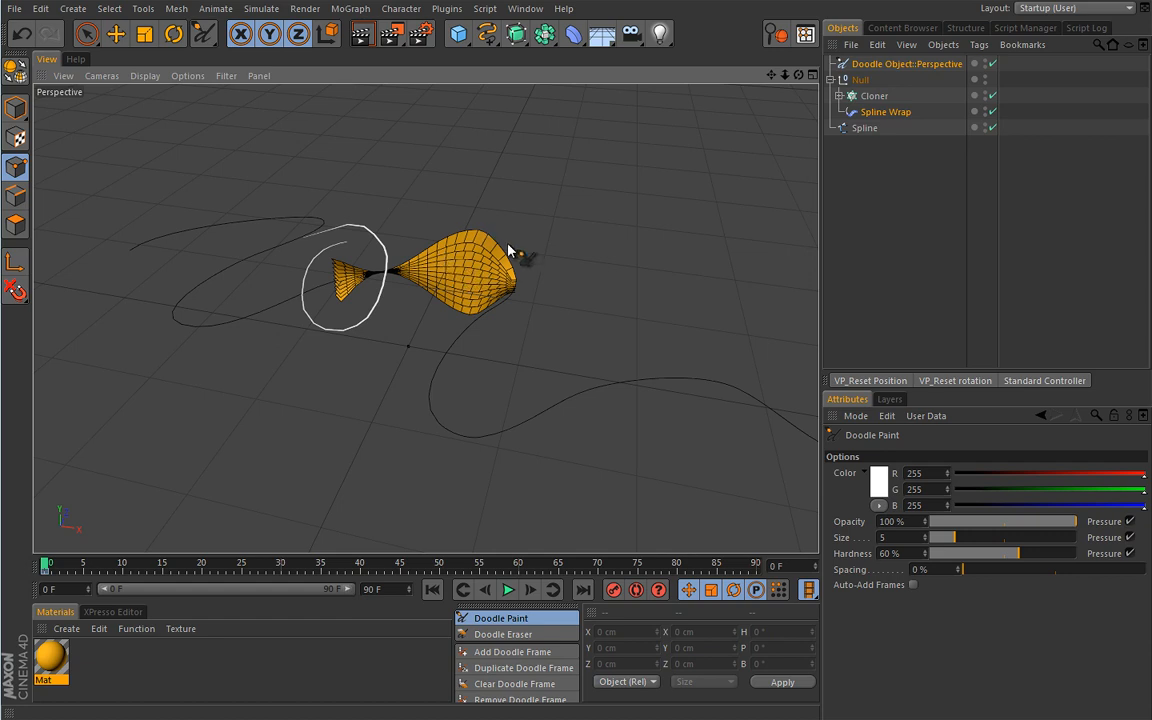
pyautogui.moveTo(512, 312)
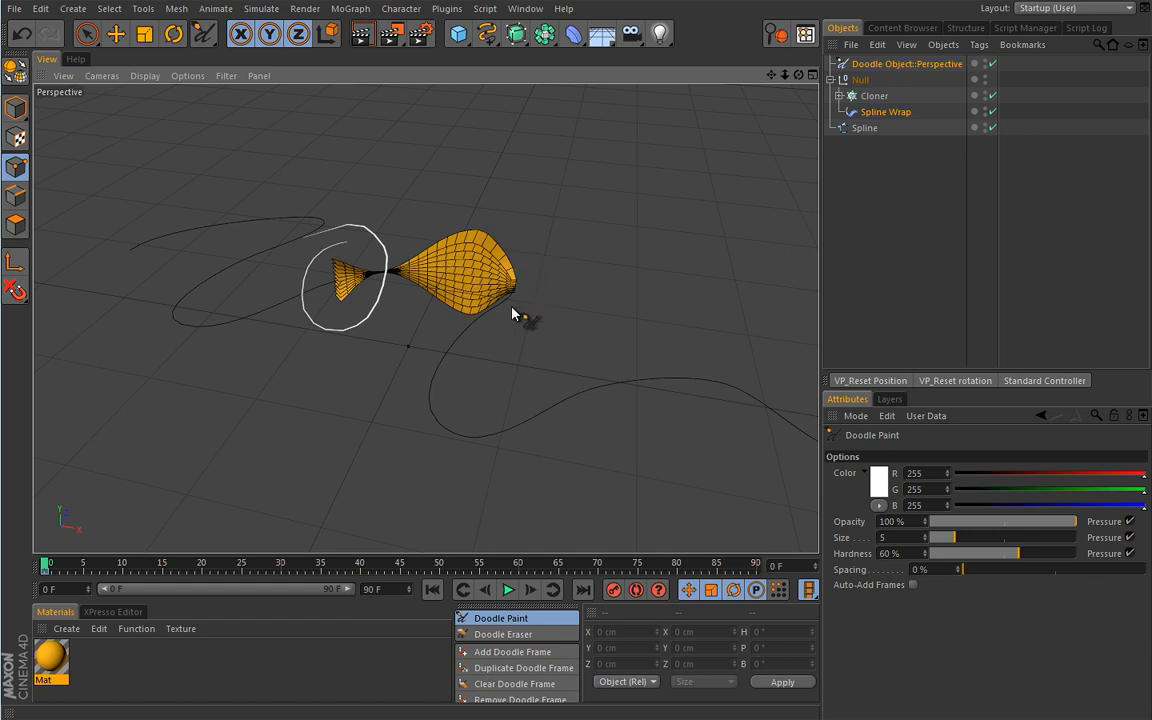
pyautogui.moveTo(360, 384)
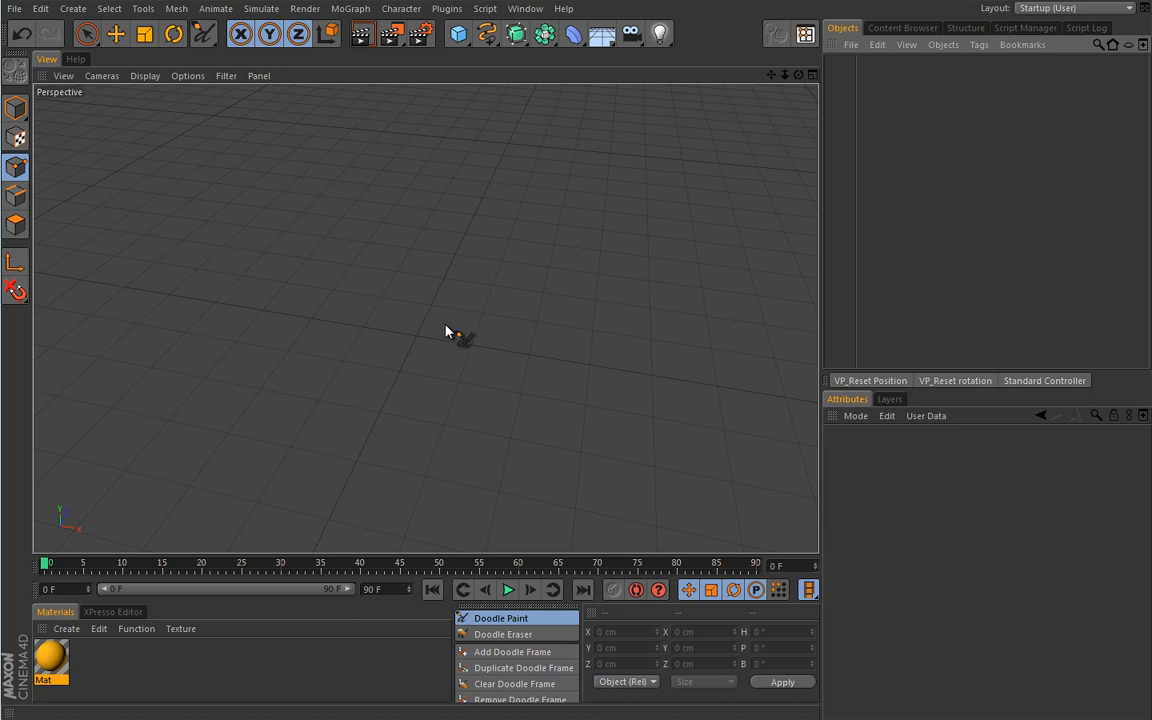
pyautogui.moveTo(424, 348)
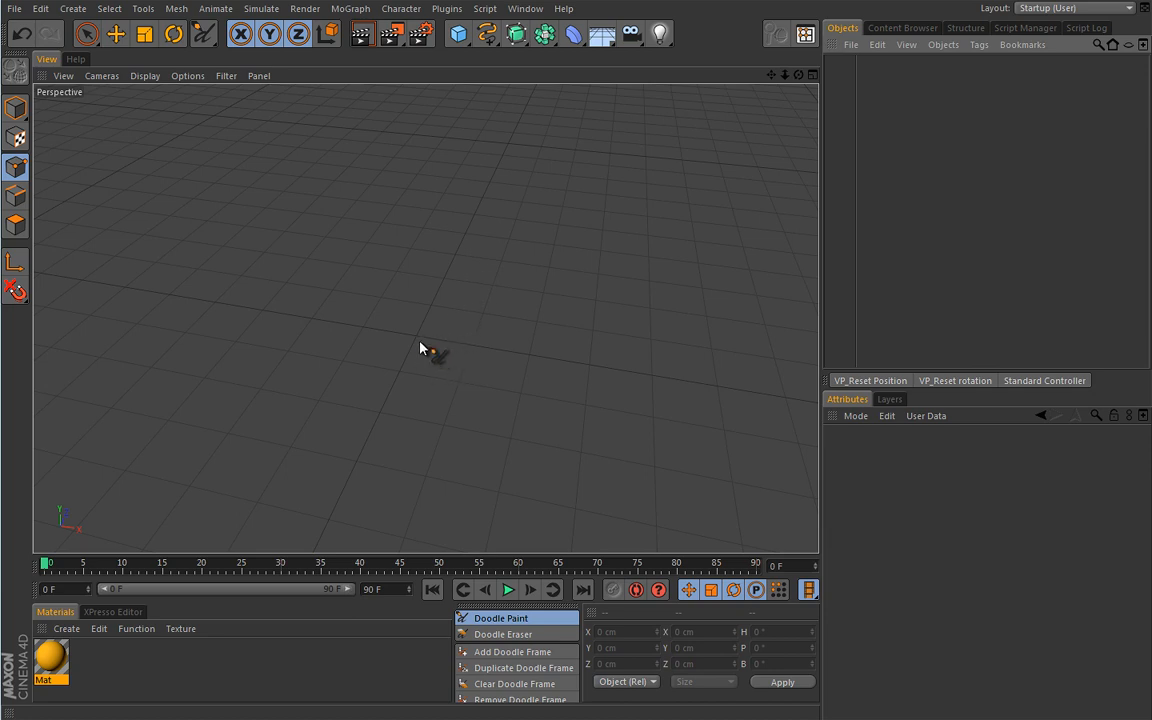
pyautogui.moveTo(412, 352)
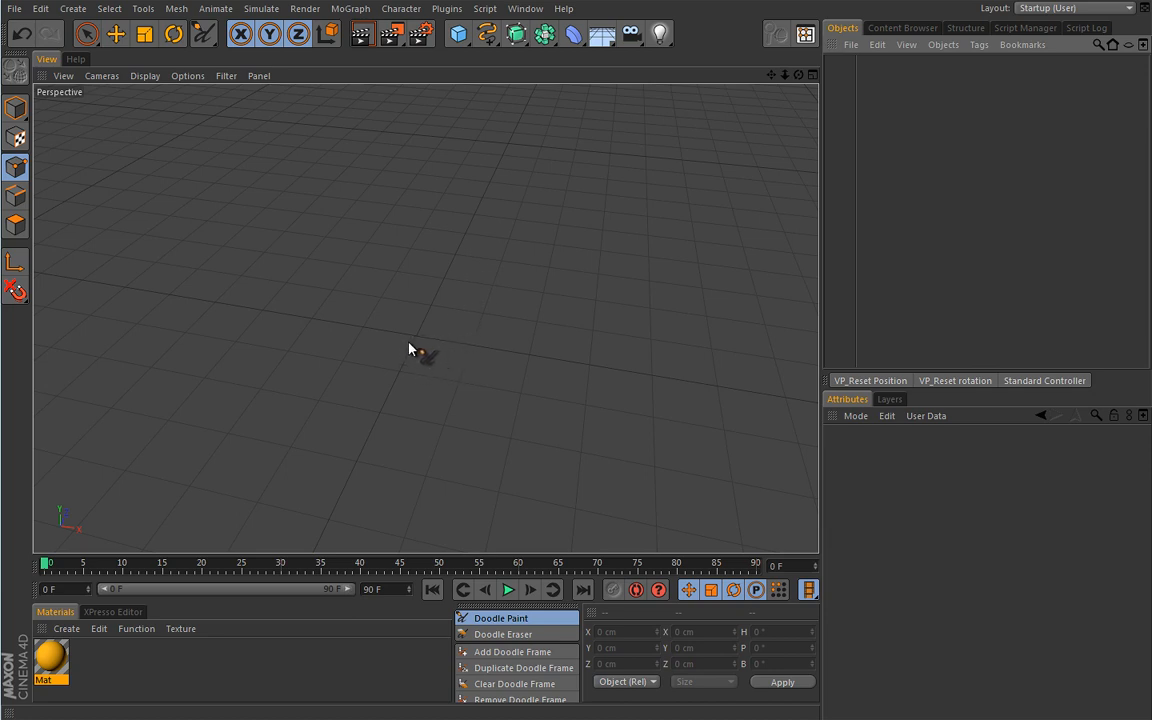
pyautogui.moveTo(416, 352)
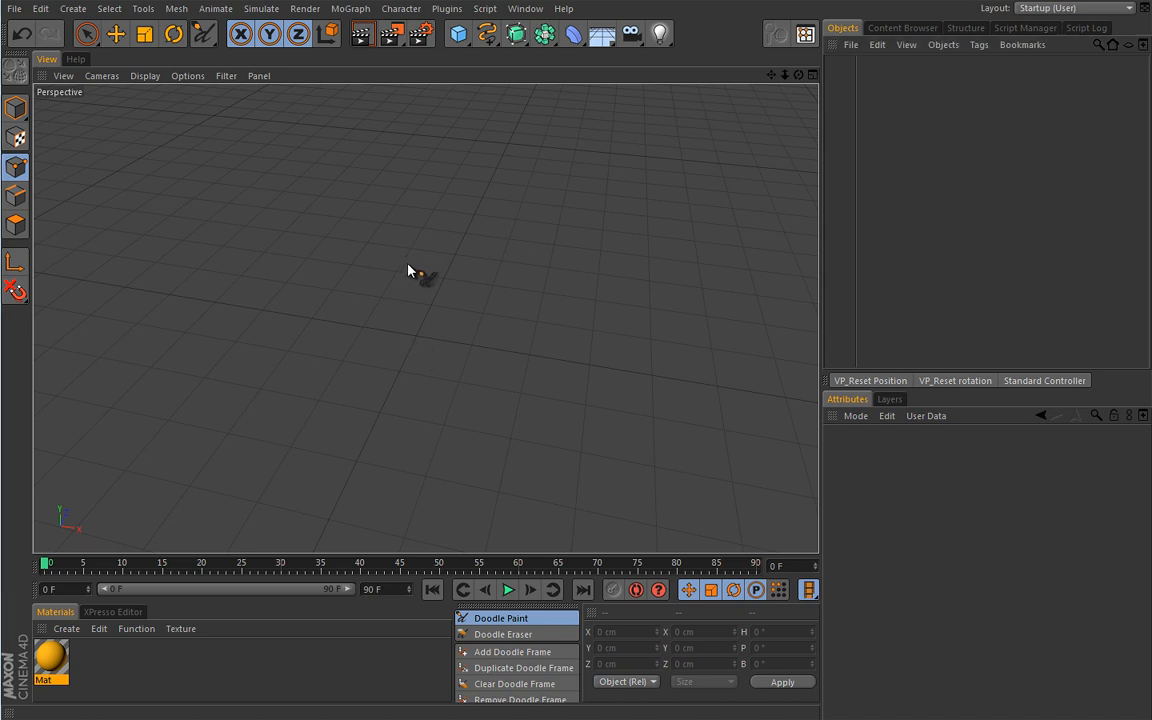
# Open the MoGraph menu and its Effector submenu listing available effectors
pyautogui.click(350, 8)
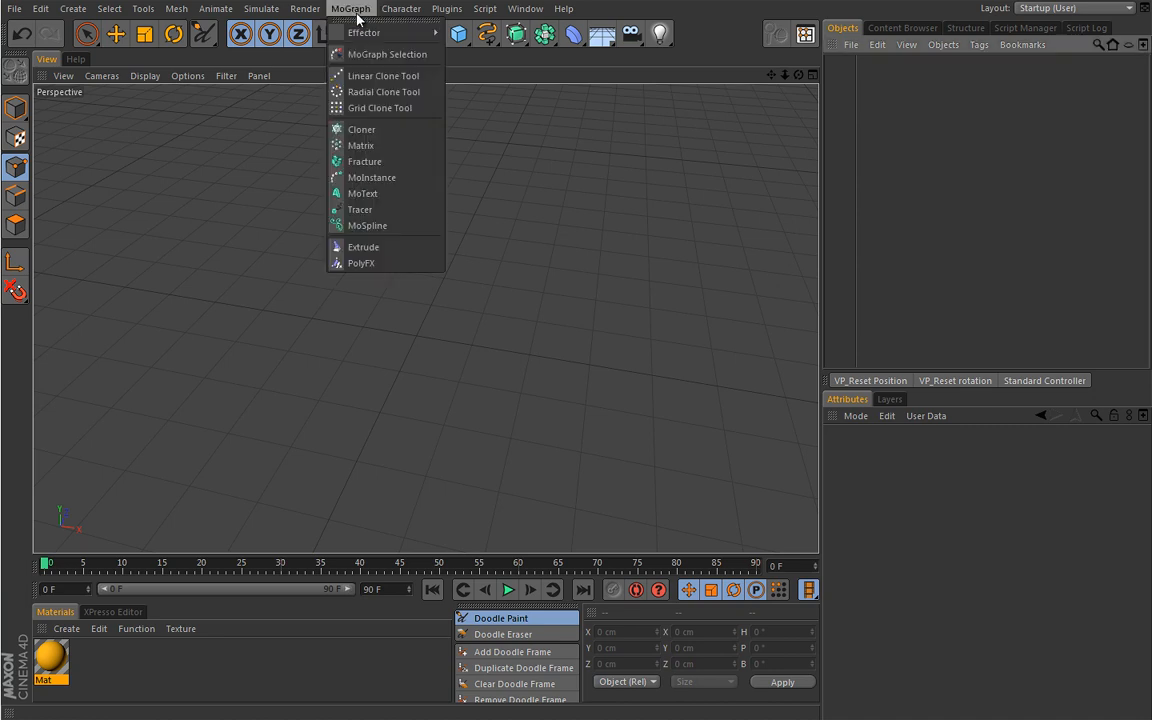
pyautogui.moveTo(368, 224)
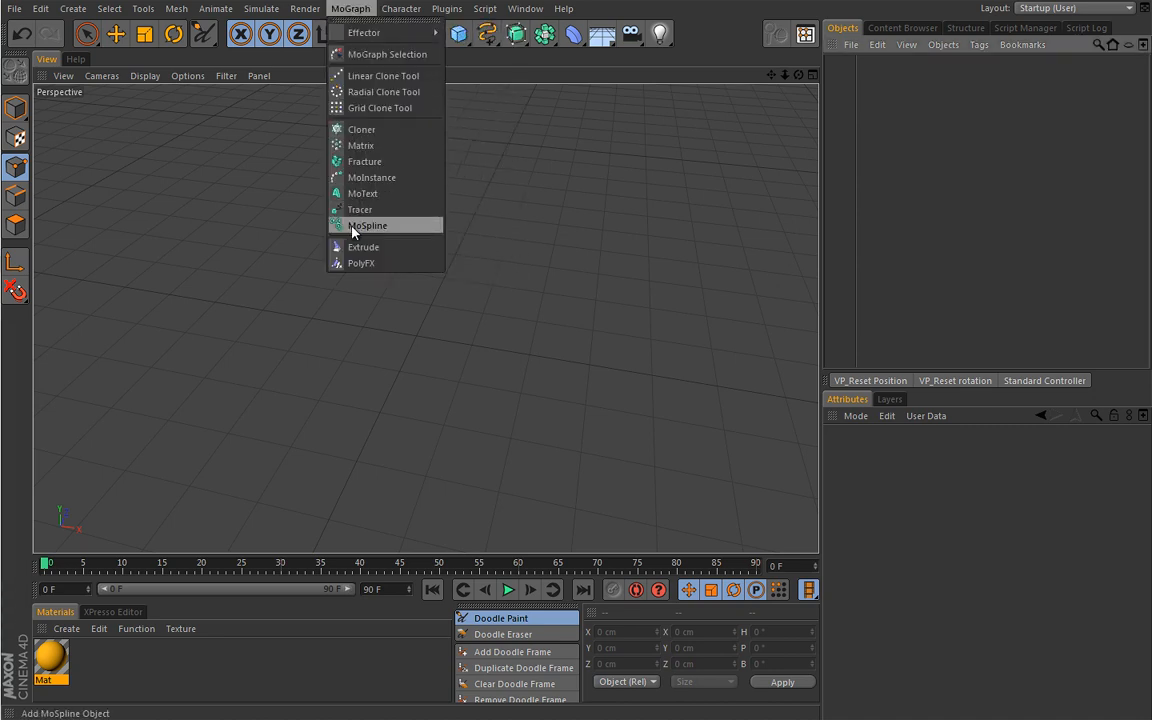
pyautogui.moveTo(378, 224)
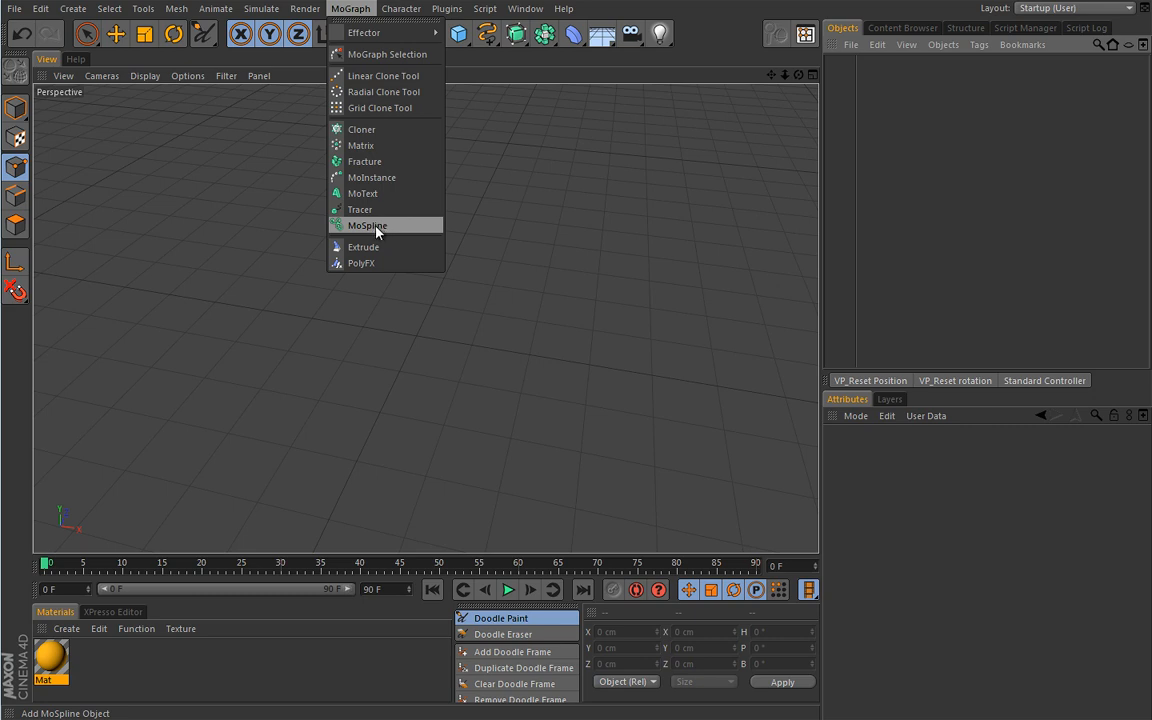
pyautogui.moveTo(376, 230)
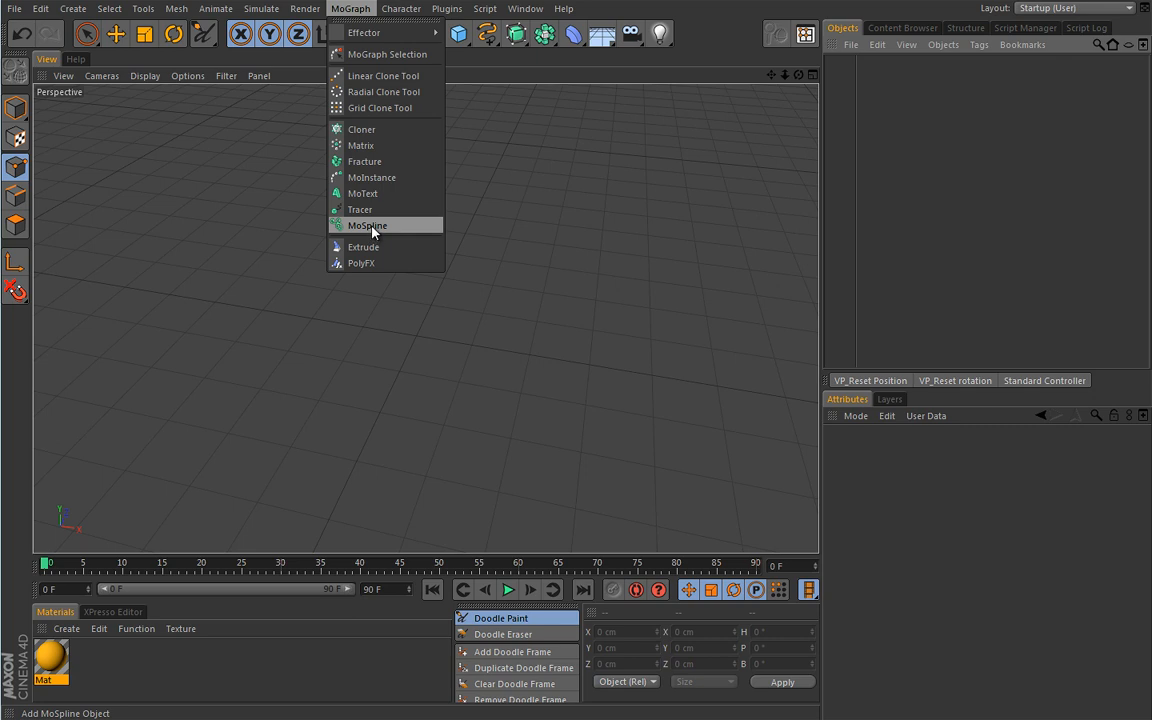
pyautogui.moveTo(370, 228)
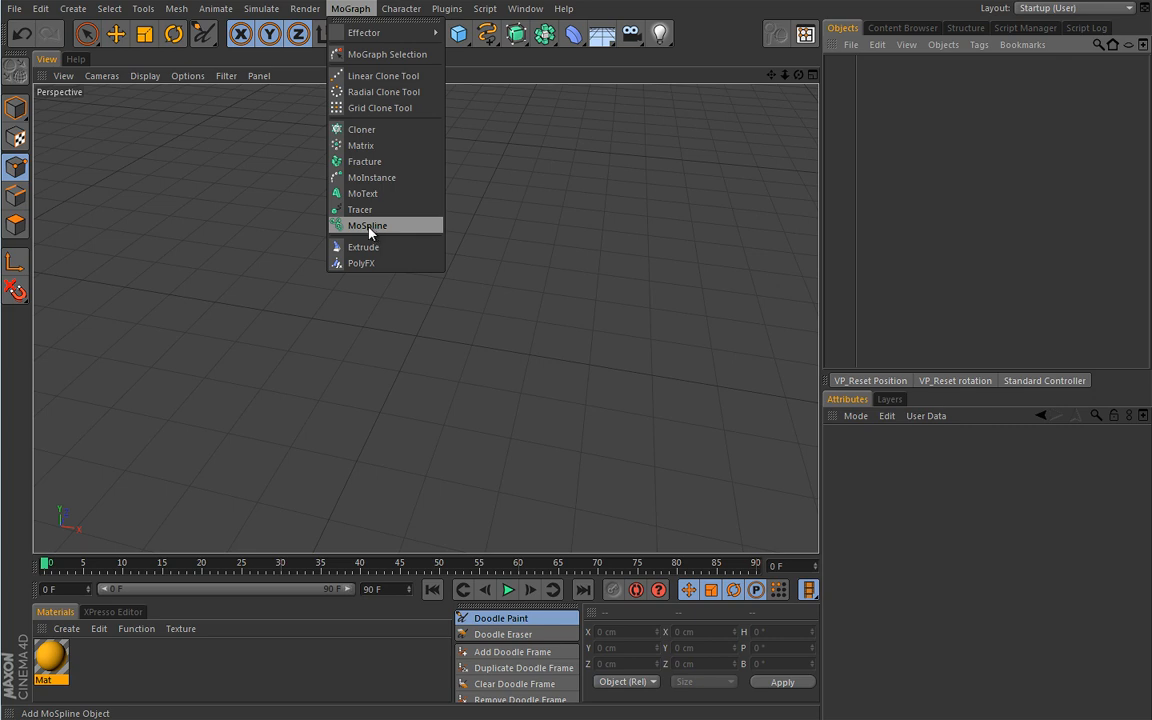
pyautogui.moveTo(372, 230)
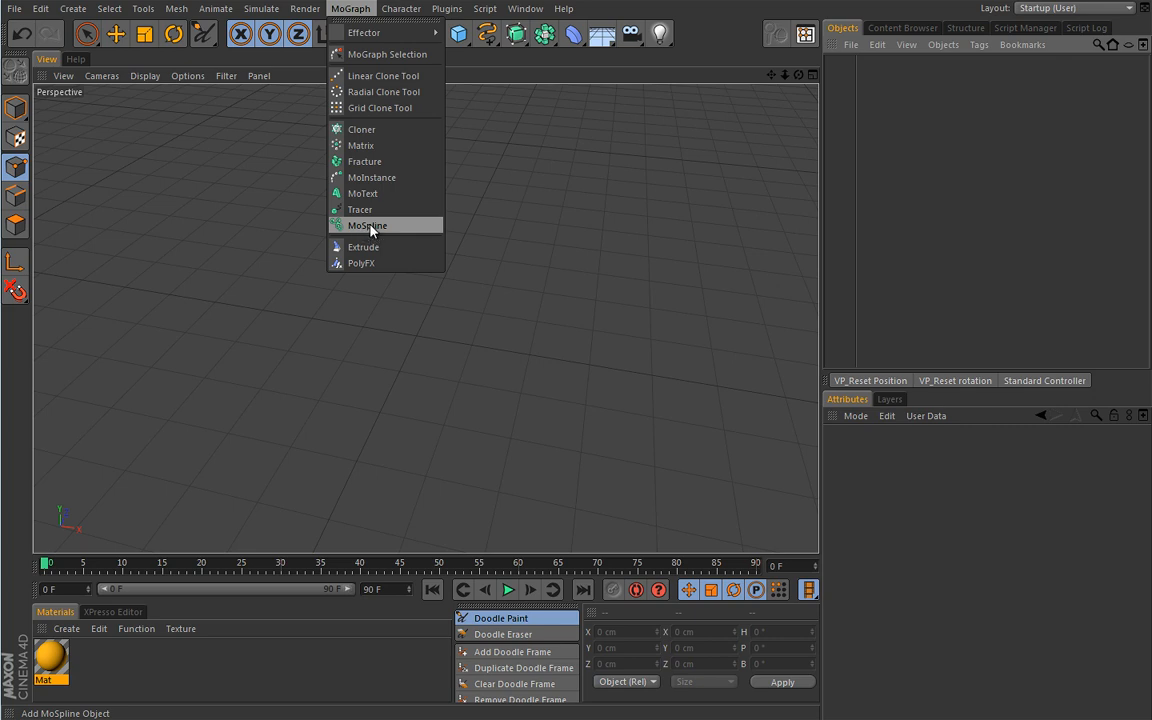
pyautogui.moveTo(368, 228)
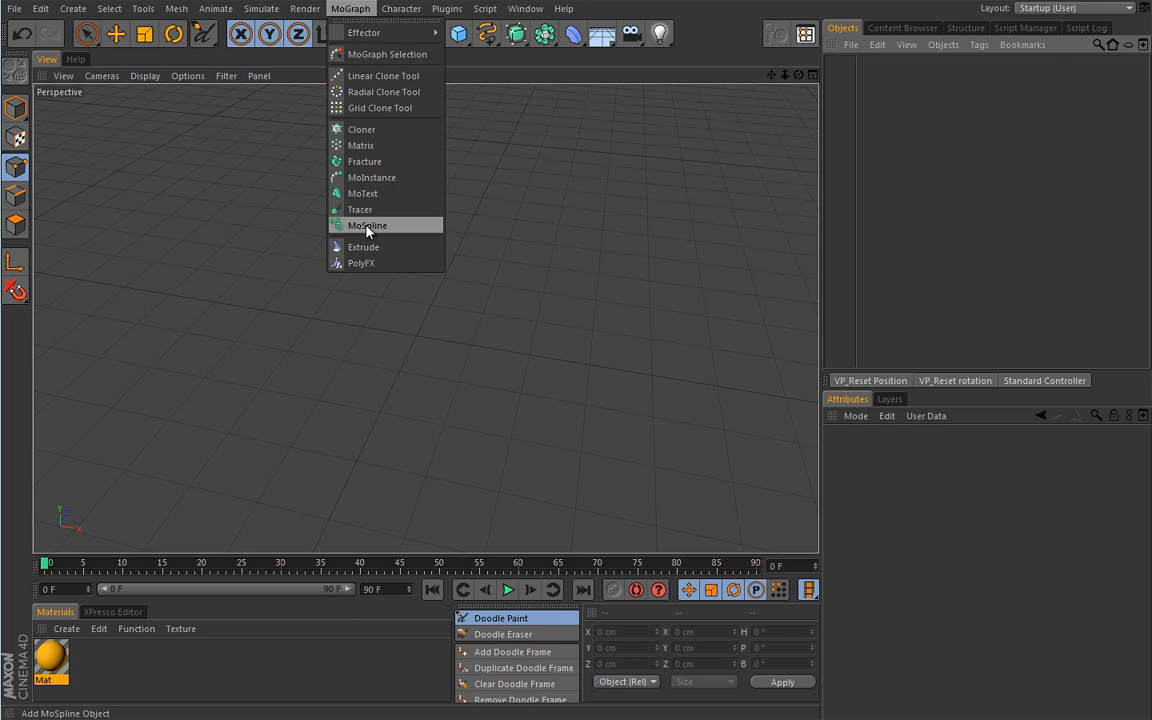
pyautogui.moveTo(364, 232)
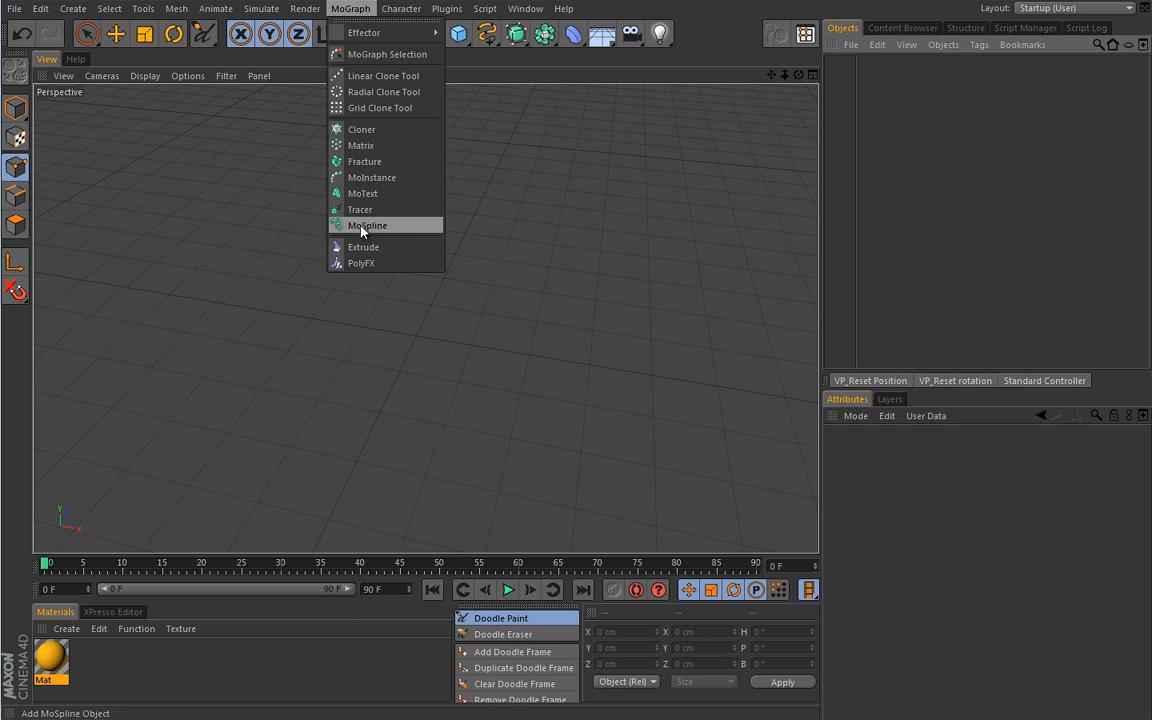
pyautogui.moveTo(366, 230)
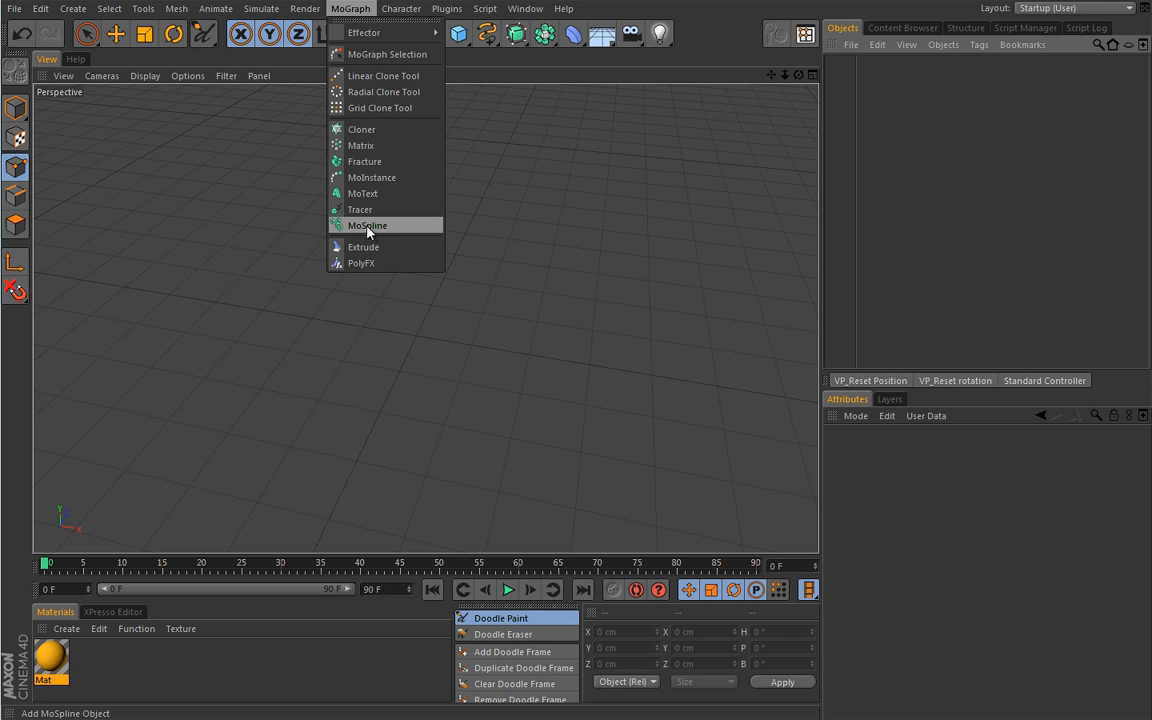
pyautogui.moveTo(368, 232)
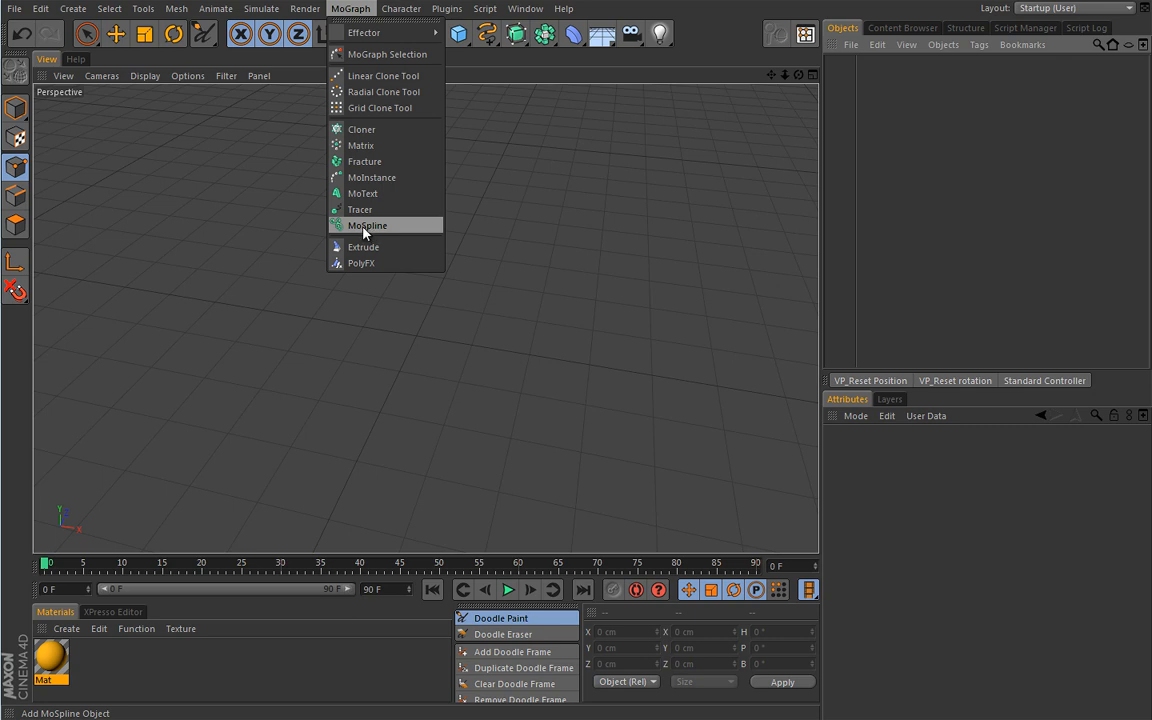
pyautogui.moveTo(370, 232)
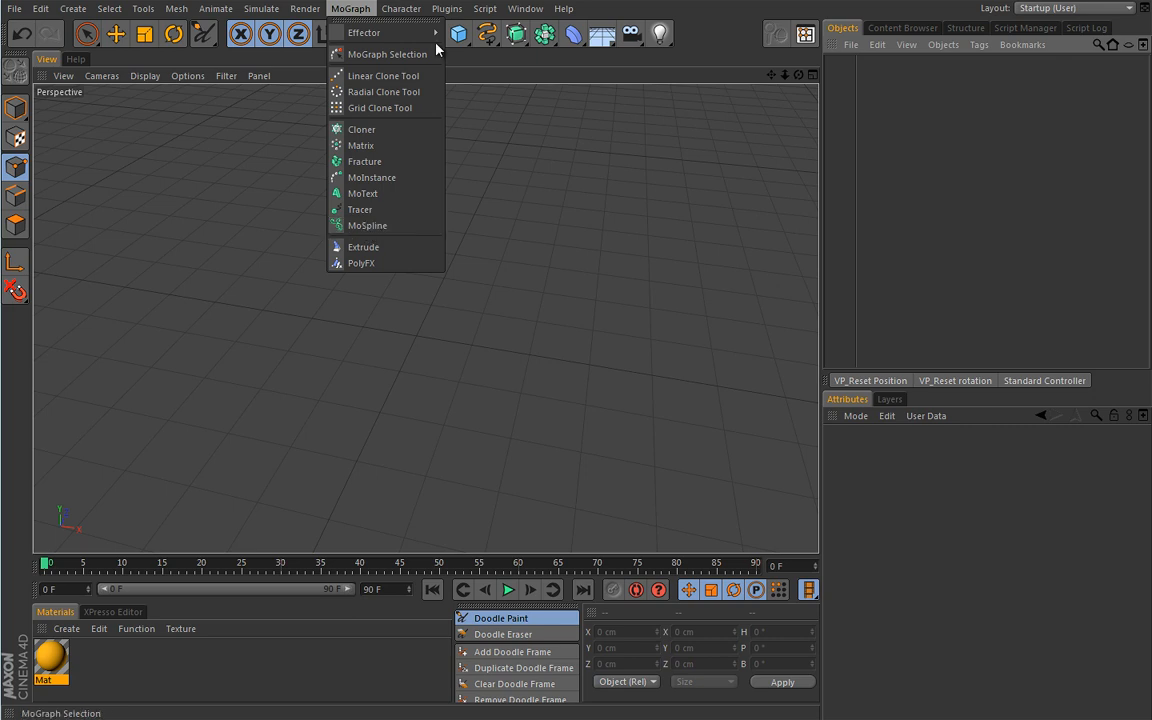
pyautogui.moveTo(362, 192)
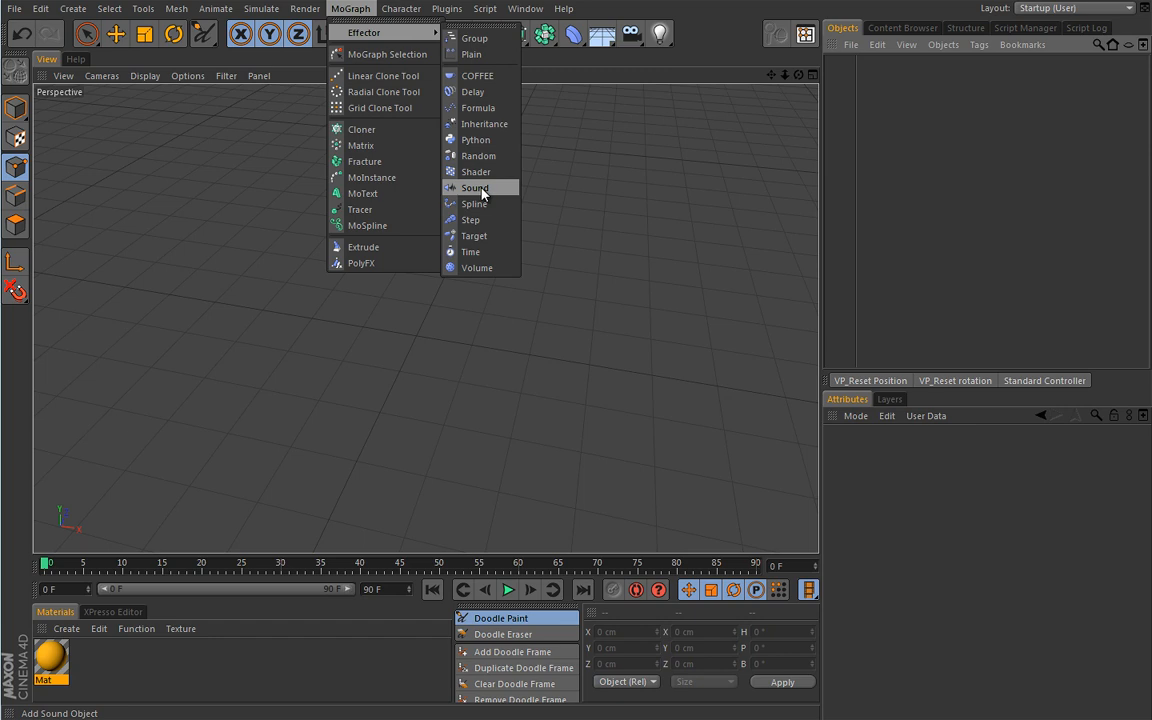
pyautogui.moveTo(482, 196)
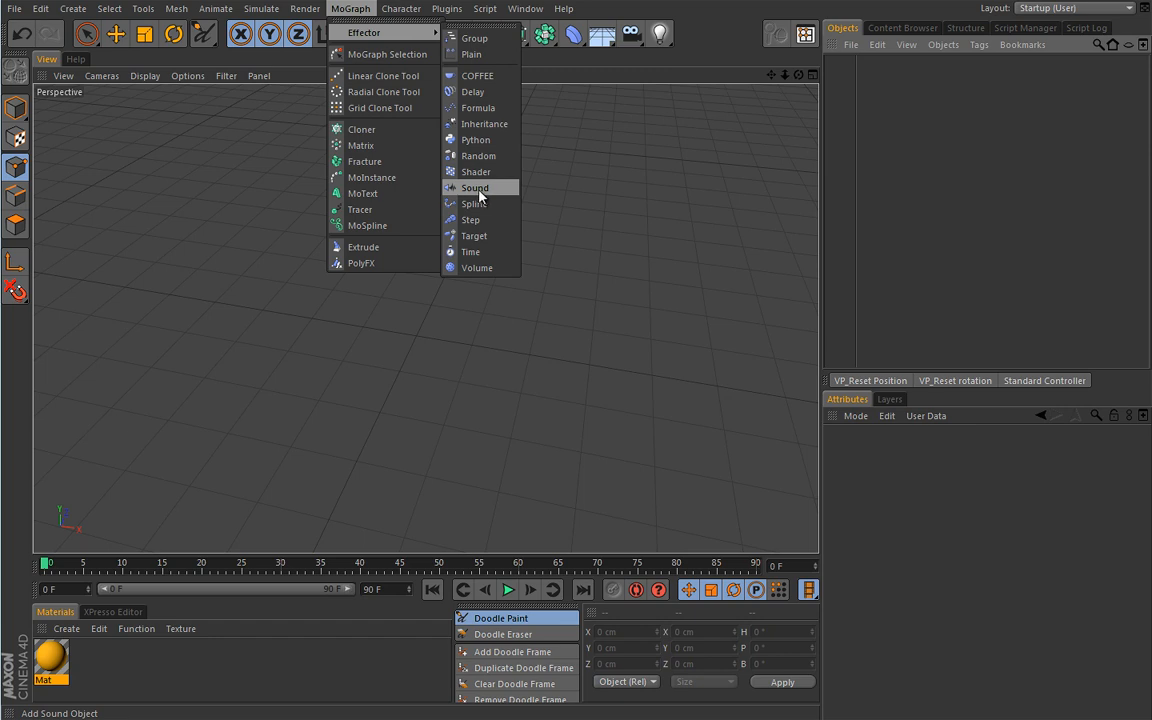
pyautogui.moveTo(484, 192)
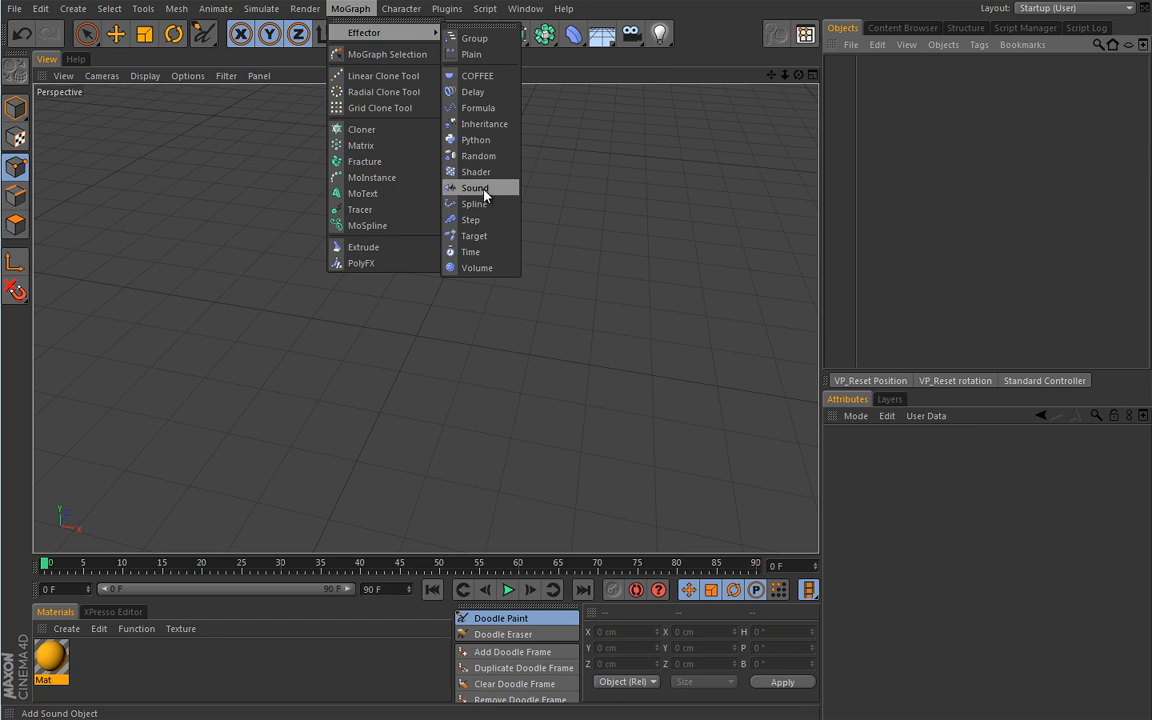
pyautogui.moveTo(476, 198)
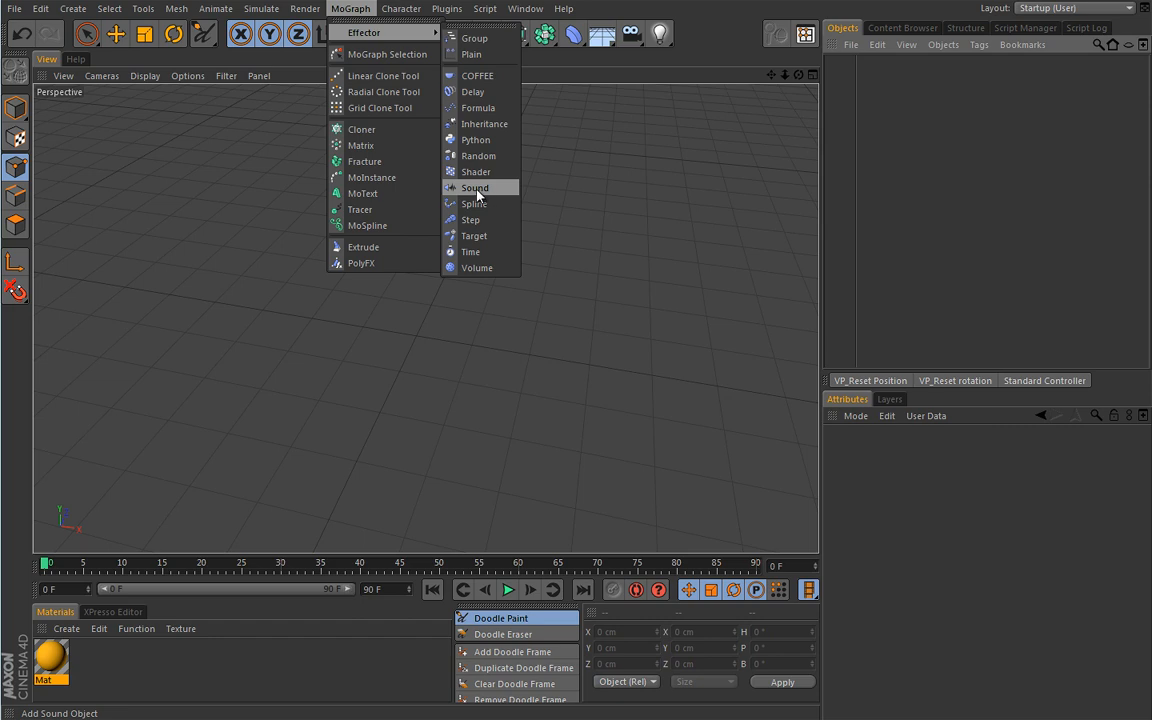
pyautogui.moveTo(378, 32)
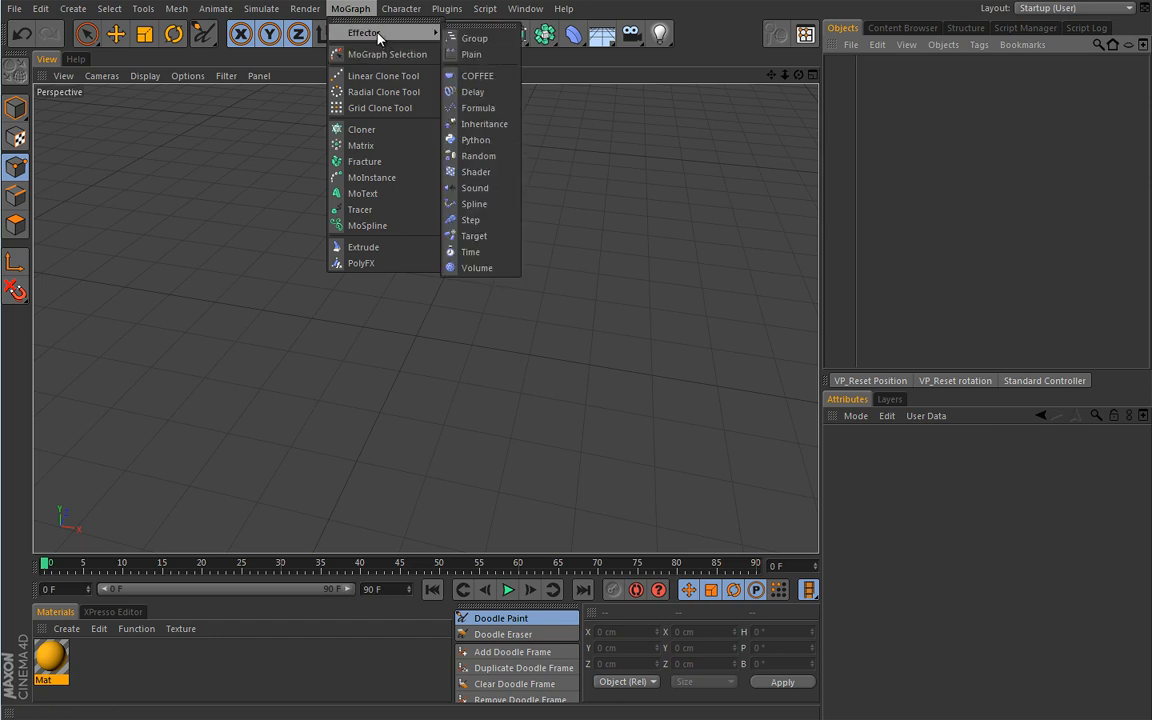